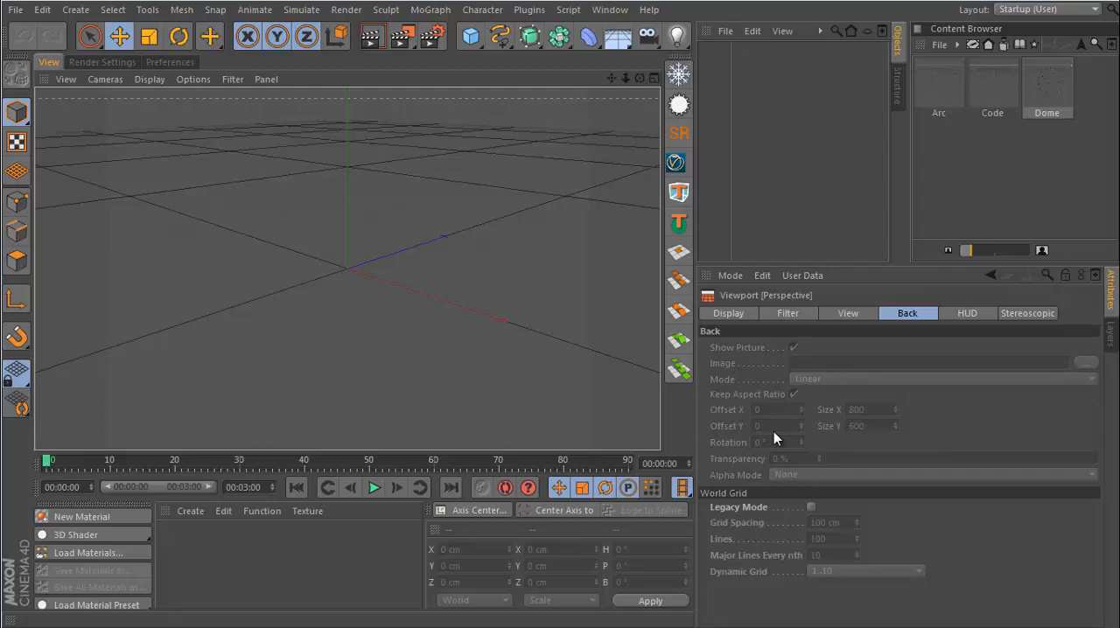
mouse_move(569, 271)
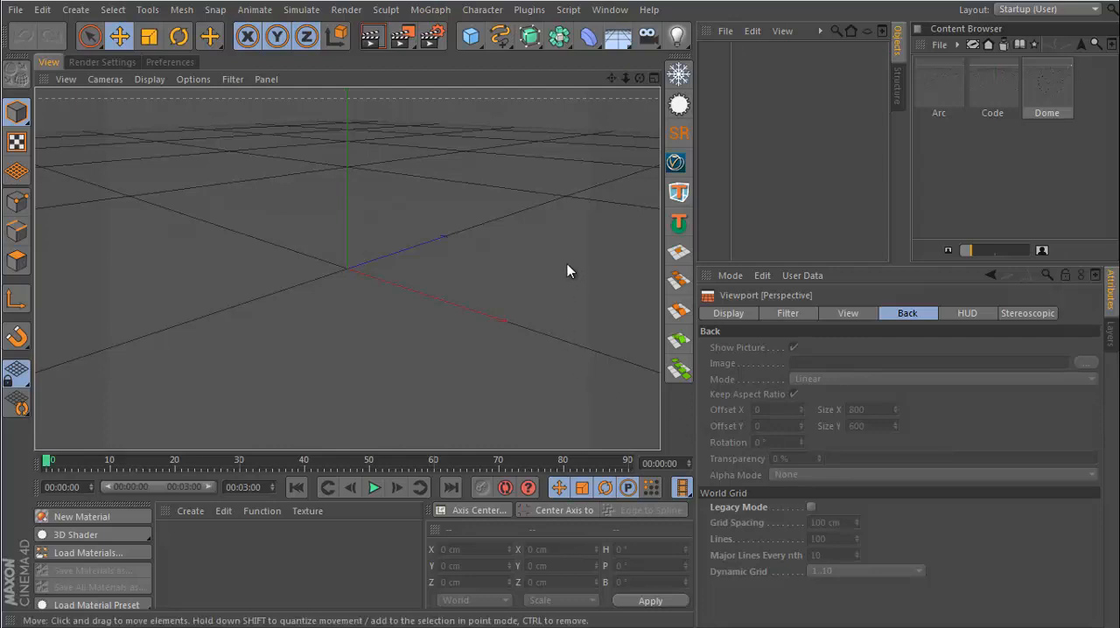
mouse_move(697, 214)
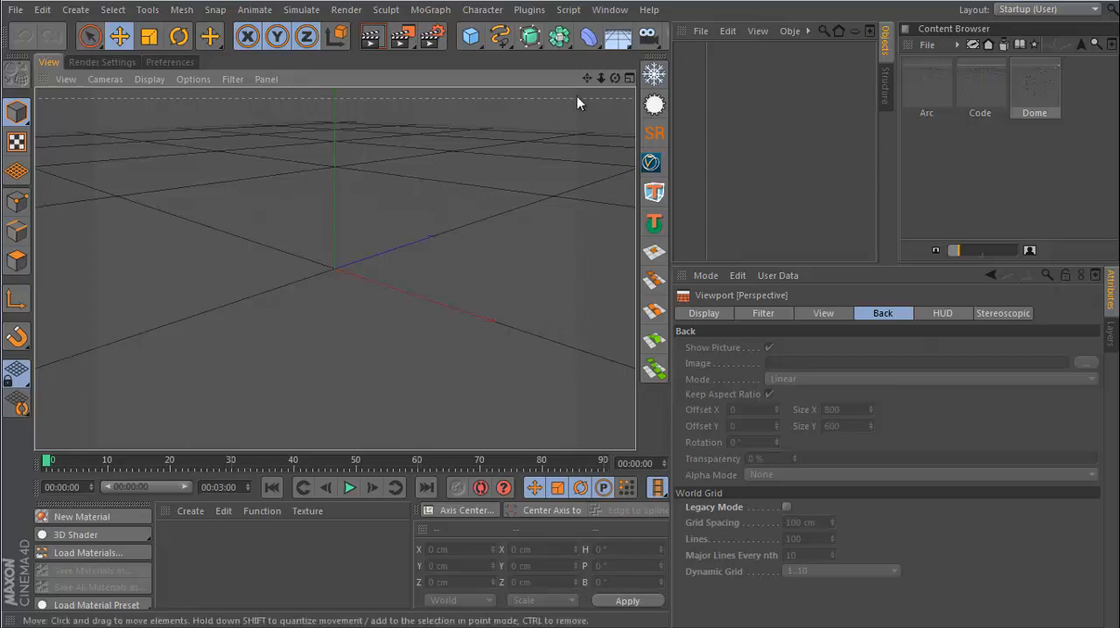
mouse_move(609, 100)
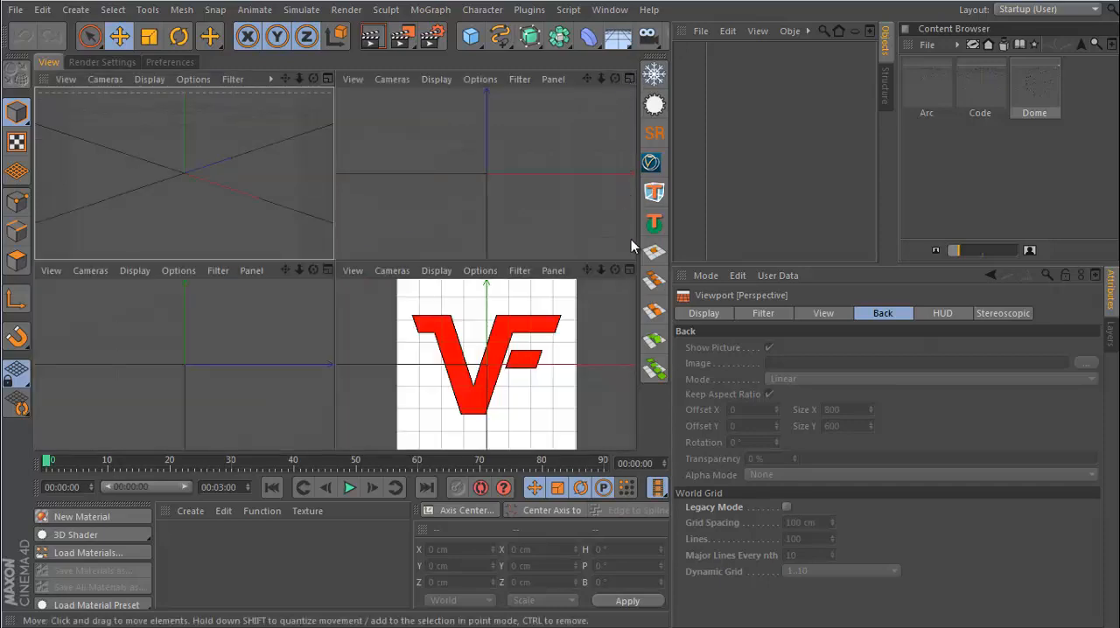
mouse_move(628, 294)
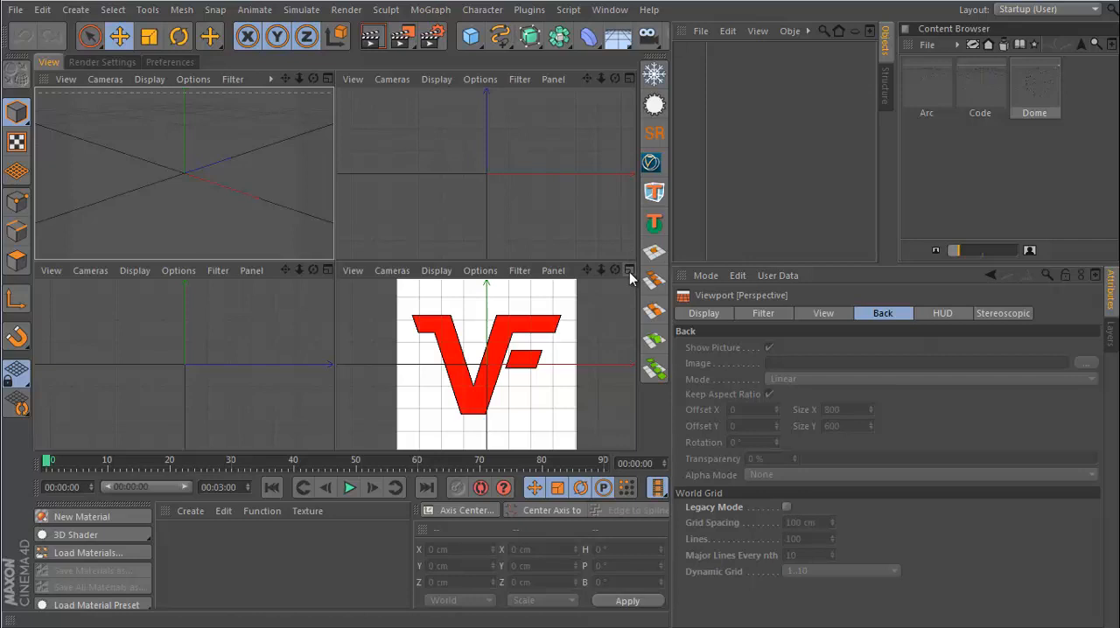
Maximize the Front view and load the vf logo file as its background picture.
click(628, 270)
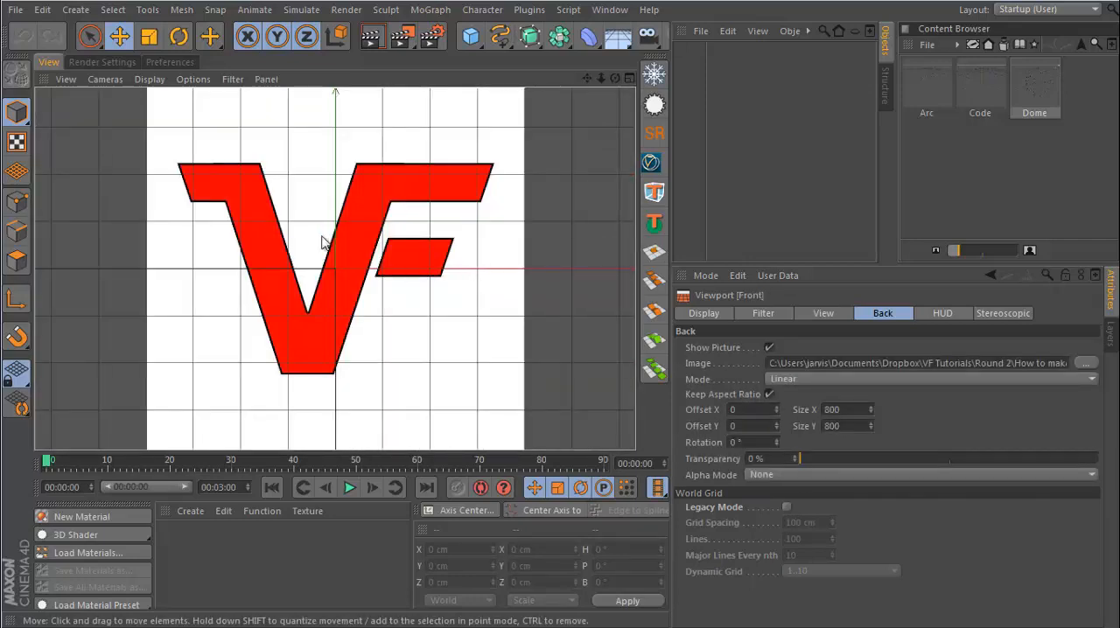
mouse_move(308, 332)
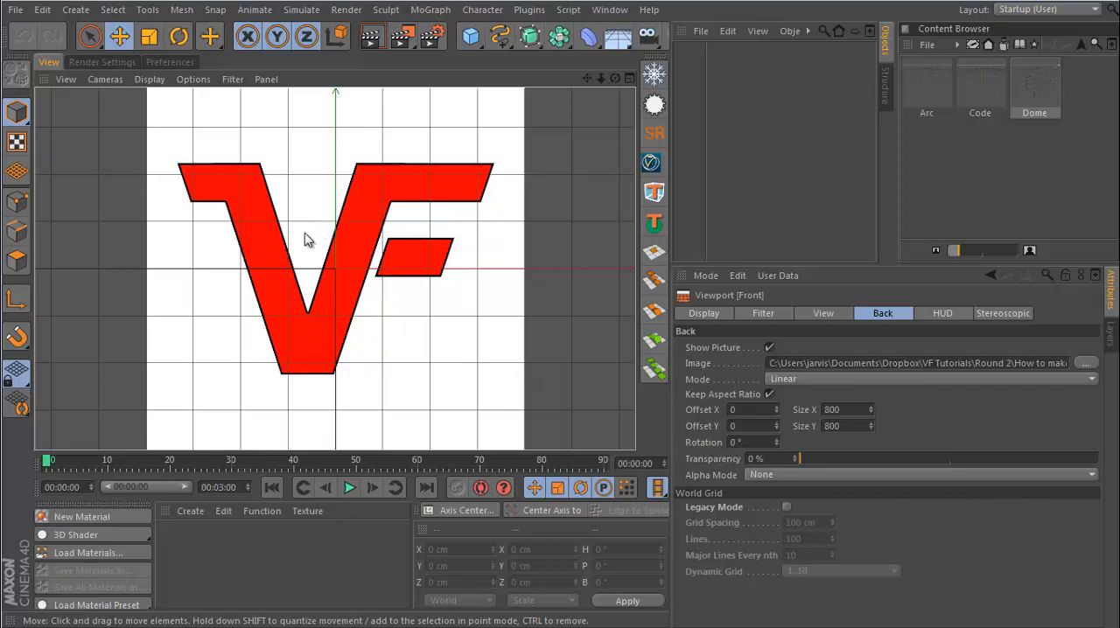
mouse_move(288, 201)
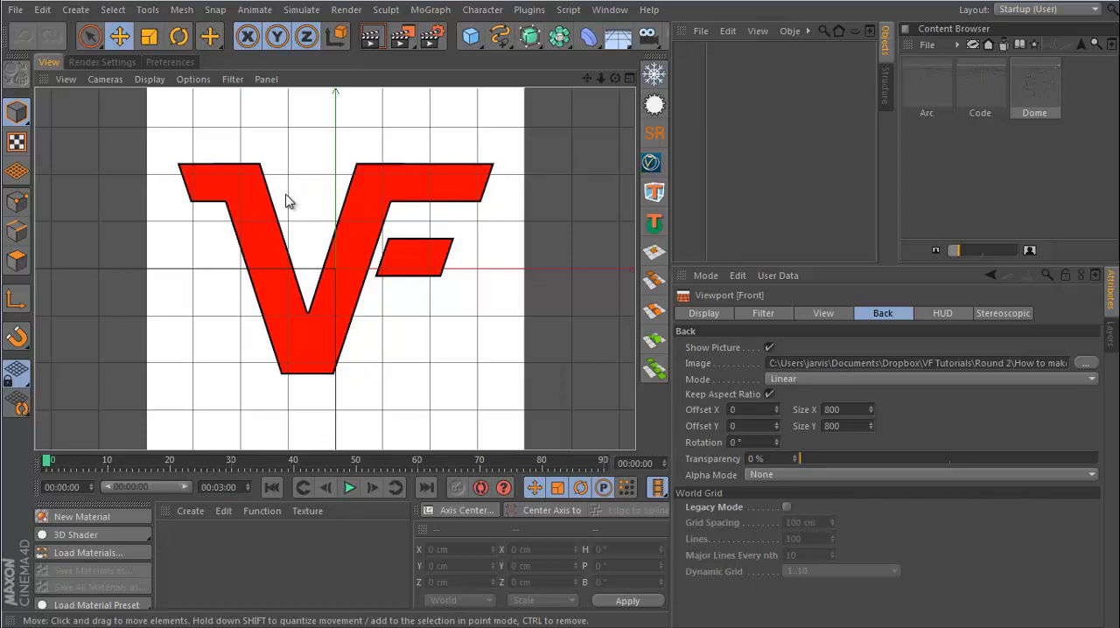
mouse_move(487, 304)
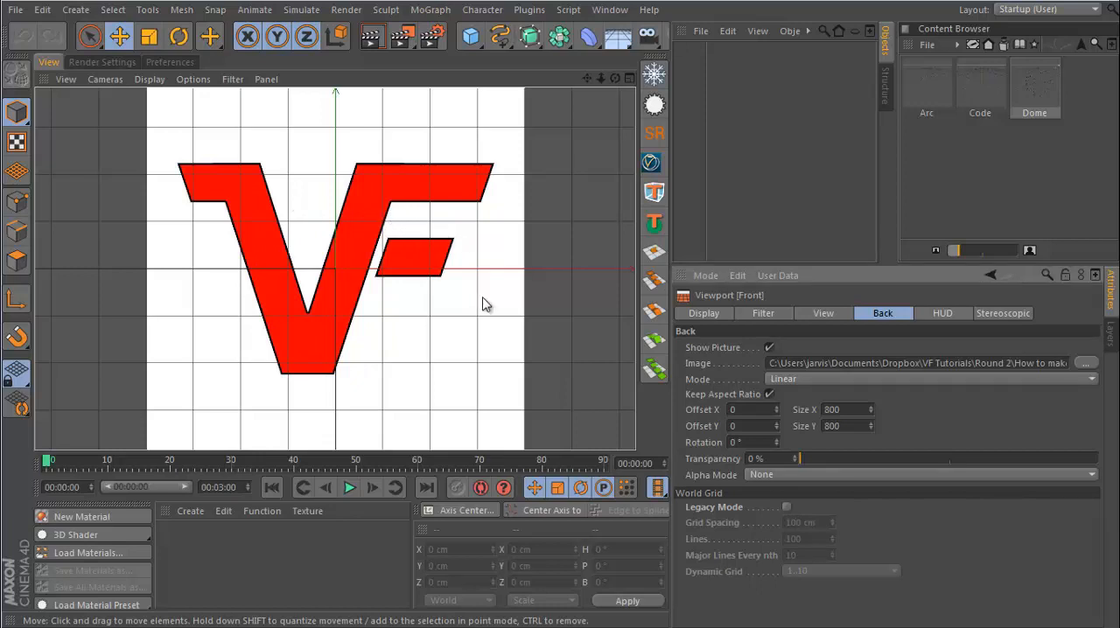
mouse_move(593, 315)
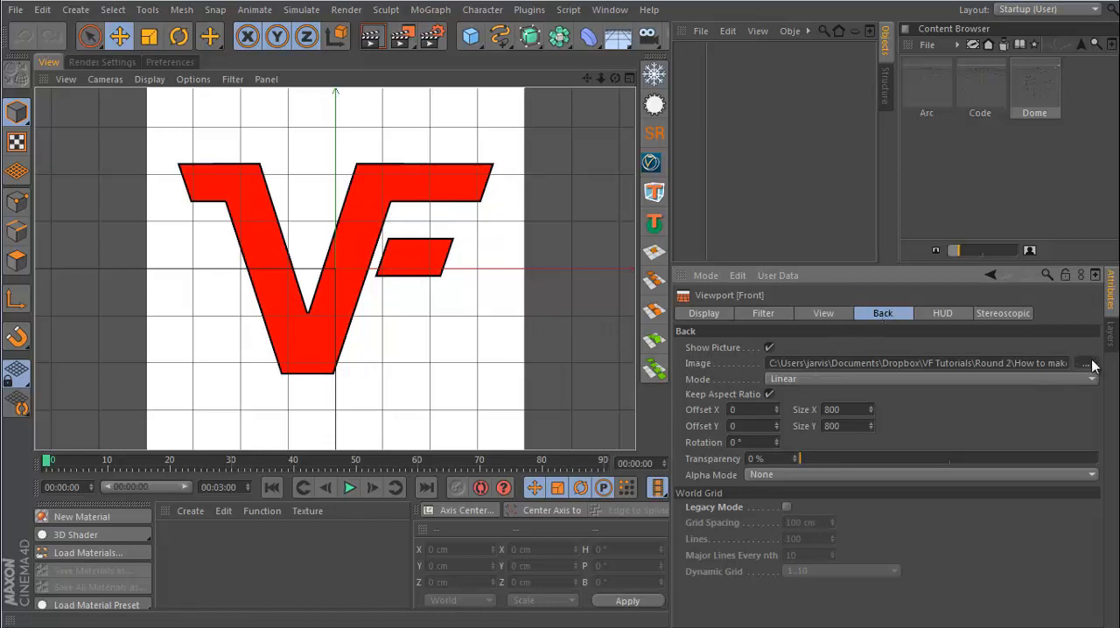
click(1085, 364)
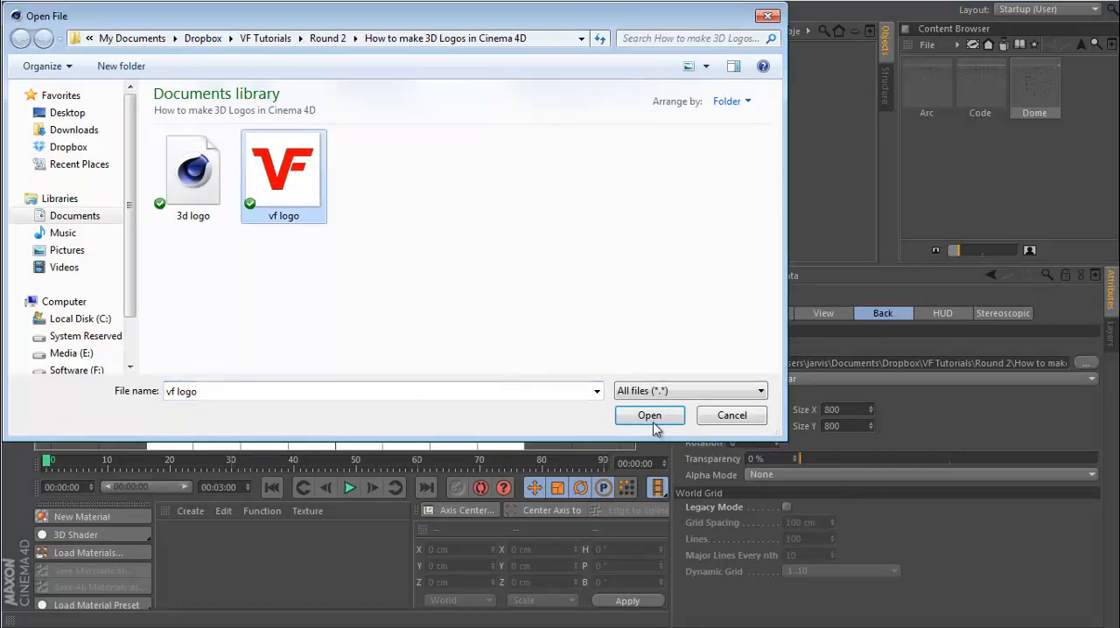
click(650, 415)
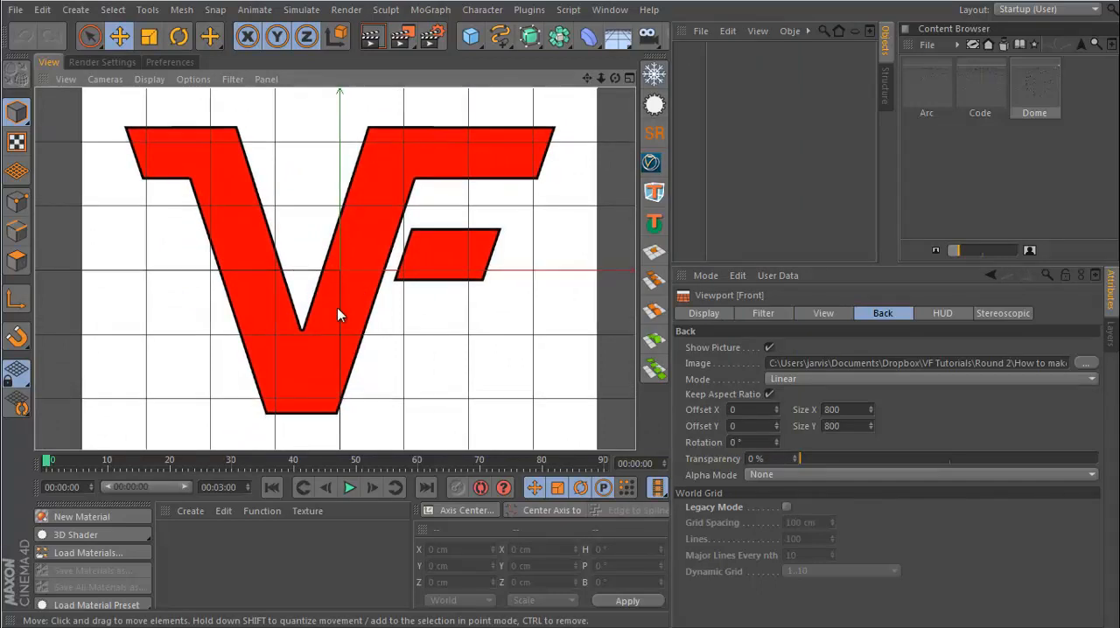
mouse_move(322, 221)
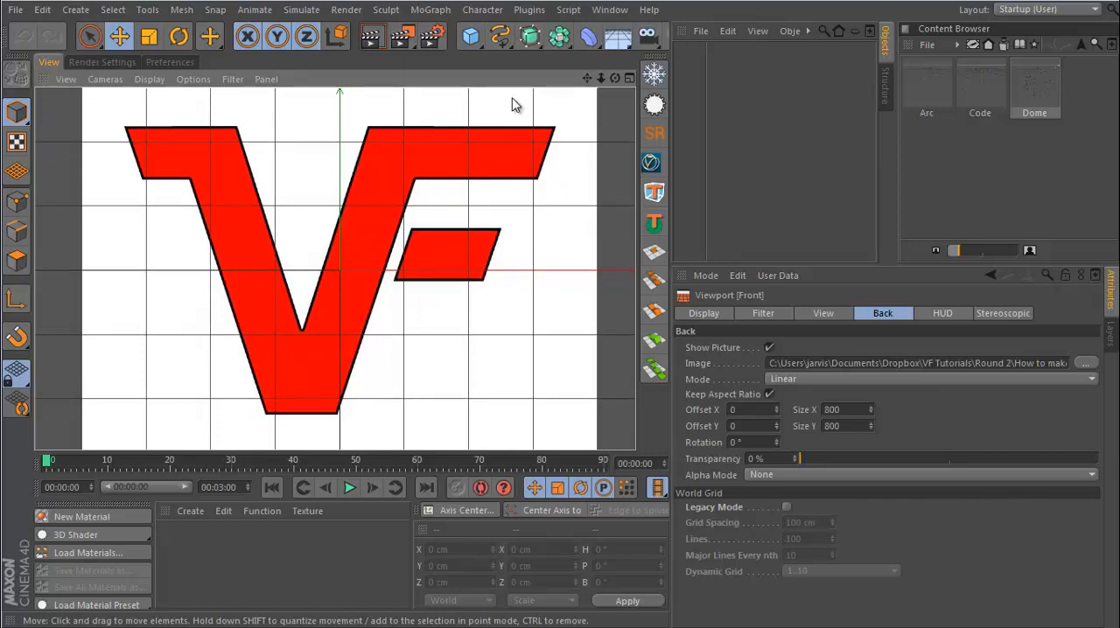
Draw a closed Linear spline around the V outline and a second around the small bar.
click(501, 35)
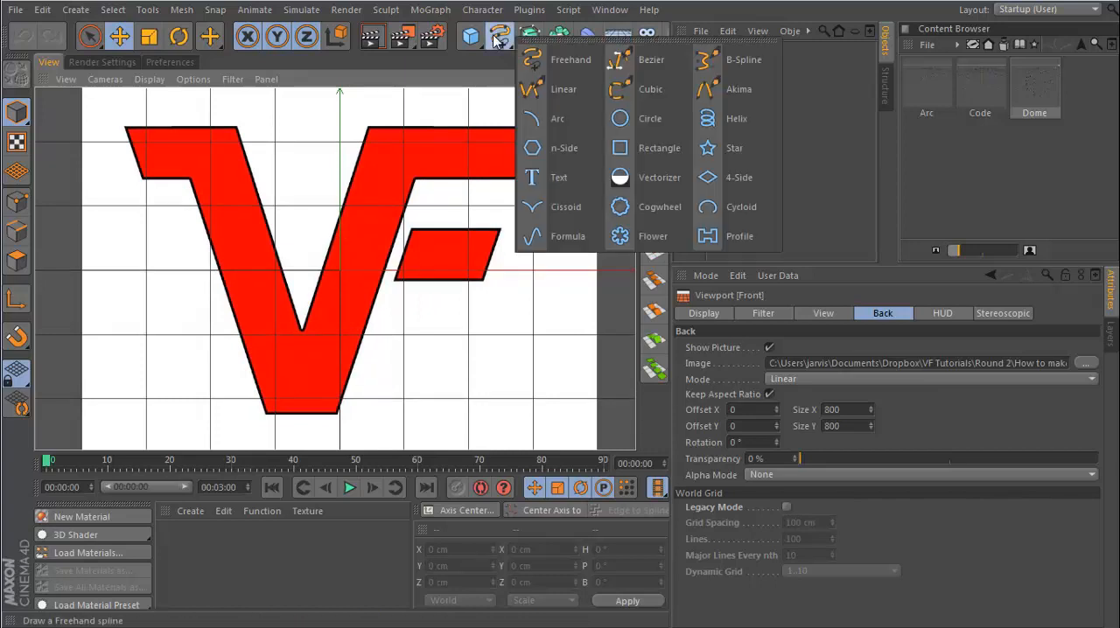
click(563, 89)
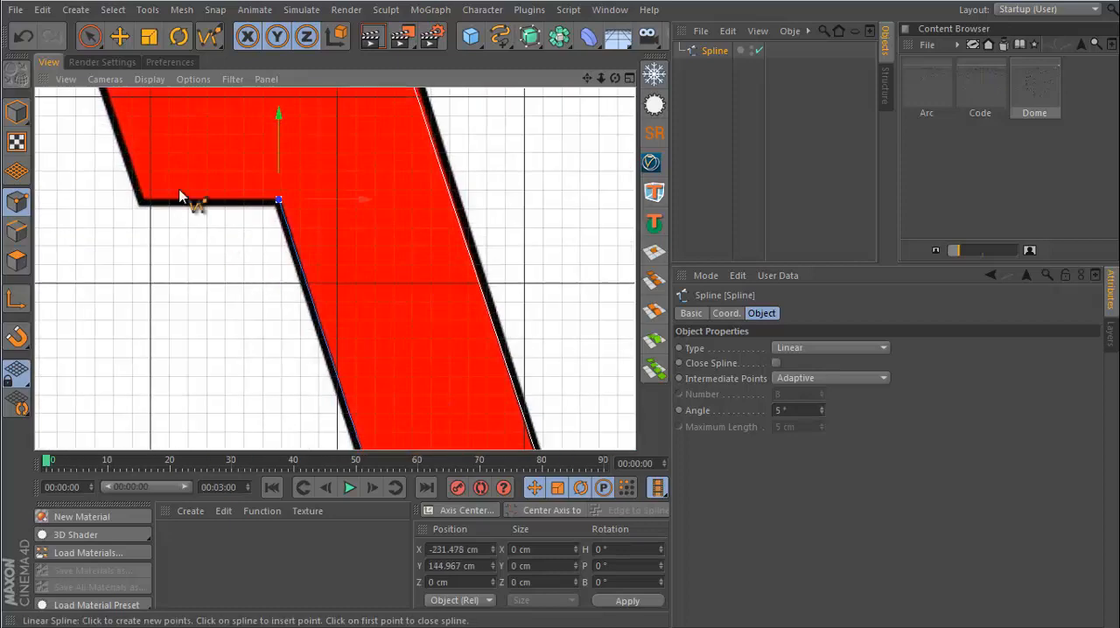
drag(278, 202, 234, 254)
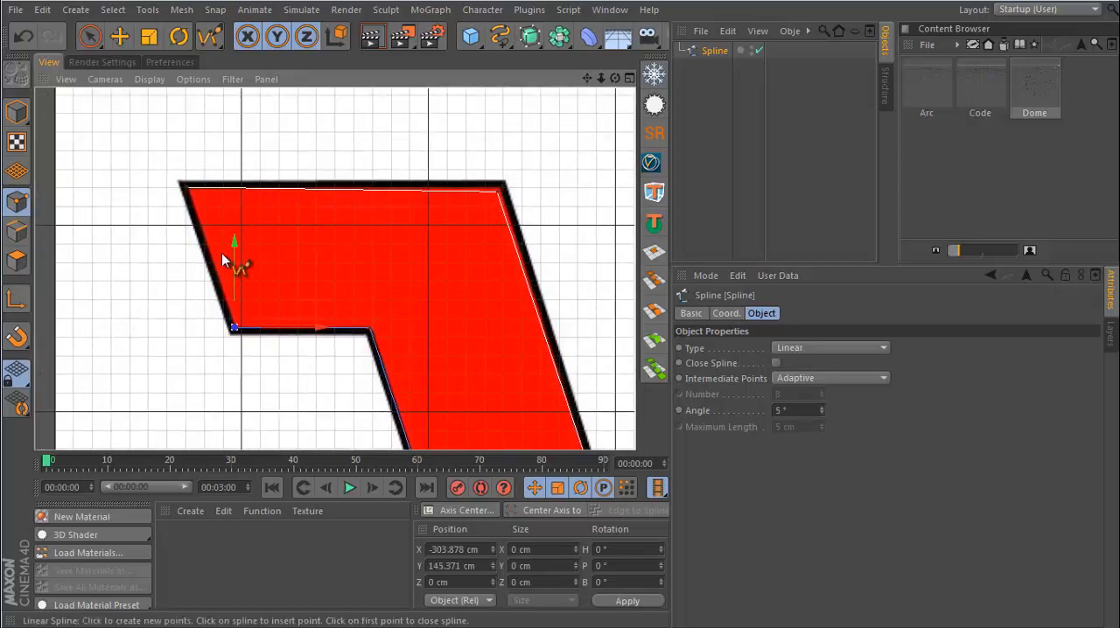
click(776, 364)
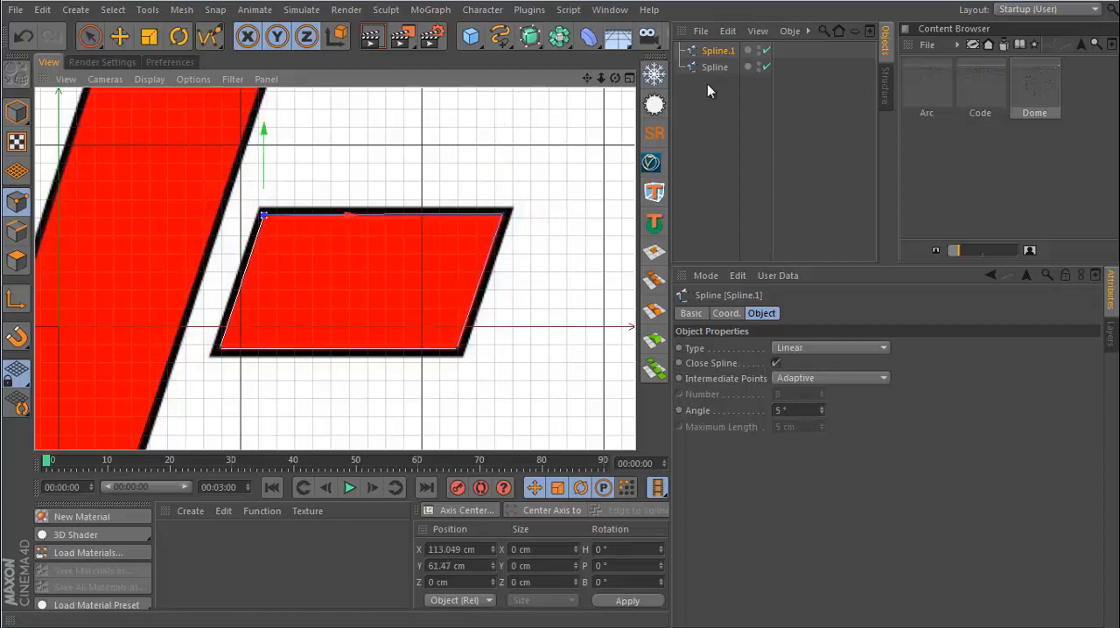
click(325, 79)
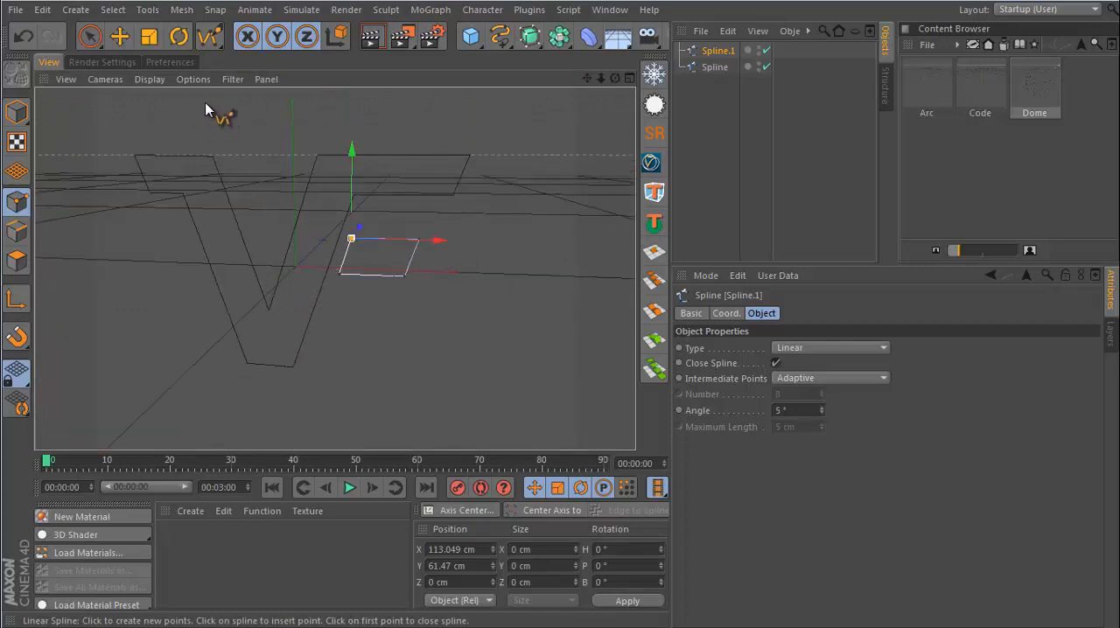
Switch back to Live Selection and set the front view's Back picture transparency to 95%.
click(91, 35)
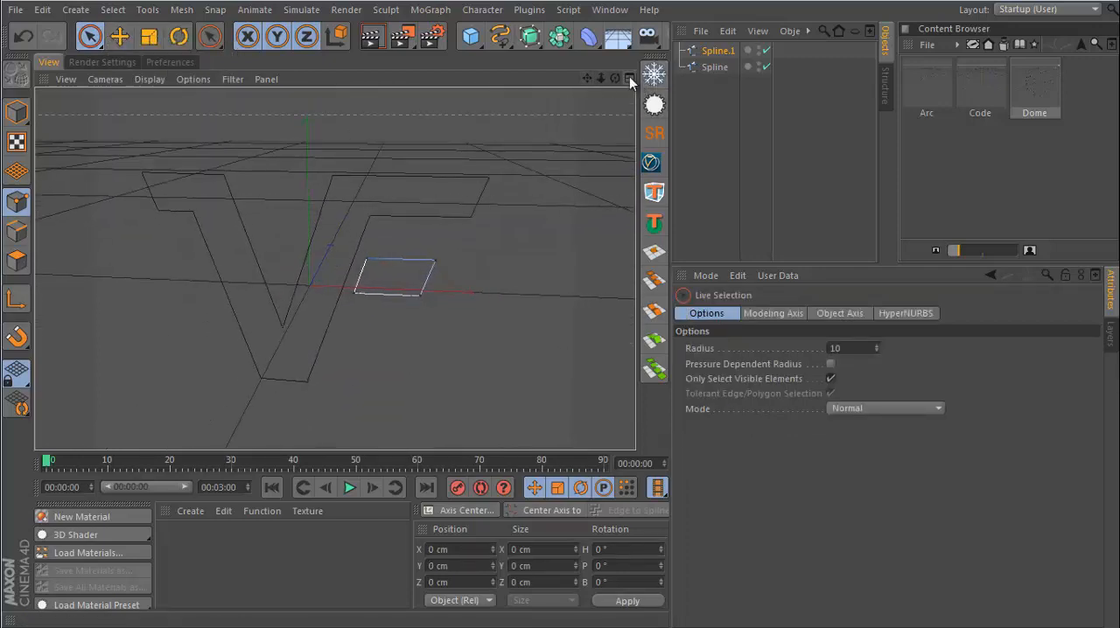
click(629, 79)
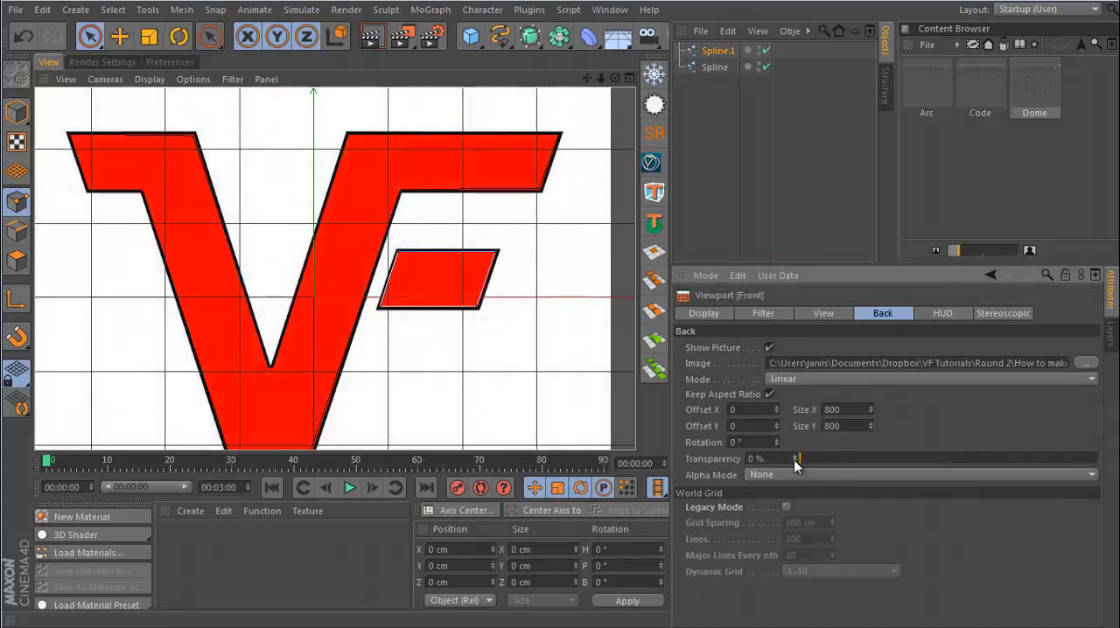
drag(796, 459, 1085, 459)
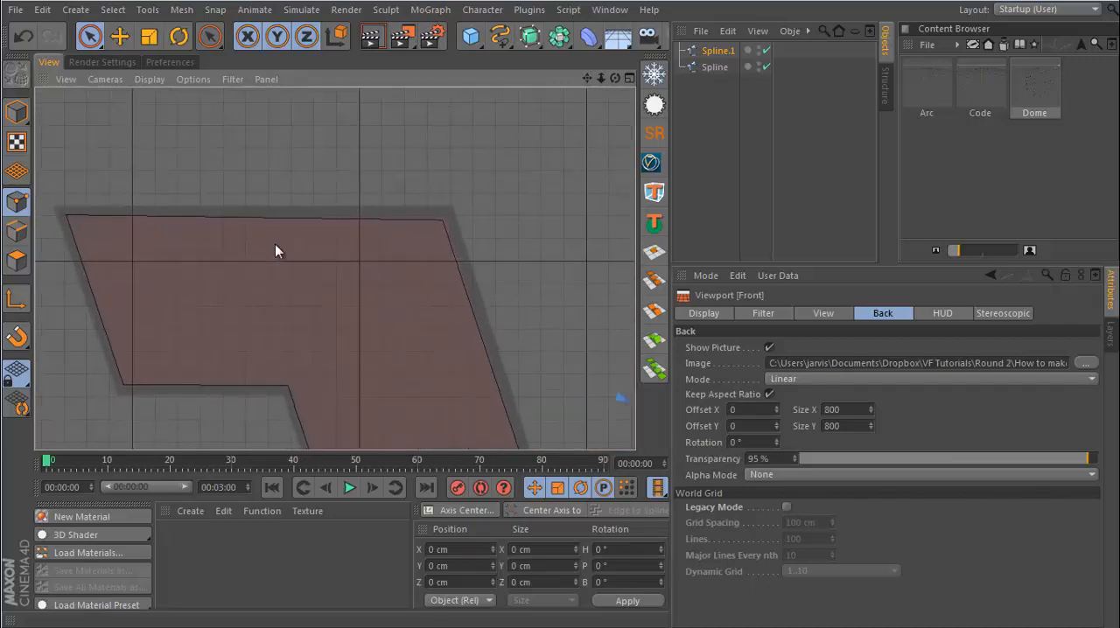
mouse_move(54, 217)
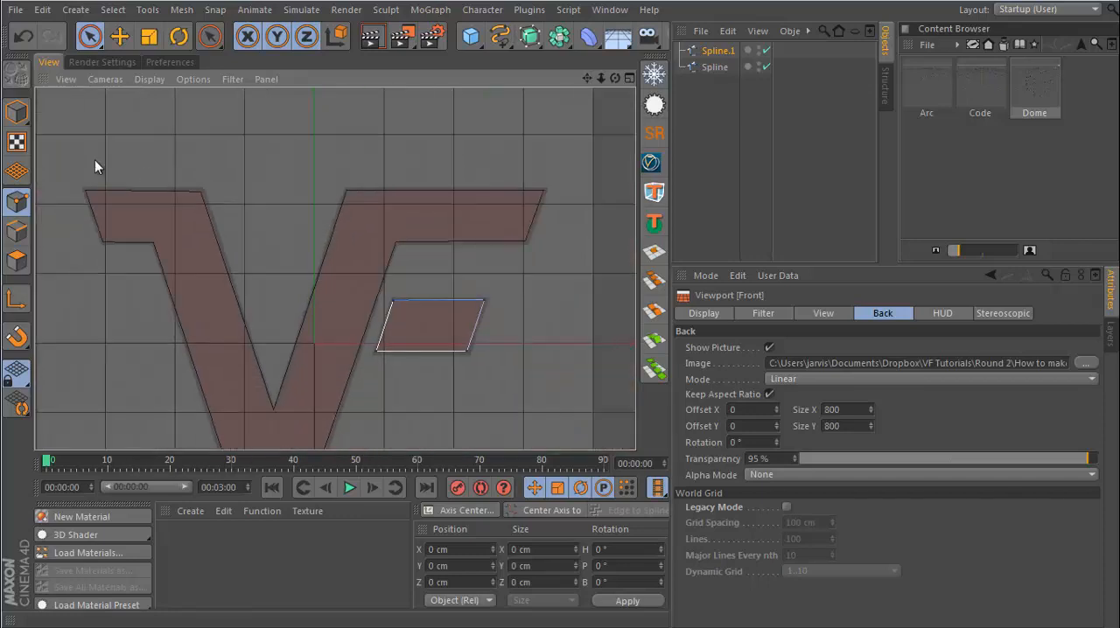
mouse_move(161, 220)
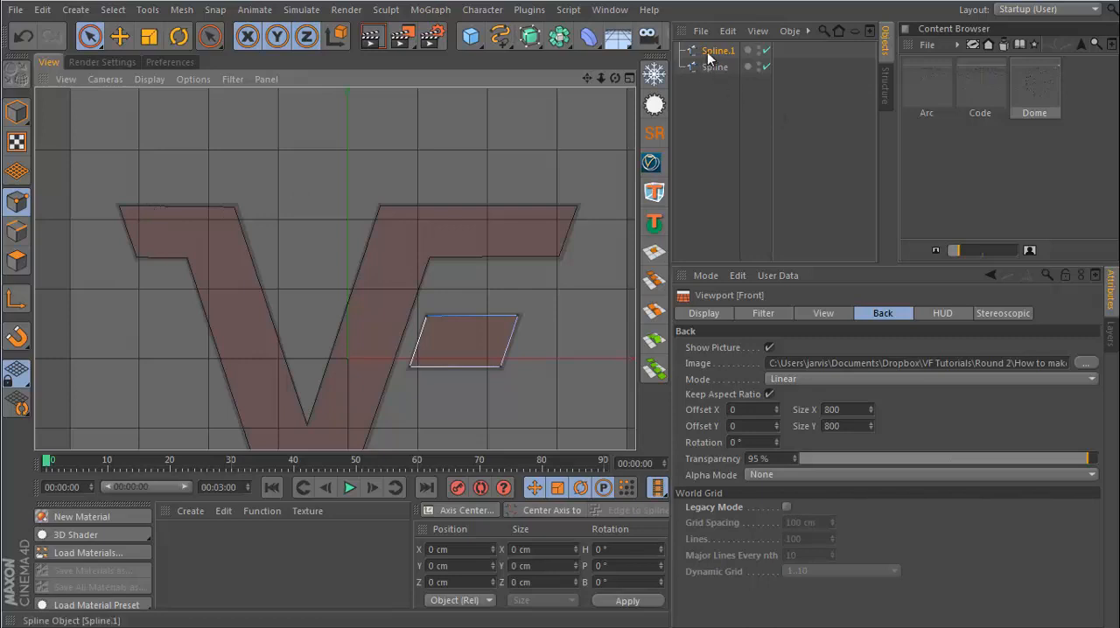
Rectangle-select the top points of the V-shaped spline.
click(718, 49)
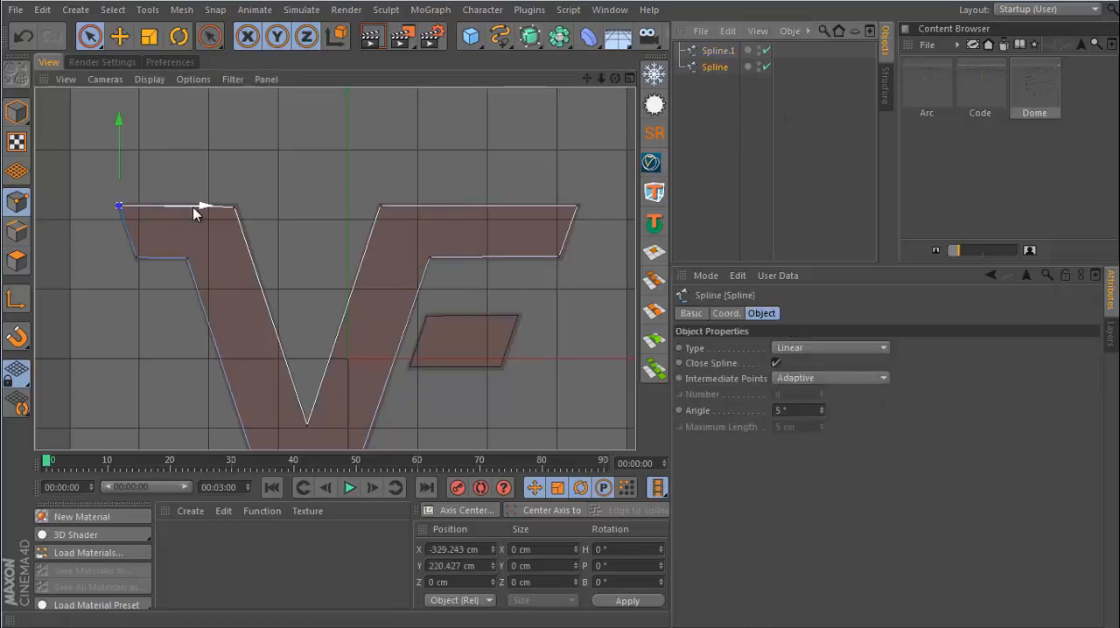
click(91, 35)
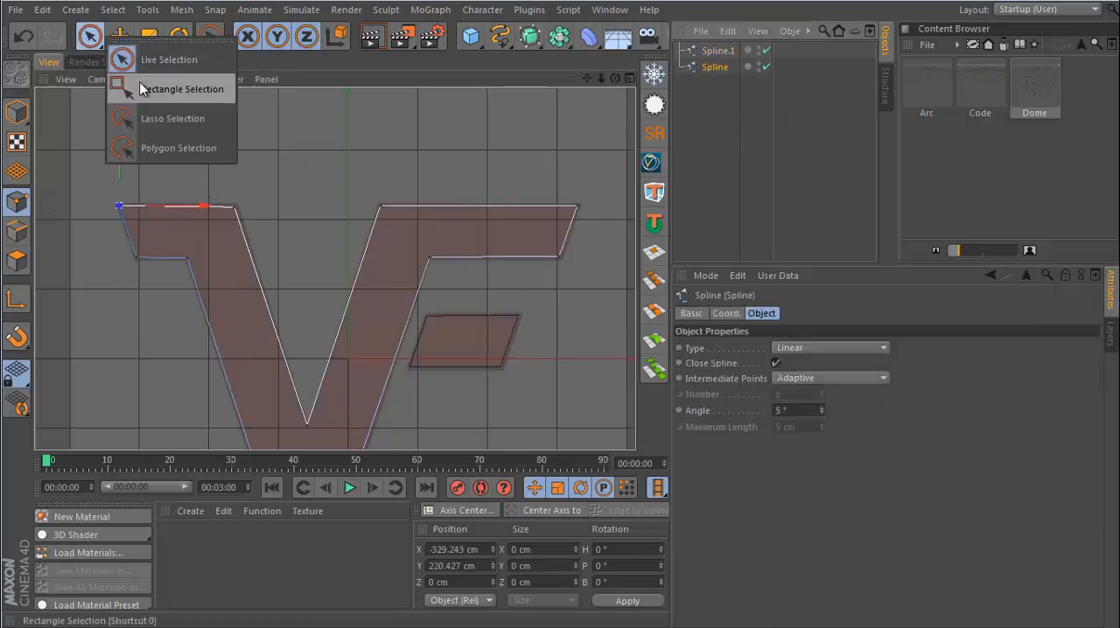
click(182, 89)
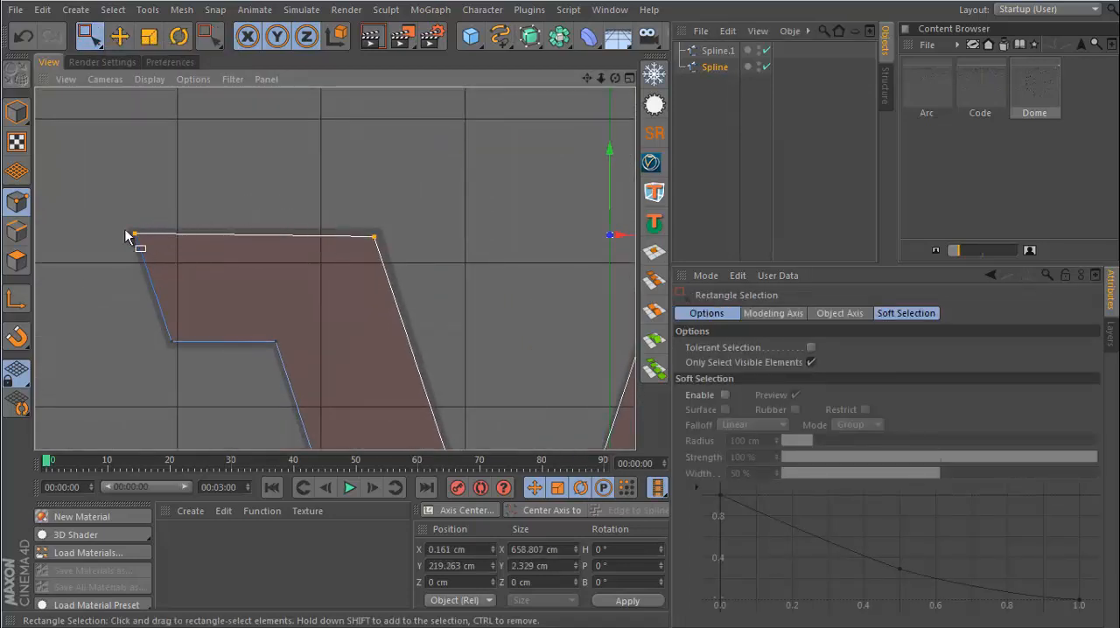
click(133, 235)
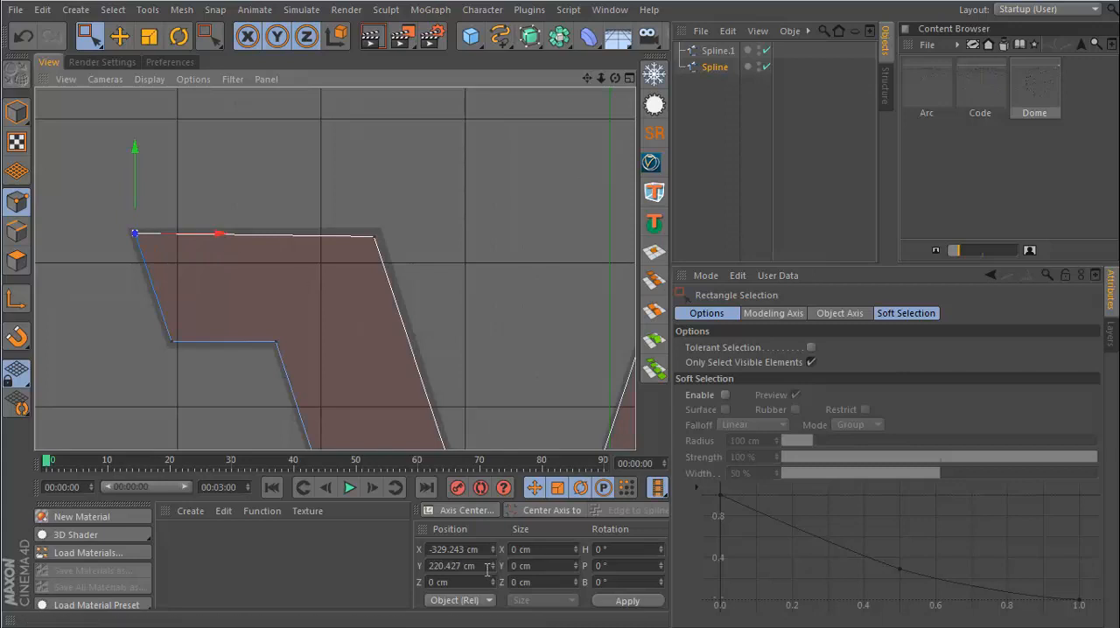
triple_click(451, 567)
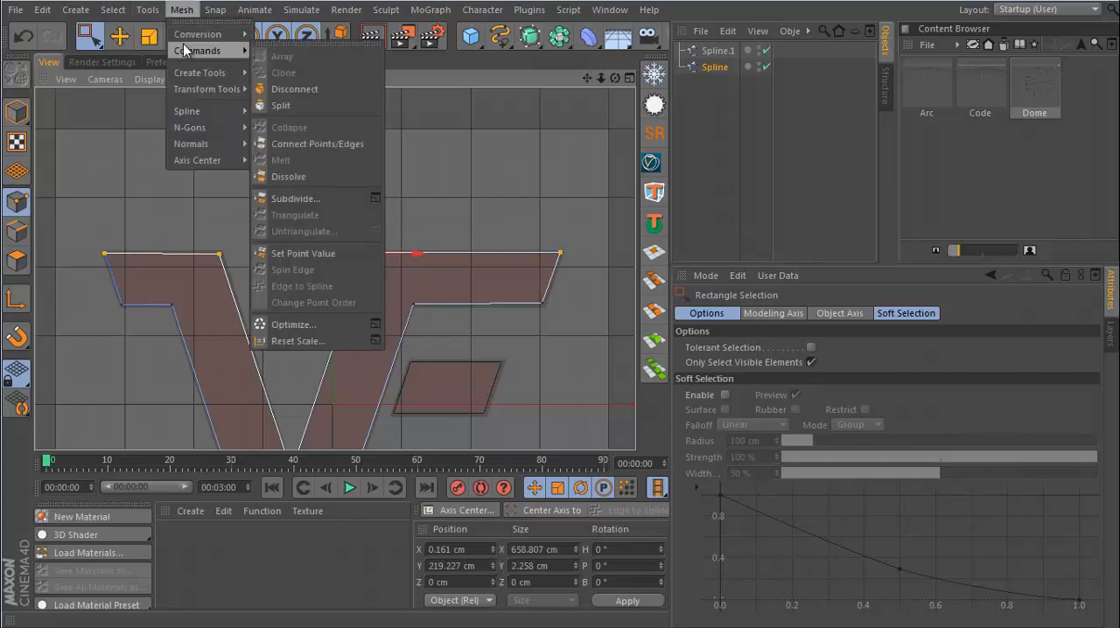
mouse_move(303, 252)
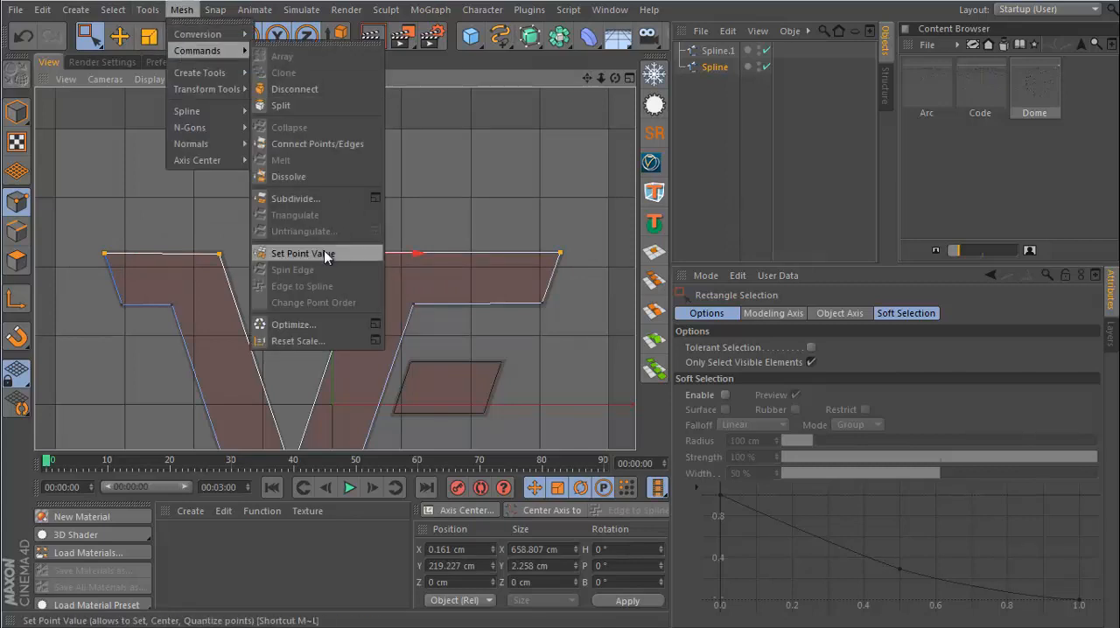
Set the selected points' Y to 220 cm with Set Point Value and apply it.
click(301, 252)
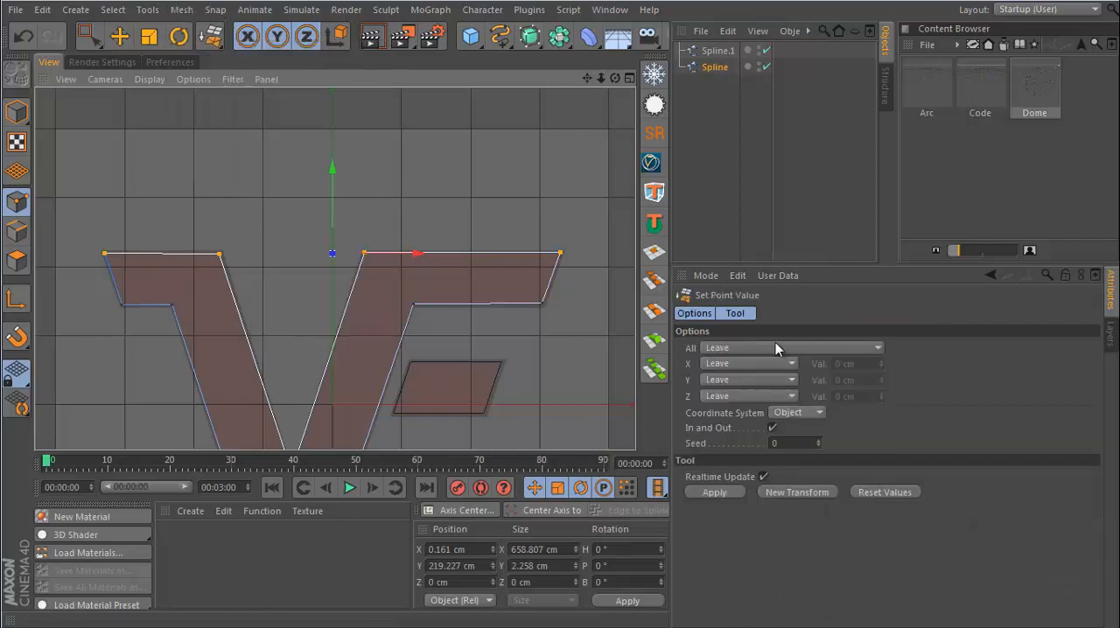
mouse_move(698, 378)
text(220)
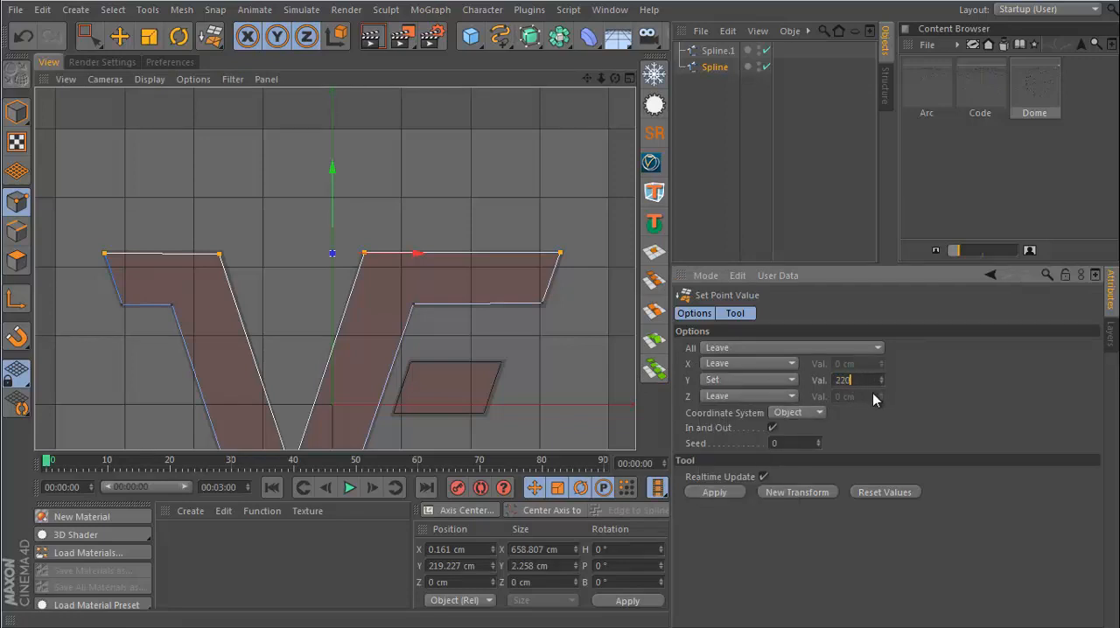
click(714, 492)
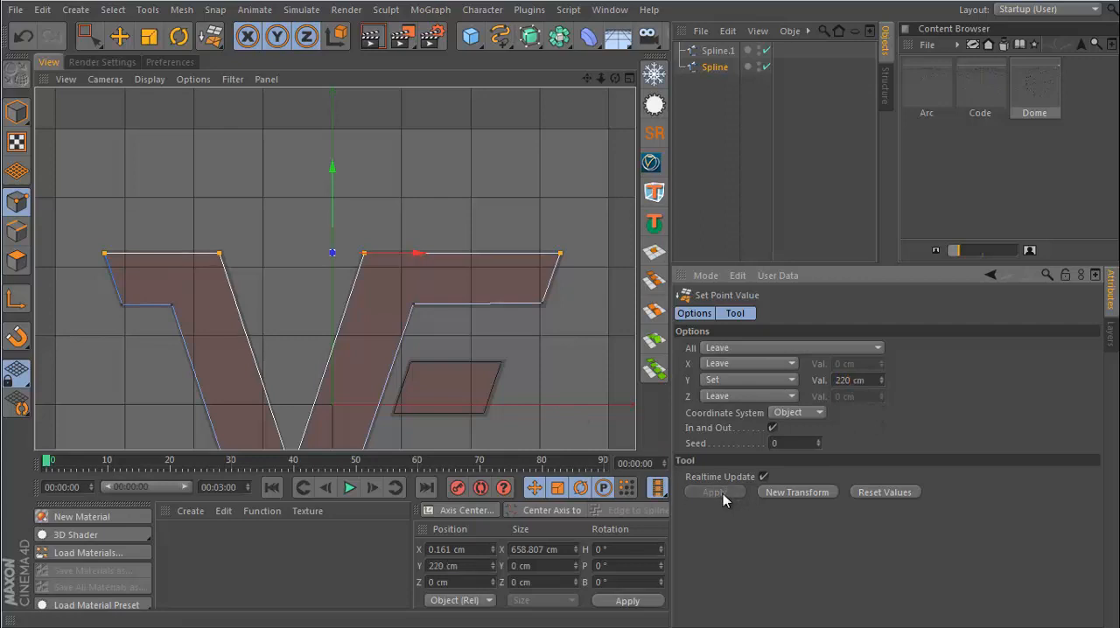
click(714, 492)
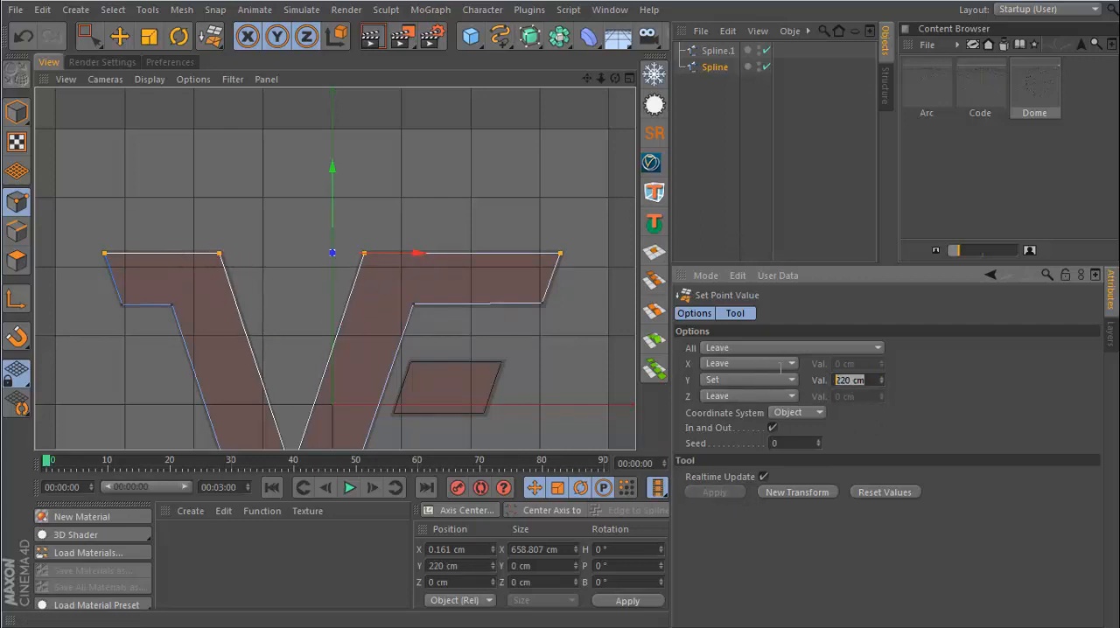
click(88, 35)
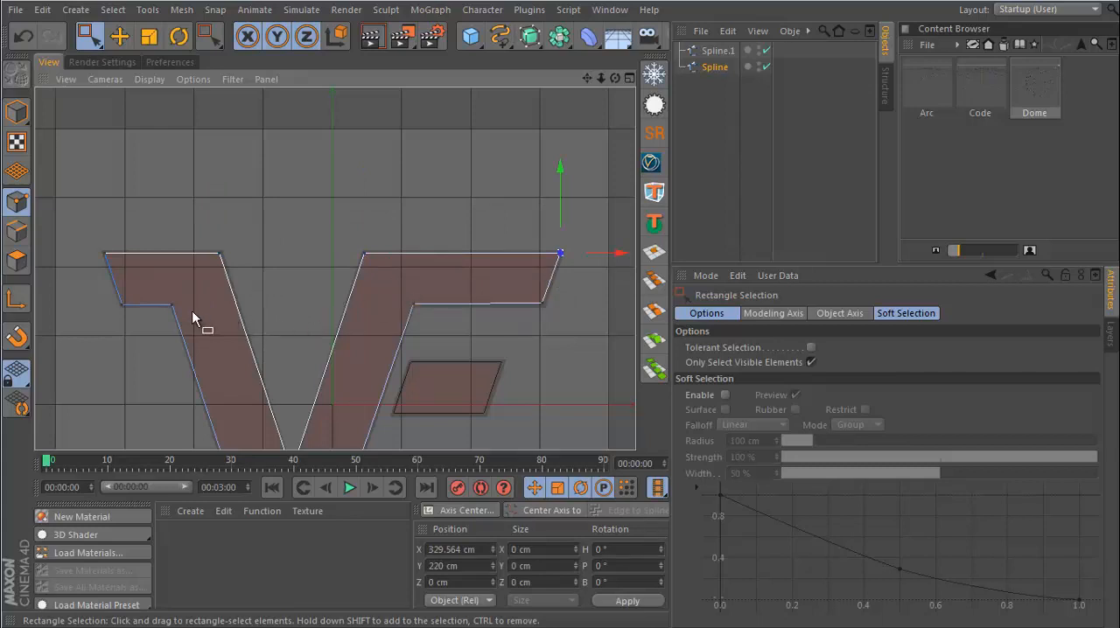
mouse_move(276, 324)
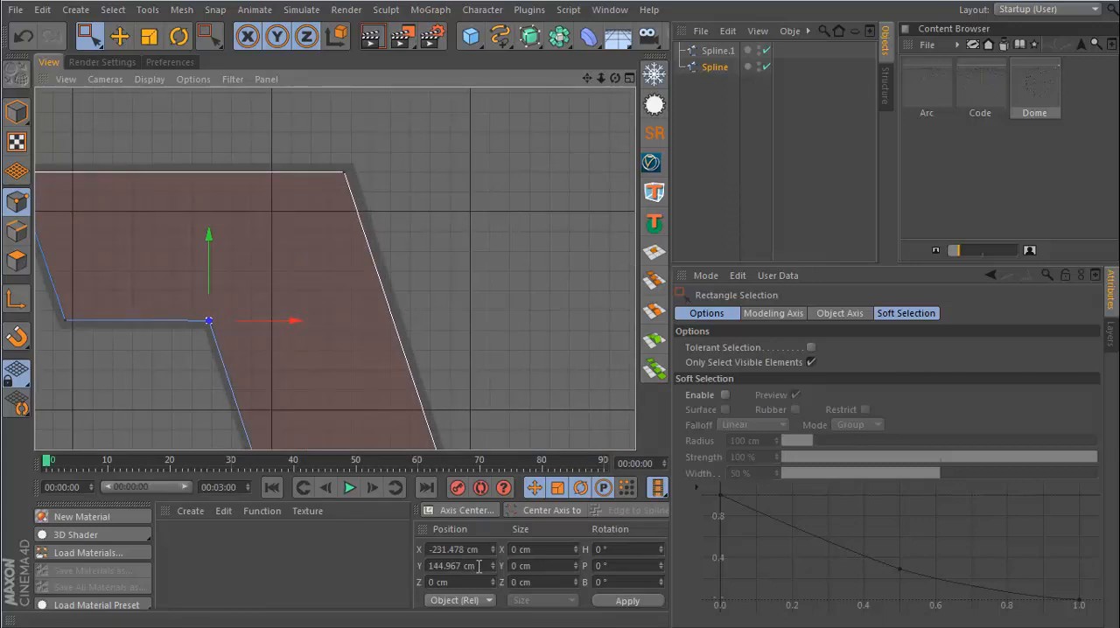
Set the inner corner points beneath the top bars to Y 145 cm via Set Point Value.
triple_click(452, 565)
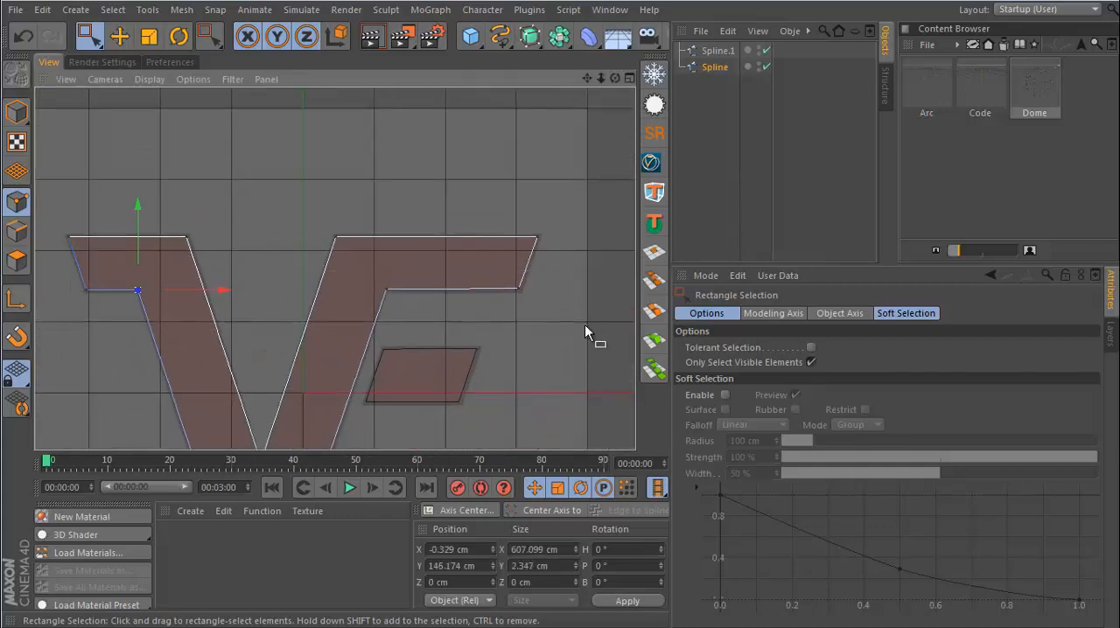
click(182, 10)
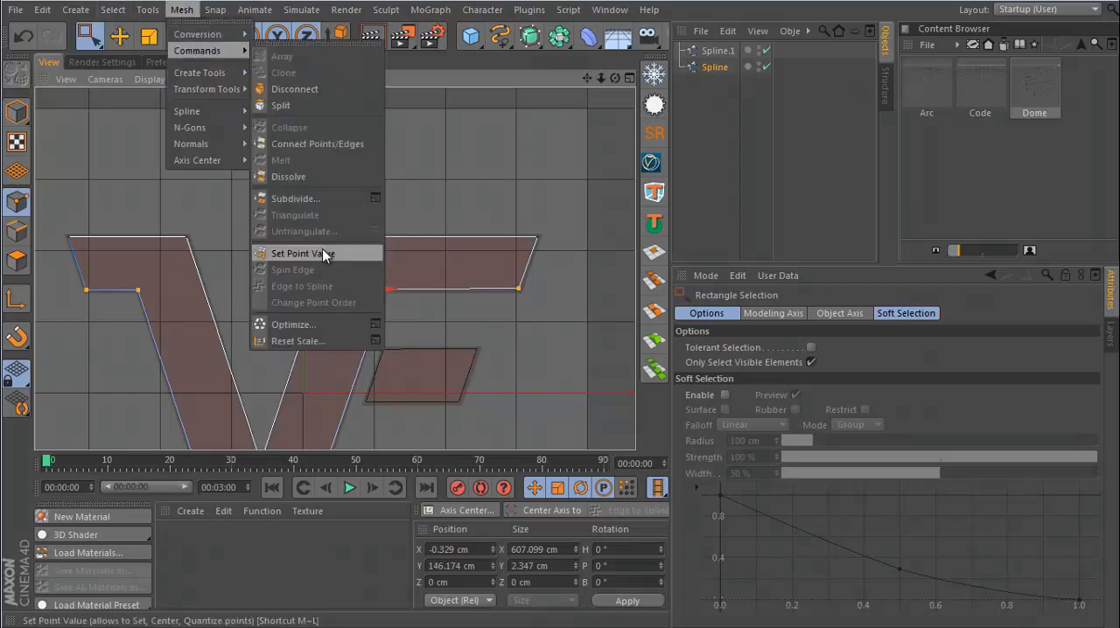
click(303, 252)
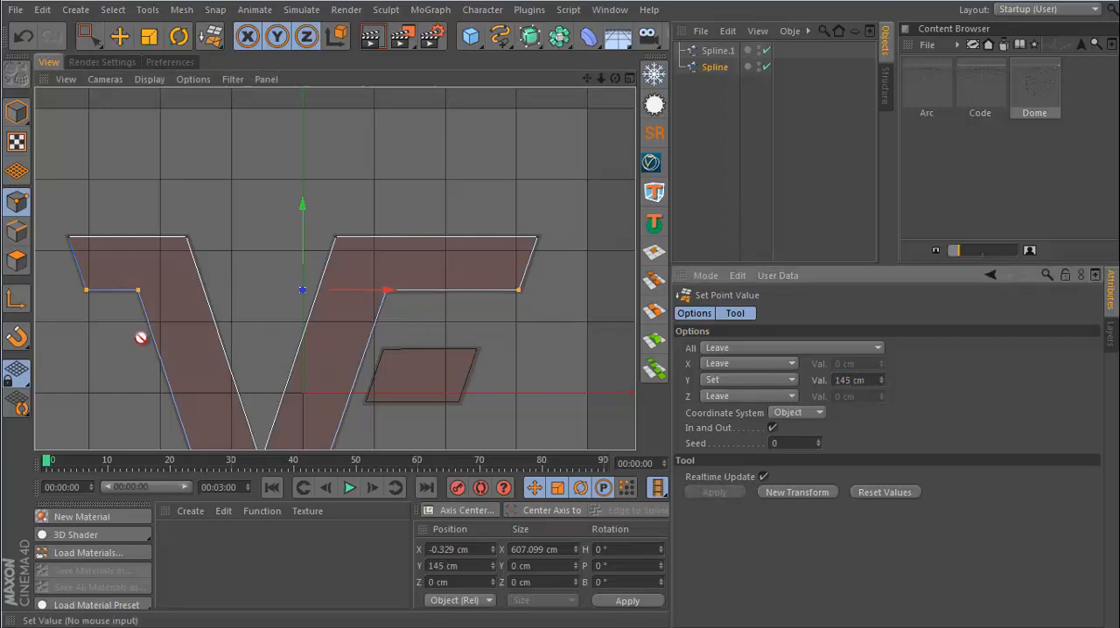
mouse_move(58, 290)
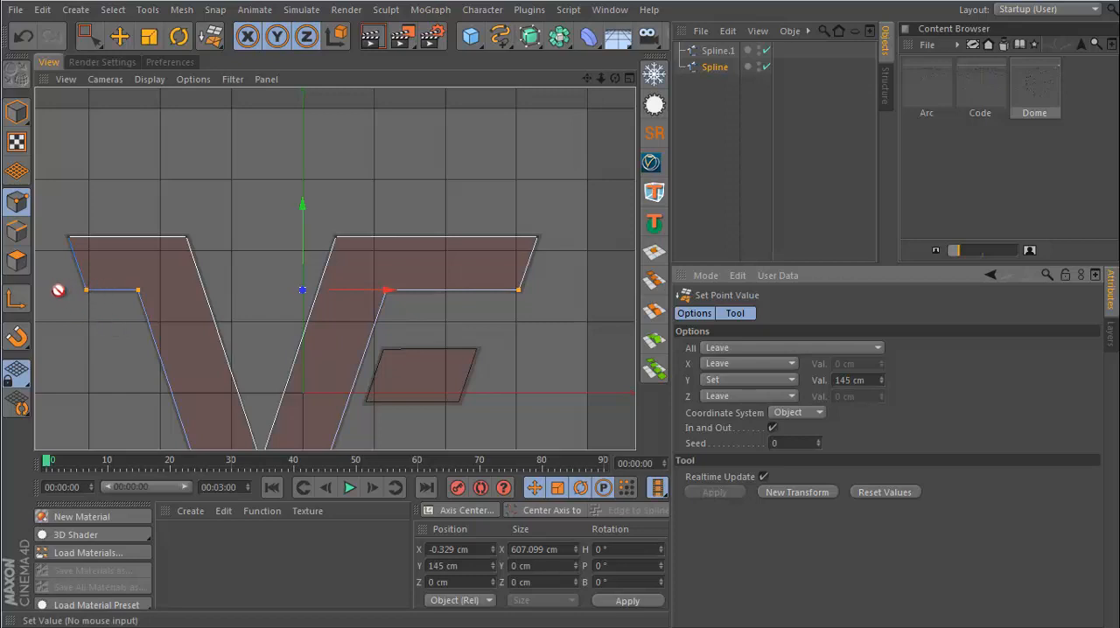
mouse_move(509, 301)
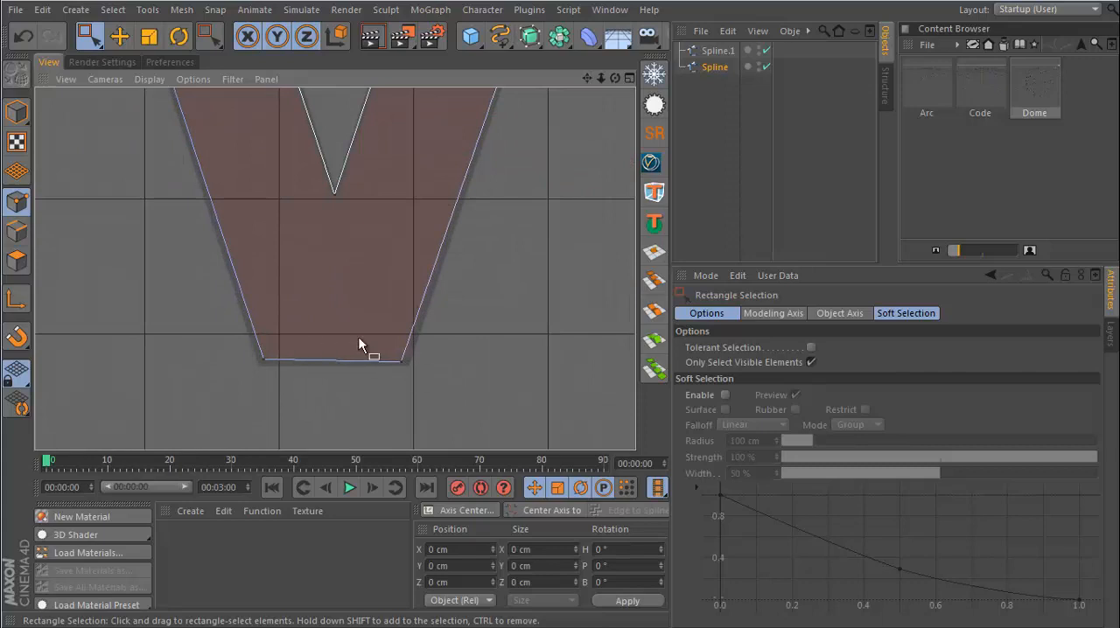
Rectangle-select the V's bottom points and set their Position Y to -219 cm.
click(262, 358)
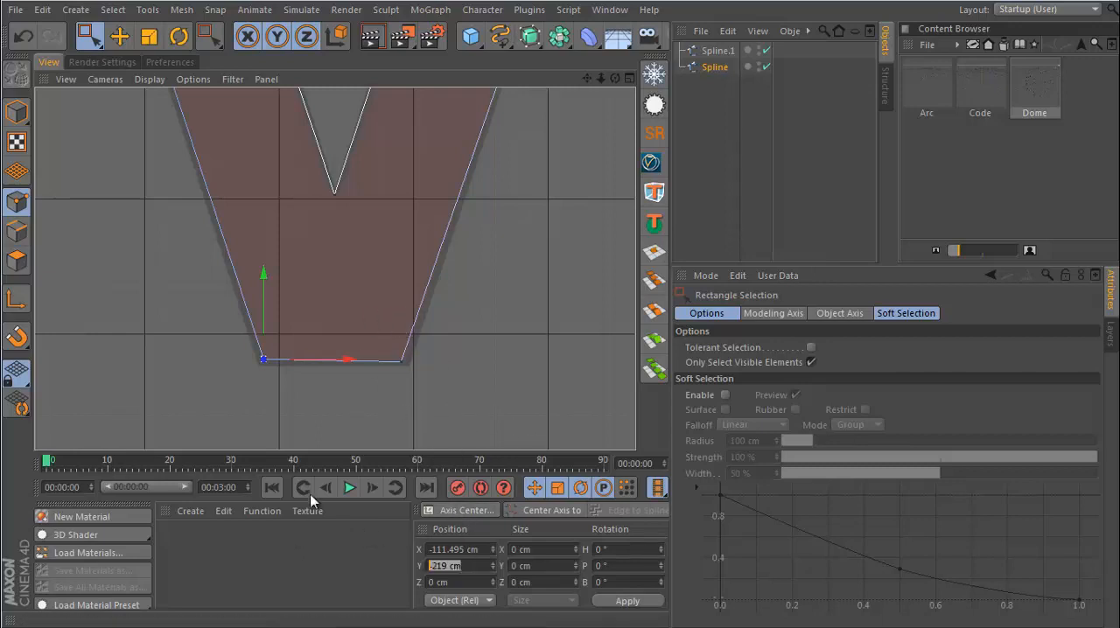
drag(263, 358, 399, 360)
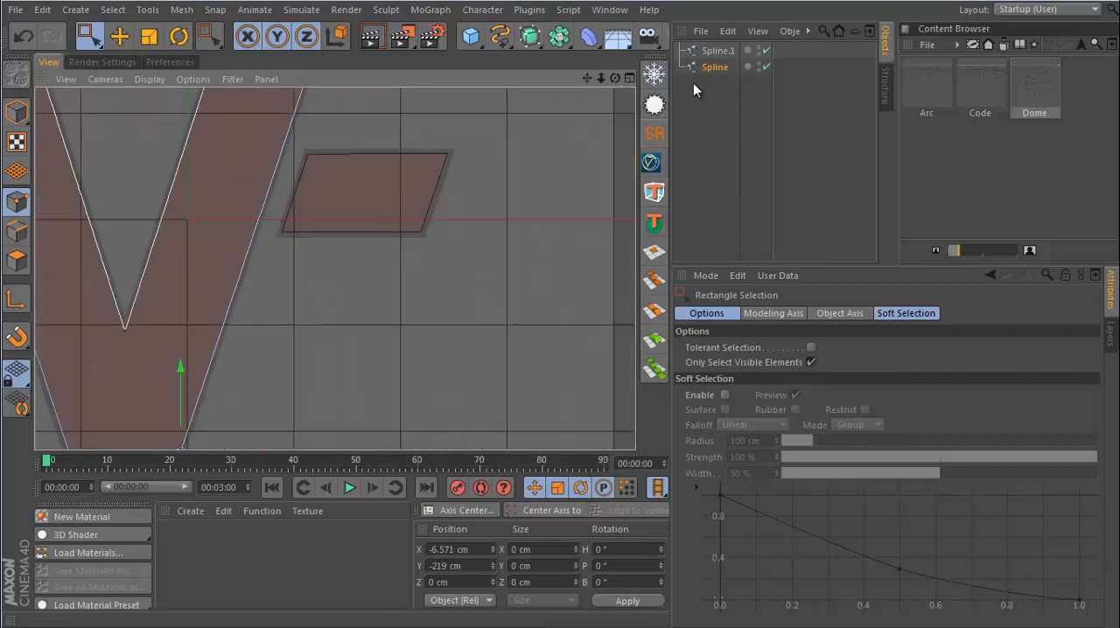
click(717, 49)
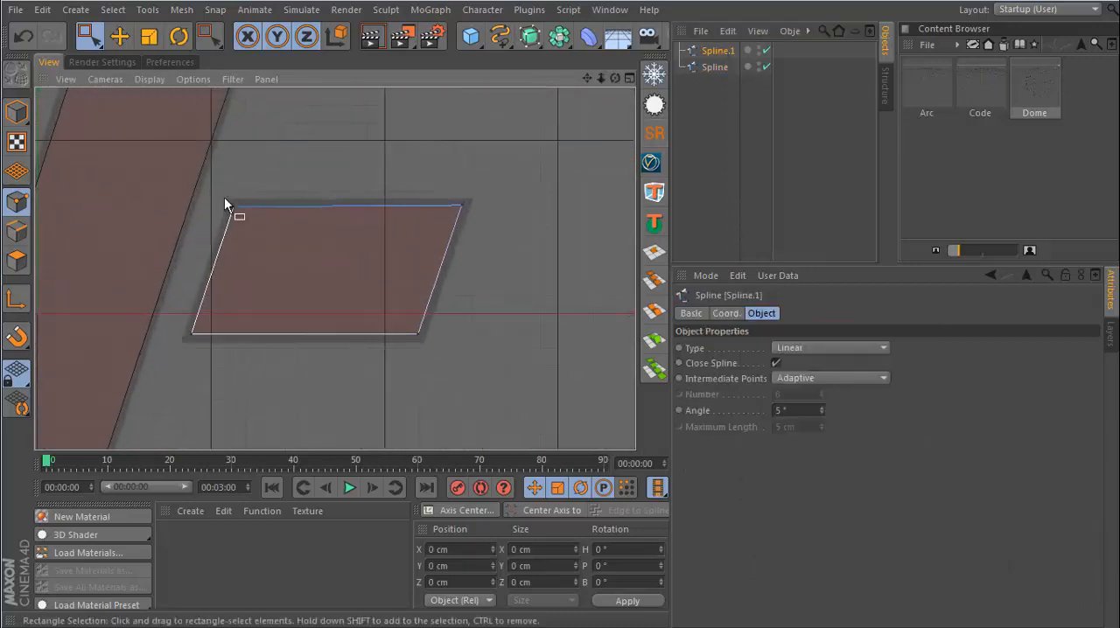
click(235, 207)
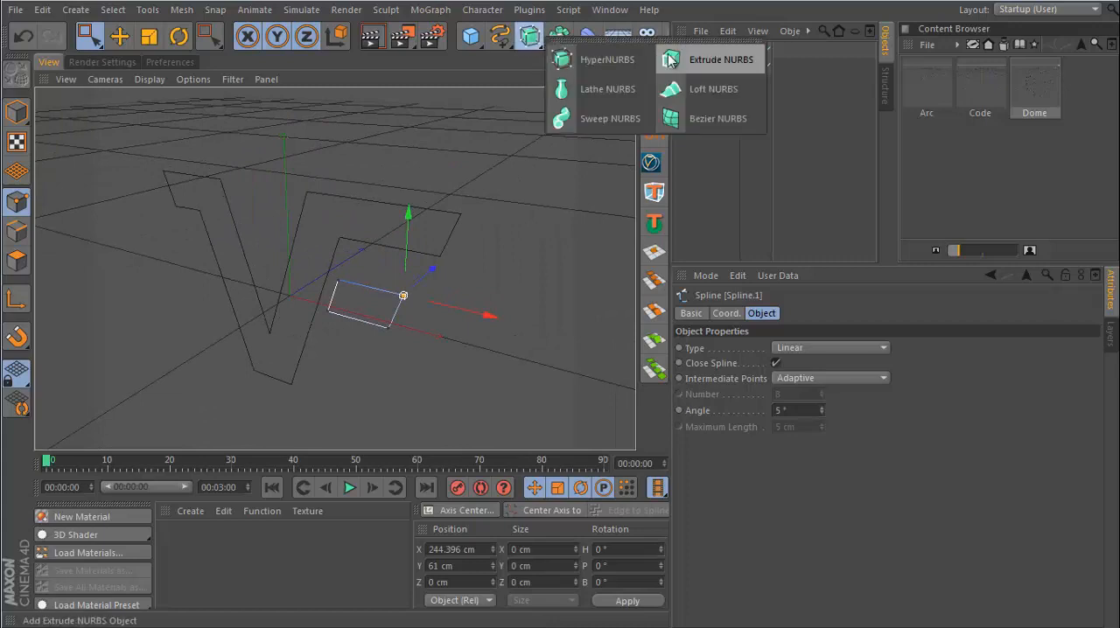
Add an Extrude NURBS holding both splines, Hierarchical on, Movement Z 65 cm.
click(720, 60)
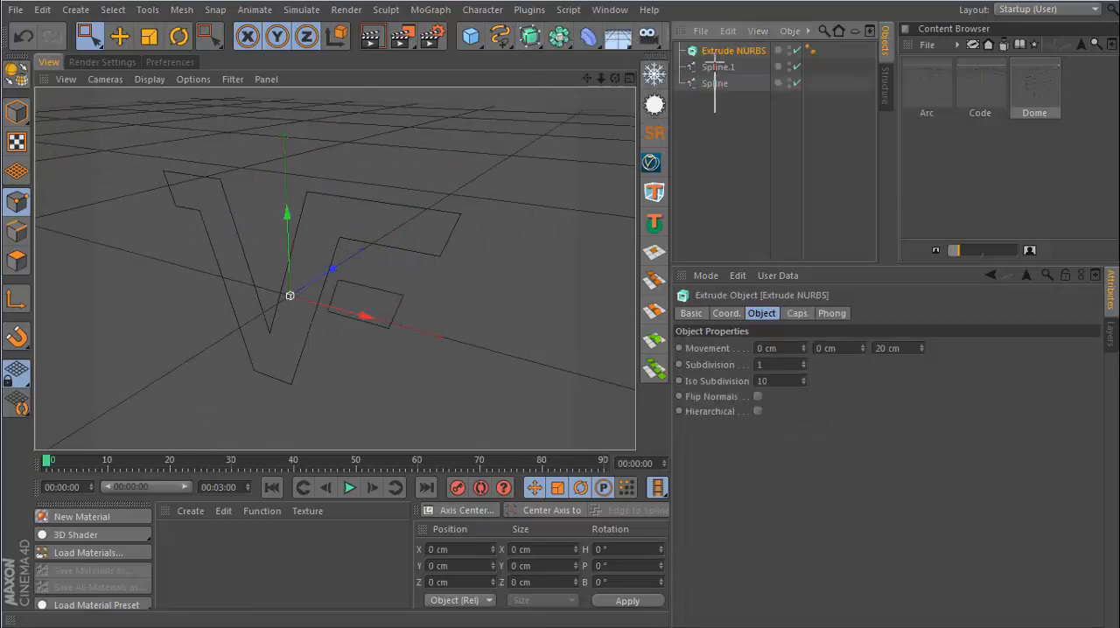
click(718, 66)
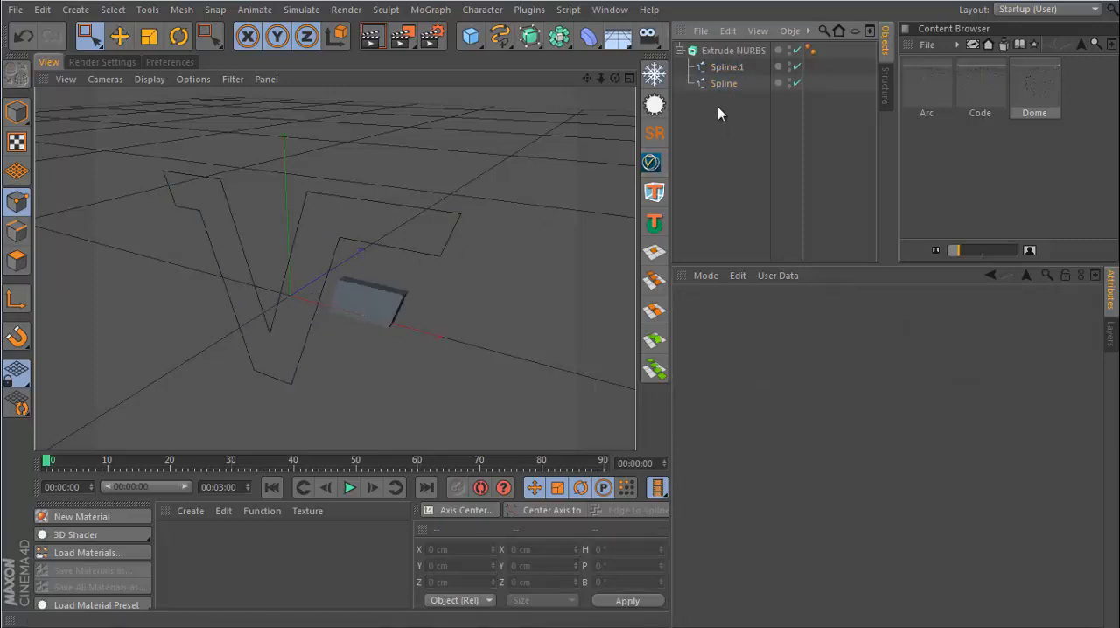
click(725, 67)
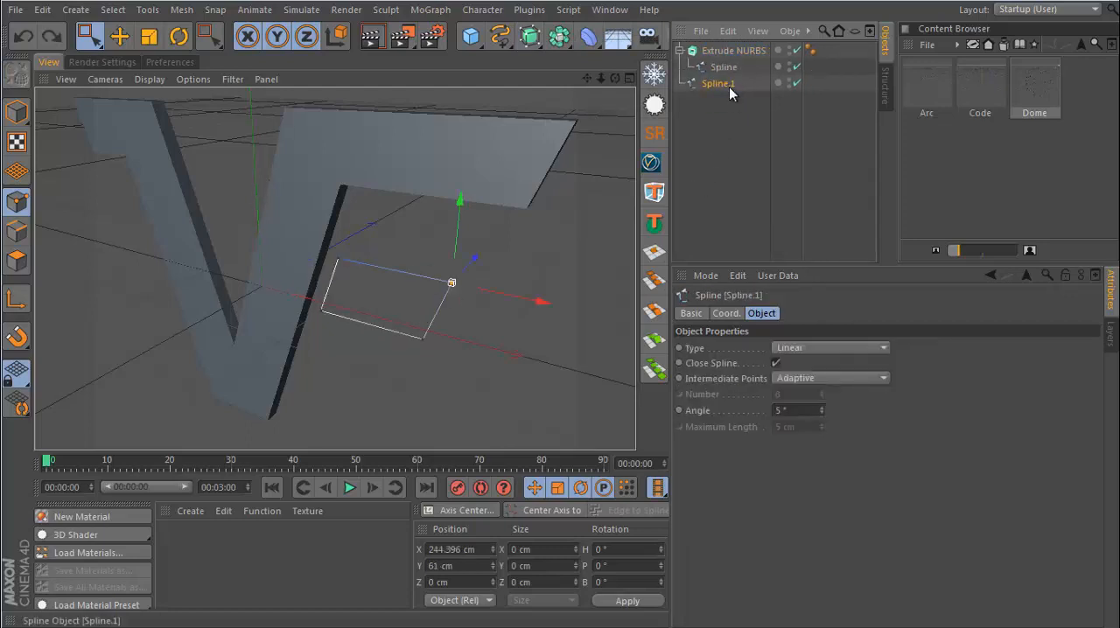
click(733, 49)
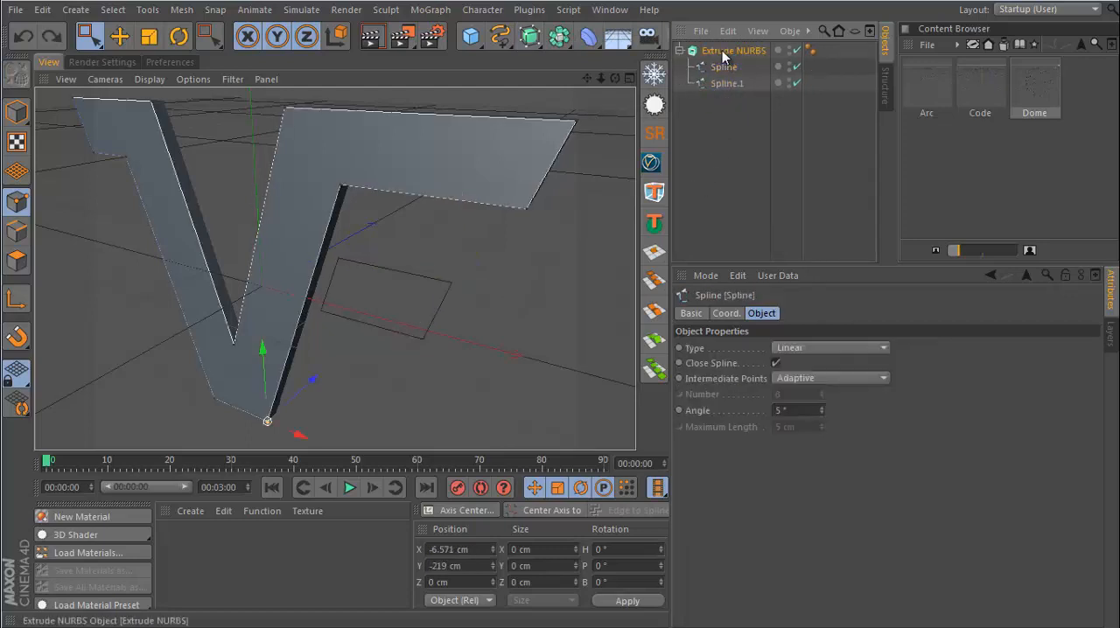
click(733, 49)
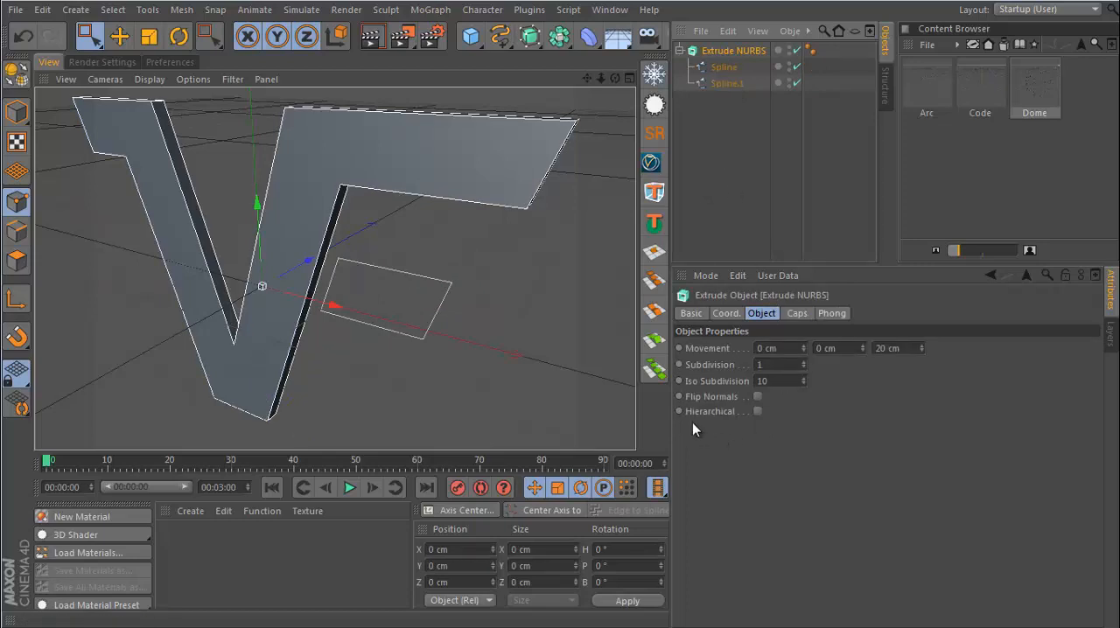
mouse_move(762, 420)
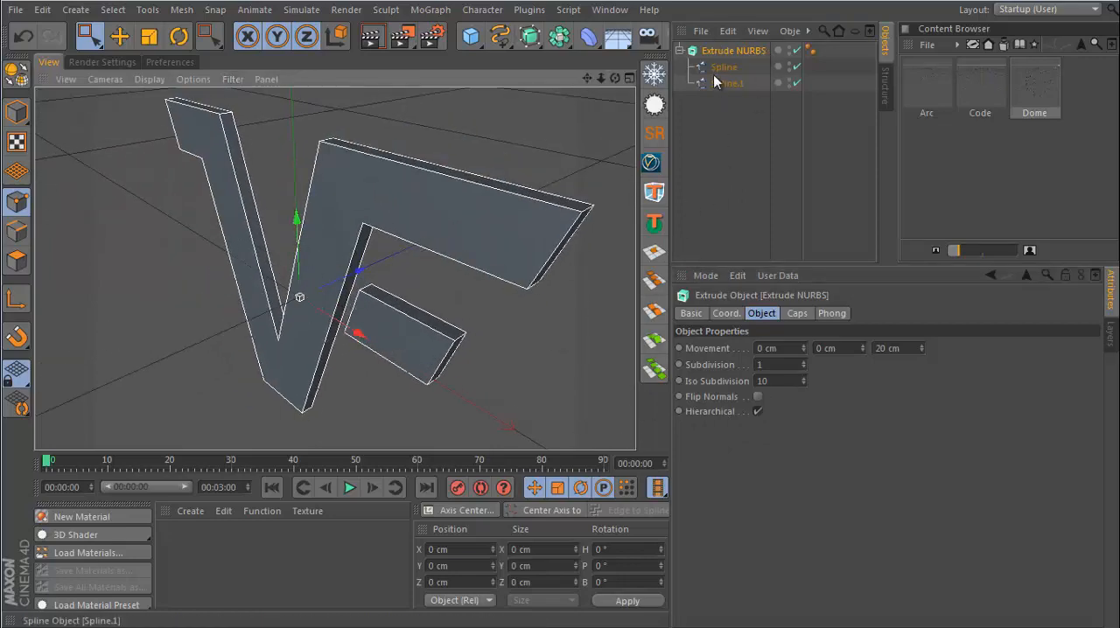
click(734, 49)
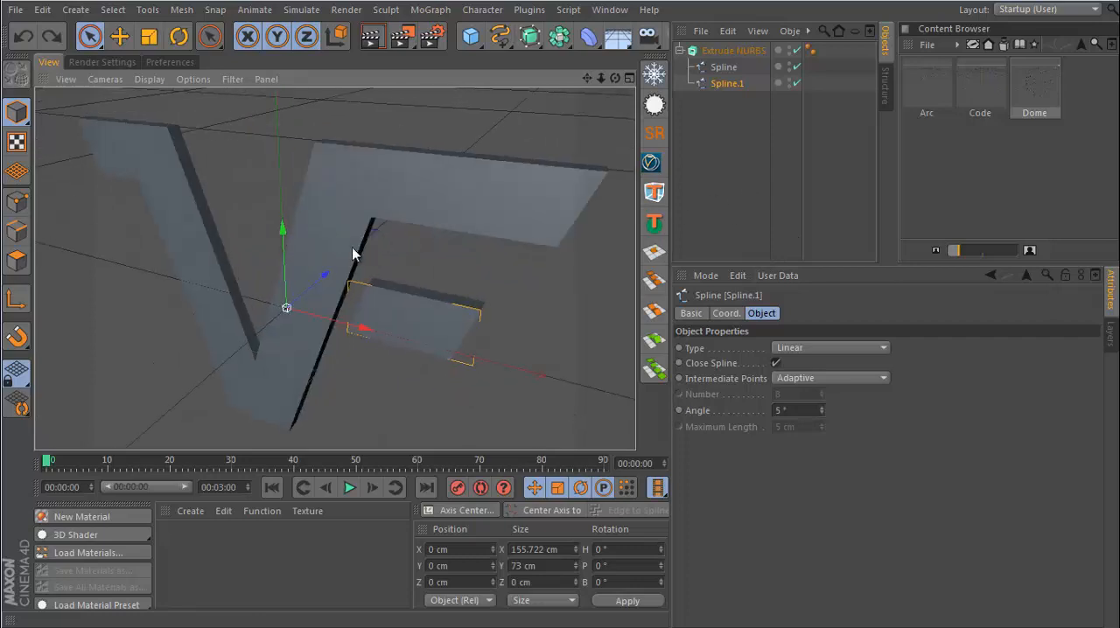
click(733, 49)
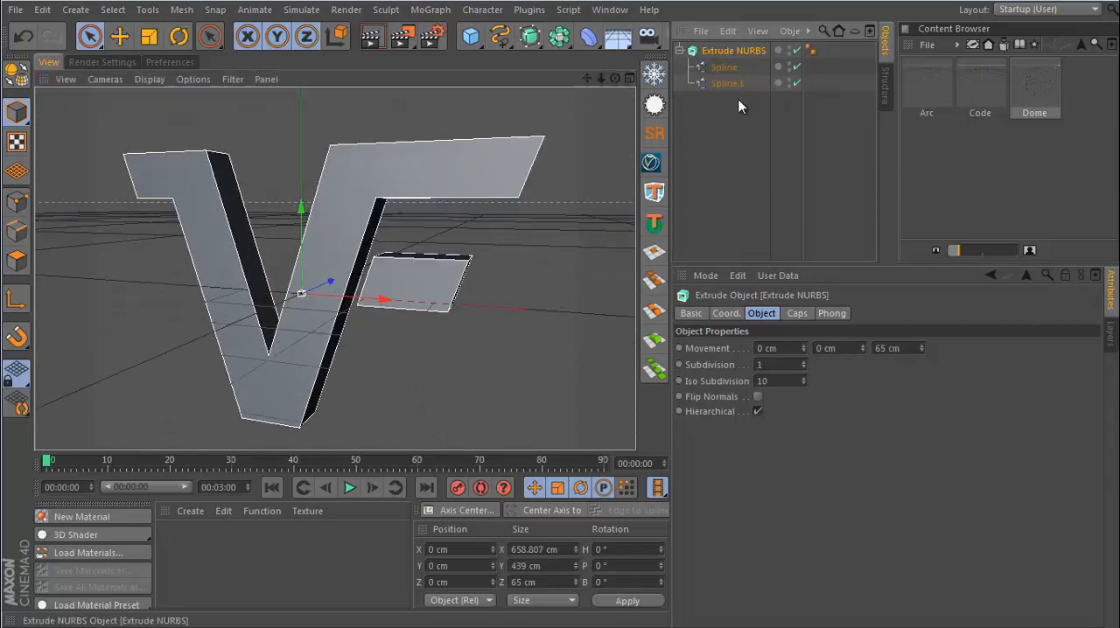
Set Start and End caps to Fillet Cap with 3 steps and 5 cm radius.
click(797, 313)
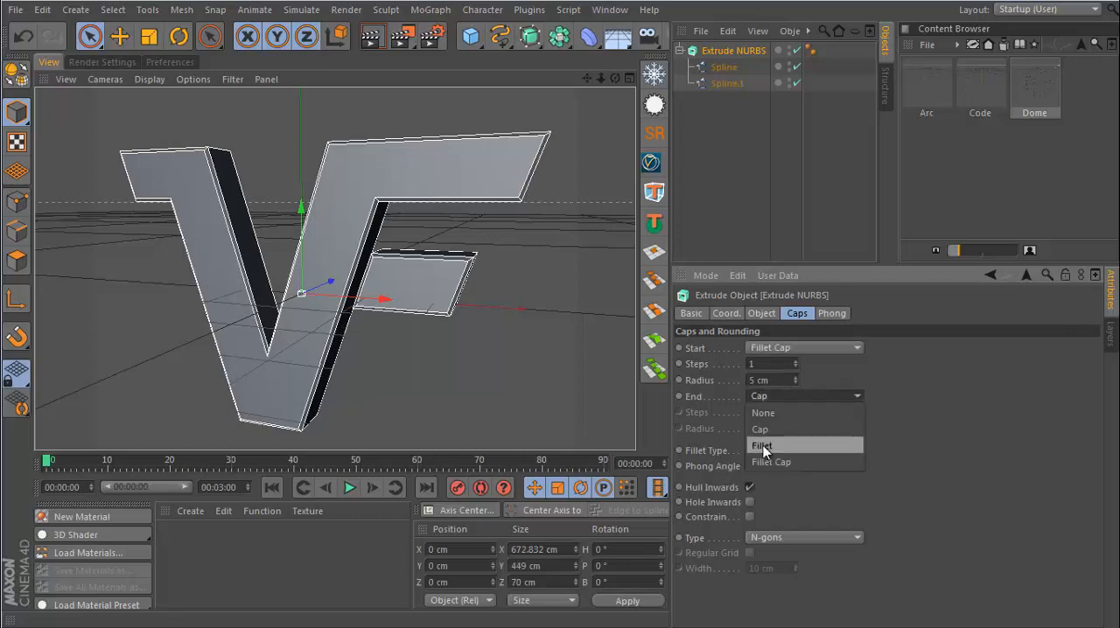
click(770, 462)
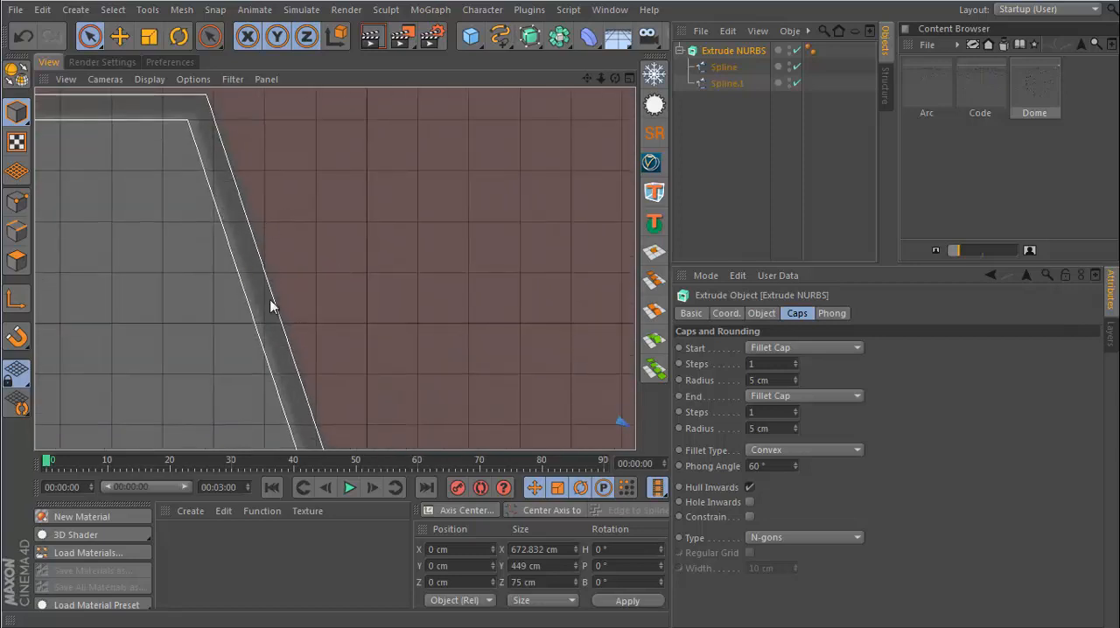
mouse_move(621, 105)
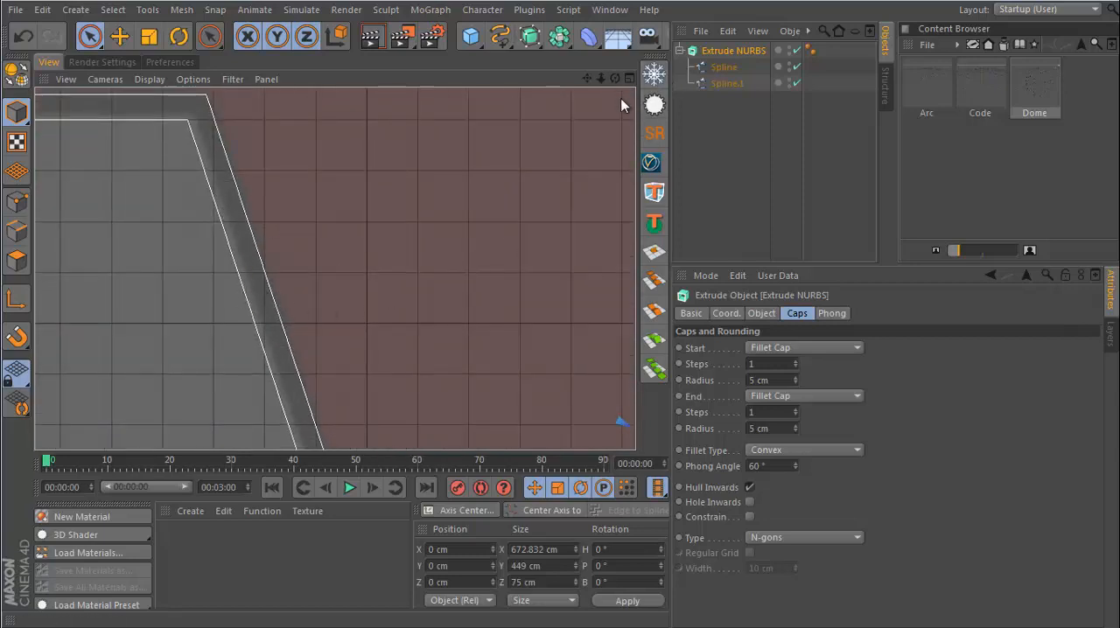
mouse_move(633, 84)
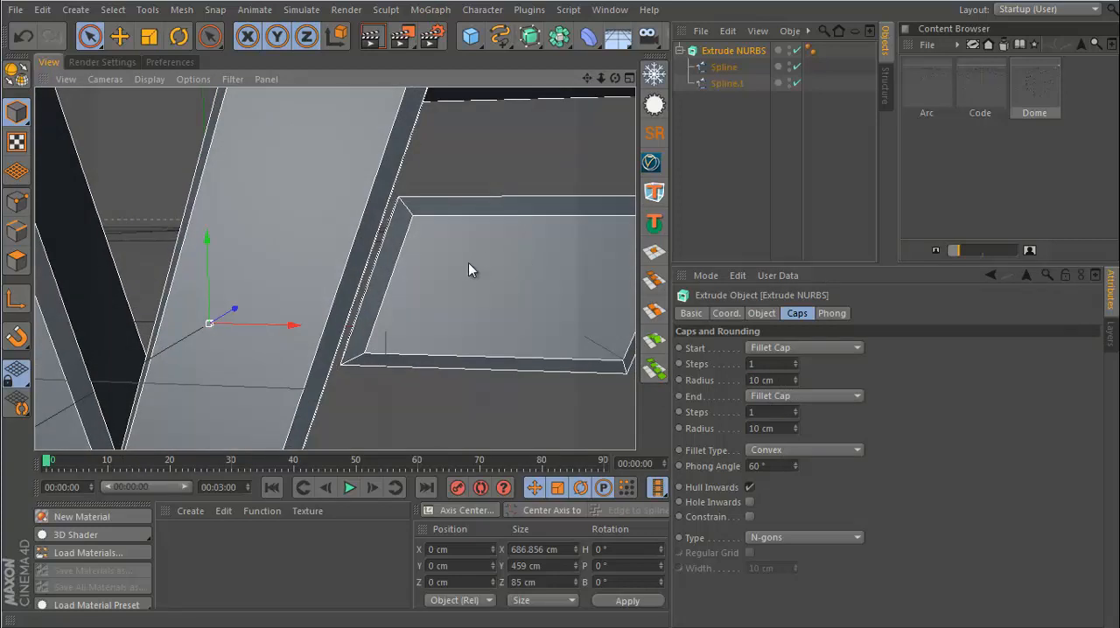
mouse_move(503, 375)
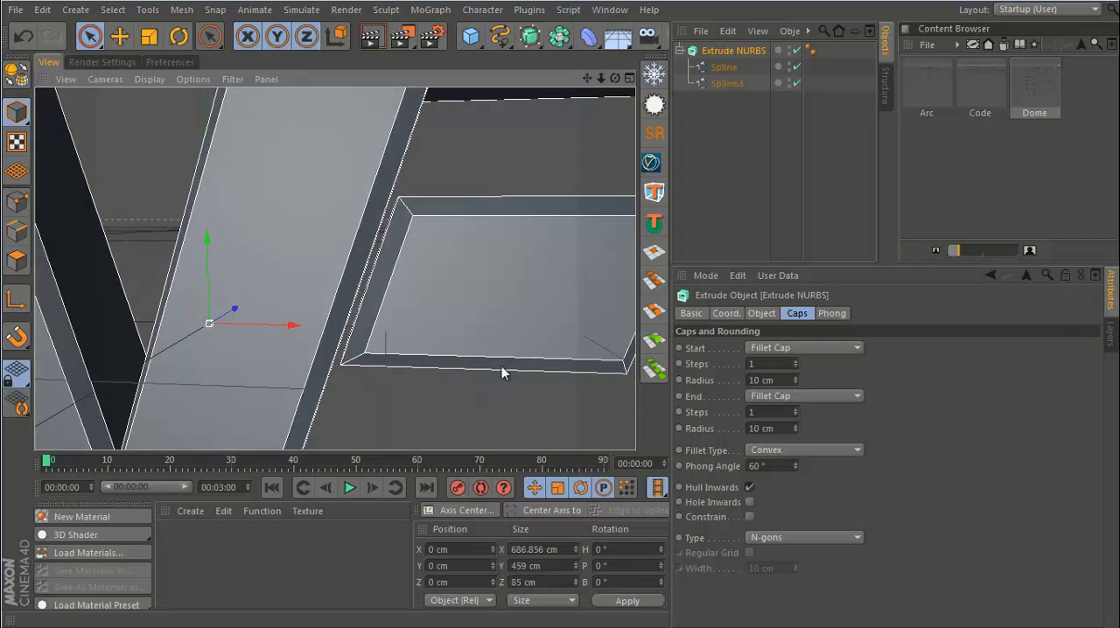
mouse_move(743, 528)
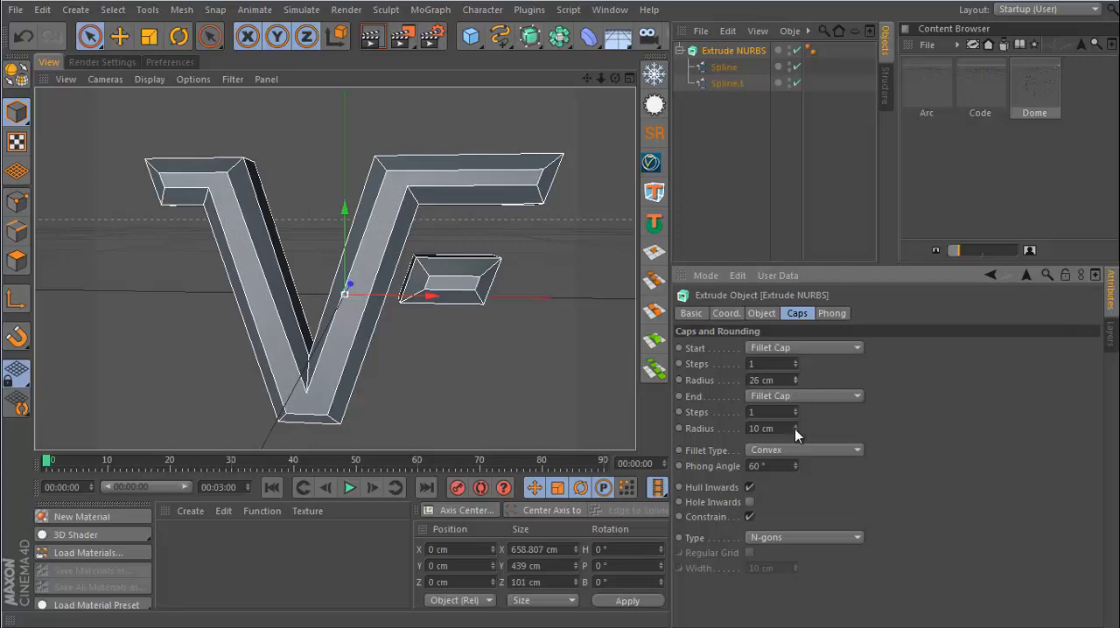
click(795, 430)
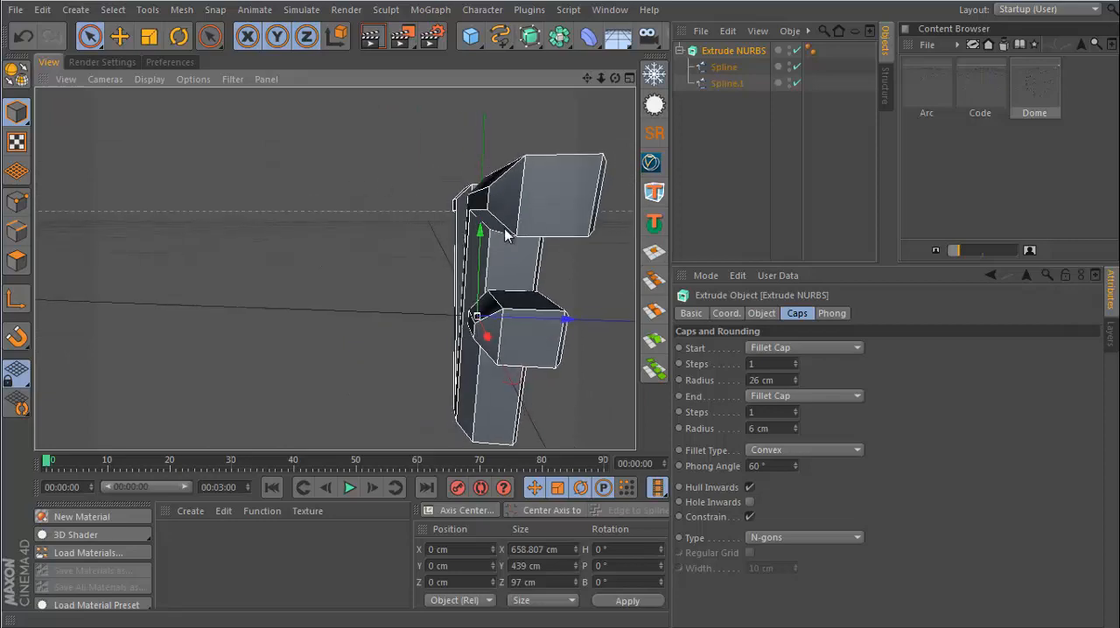
drag(507, 237, 416, 289)
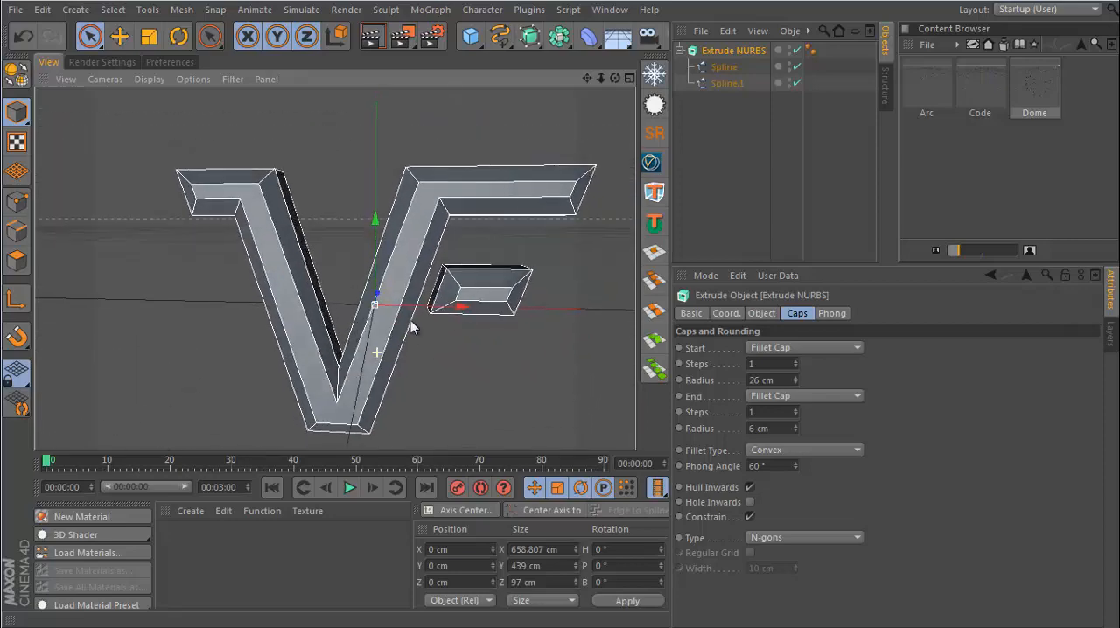
triple_click(770, 380)
text(5)
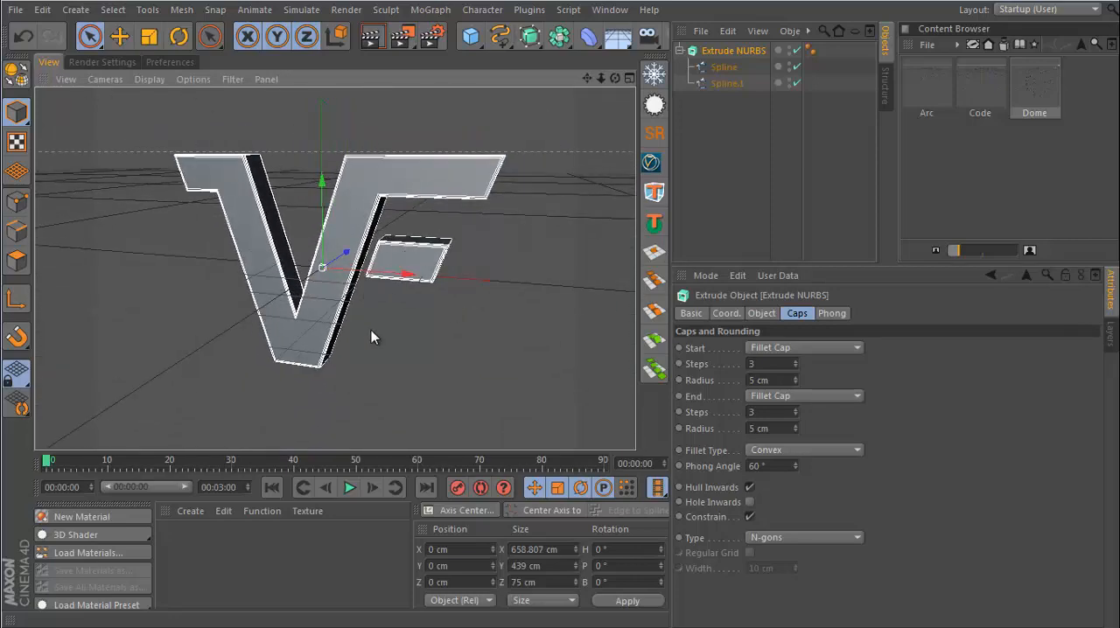
mouse_move(709, 217)
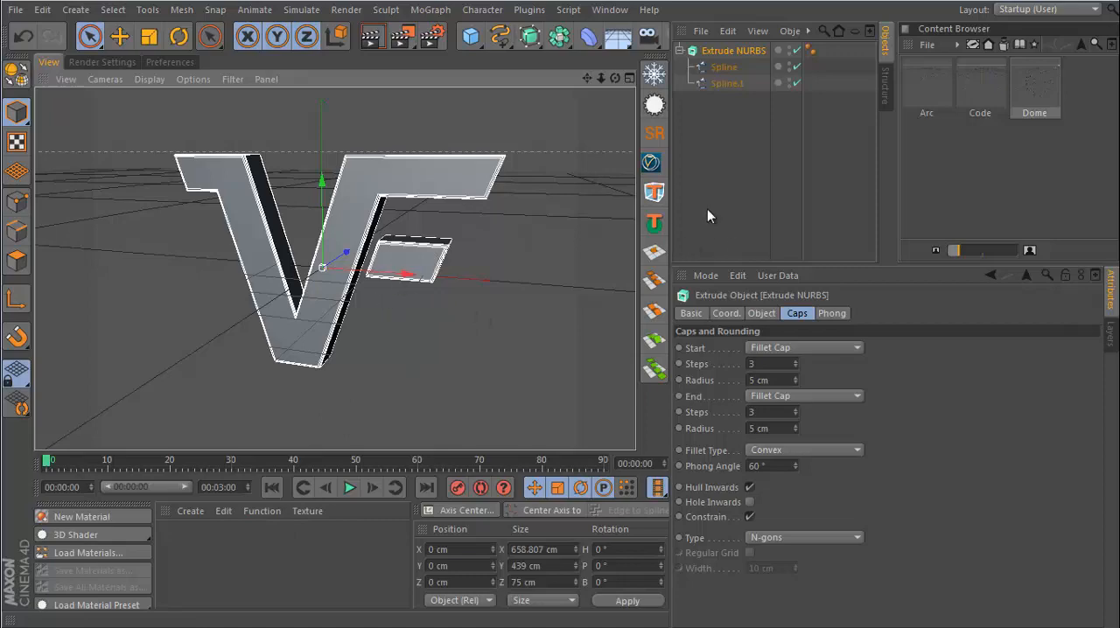
Create a red material with Fresnel reflection, Brightness 30% and Mix Strength 60%.
click(80, 516)
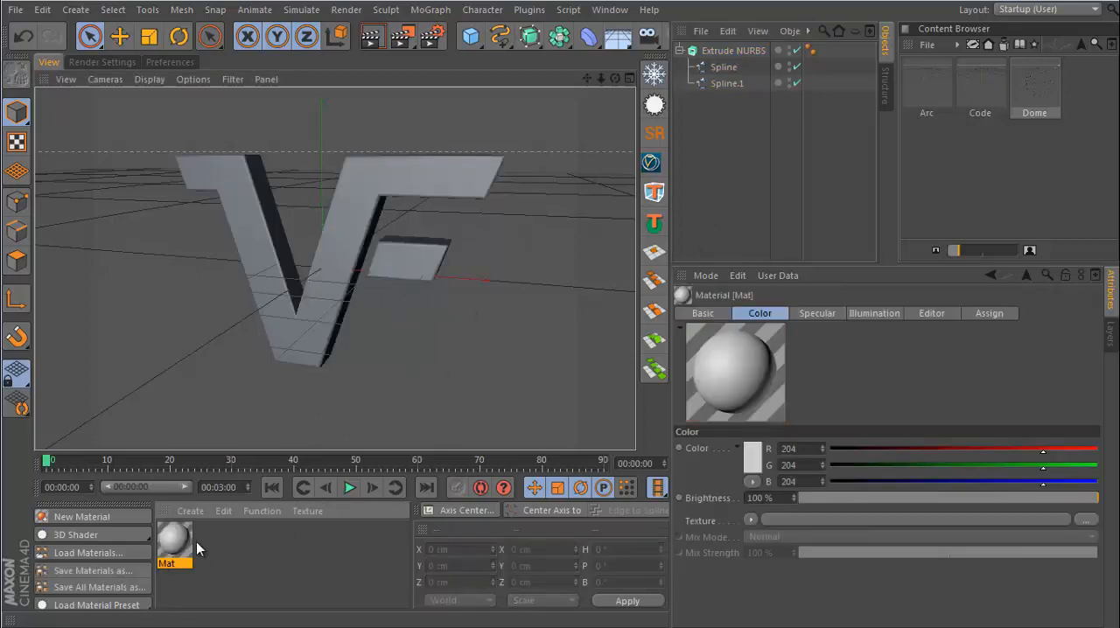
double_click(175, 539)
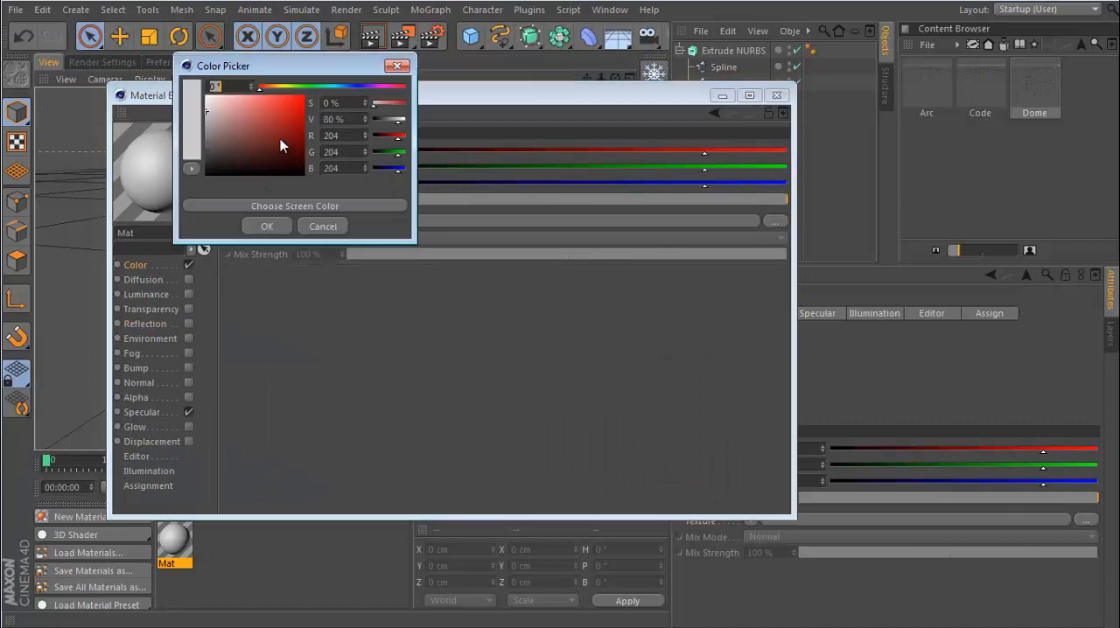
click(266, 226)
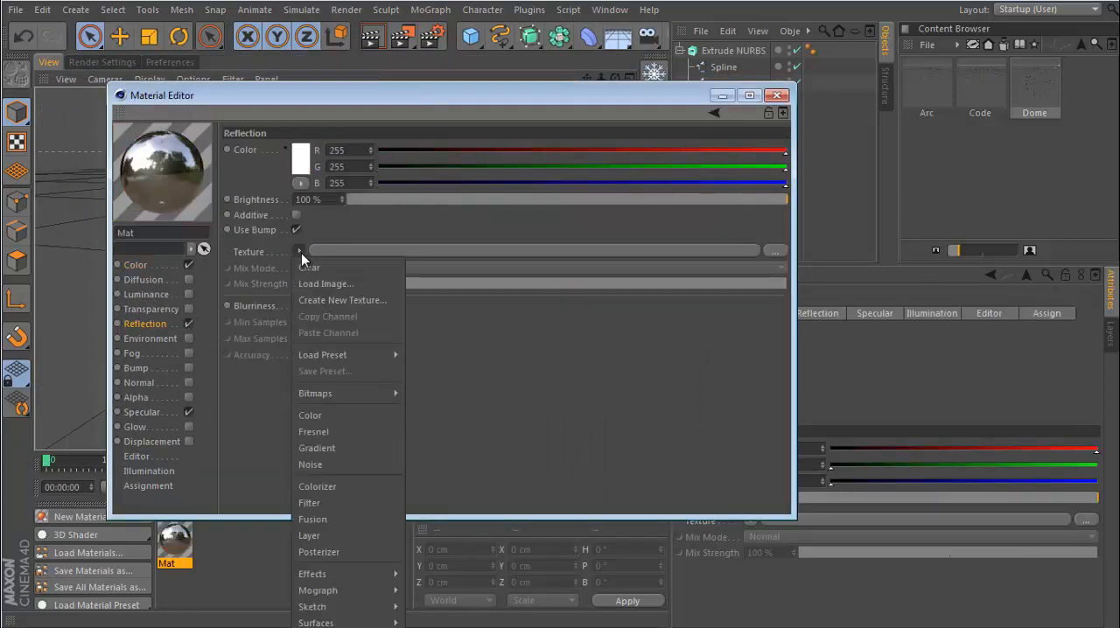
click(313, 430)
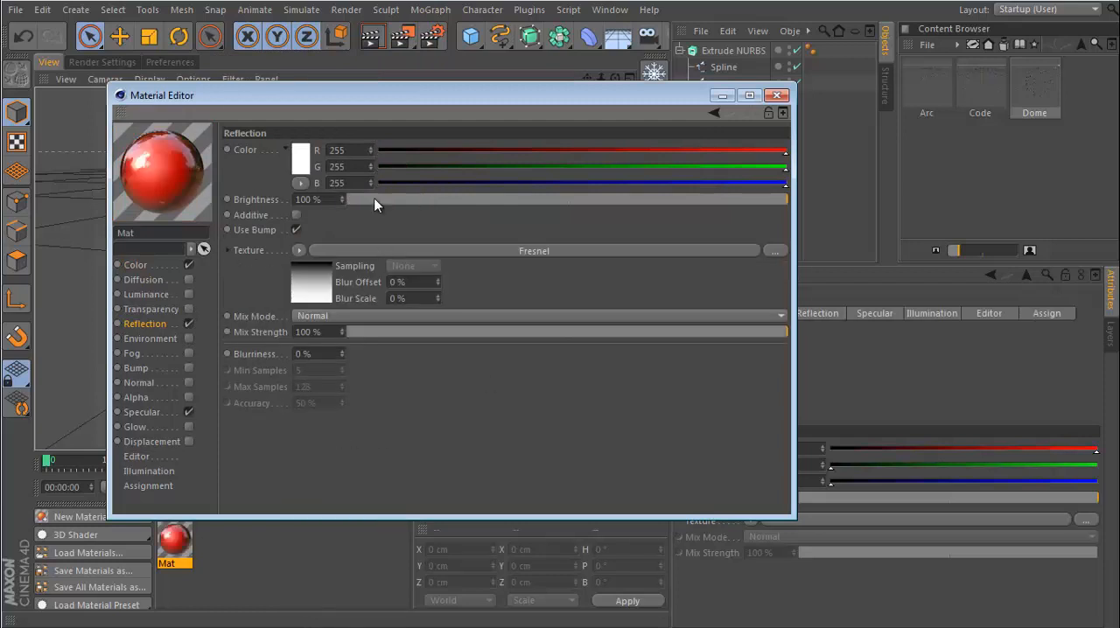
triple_click(308, 199)
text(35)
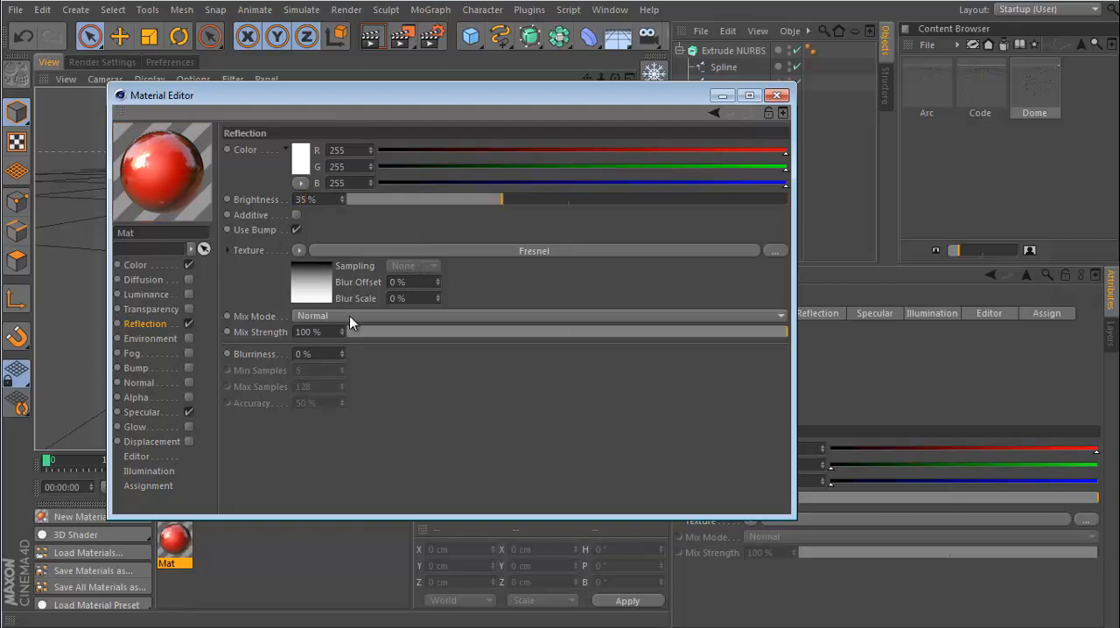
triple_click(308, 333)
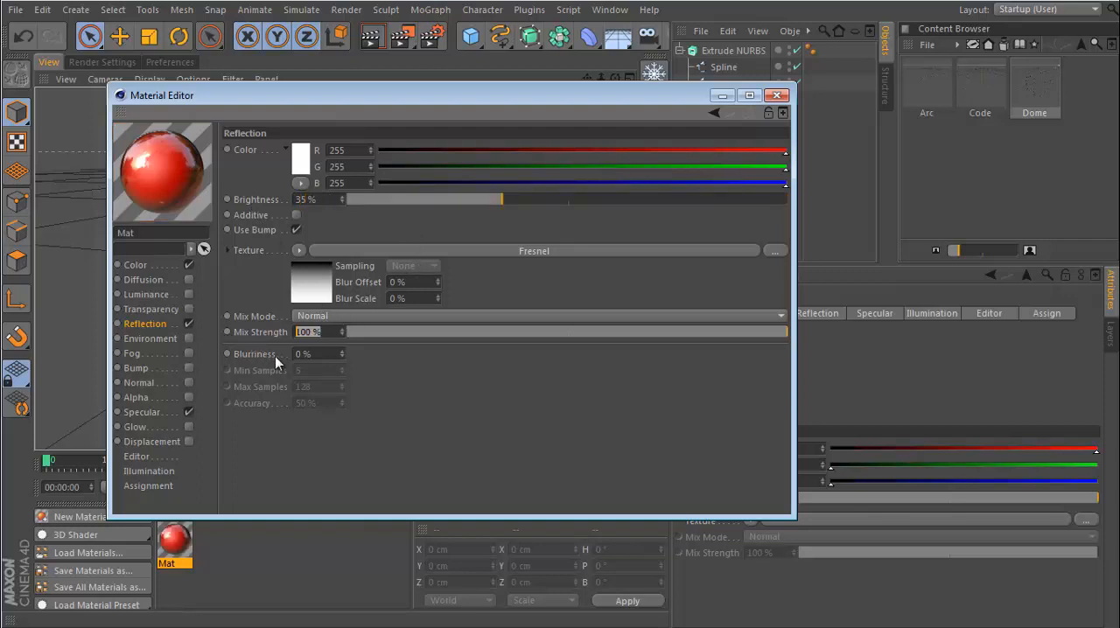
drag(784, 333, 586, 333)
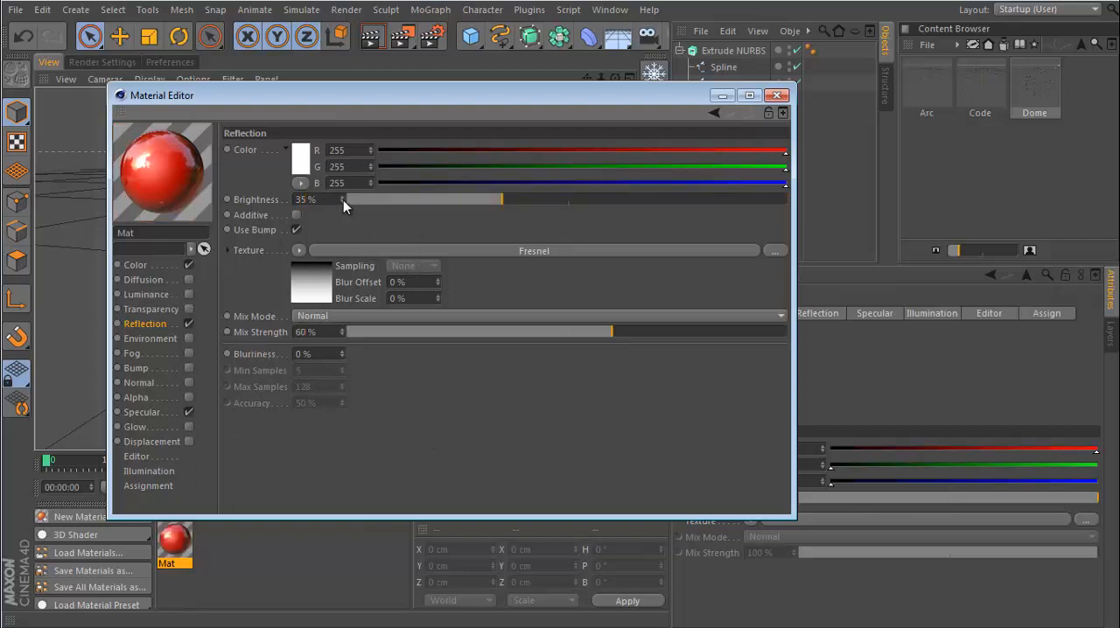
drag(501, 199, 479, 199)
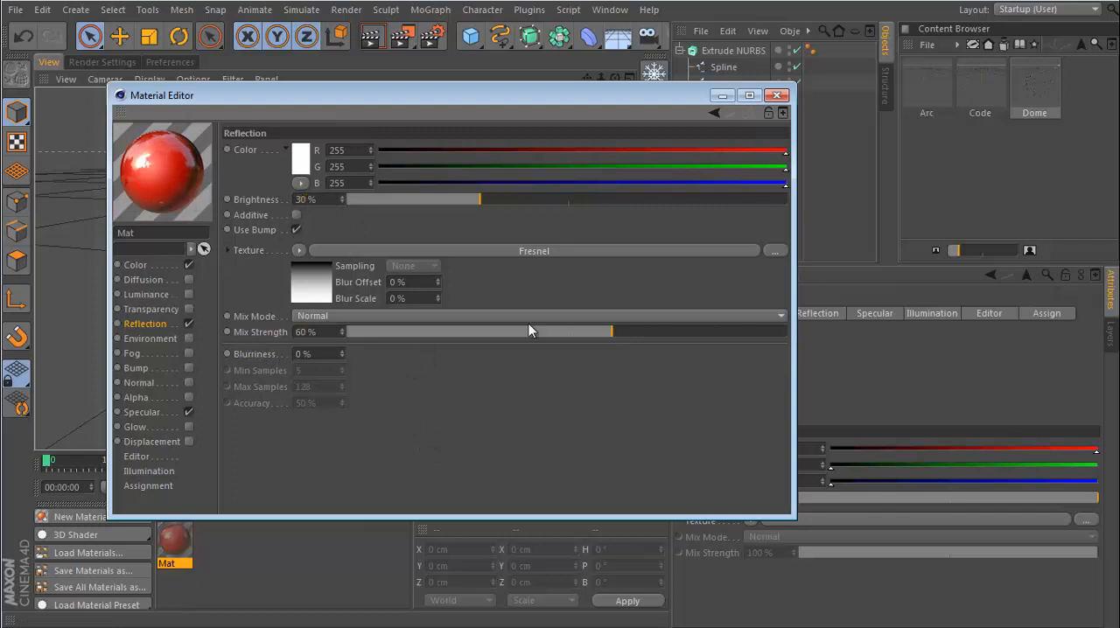
mouse_move(161, 420)
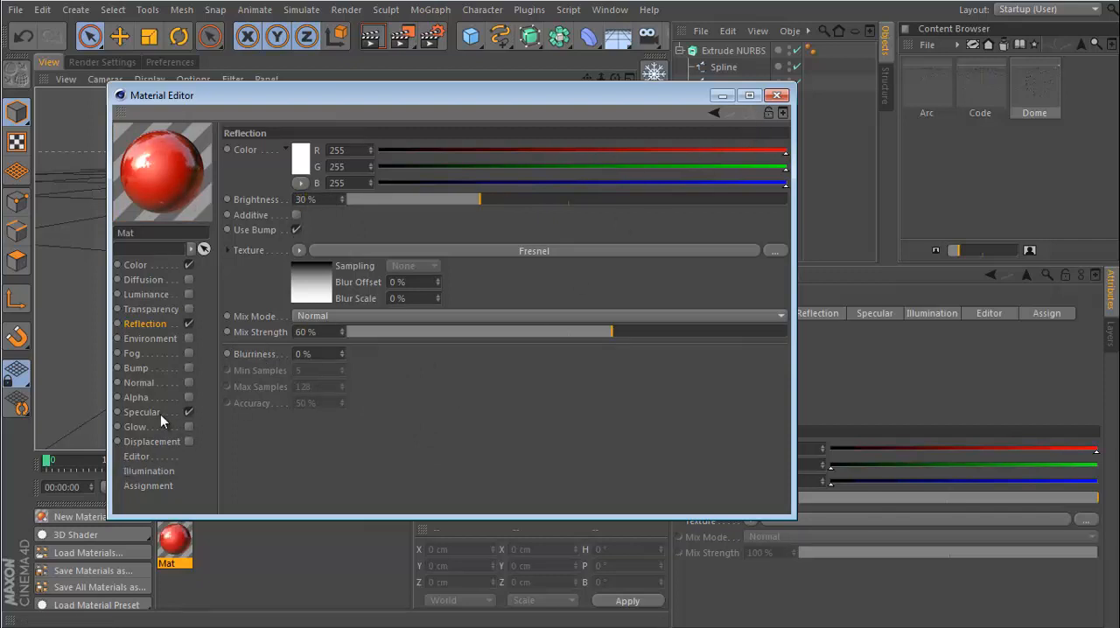
Raise the material's Specular Height to 79% for a sharper highlight.
click(143, 413)
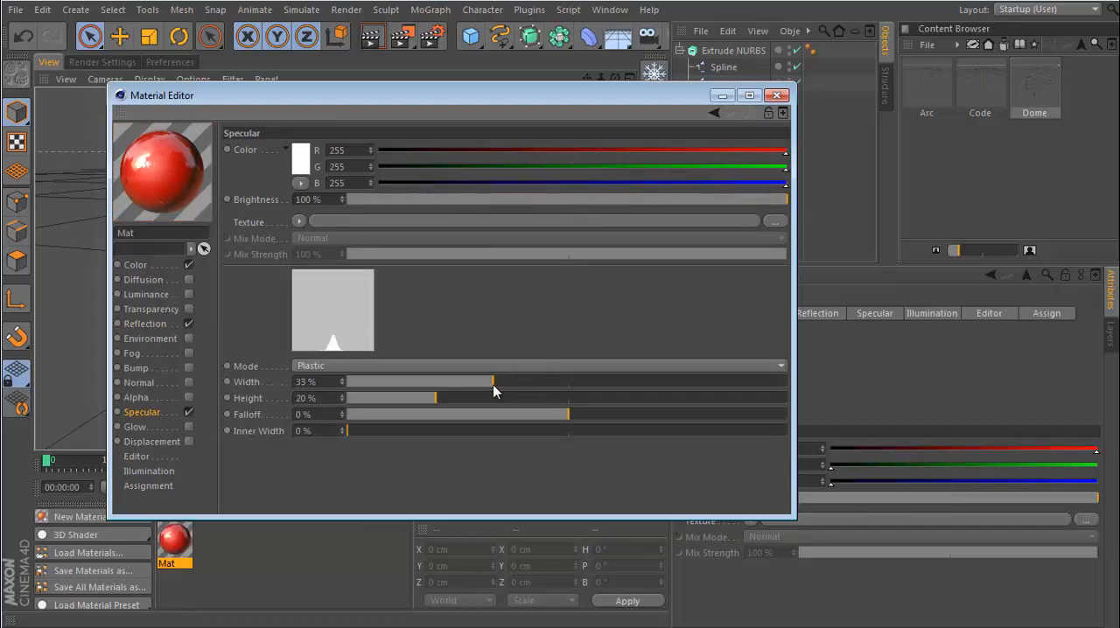
drag(434, 399, 696, 399)
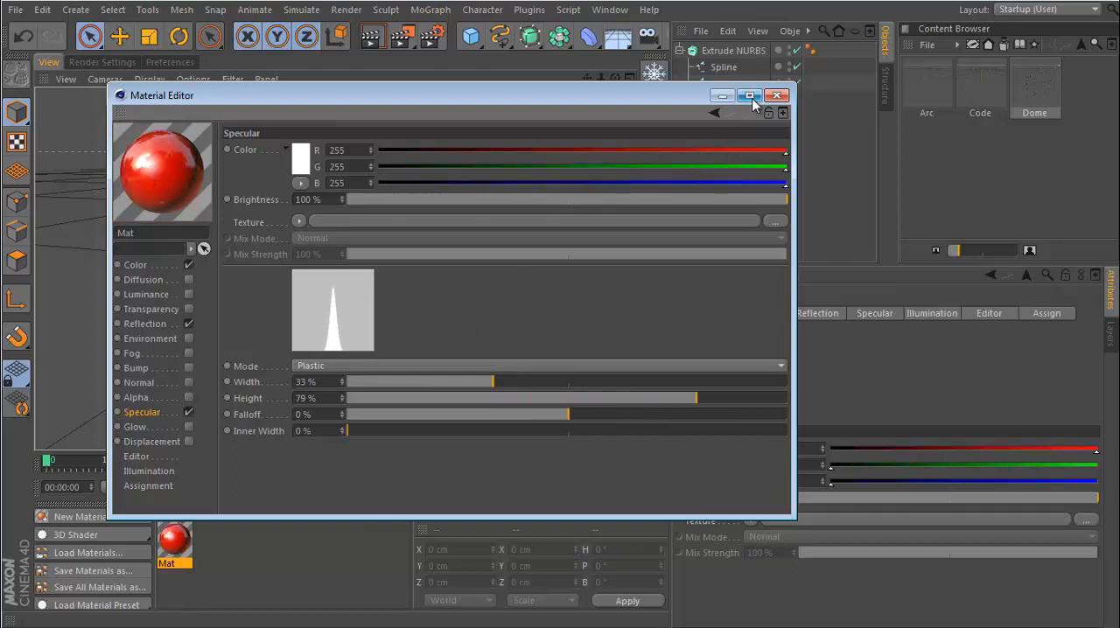
click(777, 96)
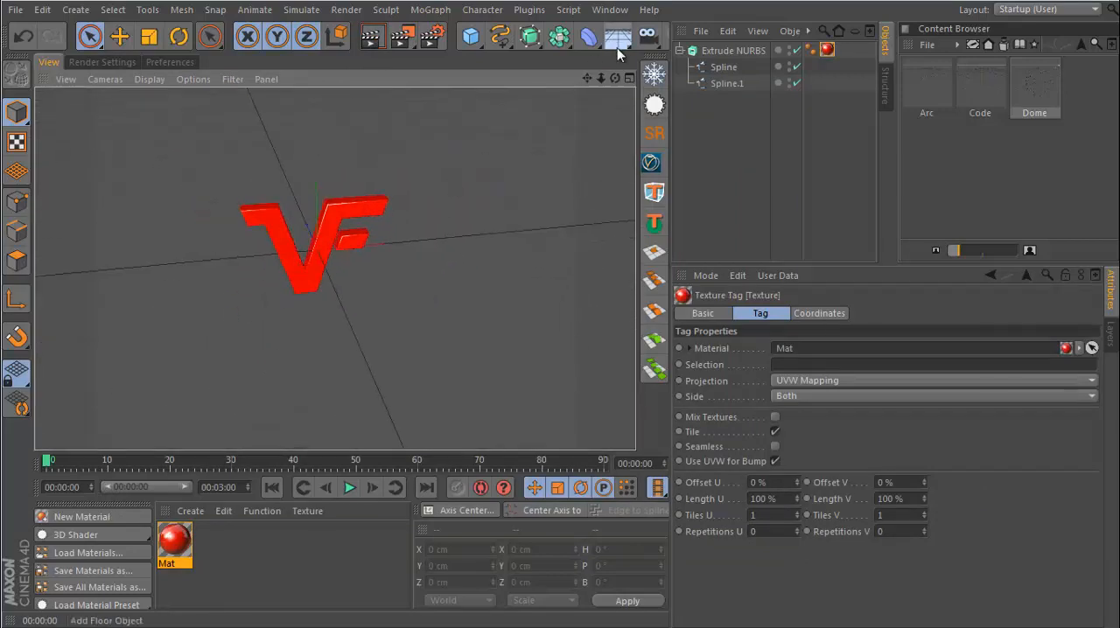
Add a Key omni light up-left of the logo and a copied Fill light at 25% intensity.
click(676, 35)
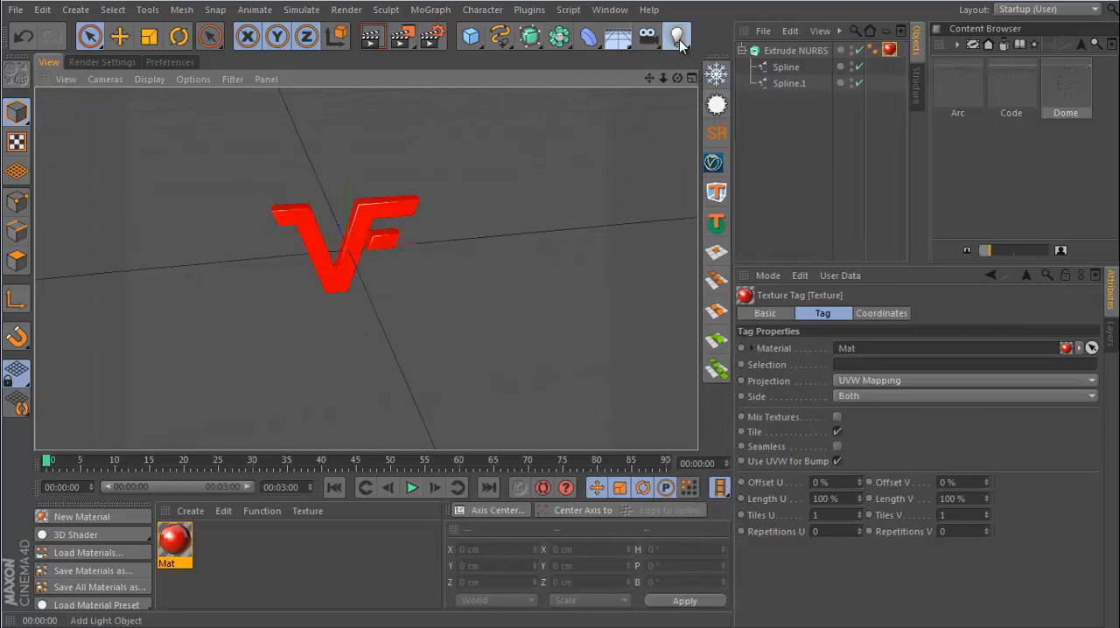
click(675, 35)
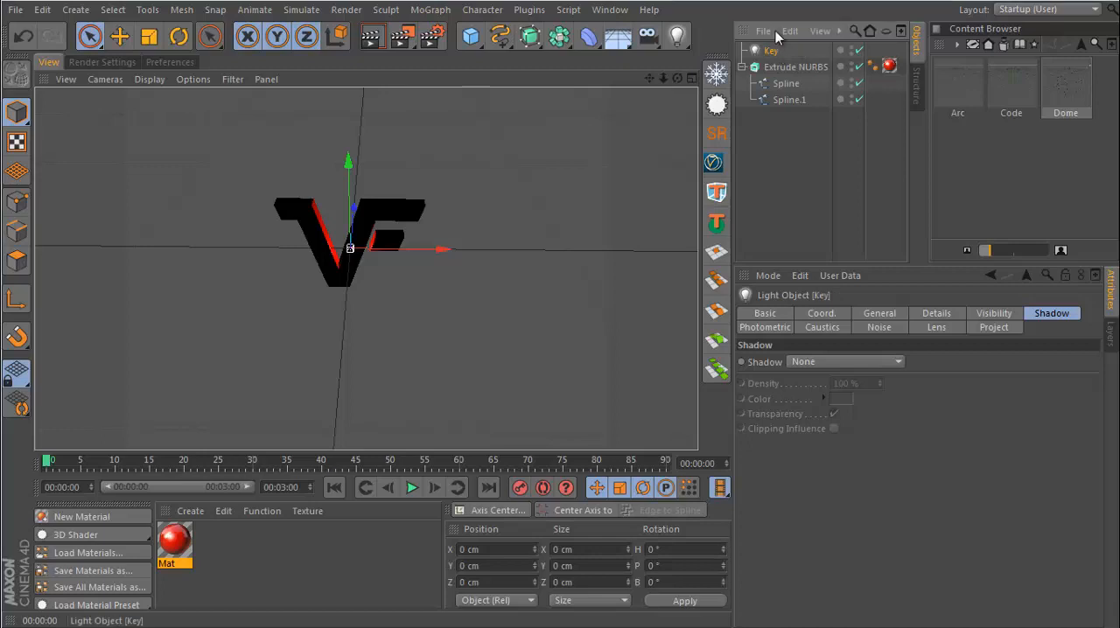
drag(348, 248, 301, 342)
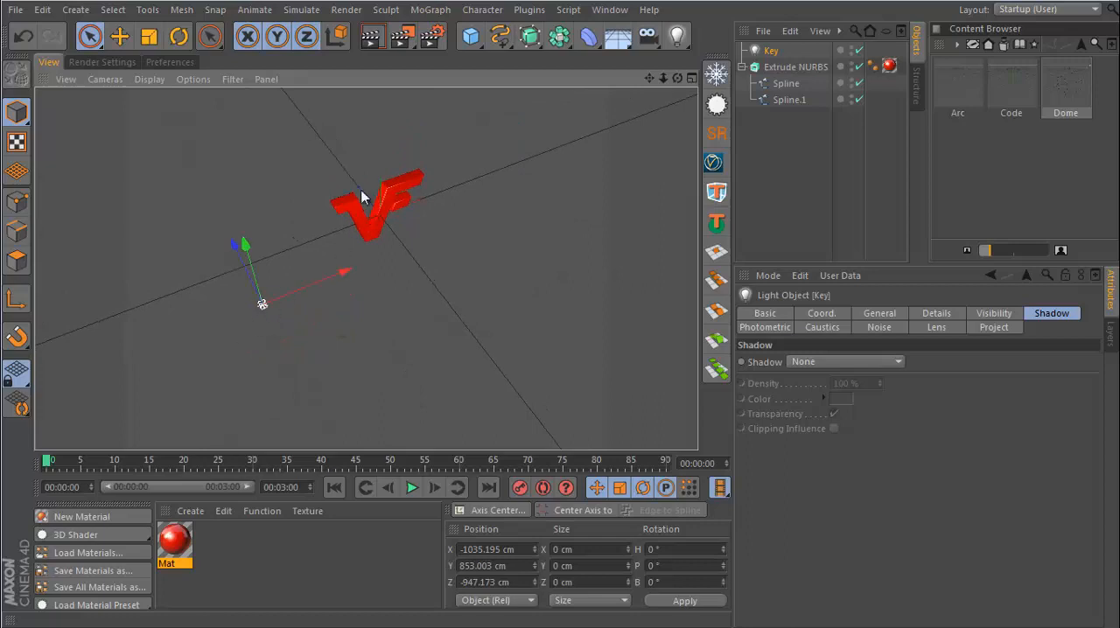
mouse_move(342, 231)
text(F)
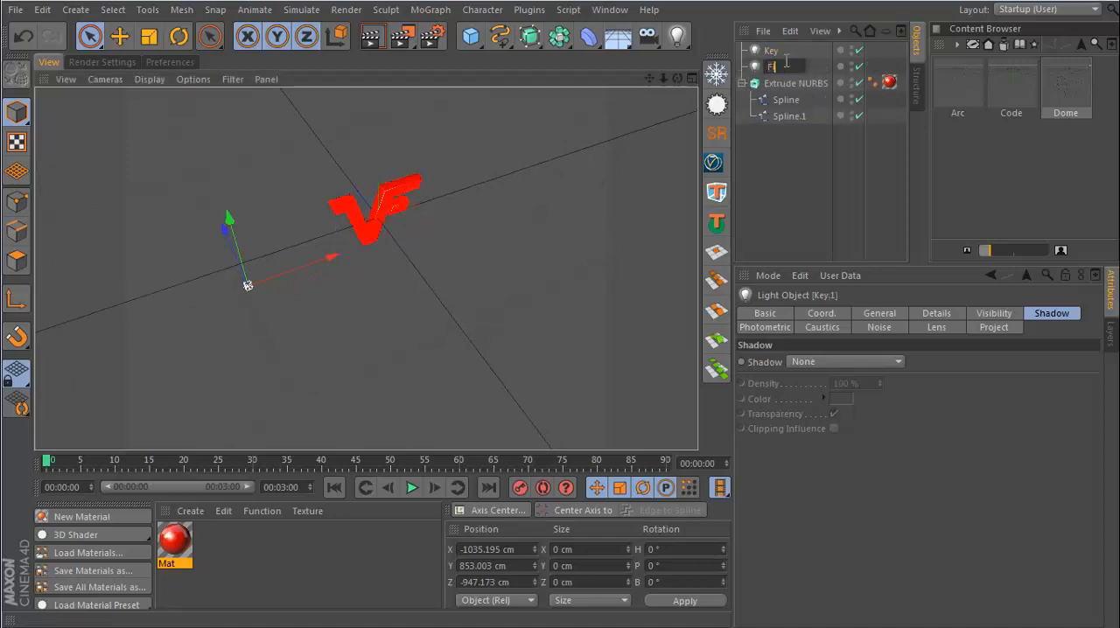
click(770, 67)
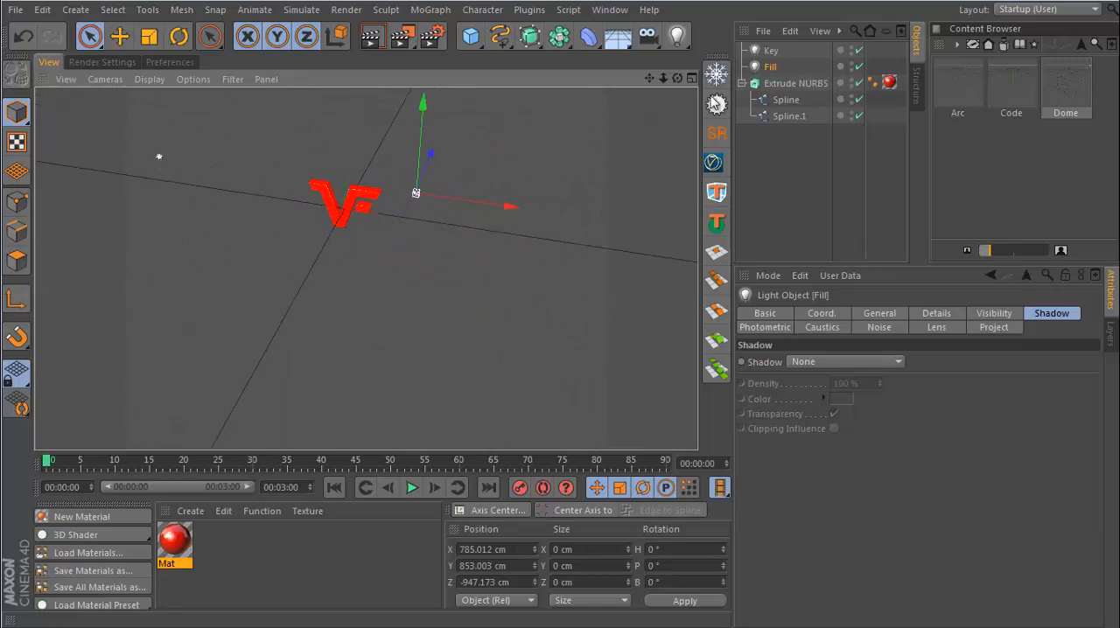
click(878, 312)
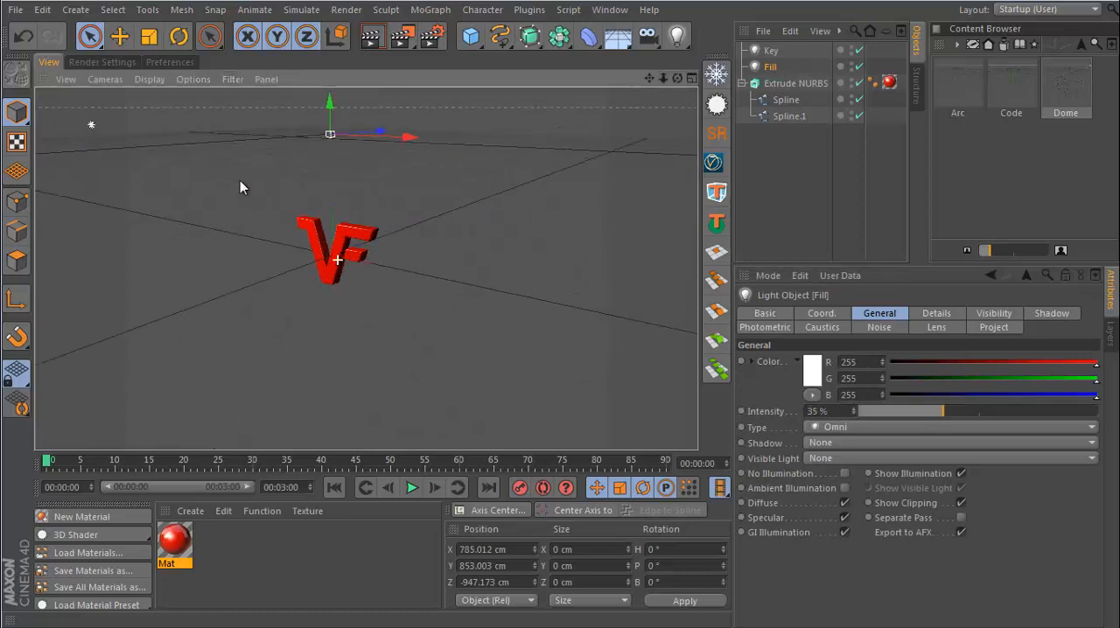
Add a Back light, reset its X and Y position and move it behind the logo.
drag(336, 254, 423, 224)
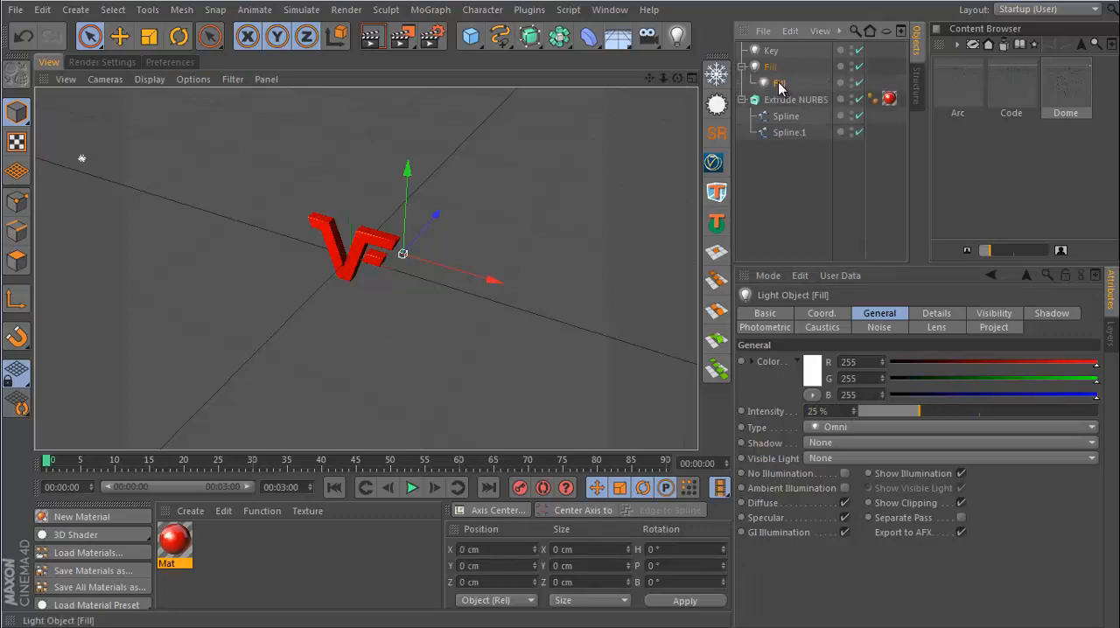
double_click(779, 82)
text(Back)
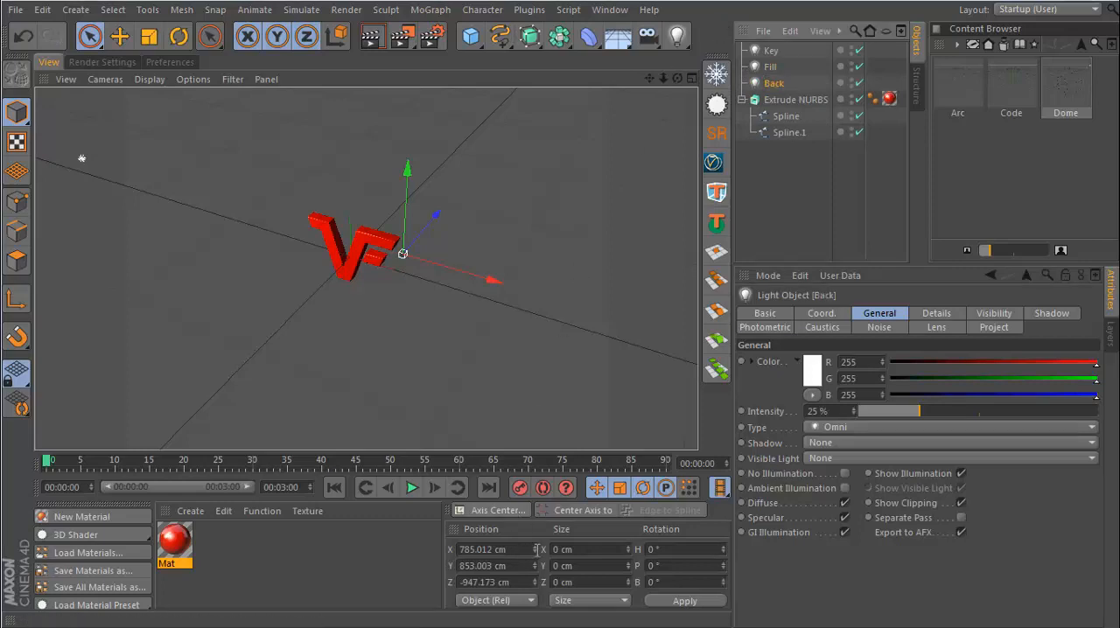
triple_click(493, 549)
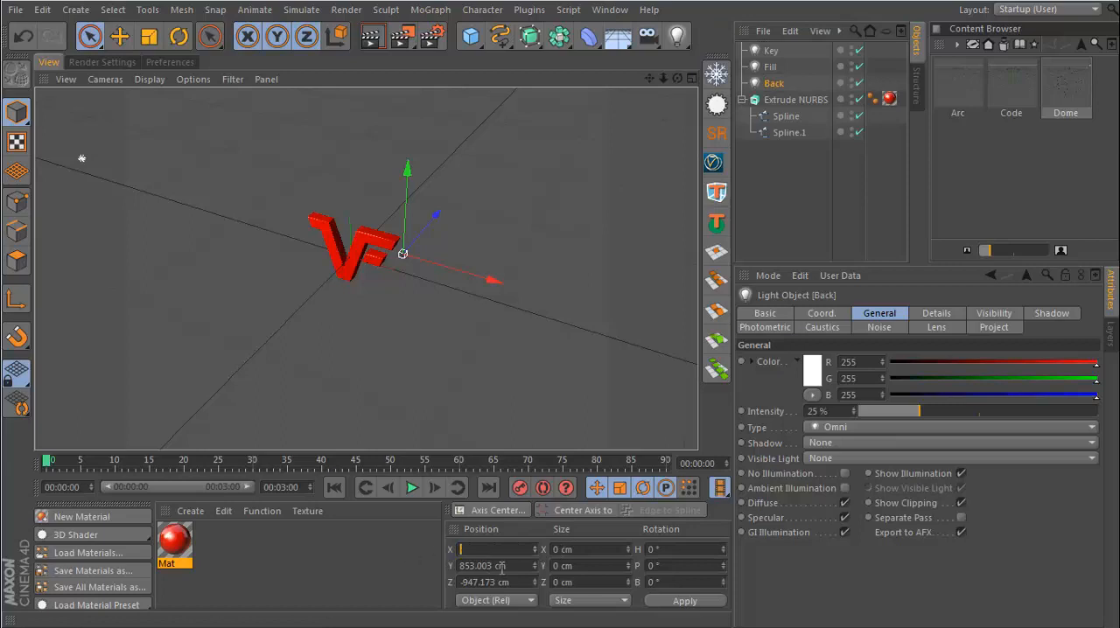
click(497, 511)
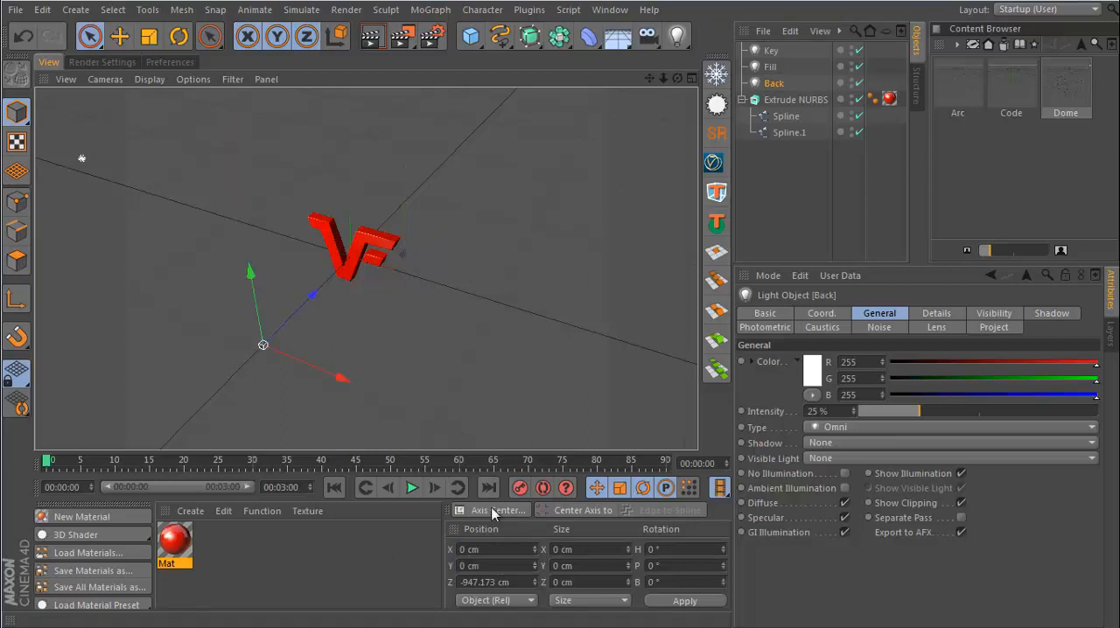
drag(263, 343, 350, 254)
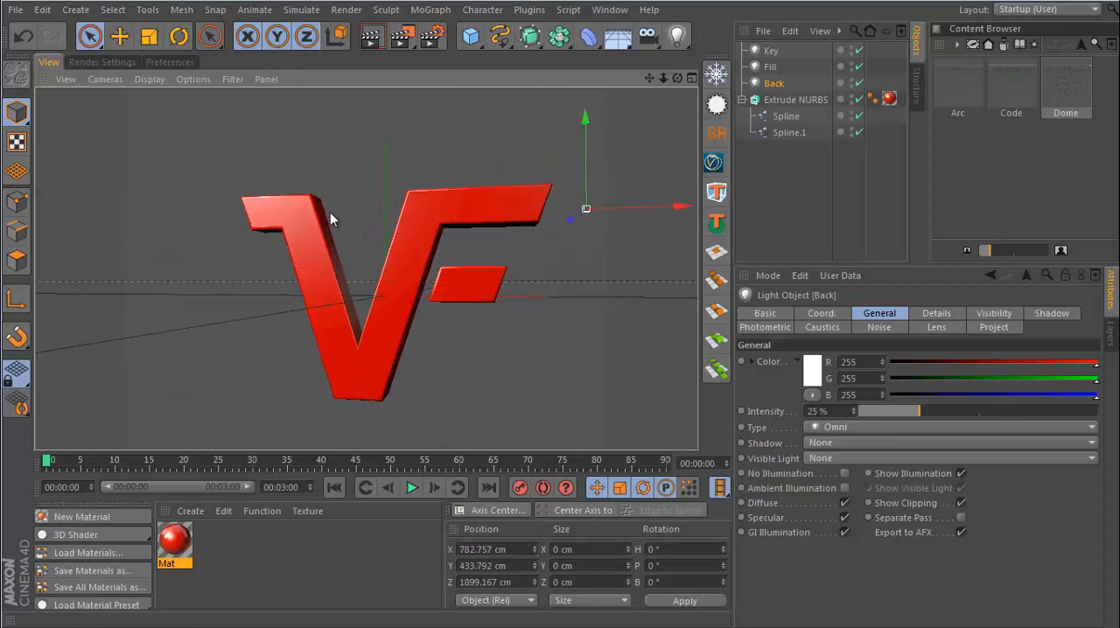
mouse_move(406, 336)
text(150)
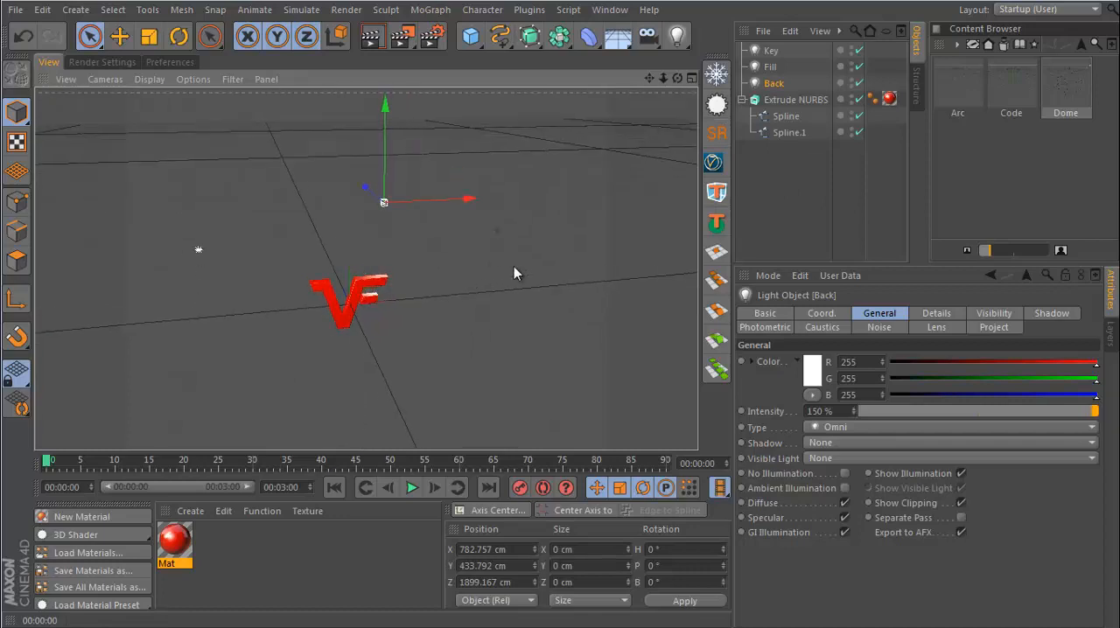
Give the Key area light a Target tag aimed at the Extrude NURBS logo.
click(770, 49)
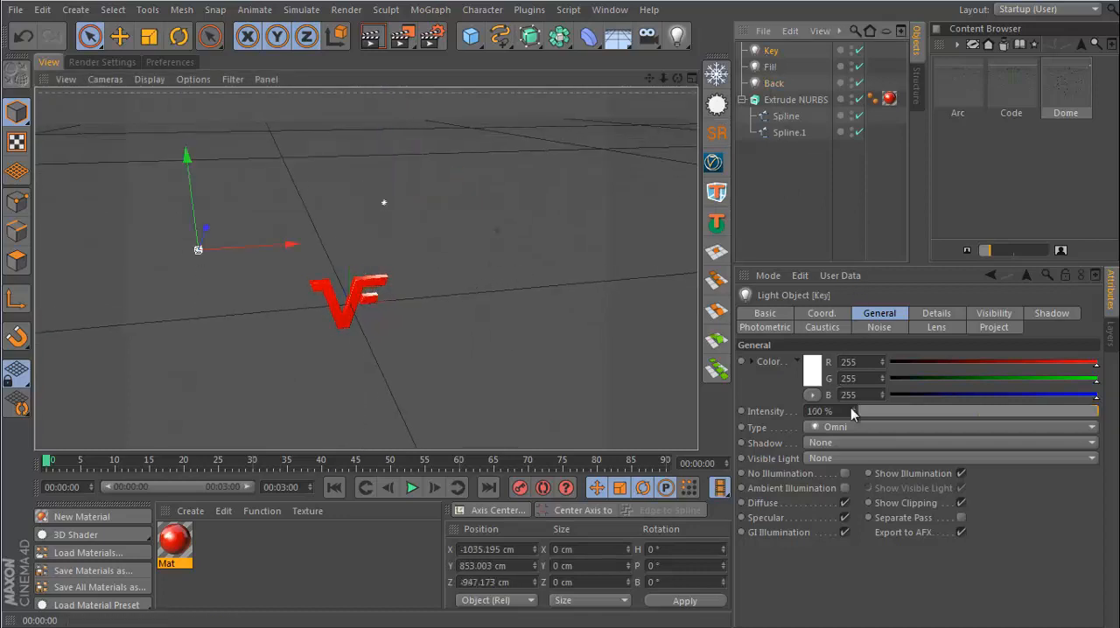
click(948, 427)
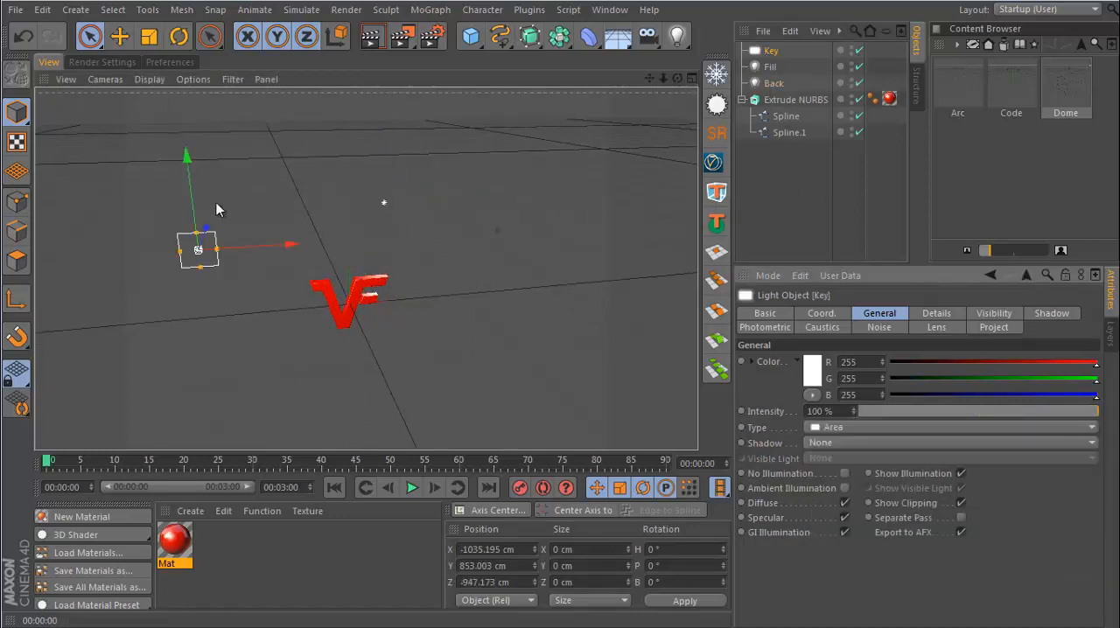
drag(196, 248, 346, 280)
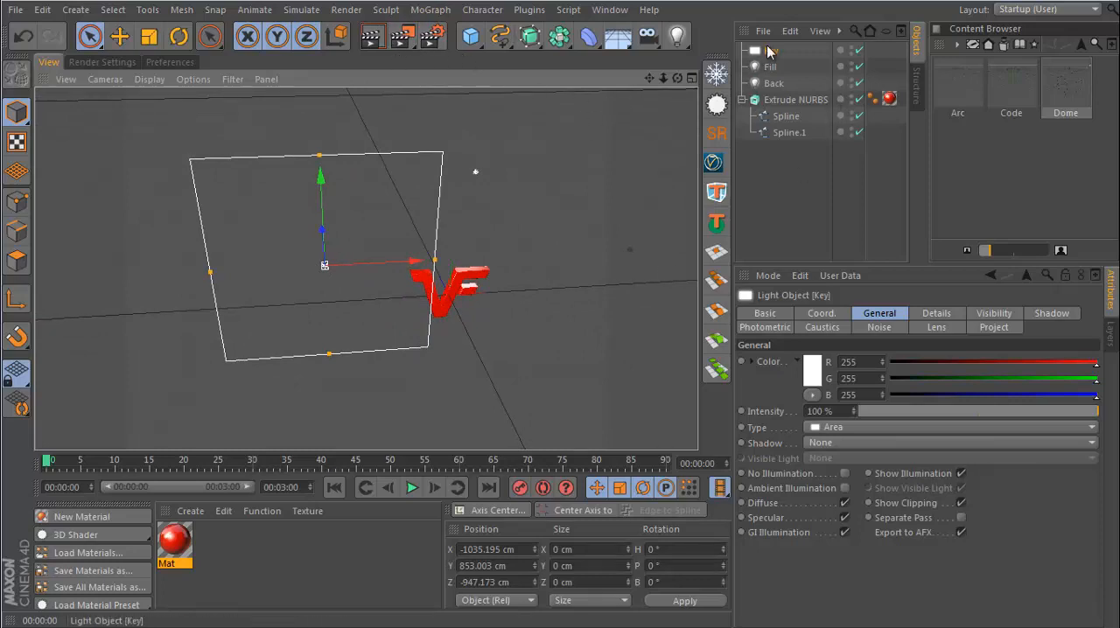
right_click(791, 49)
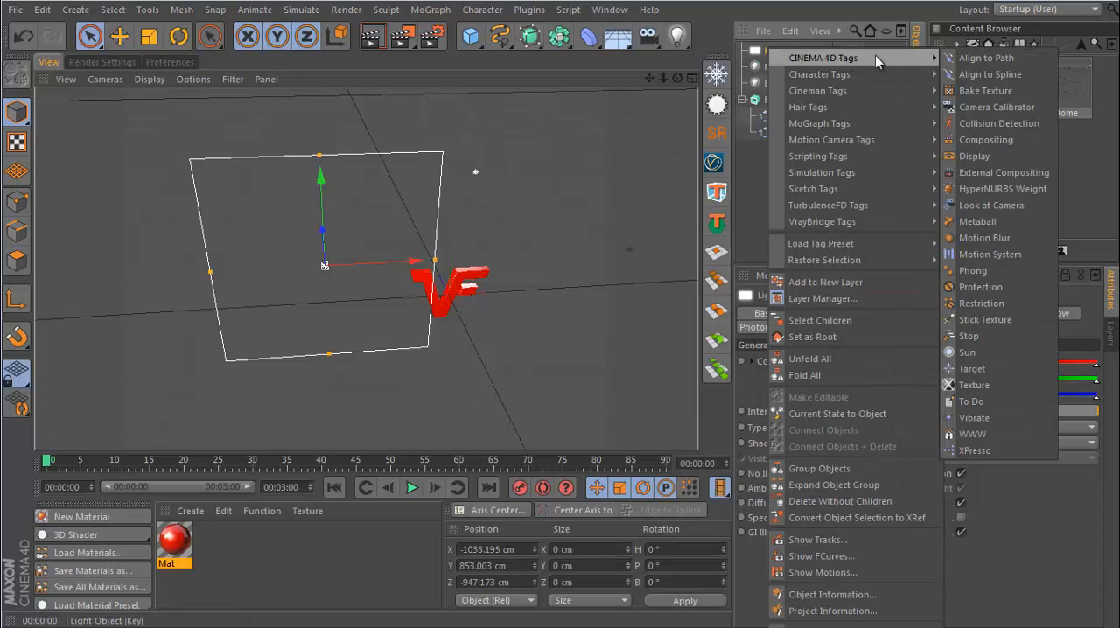
mouse_move(989, 367)
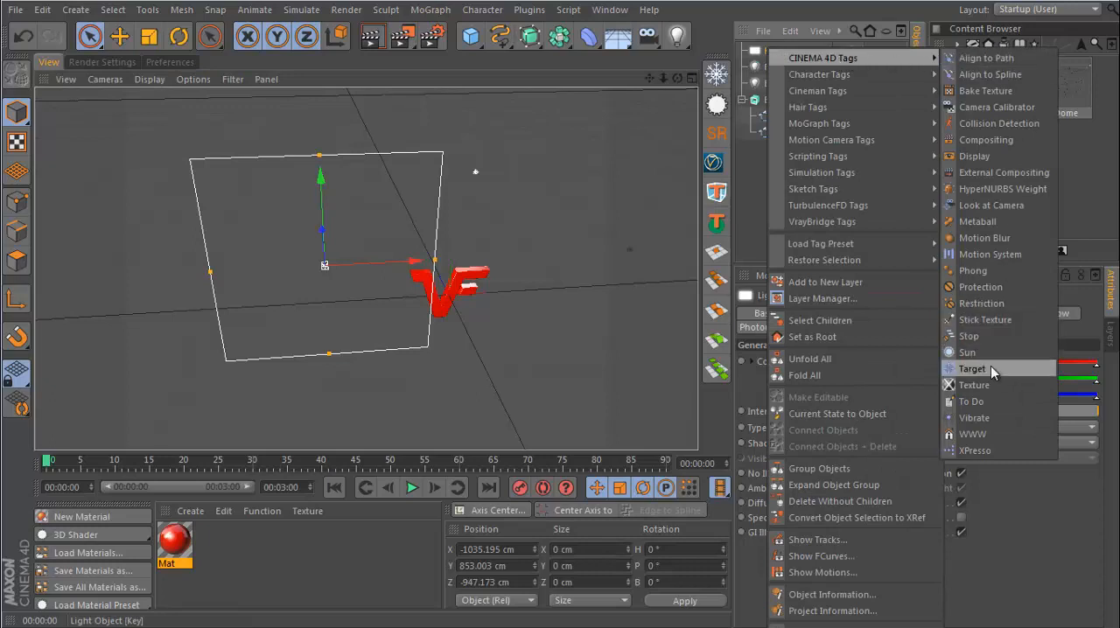
click(972, 368)
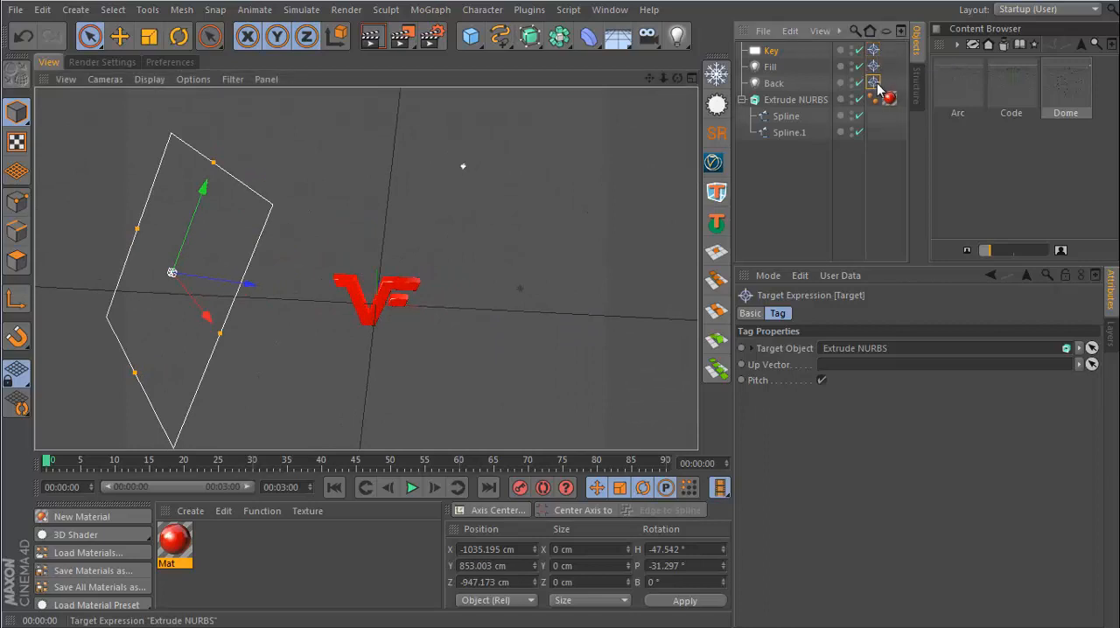
Set the Fill light's type to Area and the Back light's type to Spot.
click(774, 66)
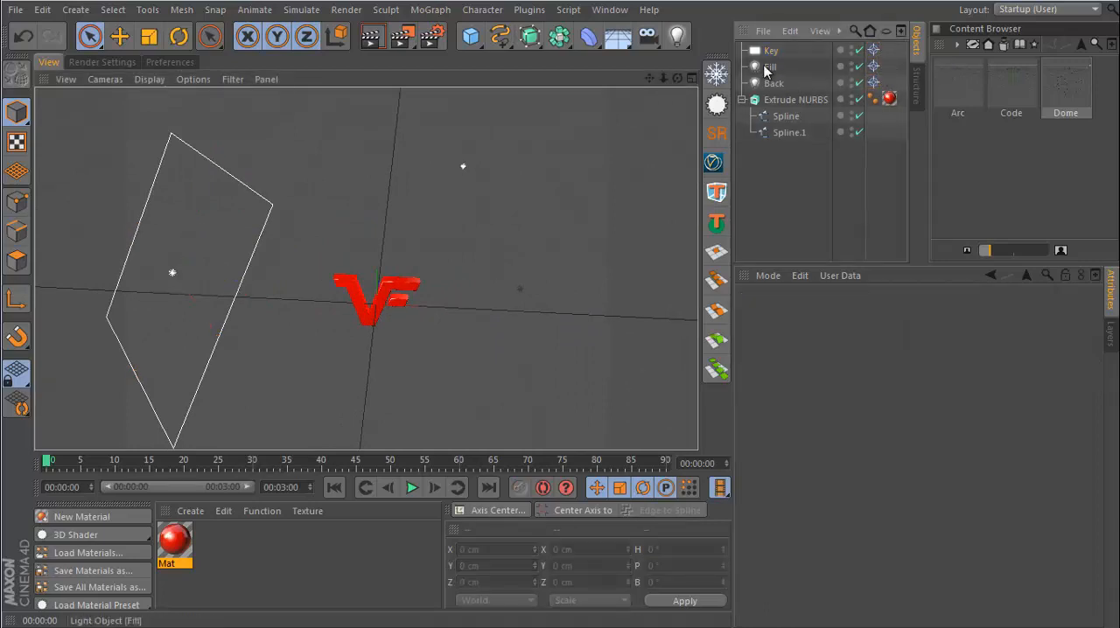
click(949, 427)
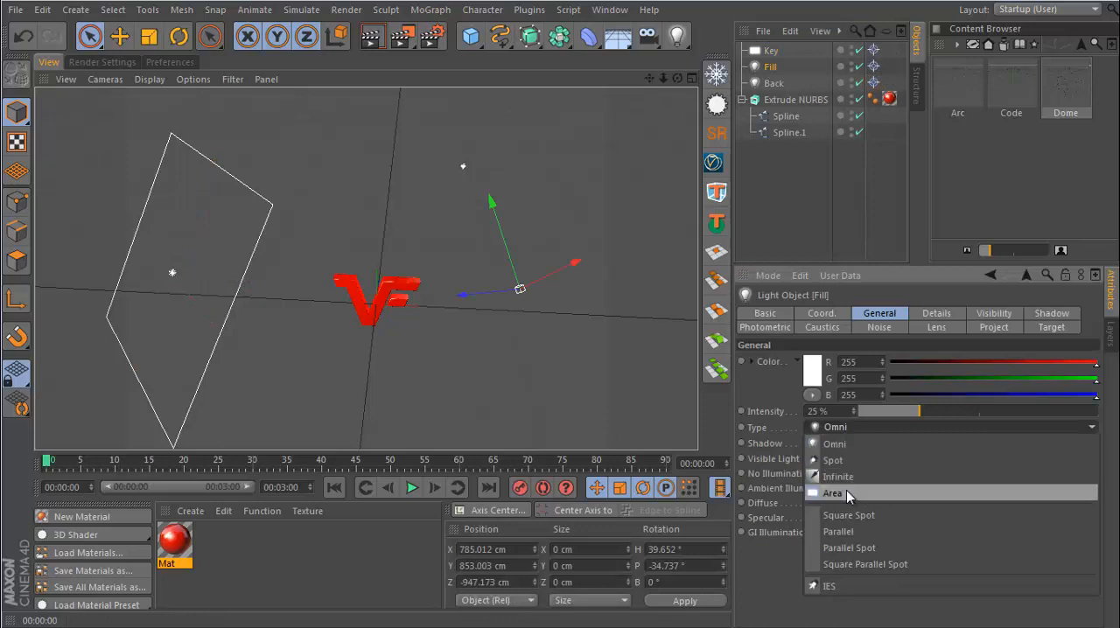
click(831, 493)
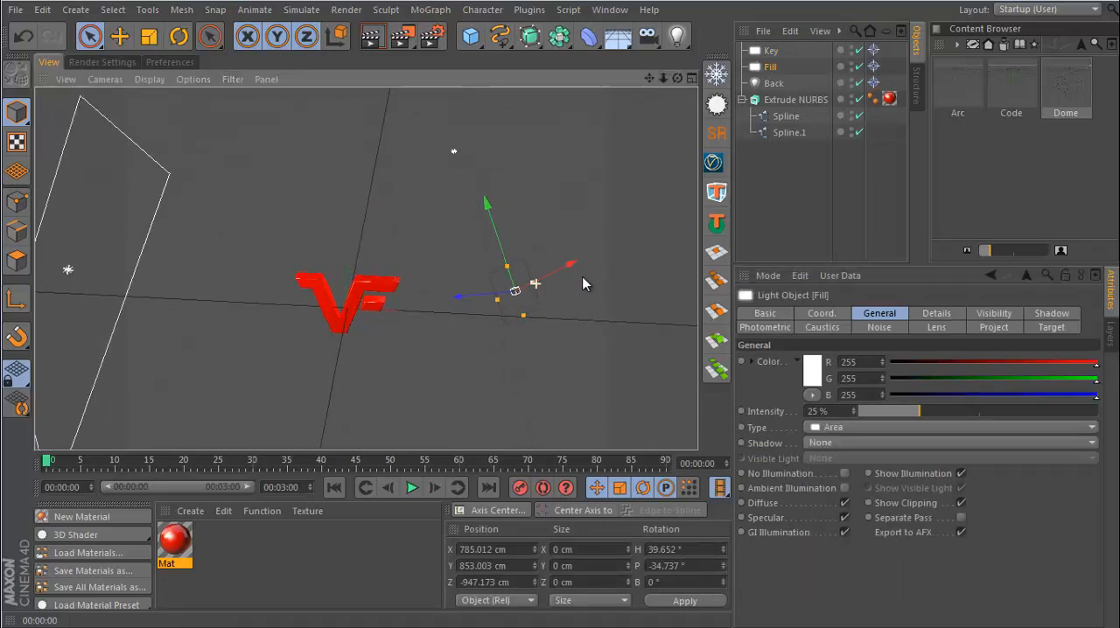
drag(585, 283, 535, 297)
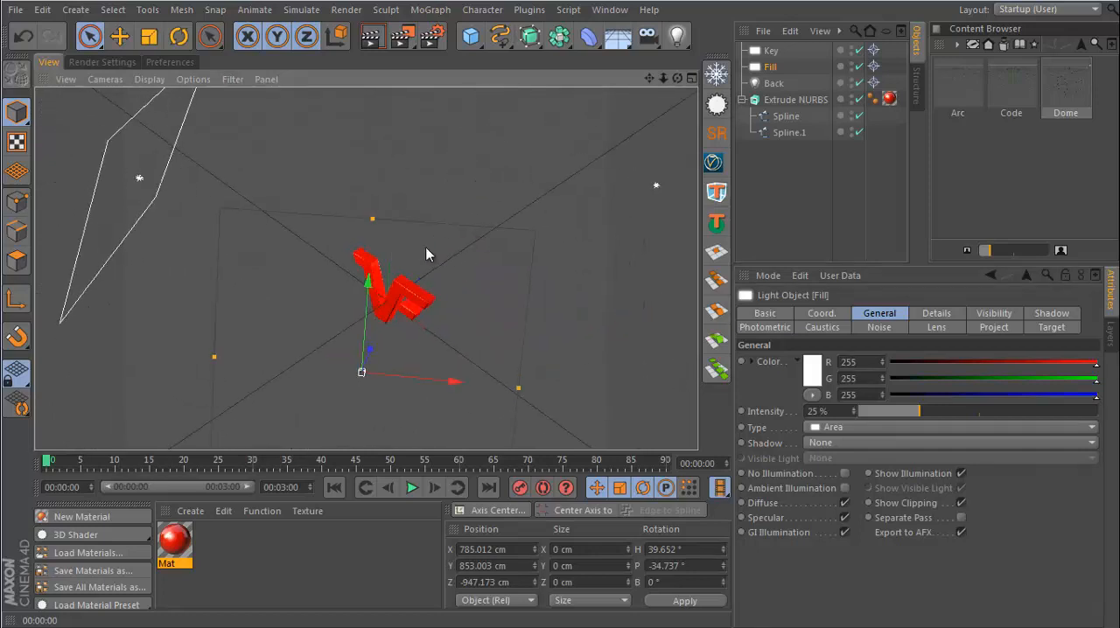
click(949, 427)
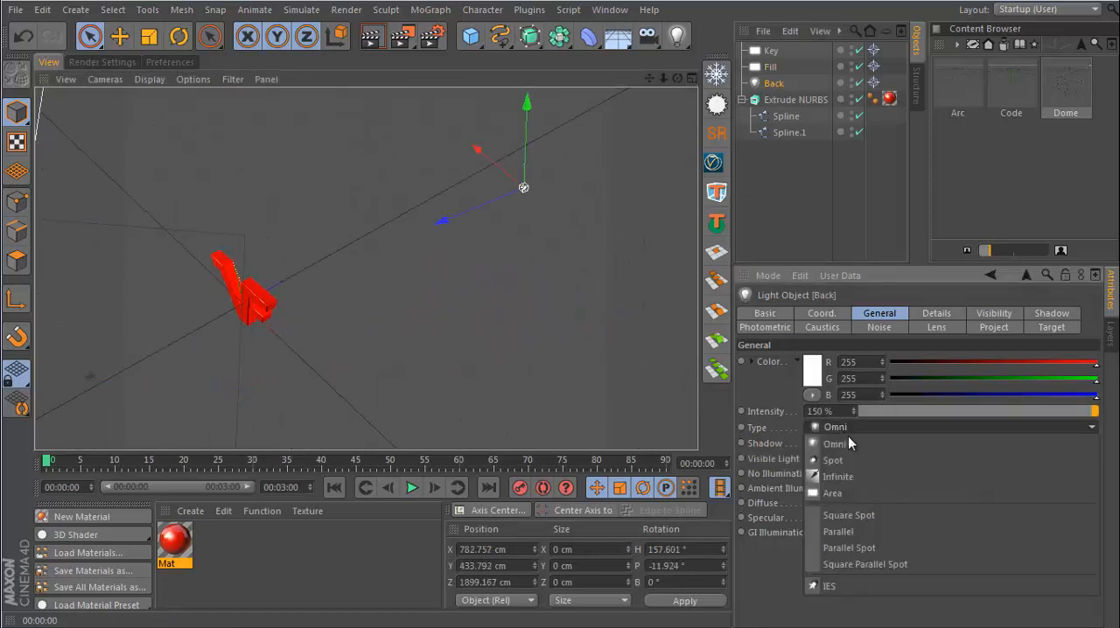
click(833, 458)
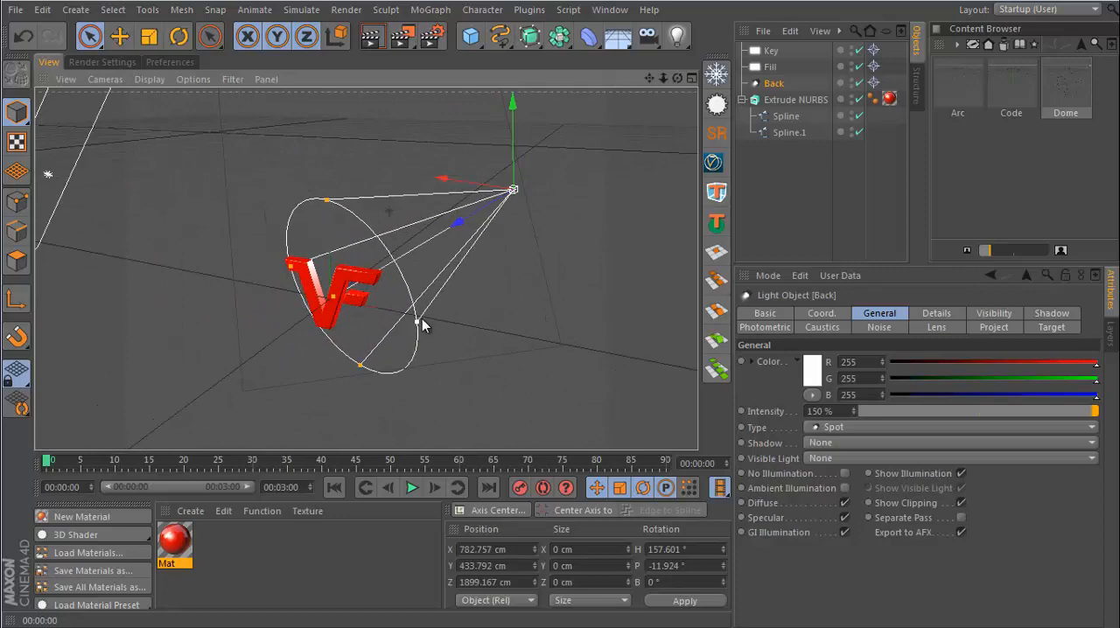
drag(423, 323, 186, 359)
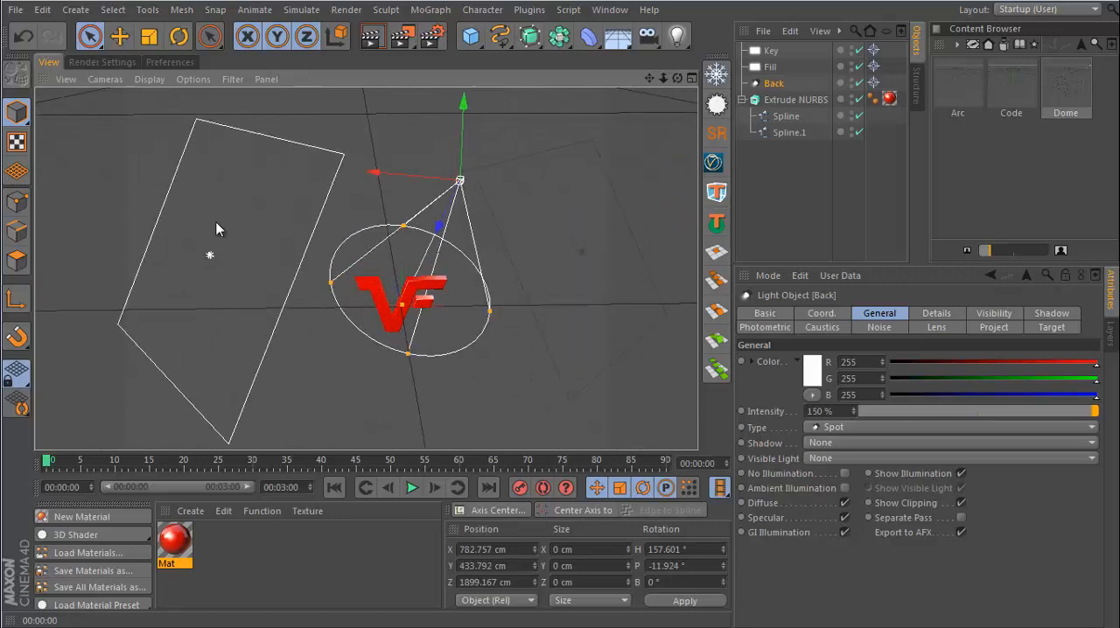
mouse_move(444, 299)
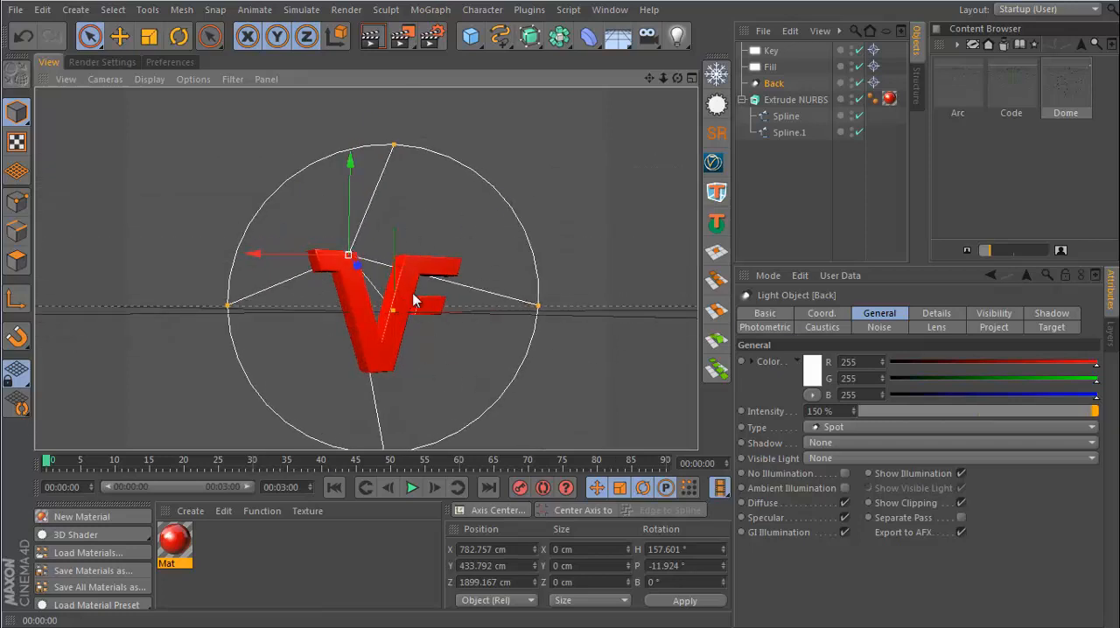
mouse_move(697, 159)
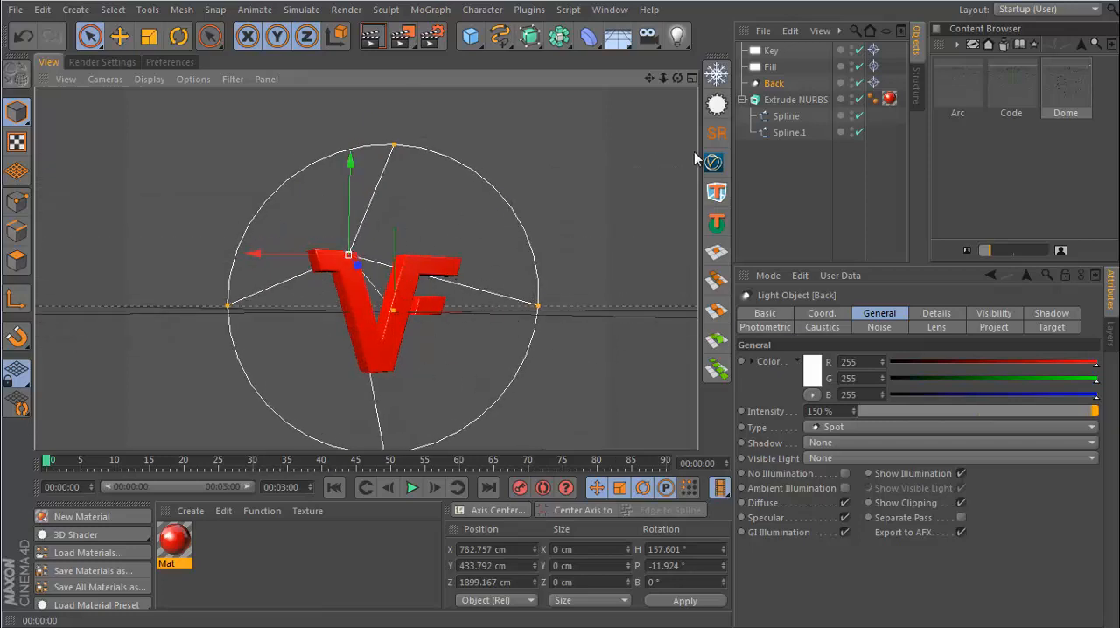
click(770, 49)
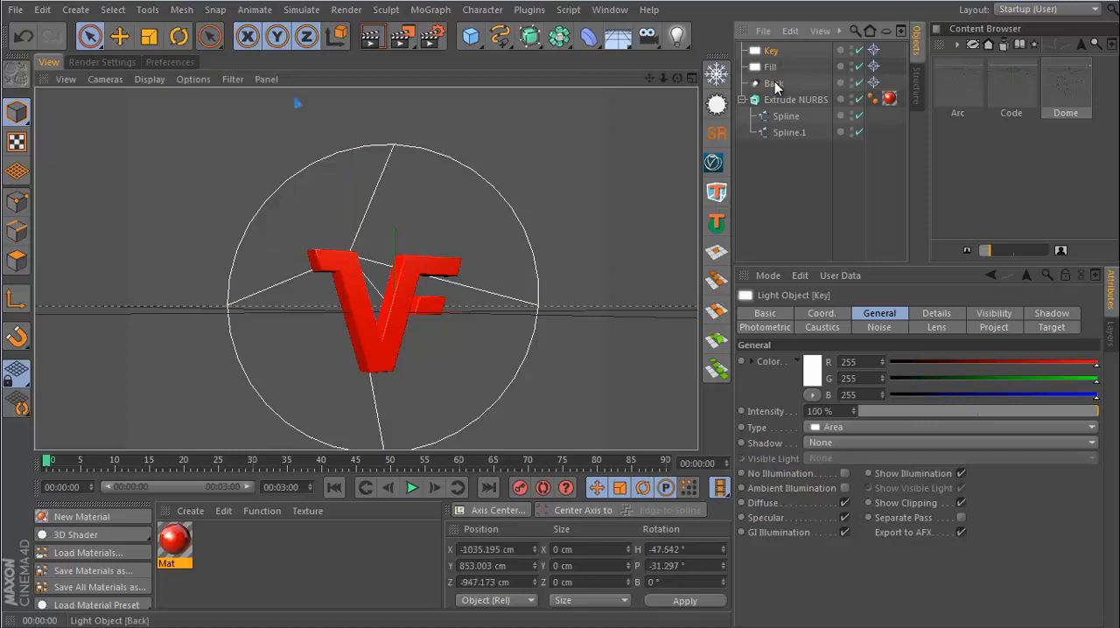
click(948, 441)
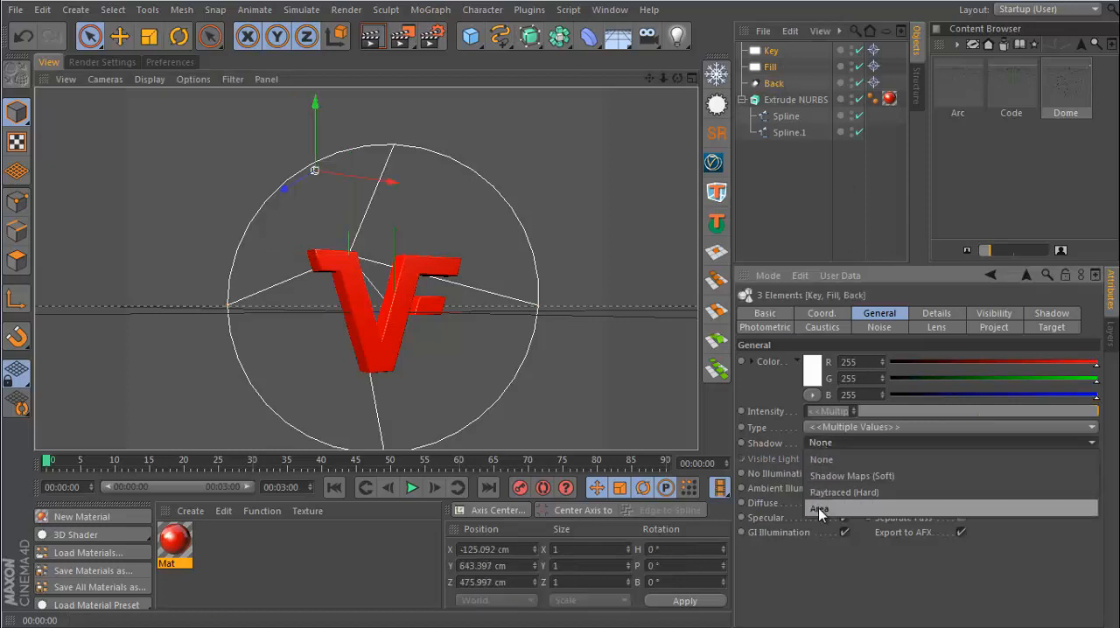
click(819, 510)
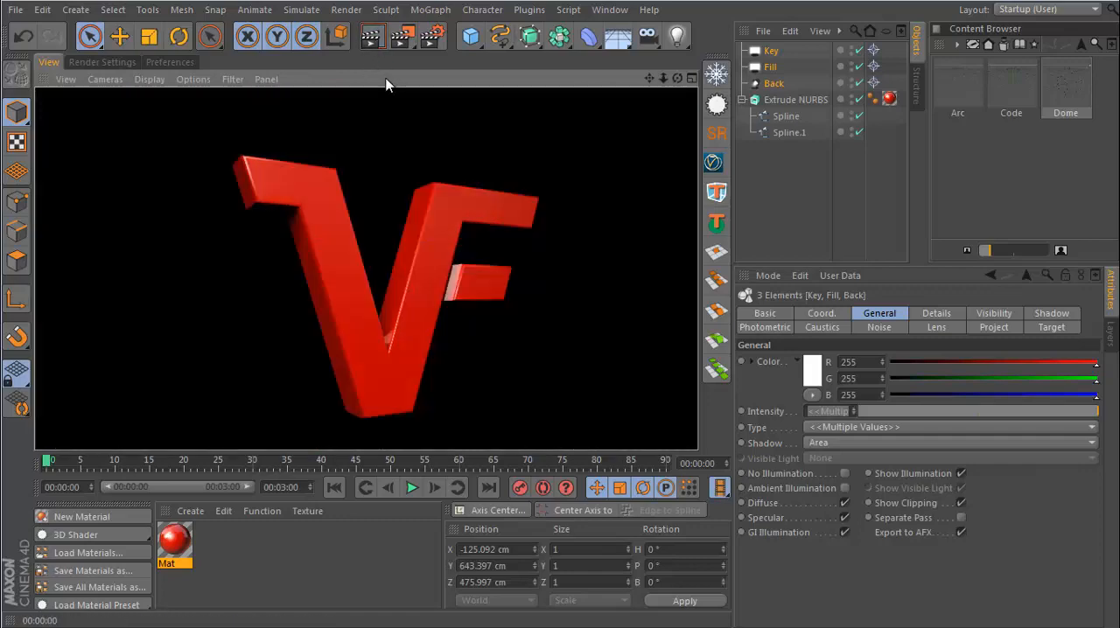
mouse_move(446, 315)
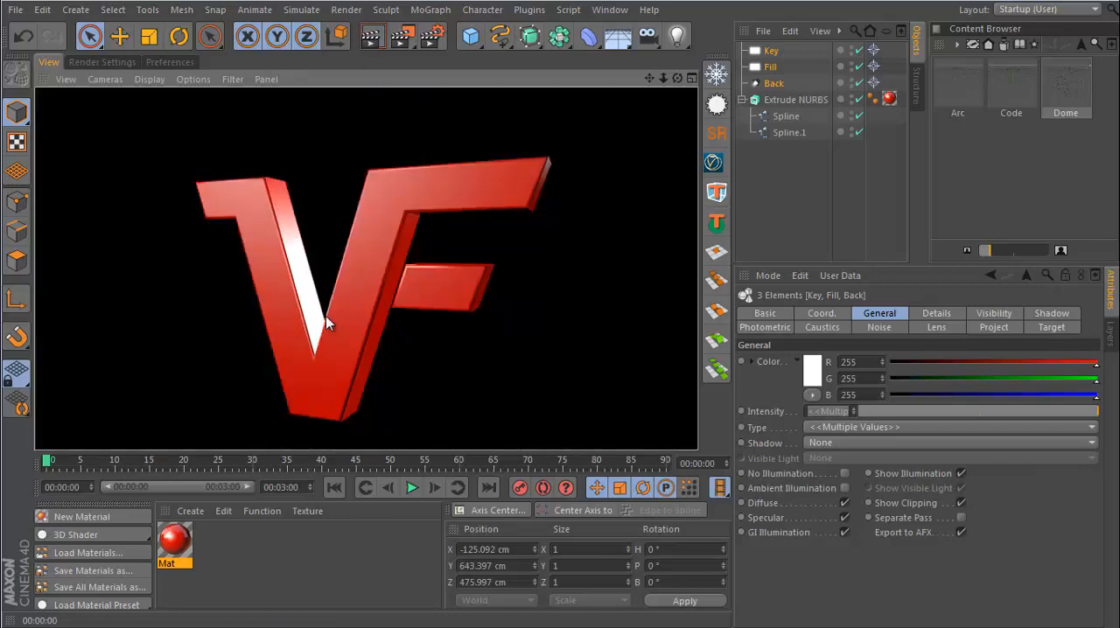
mouse_move(385, 297)
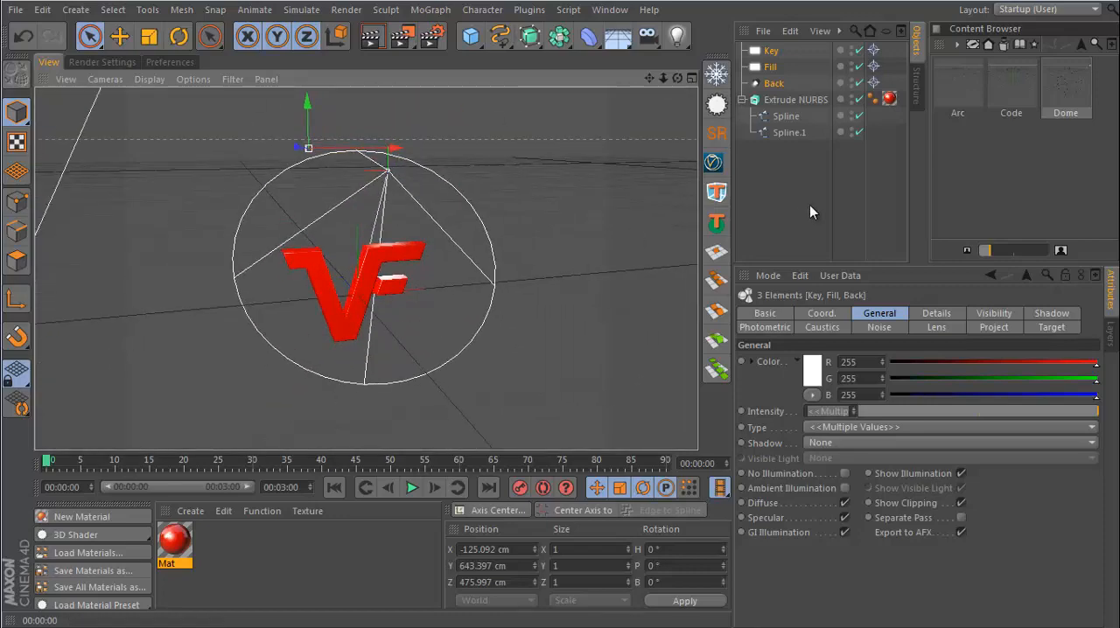
Set the lights' Details falloff to Inverse Square Clamped, including the Fill light.
click(935, 314)
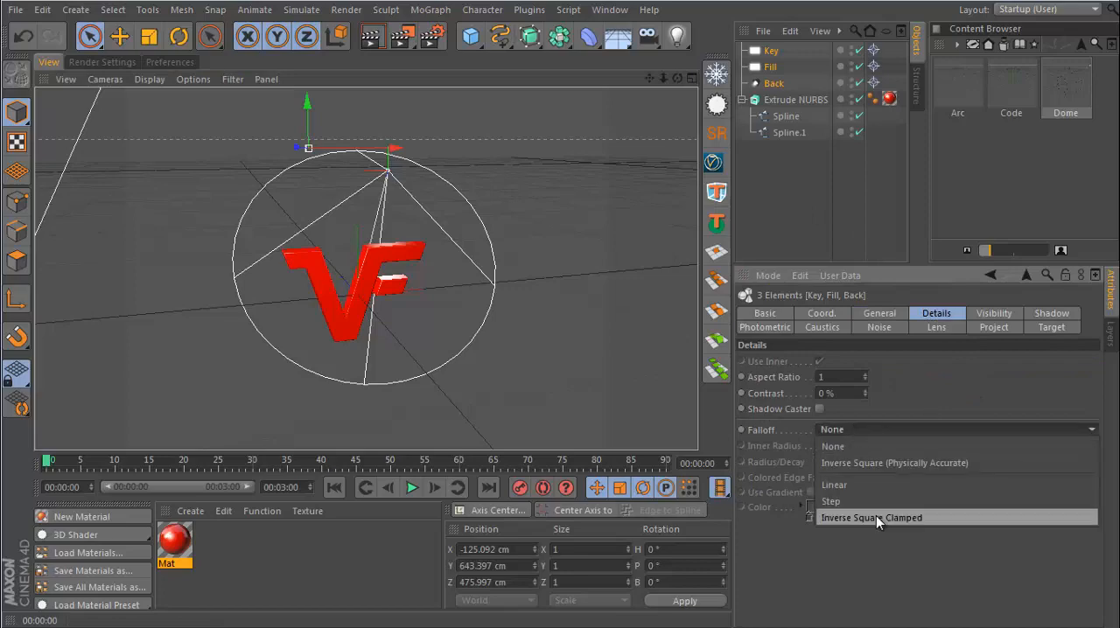
click(871, 518)
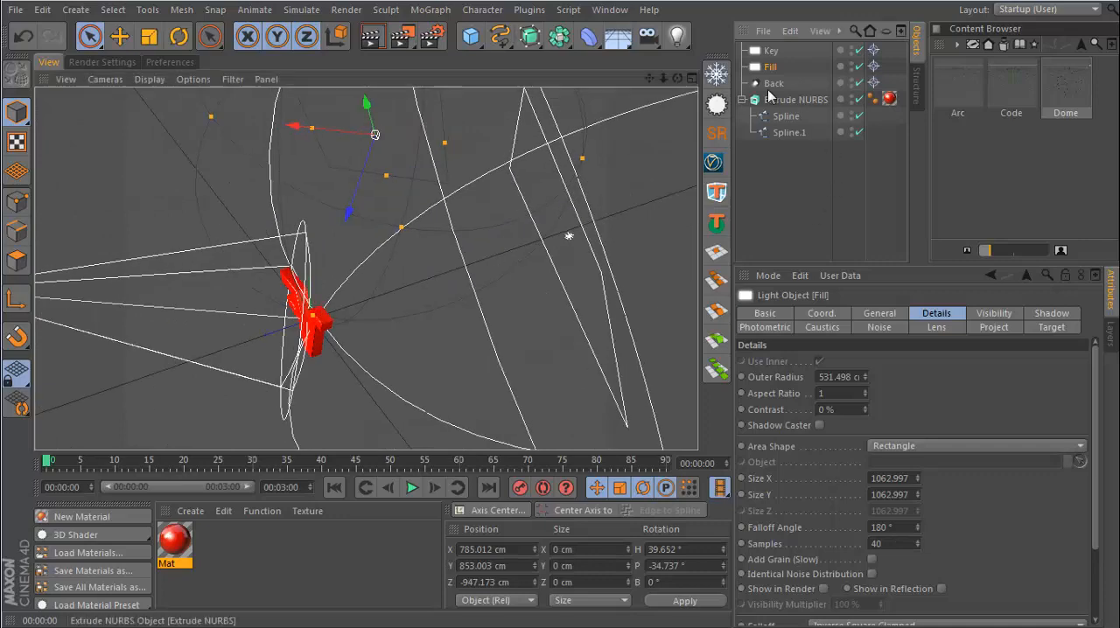
click(774, 83)
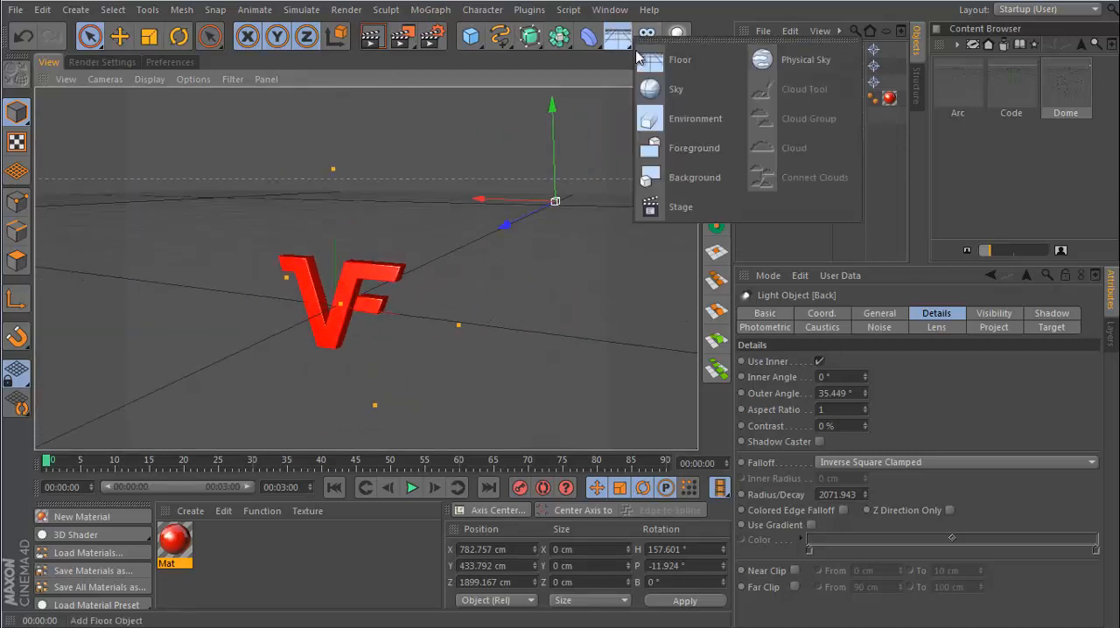
Add a Sky object, render a preview region, and bring up material Mat.1 for editing.
click(676, 89)
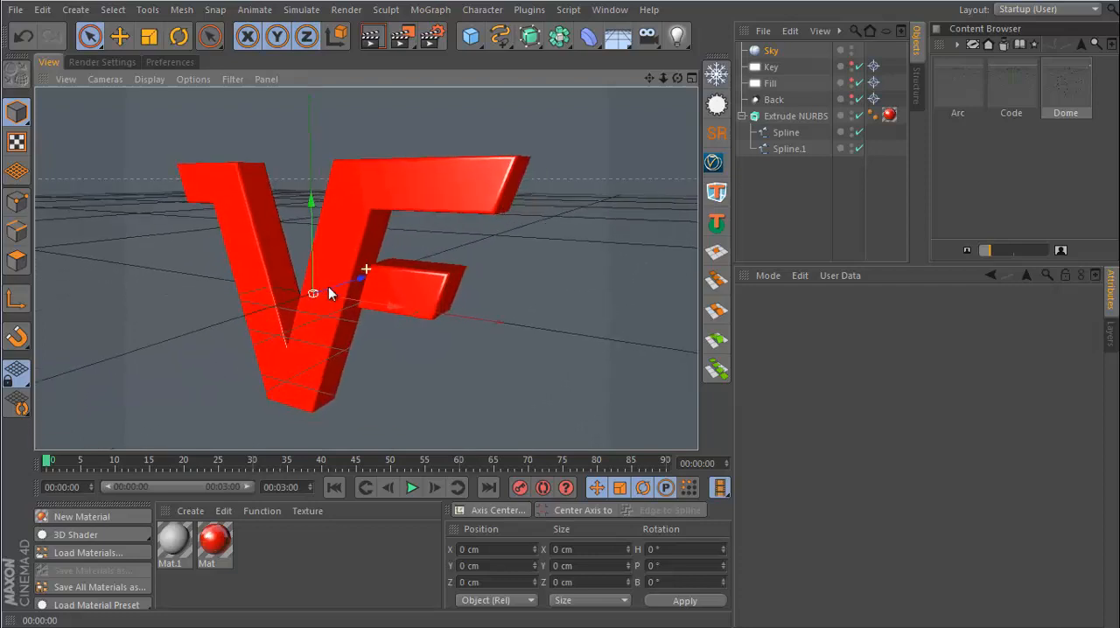
mouse_move(324, 259)
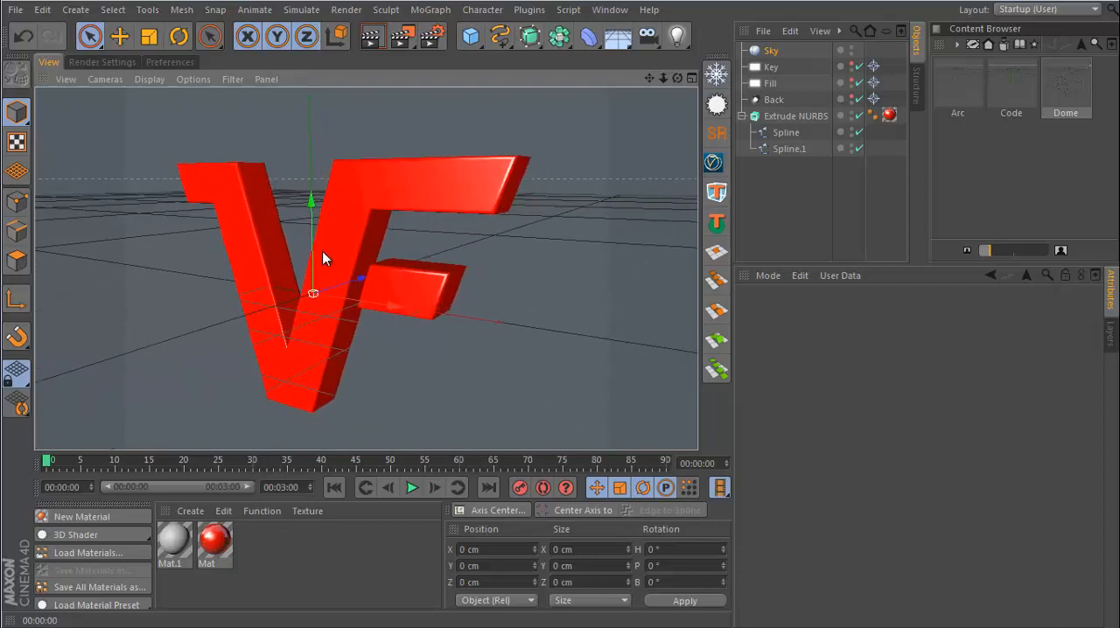
click(324, 259)
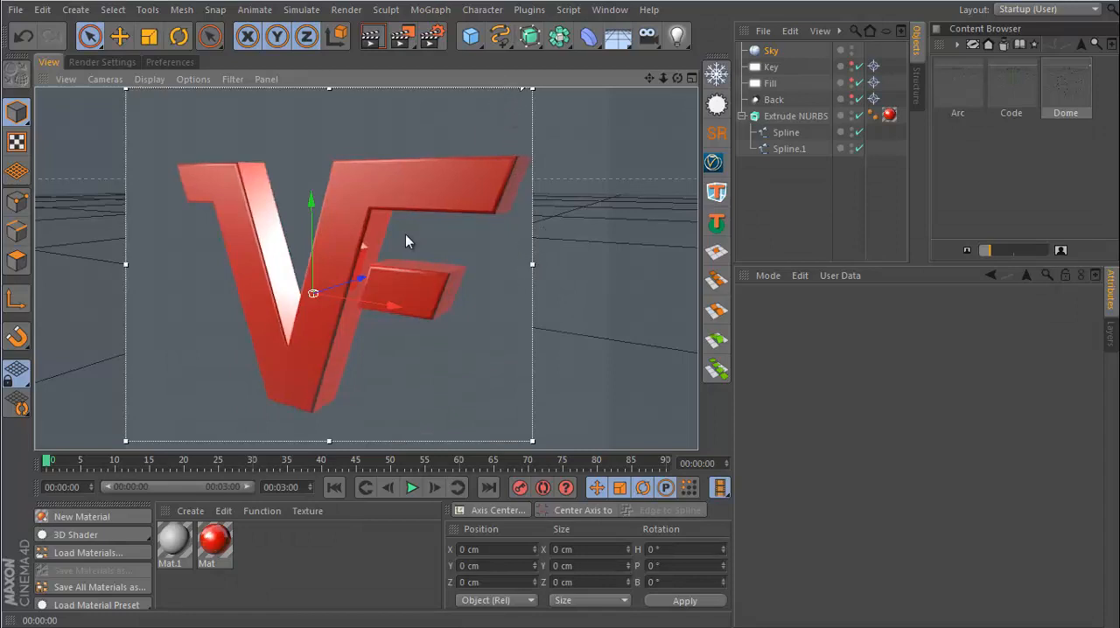
double_click(173, 541)
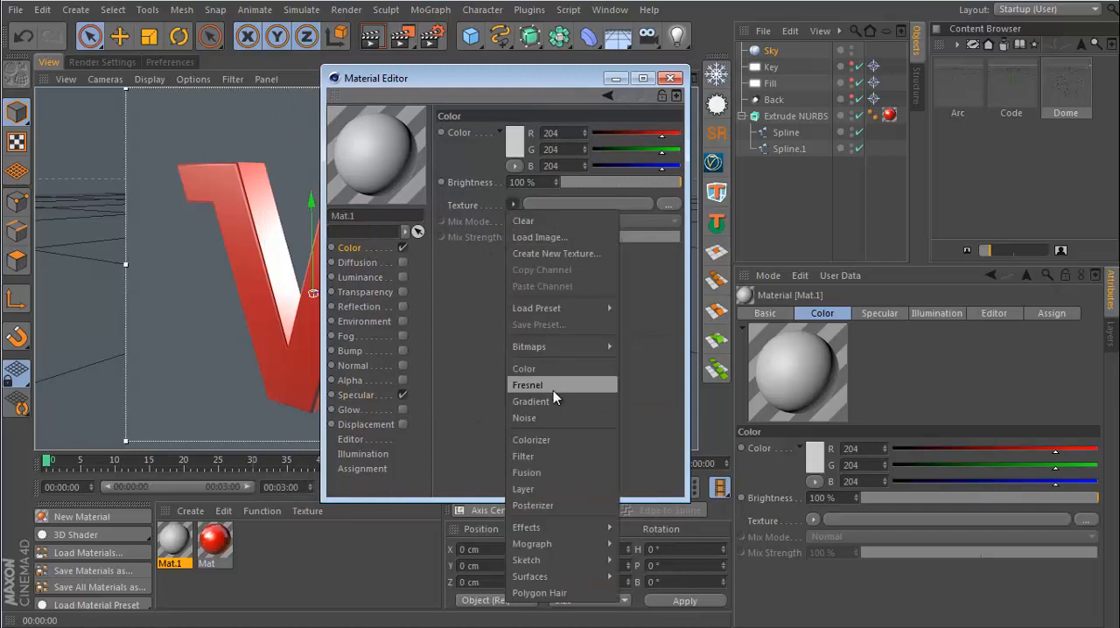
Give Mat.1 a Gradient colour texture on the Sky and add a Compositing tag to the Sky.
click(530, 401)
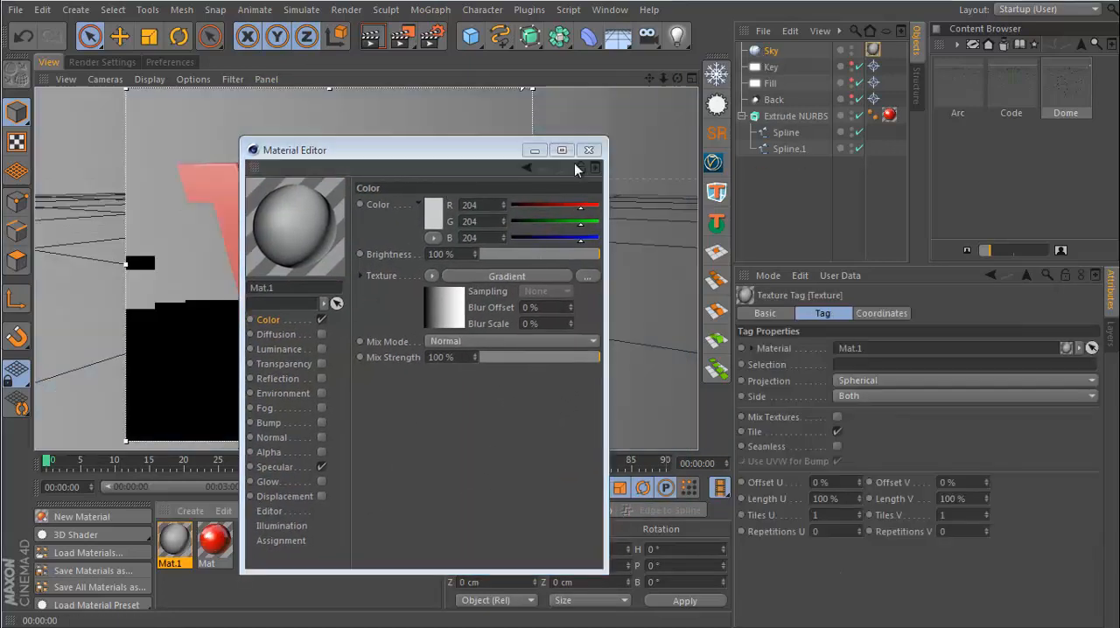
drag(394, 151, 394, 402)
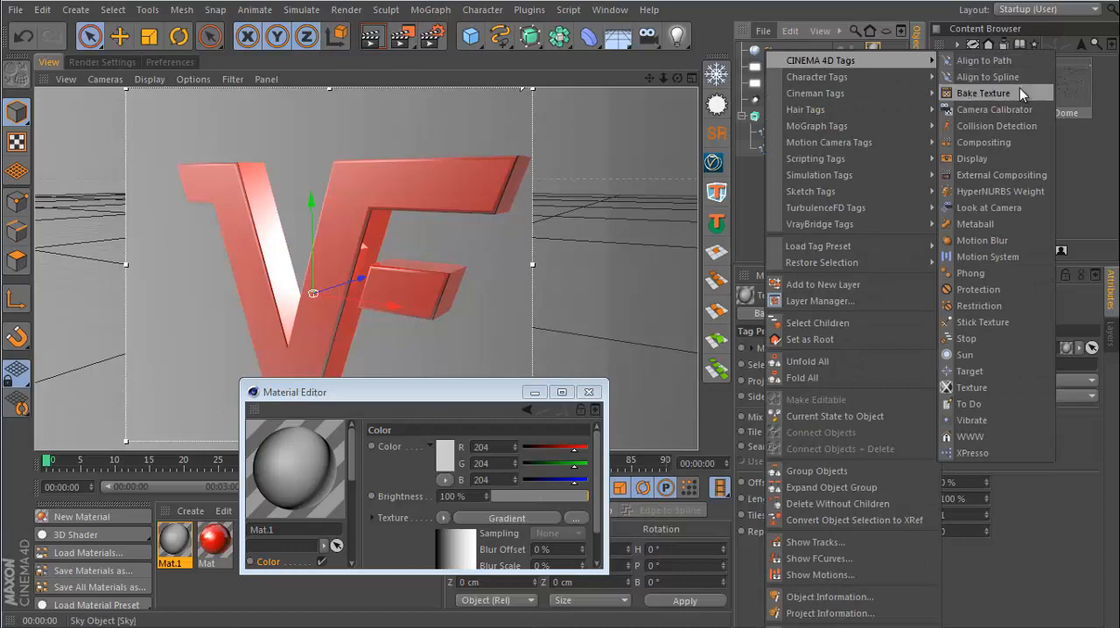
click(983, 142)
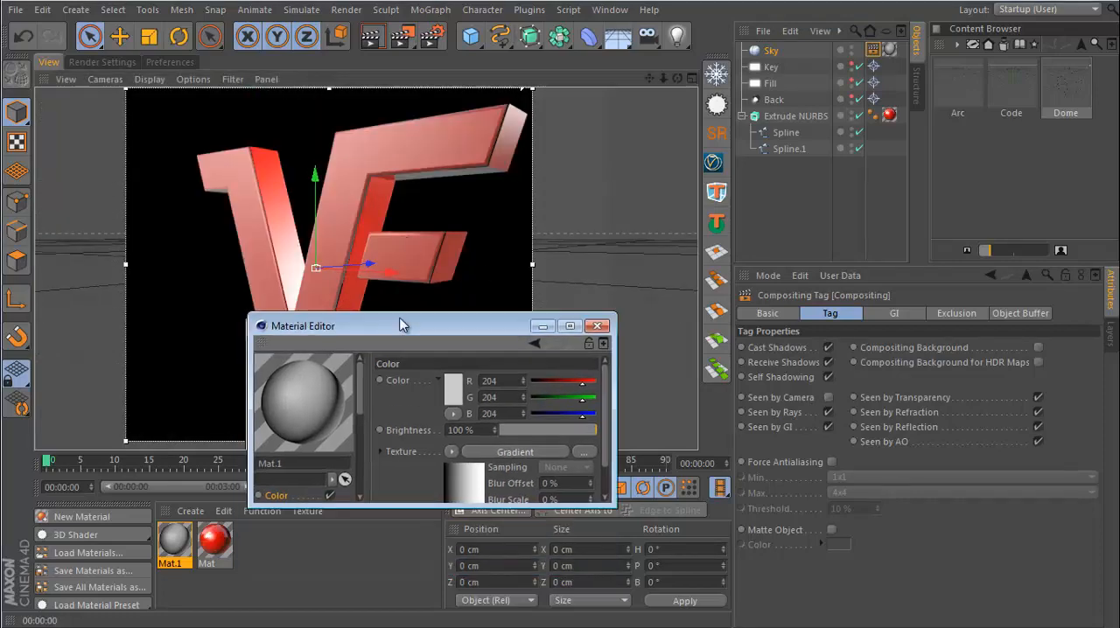
Shape Mat.1's gradient into black-and-white stripes and copy the channel into Luminance.
drag(403, 325, 463, 314)
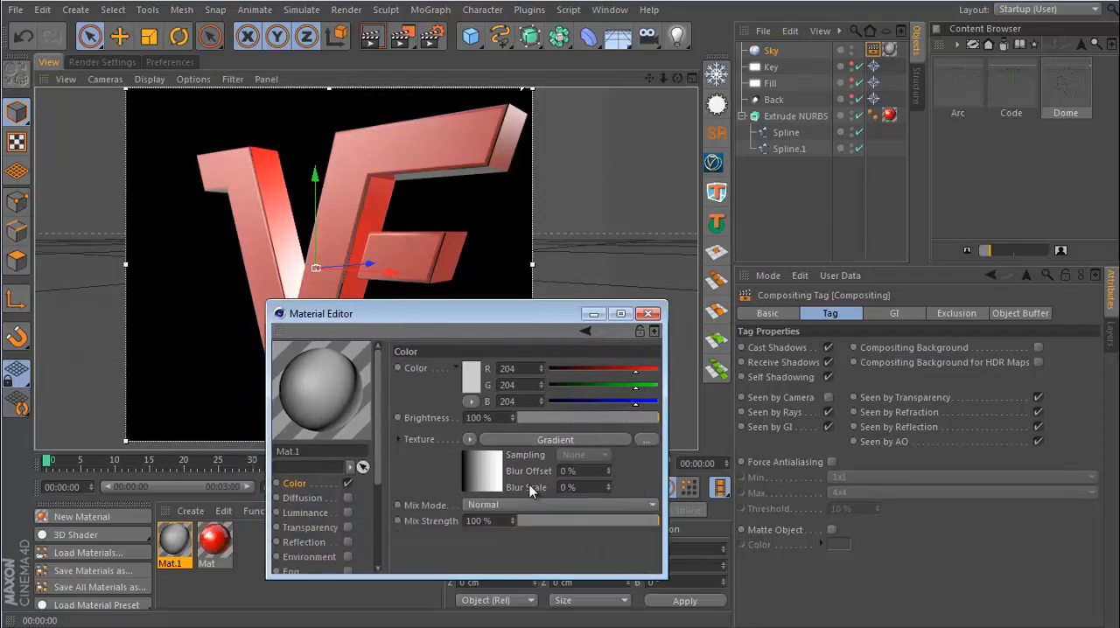
click(551, 507)
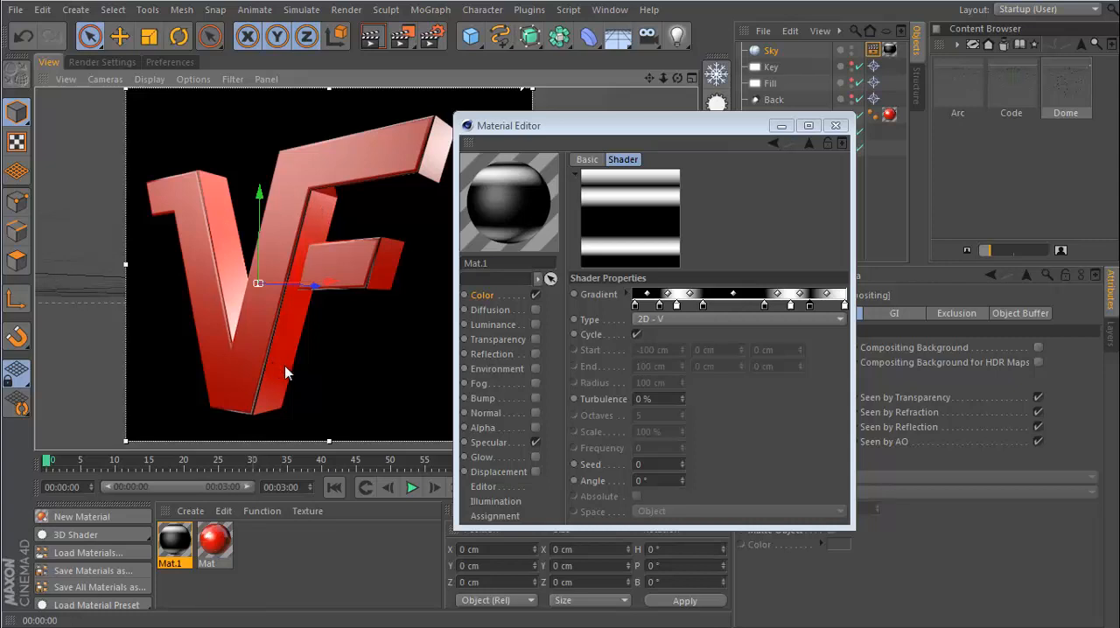
mouse_move(525, 340)
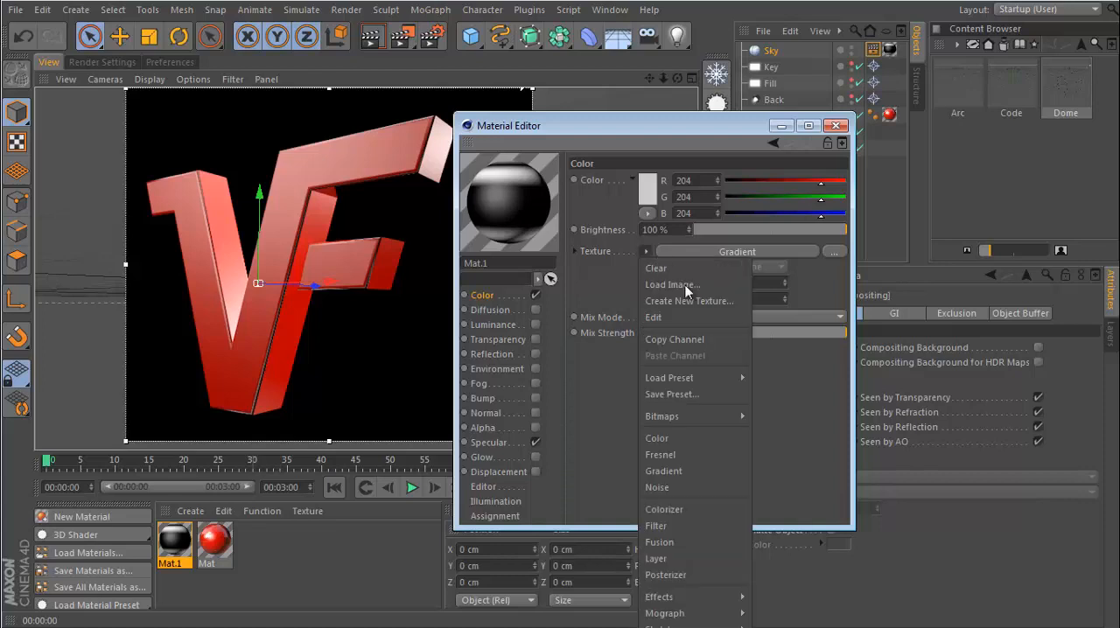
click(496, 324)
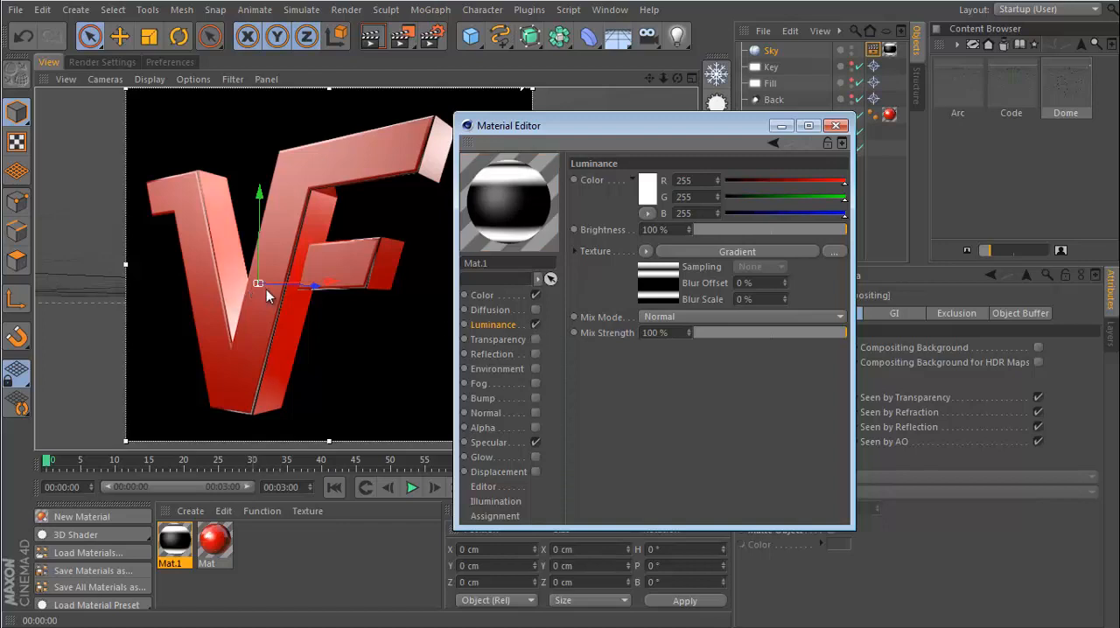
click(835, 126)
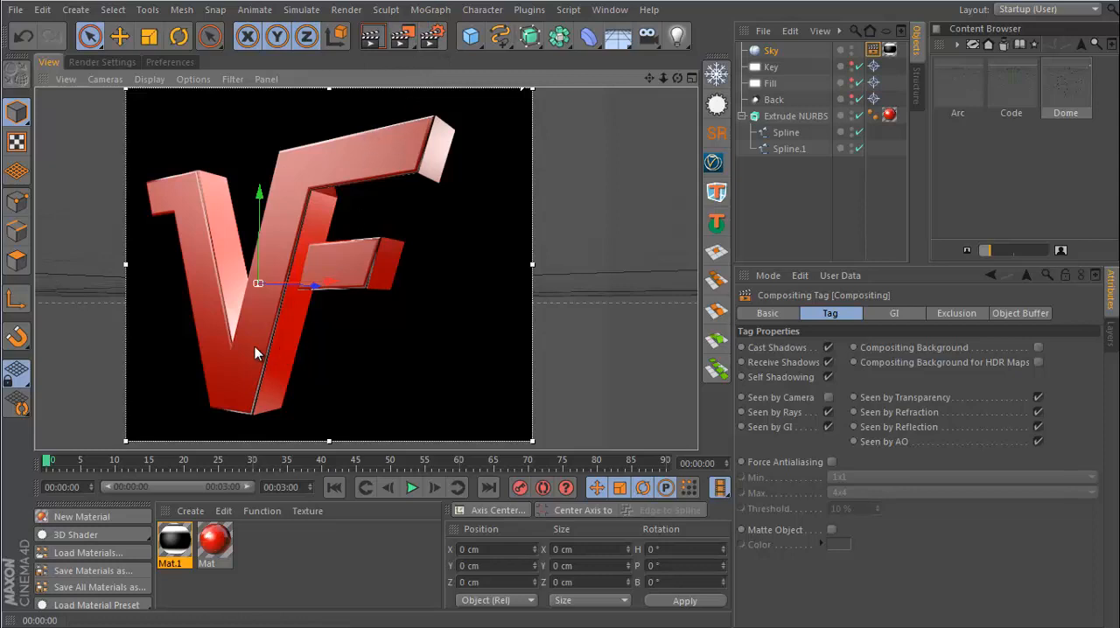
mouse_move(338, 266)
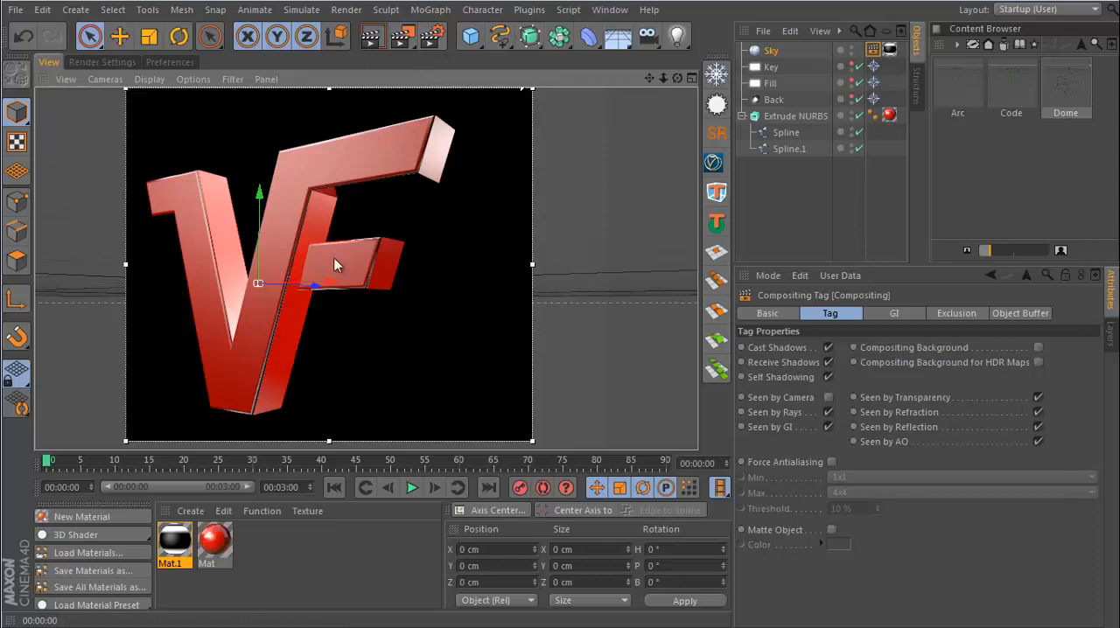
Choose an anti-aliasing quality level in the Render Settings.
click(101, 61)
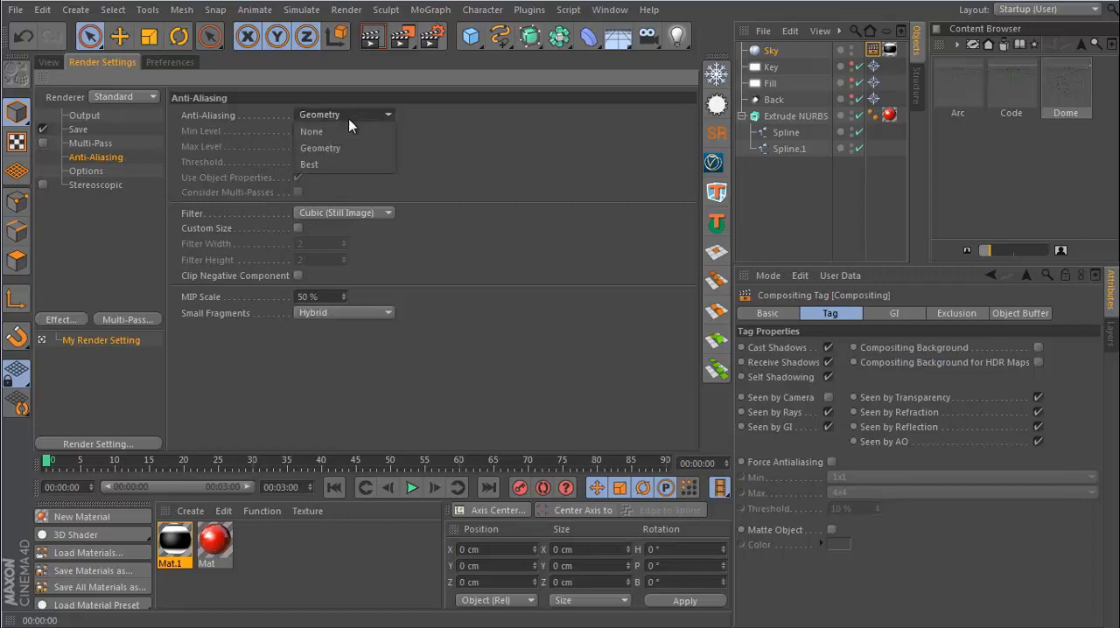
click(308, 164)
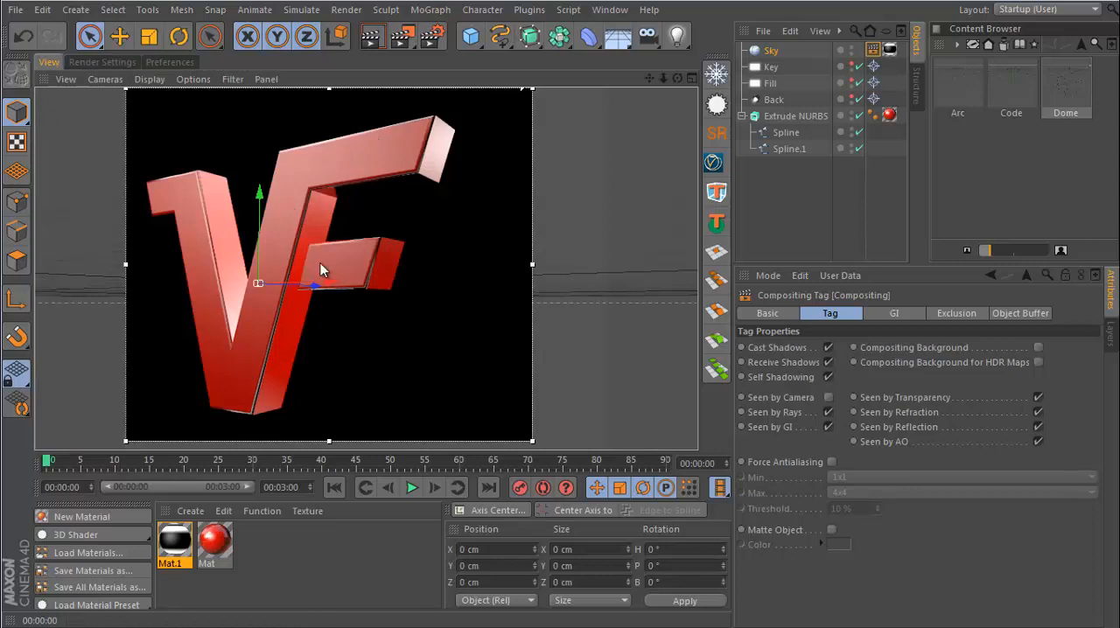
mouse_move(342, 262)
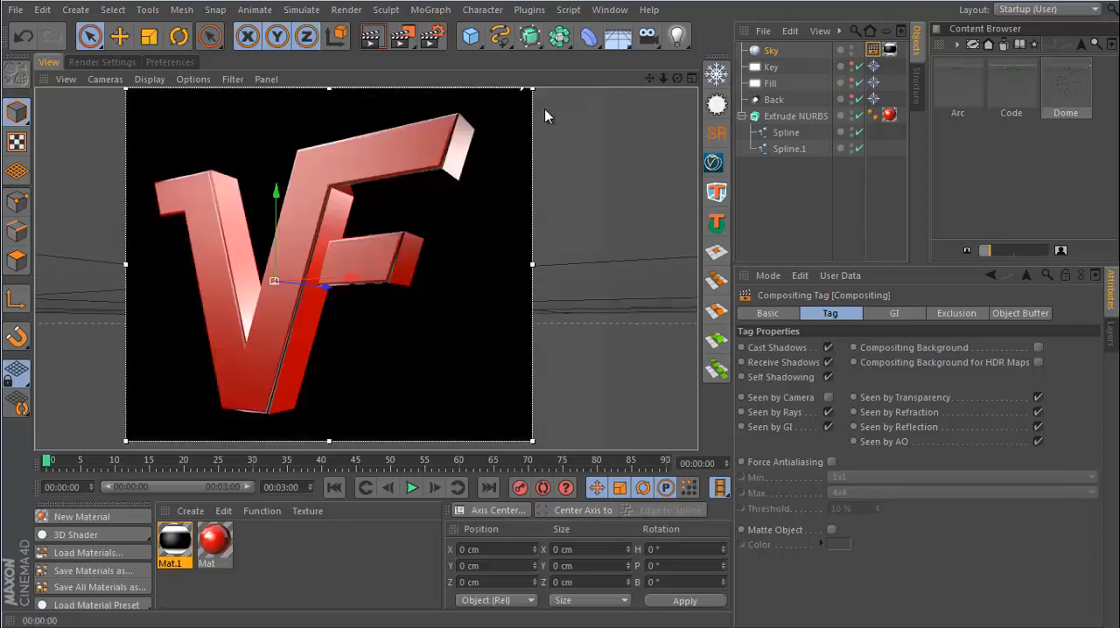
mouse_move(297, 297)
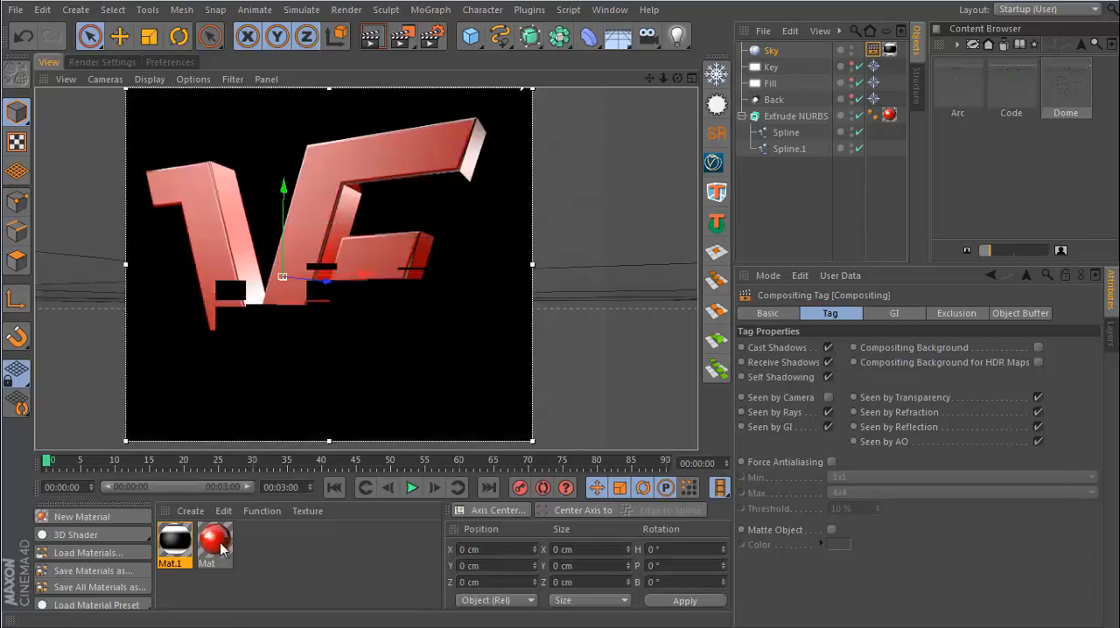
Set Mat's reflection colour to red (215, 37, 37) instead of white.
double_click(213, 543)
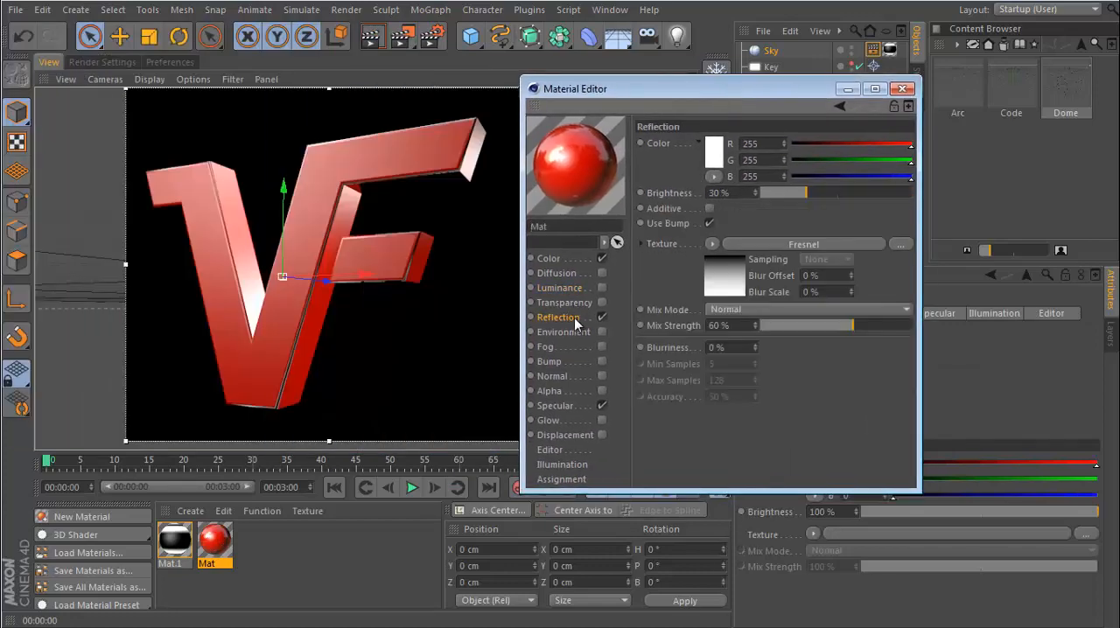
click(714, 144)
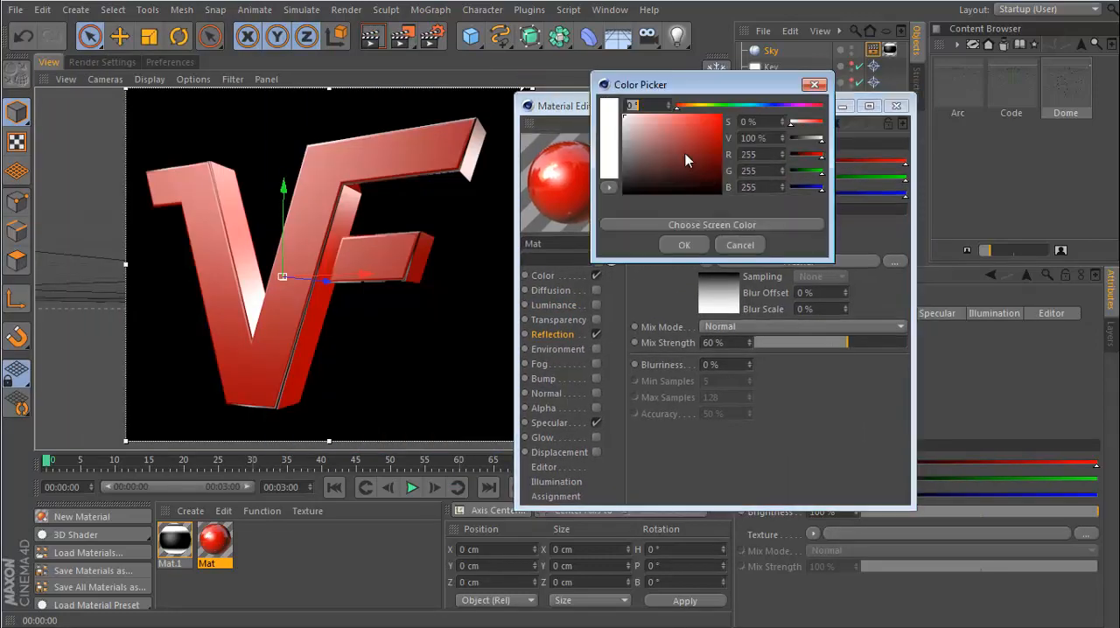
click(684, 245)
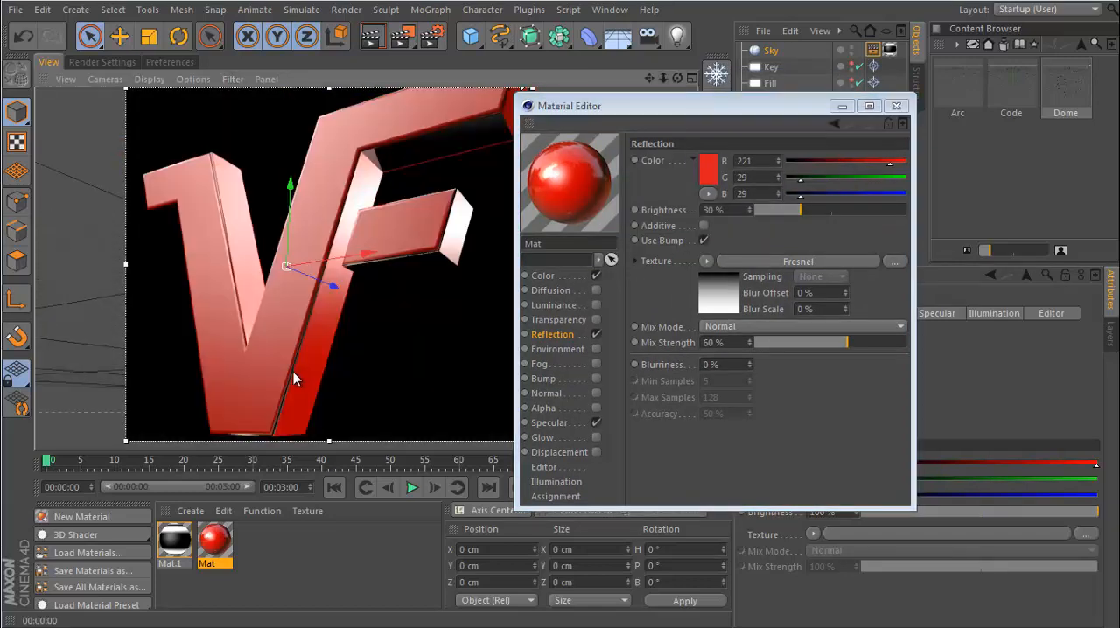
click(709, 161)
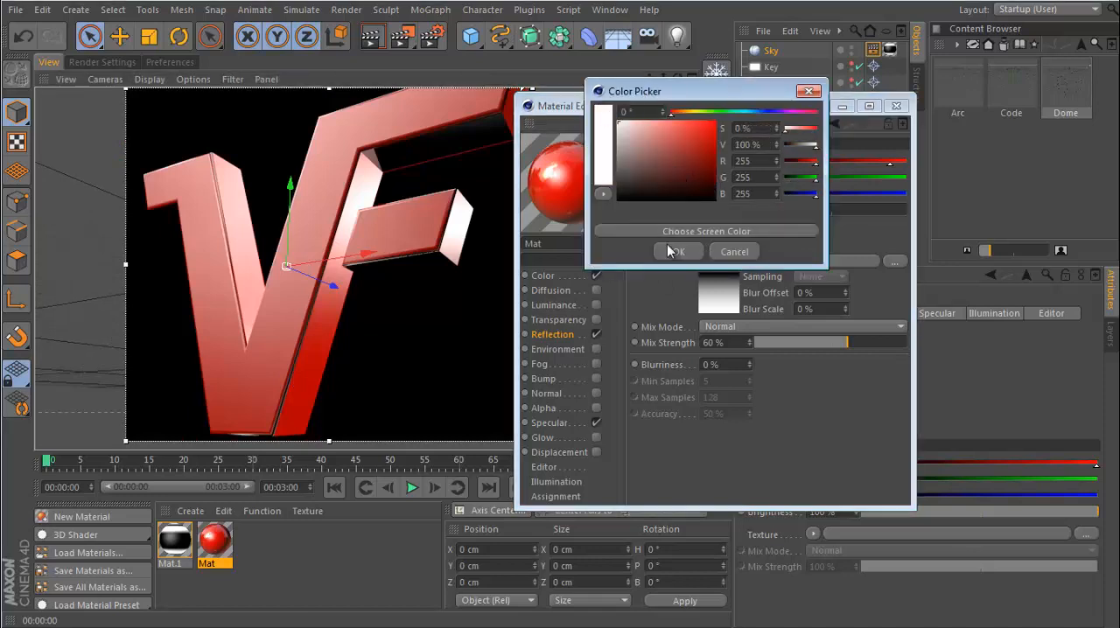
click(676, 252)
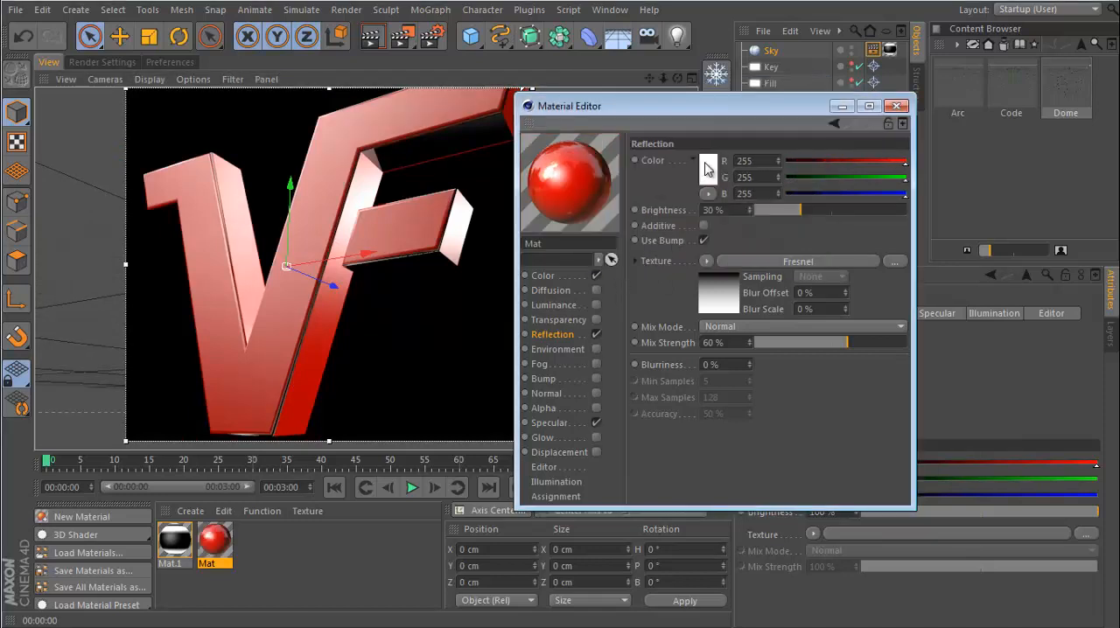
click(707, 161)
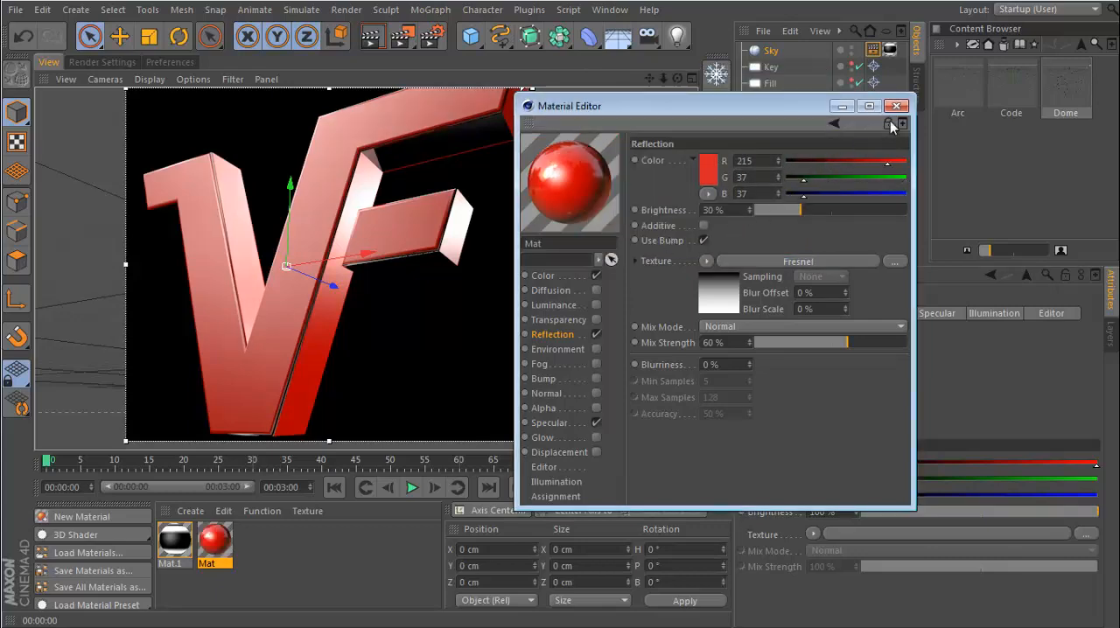
click(896, 105)
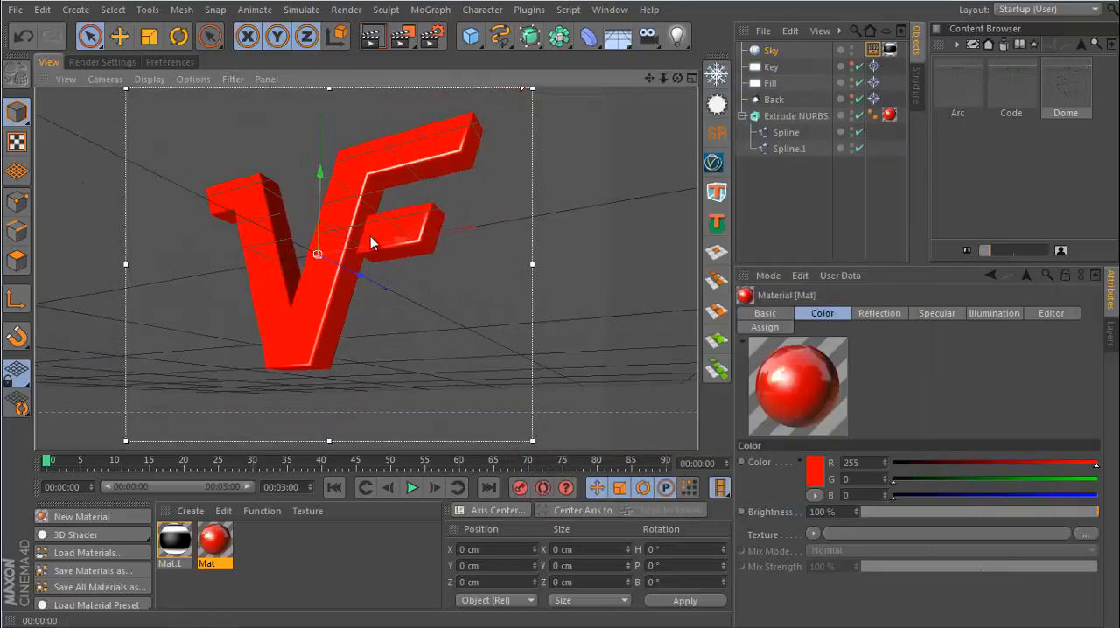
Switch off Linear Workflow in Project Settings so the logo renders a deeper red.
drag(371, 243, 382, 388)
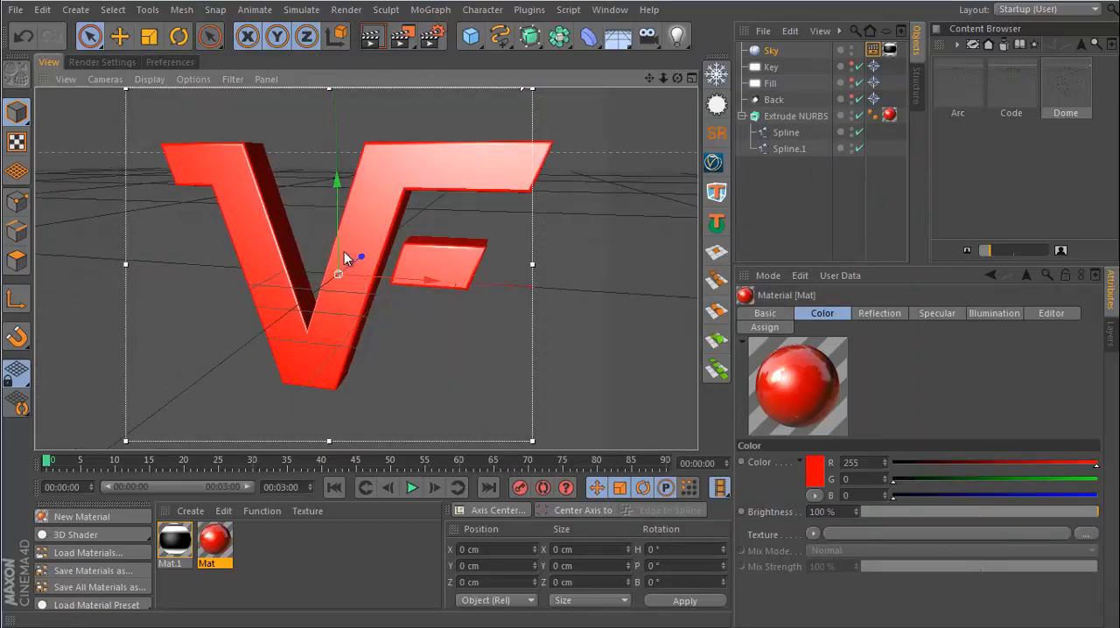
drag(350, 254, 324, 289)
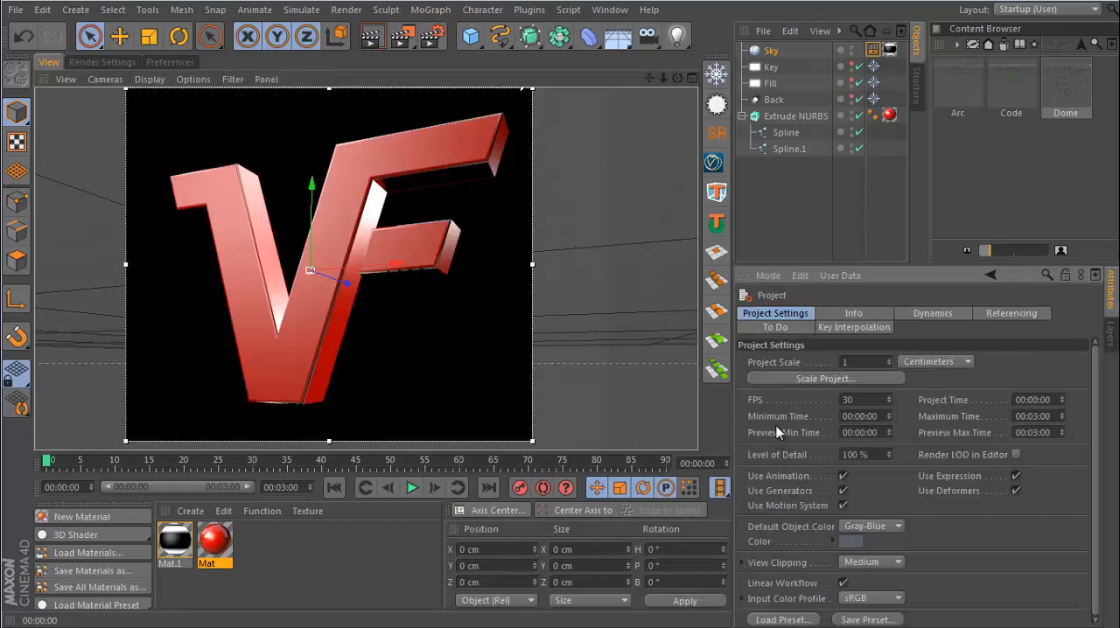
mouse_move(715, 333)
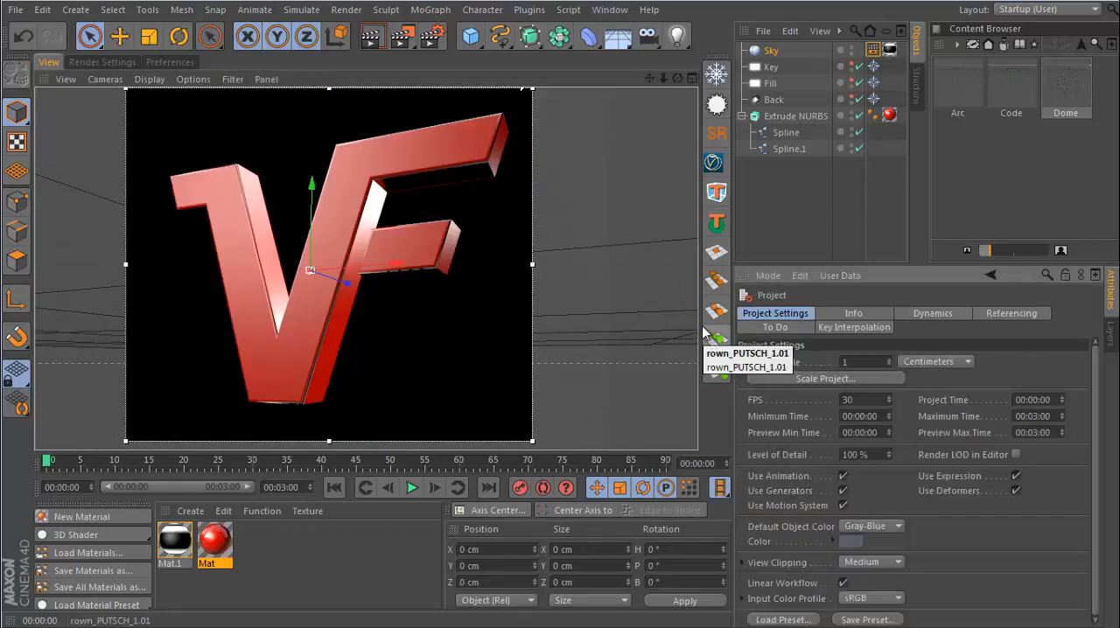
mouse_move(716, 312)
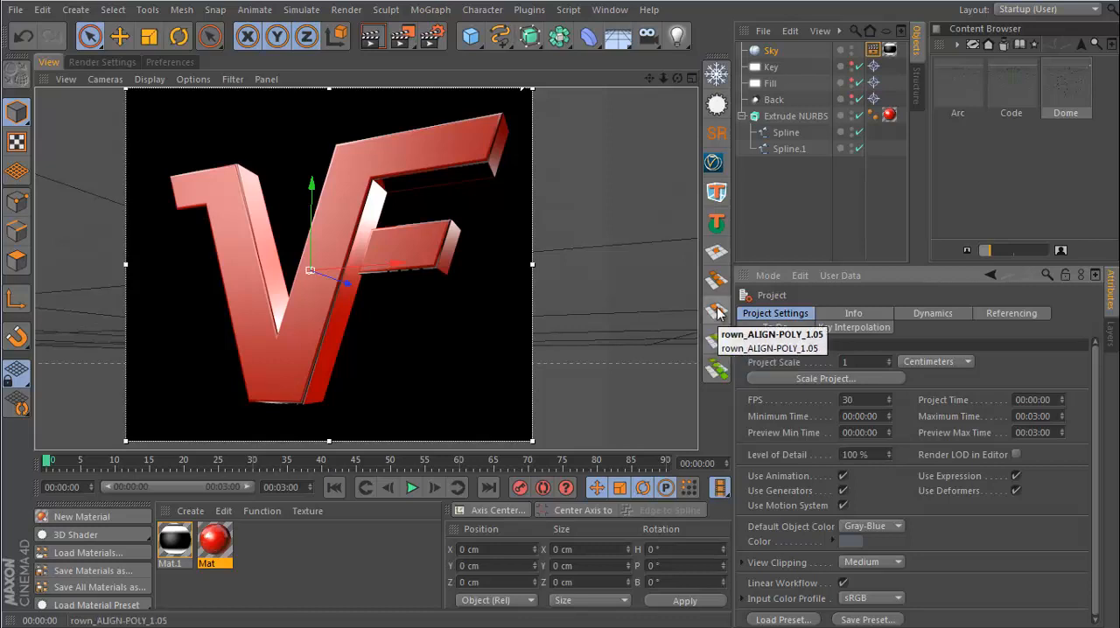
mouse_move(843, 587)
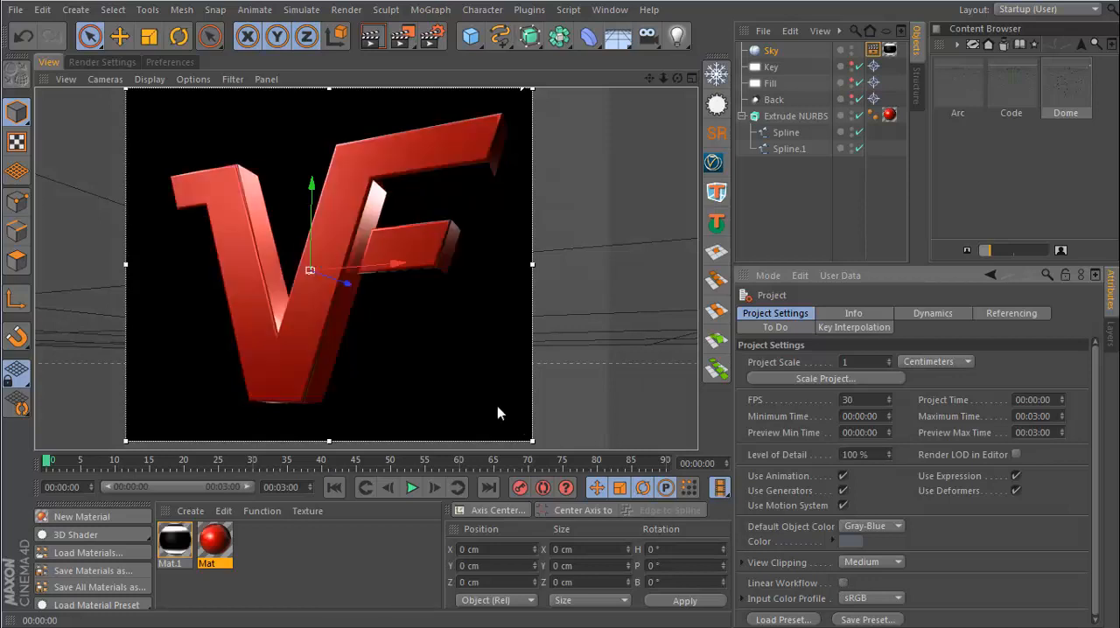
mouse_move(350, 306)
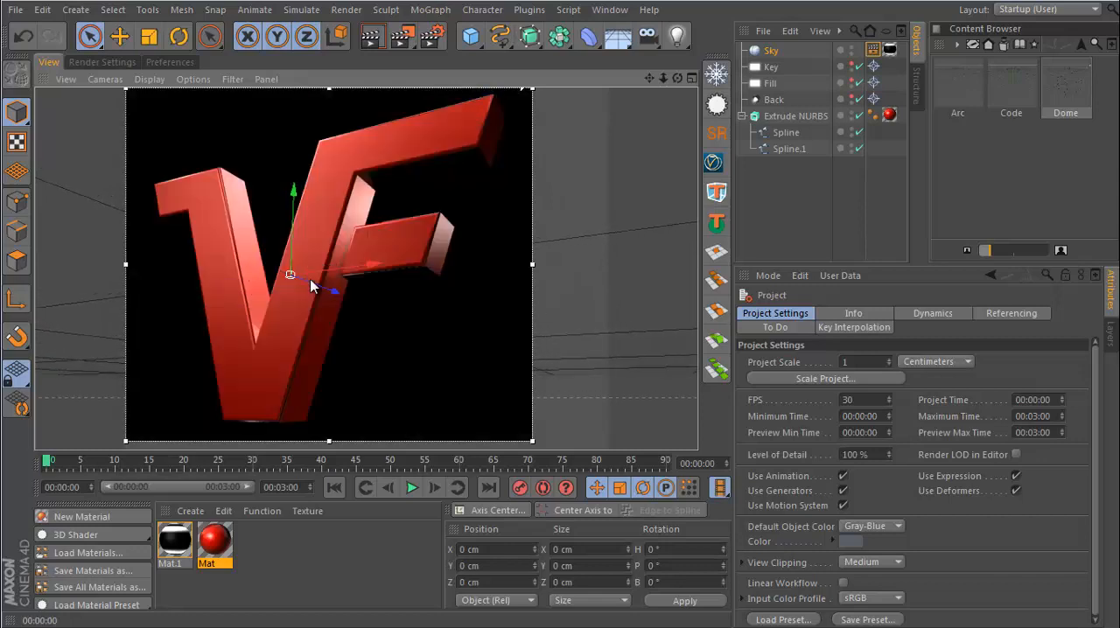
mouse_move(848, 591)
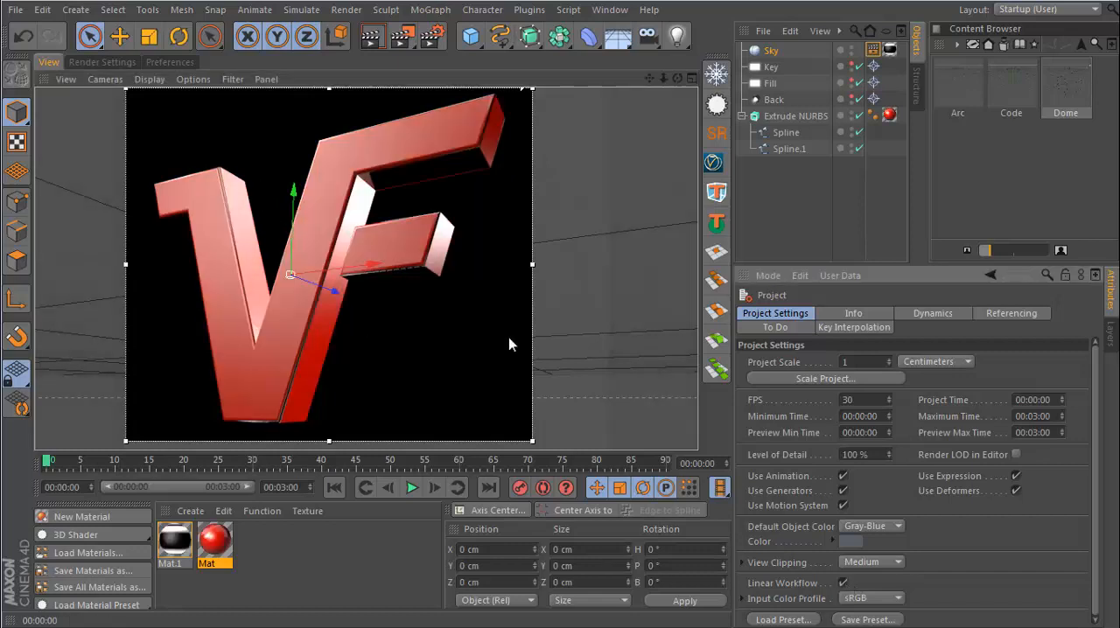
mouse_move(518, 420)
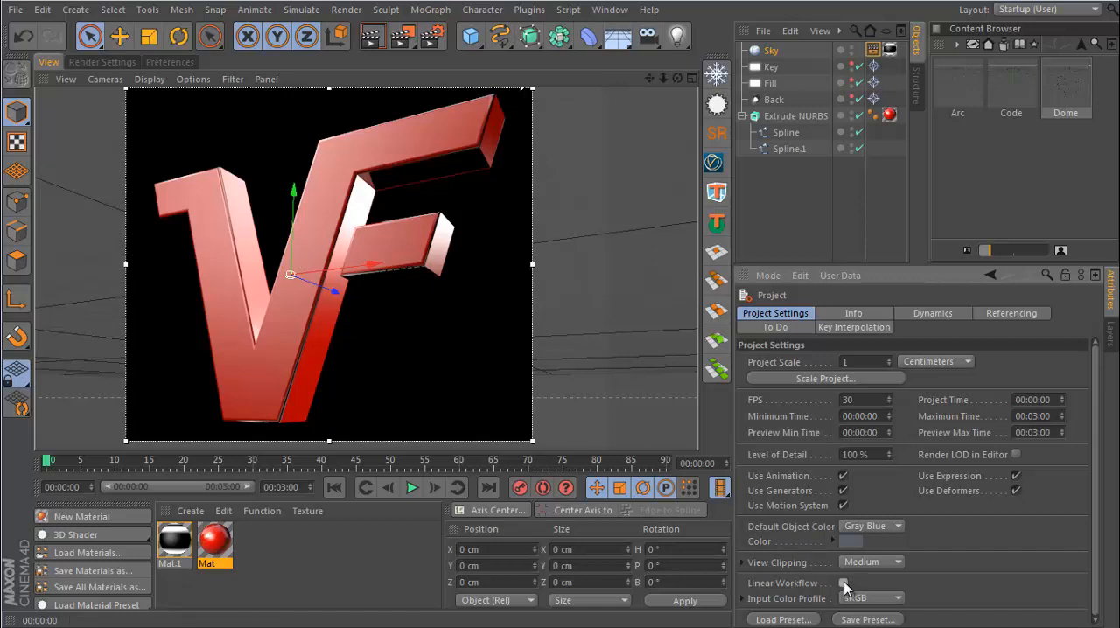
click(844, 583)
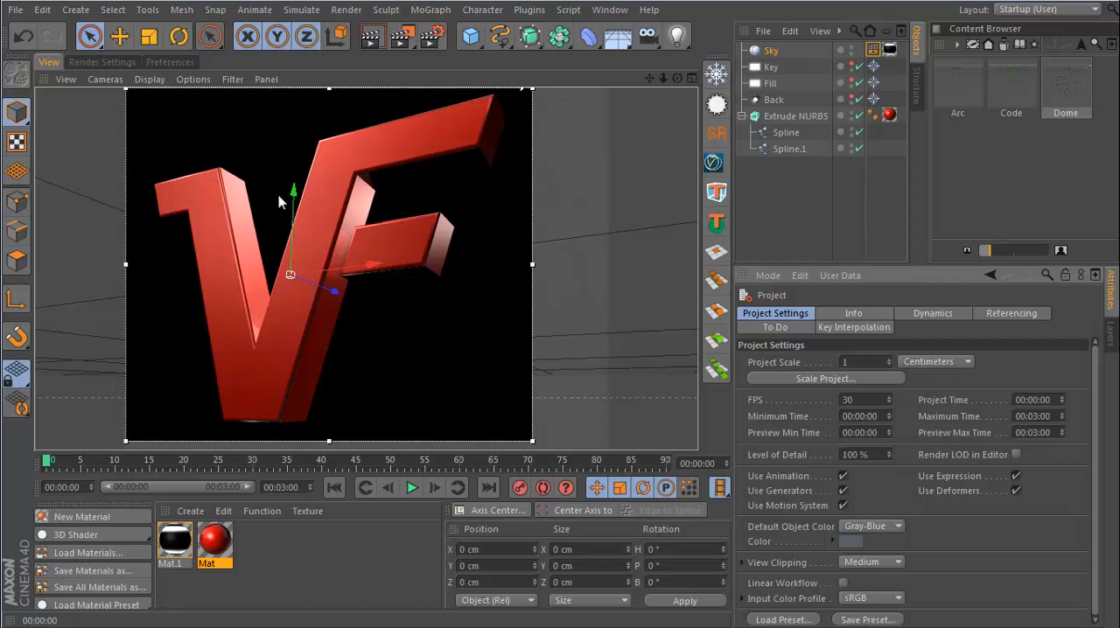
mouse_move(346, 224)
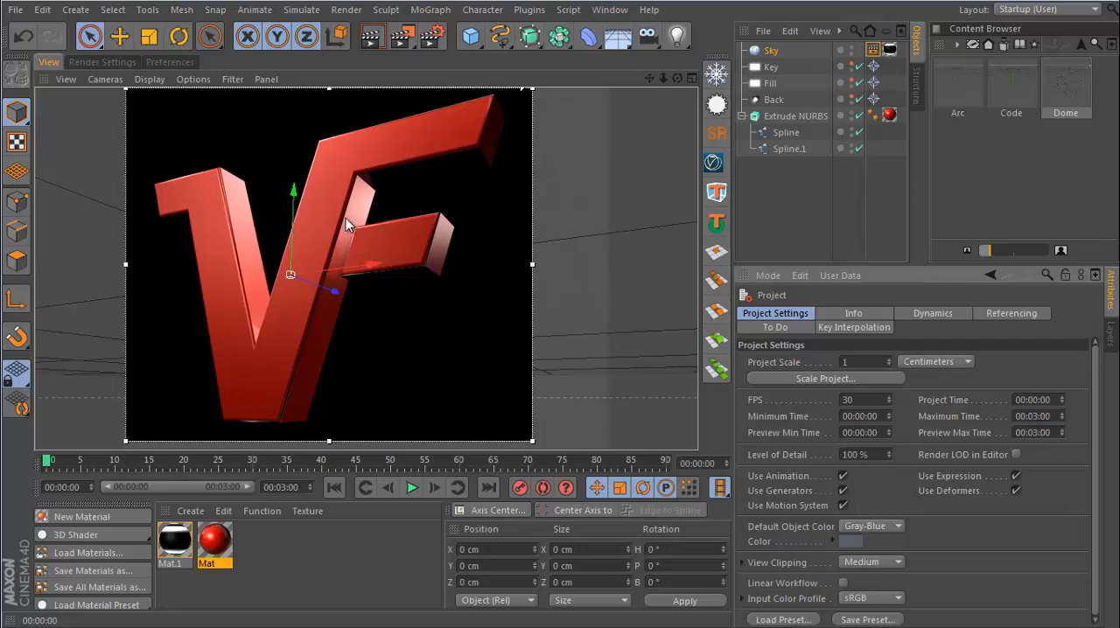
drag(347, 224, 416, 196)
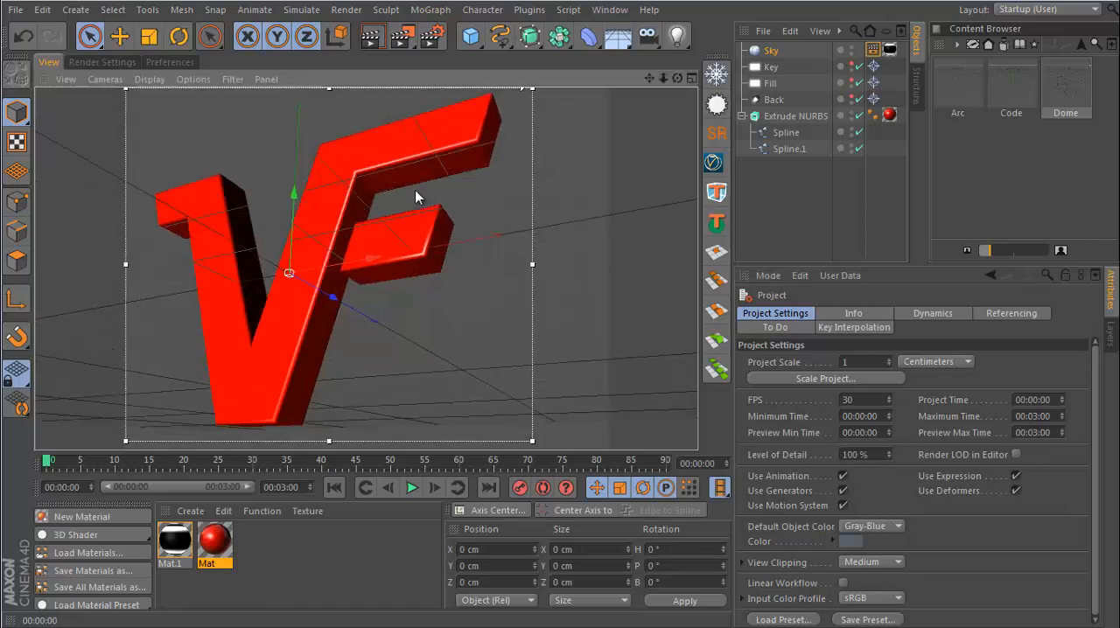
Duplicate the Fill area light to create a new light for under the logo.
drag(416, 196, 385, 276)
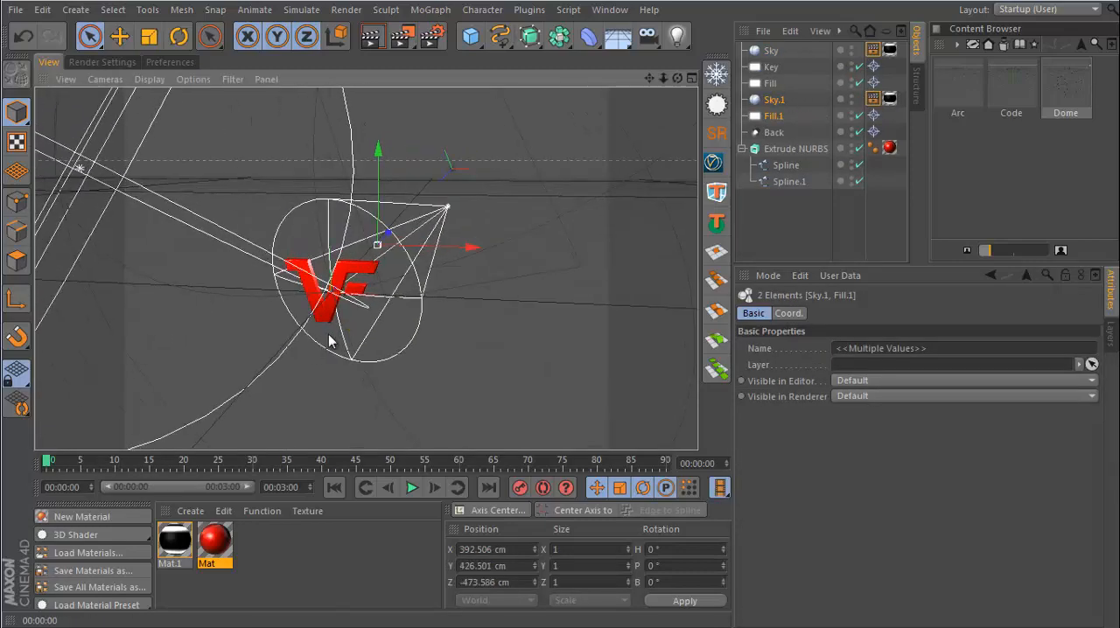
drag(333, 341, 455, 329)
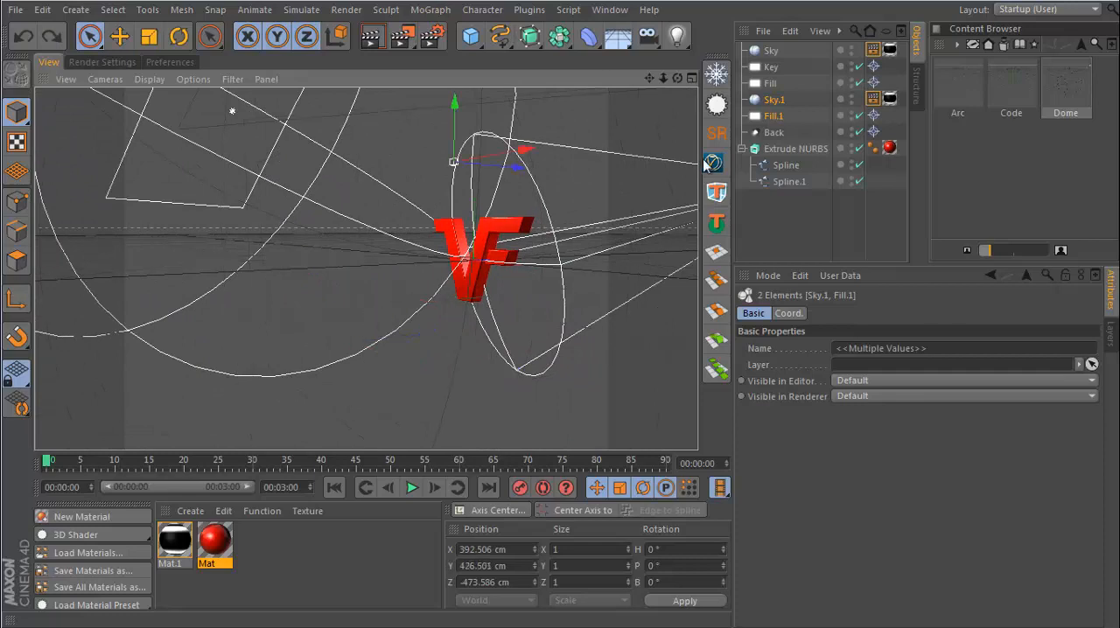
click(771, 49)
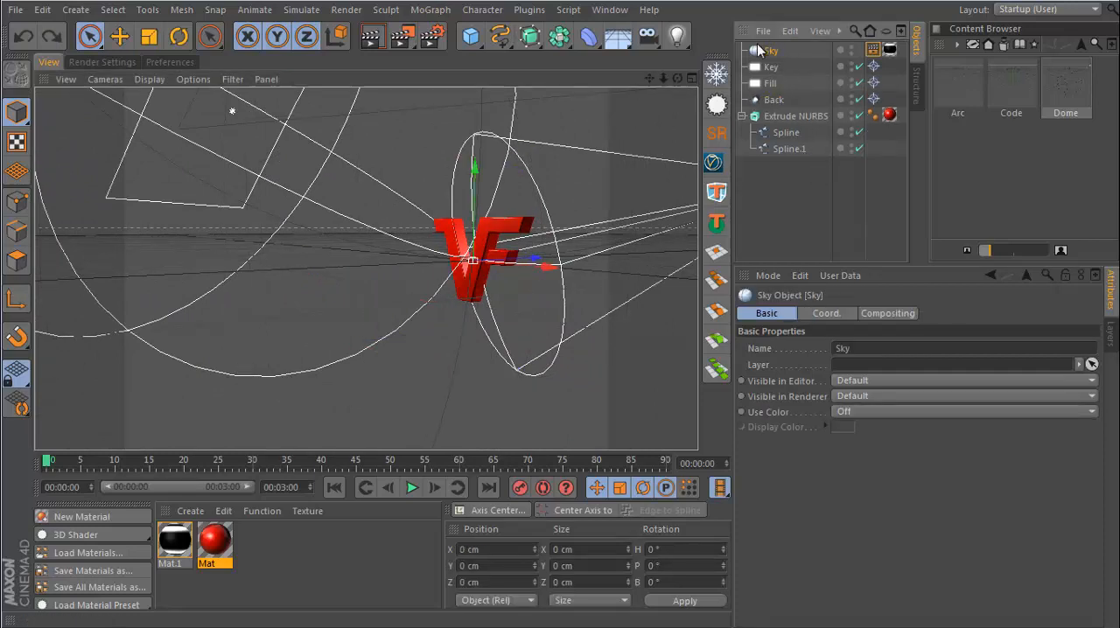
click(770, 84)
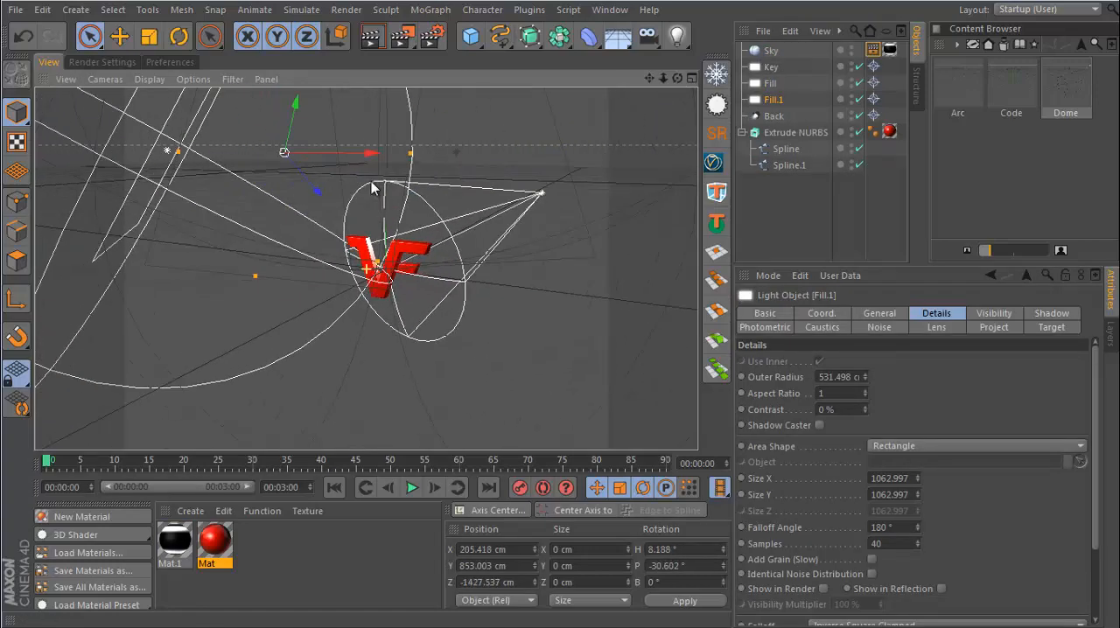
Move the duplicated light beneath the VF logo as the 'bounce' light.
drag(371, 187, 371, 266)
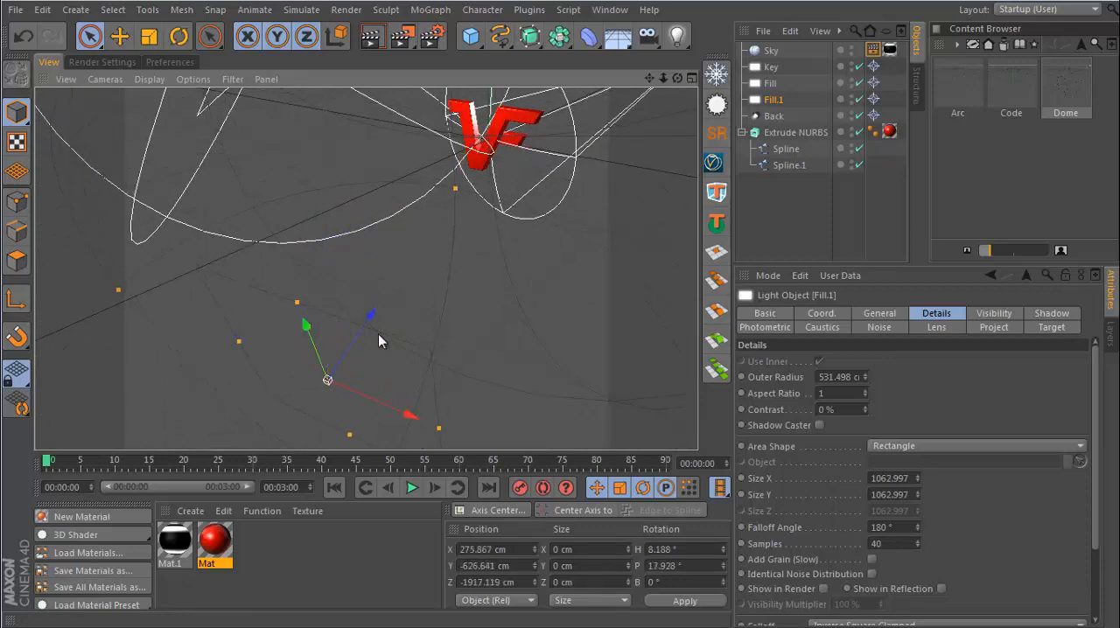
drag(326, 380, 387, 214)
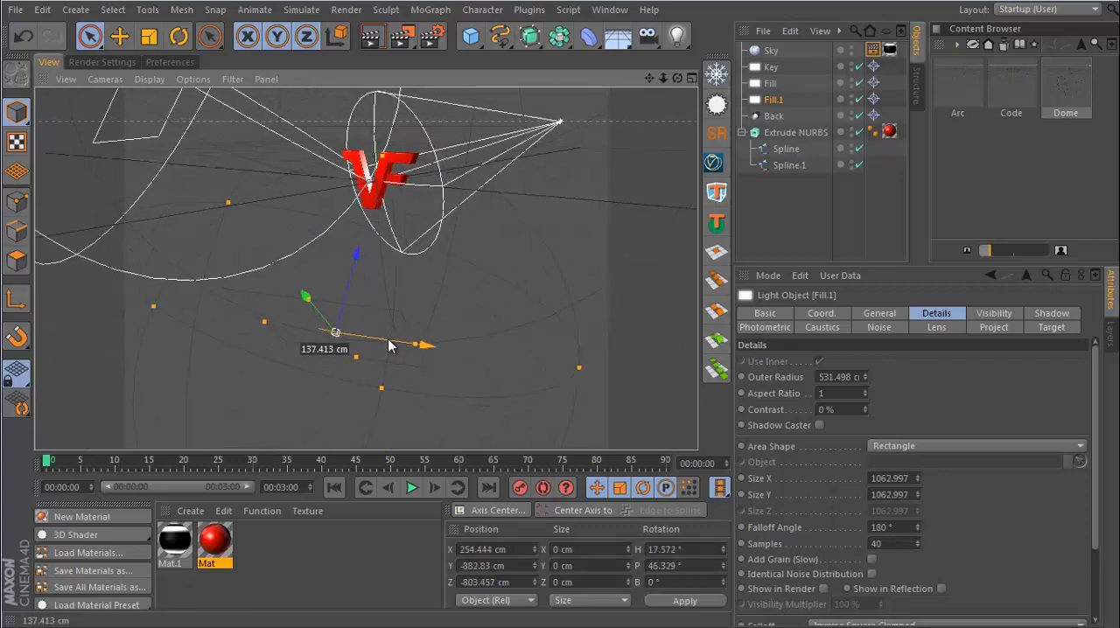
drag(336, 333, 434, 315)
text(bounce)
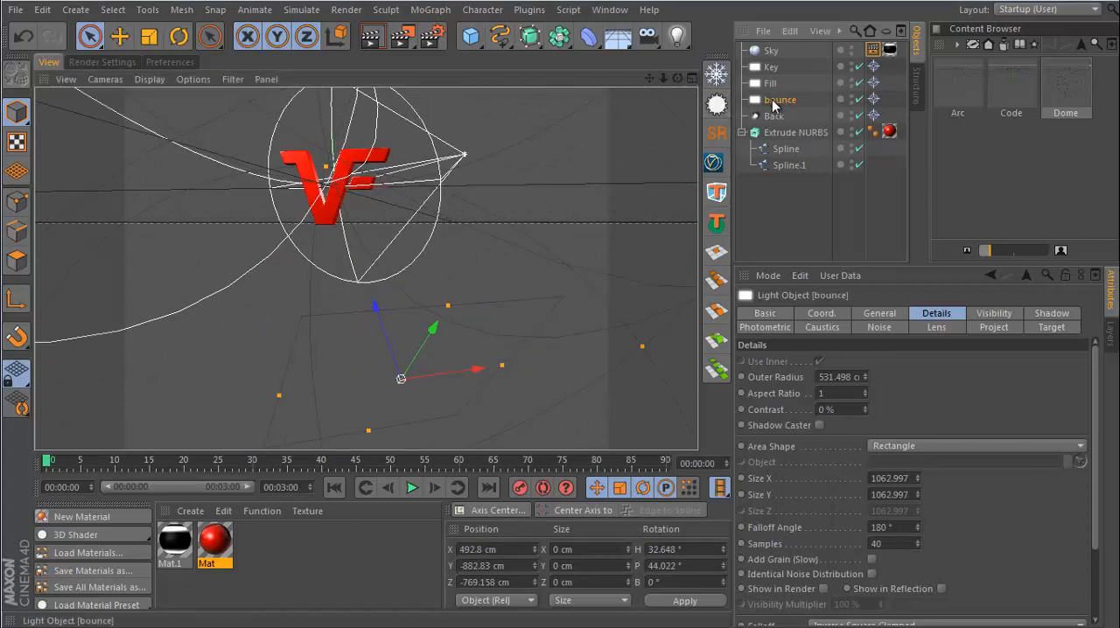
mouse_move(347, 206)
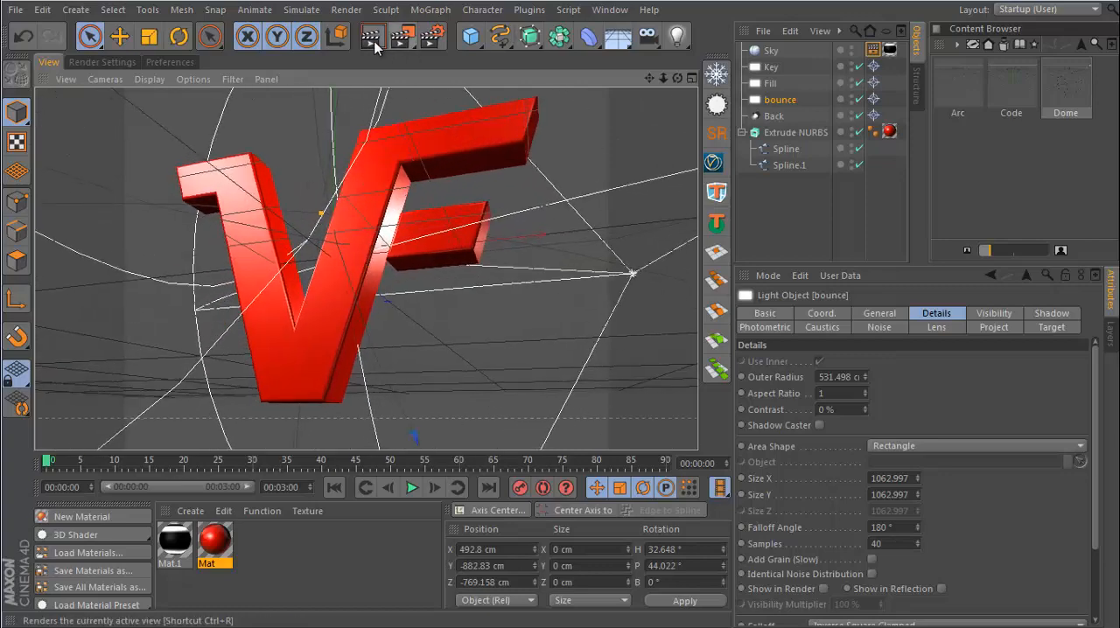
Render the active view to check the logo lit from below by the bounce light.
click(371, 35)
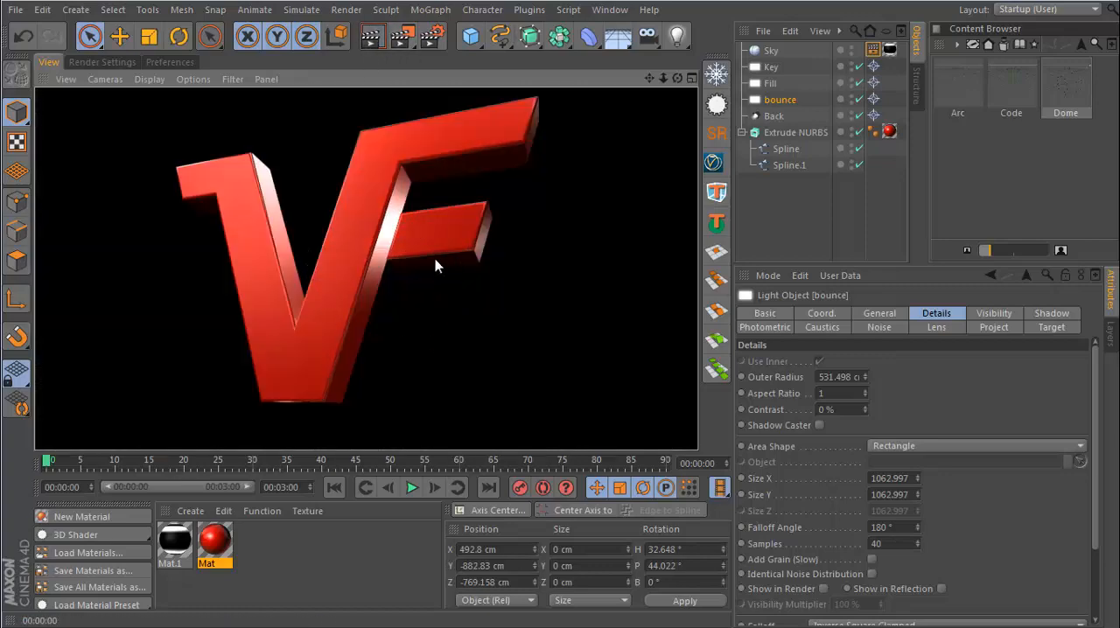
mouse_move(348, 270)
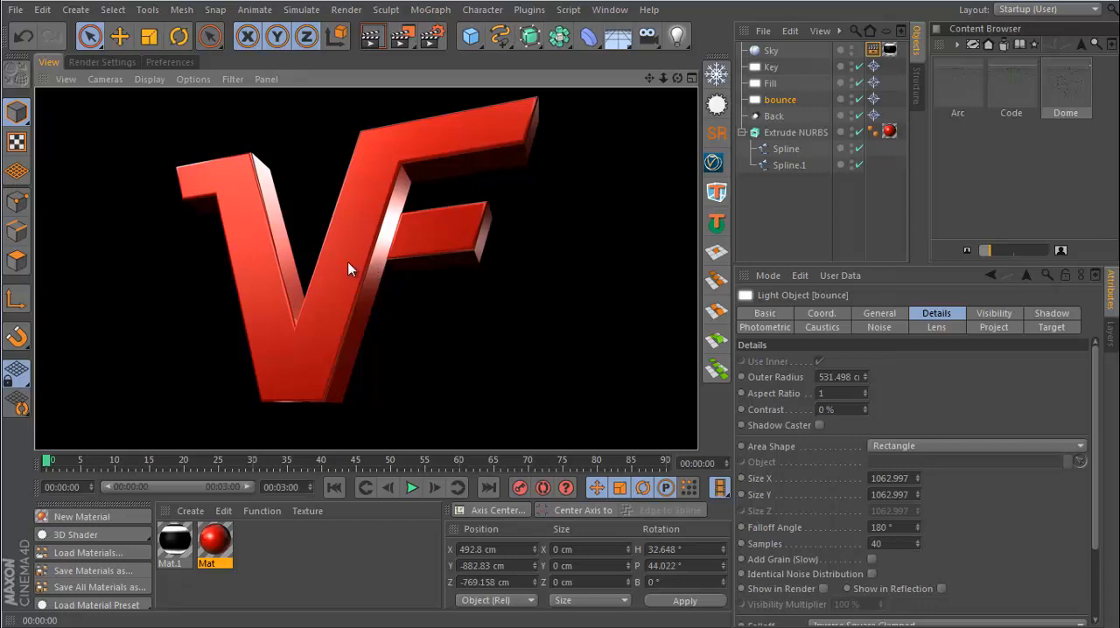
mouse_move(357, 354)
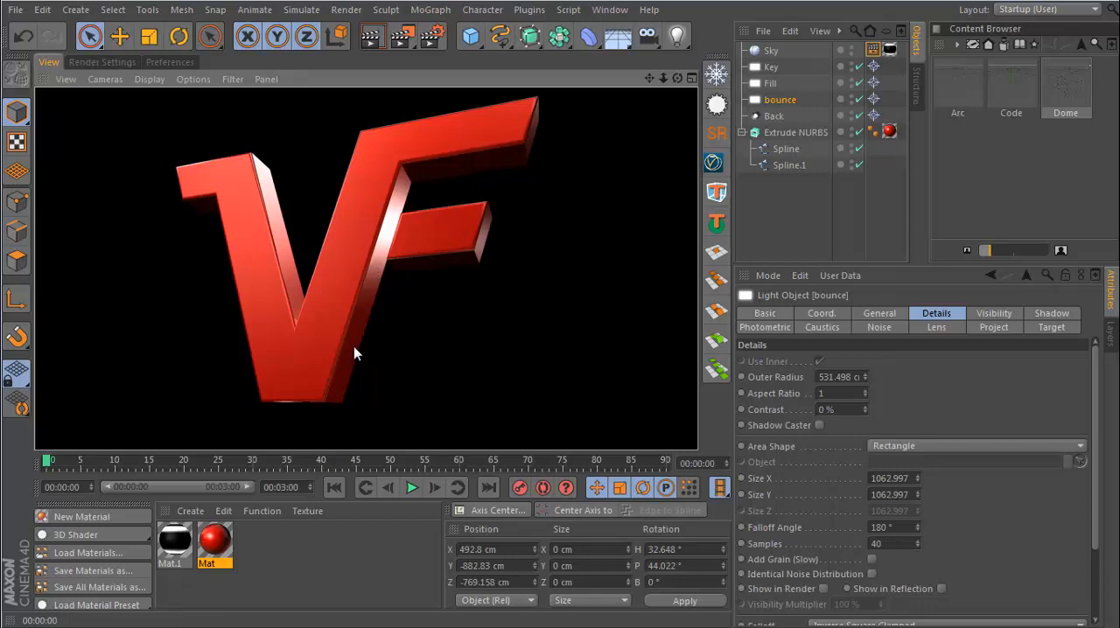
mouse_move(679, 178)
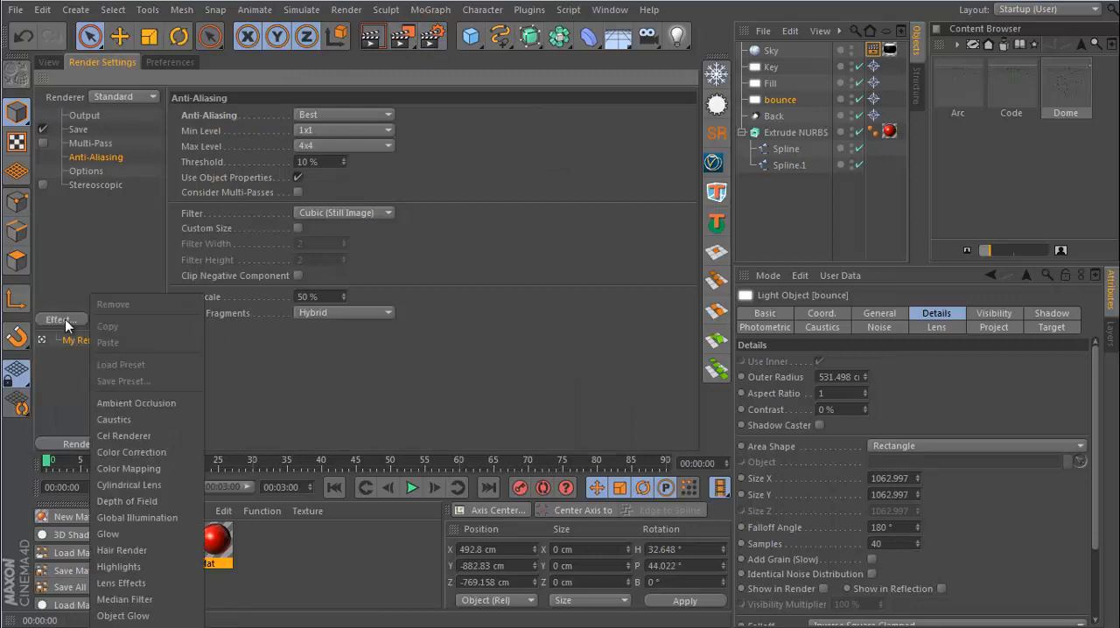
mouse_move(137, 402)
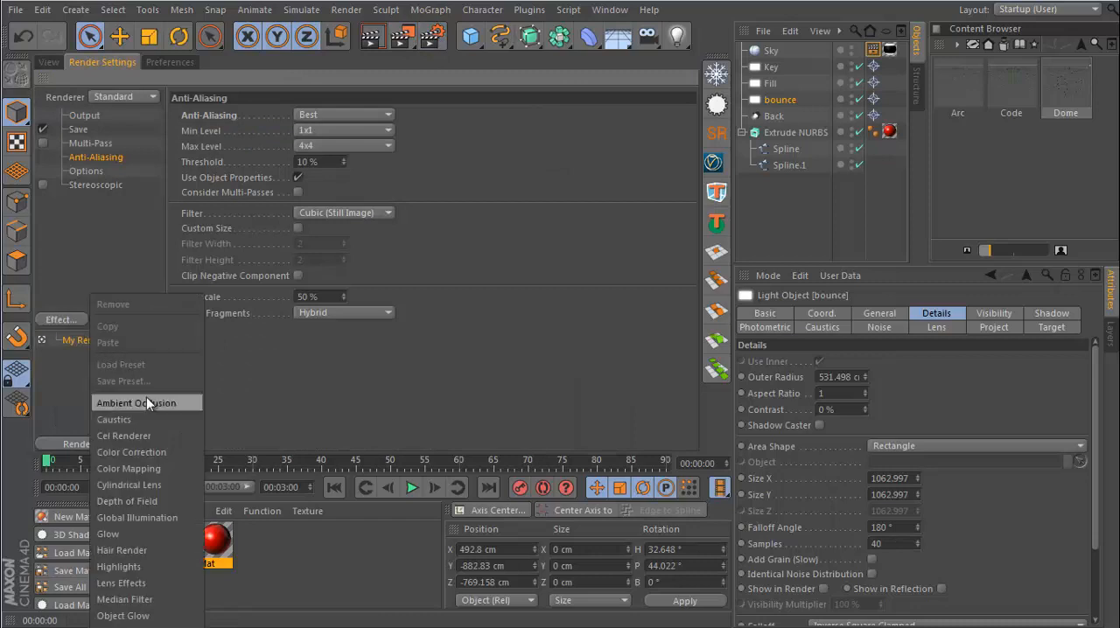
Add Ambient Occlusion with a 75 cm minimum ray length and re-render the red VF logo.
click(137, 402)
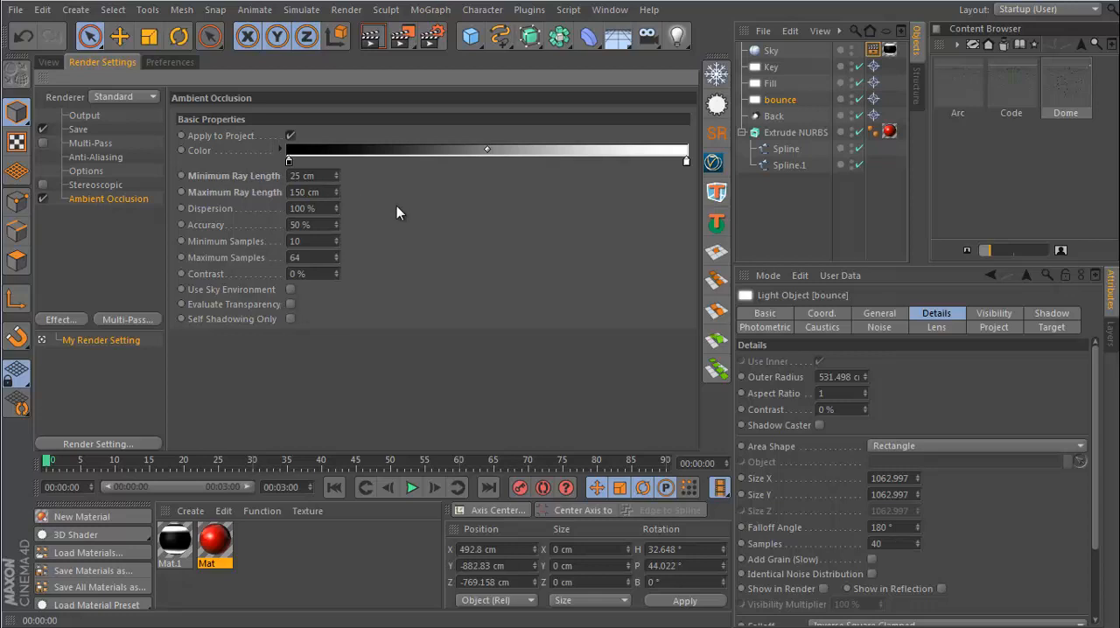
click(49, 63)
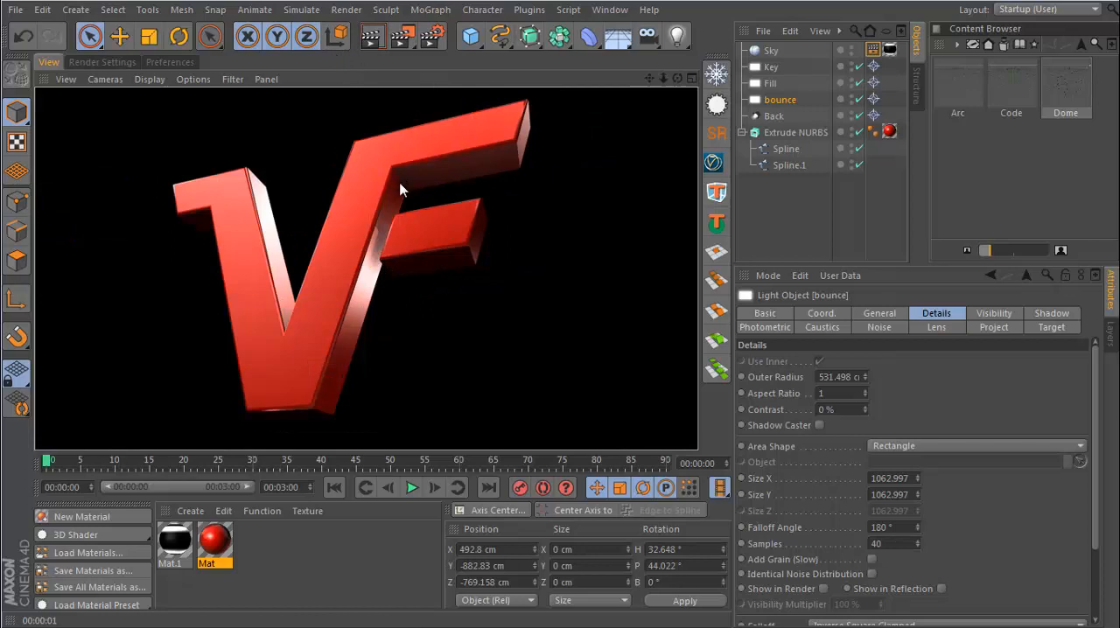
mouse_move(402, 203)
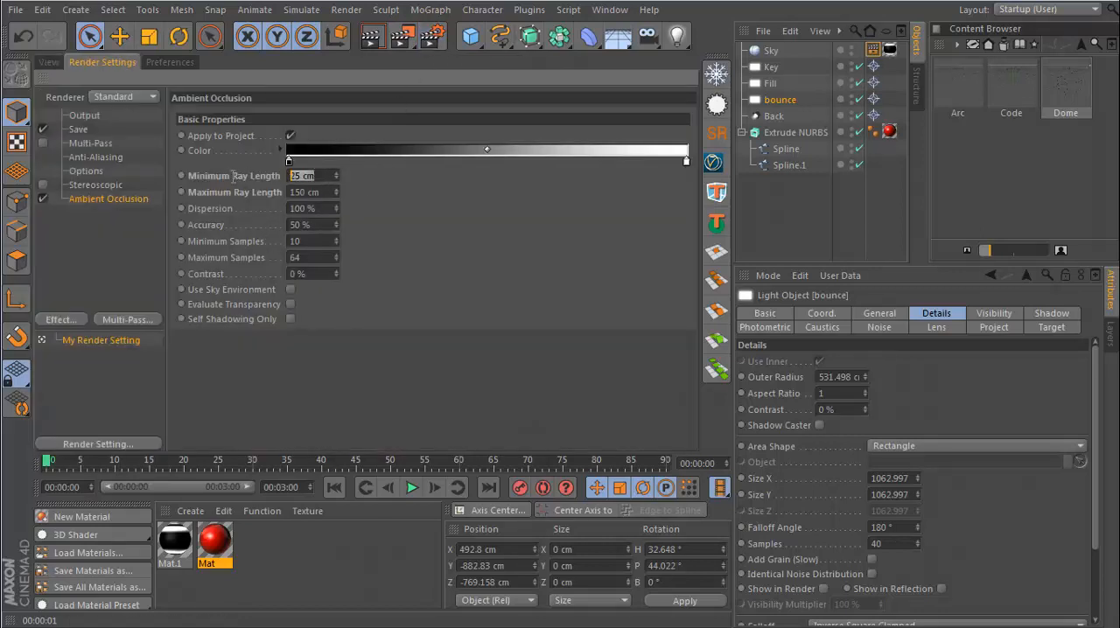
mouse_move(359, 217)
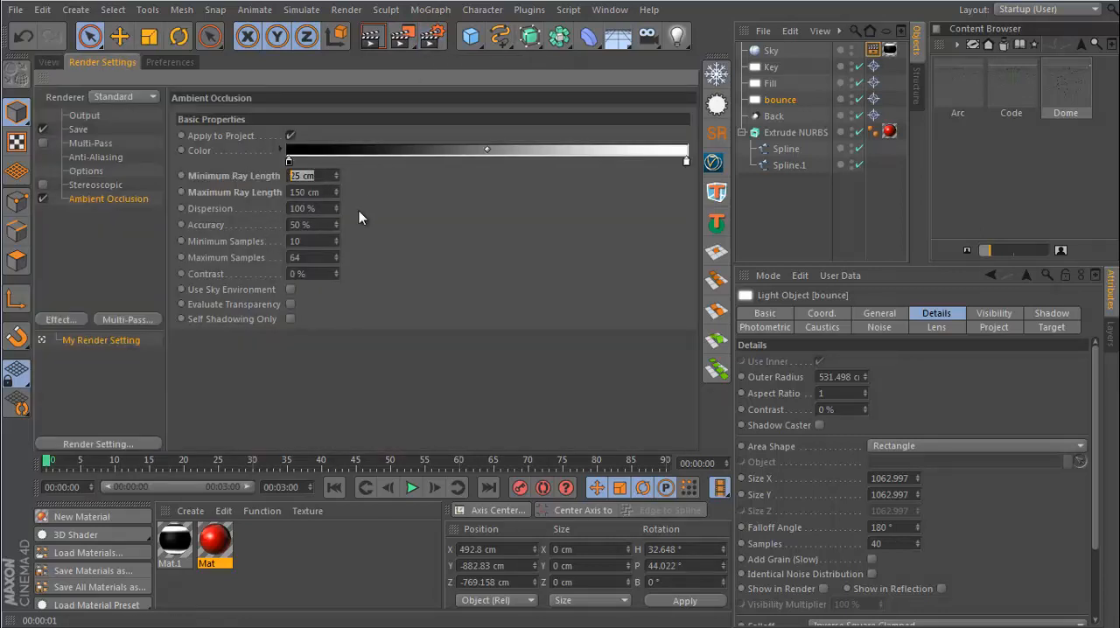
text(75 cm)
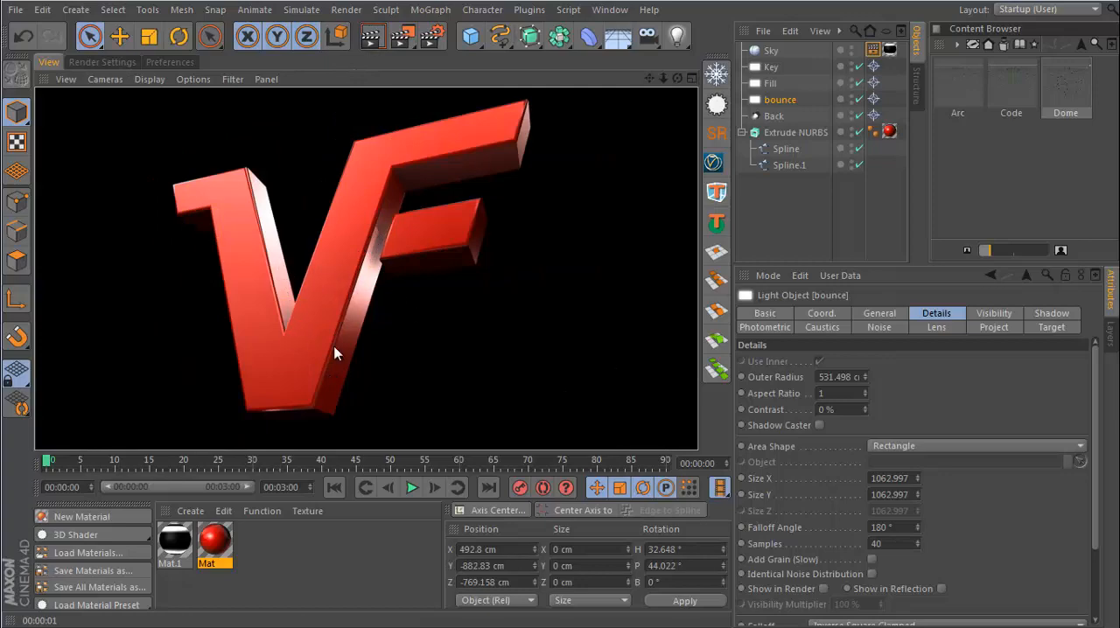
mouse_move(536, 364)
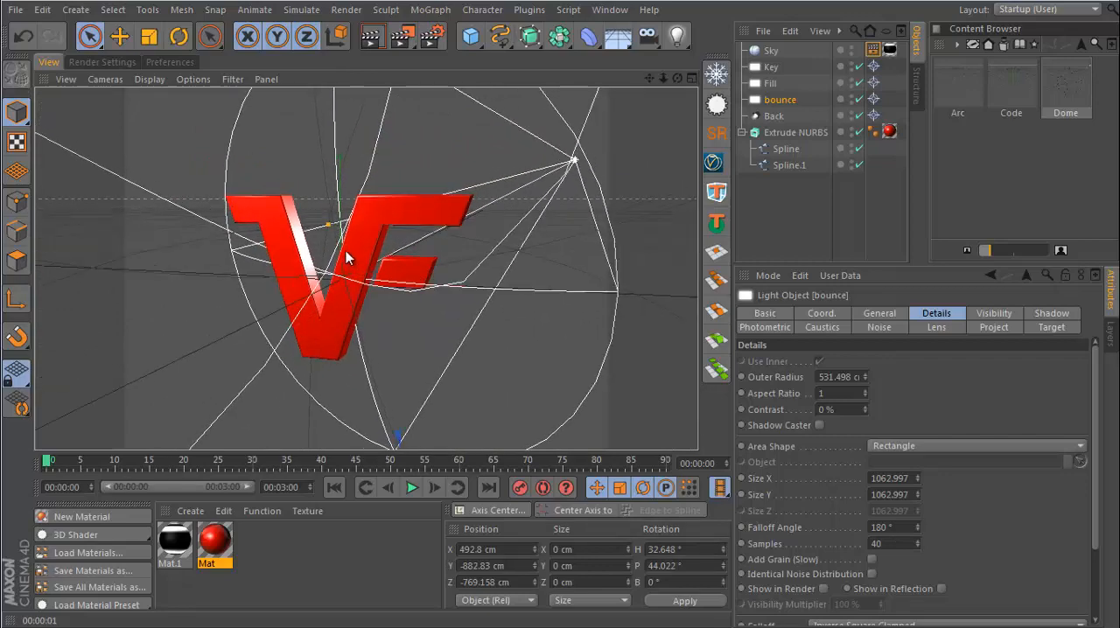
mouse_move(346, 289)
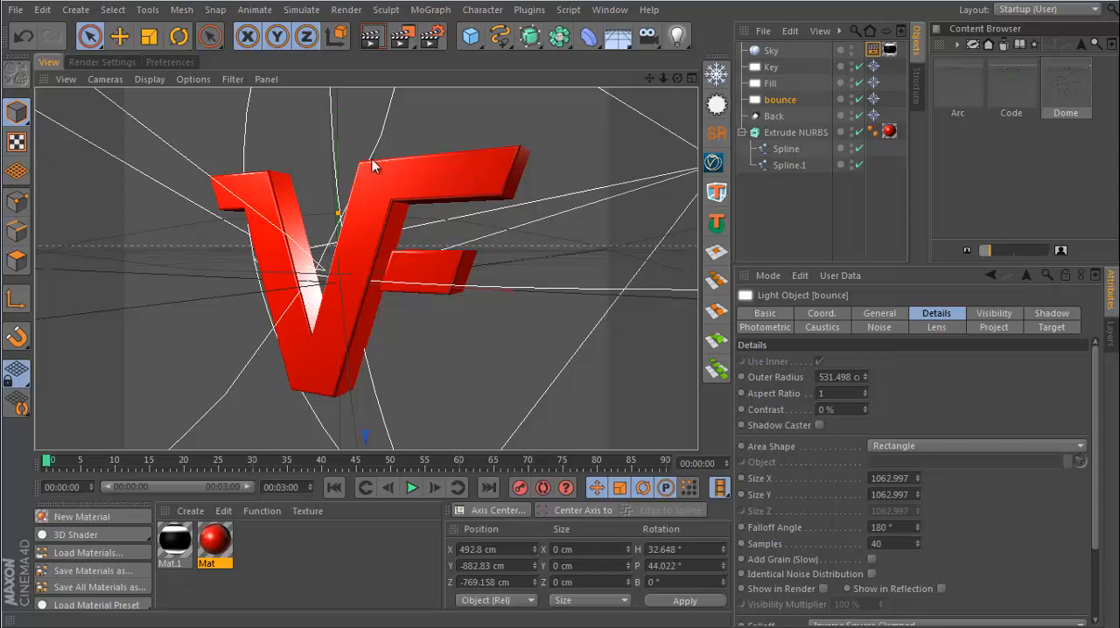
mouse_move(264, 189)
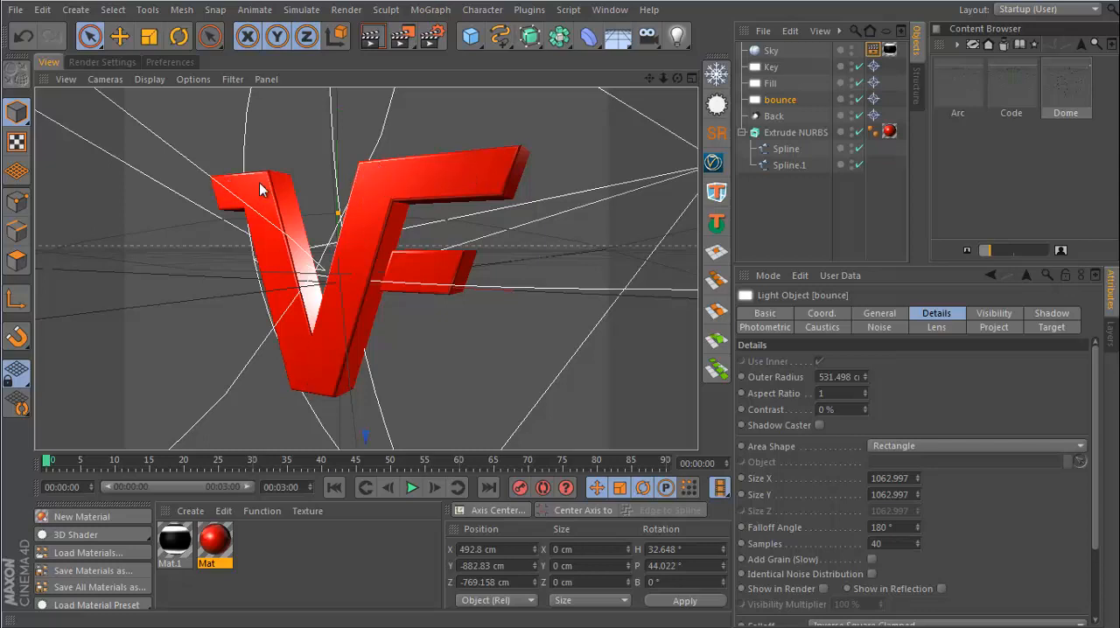
mouse_move(453, 178)
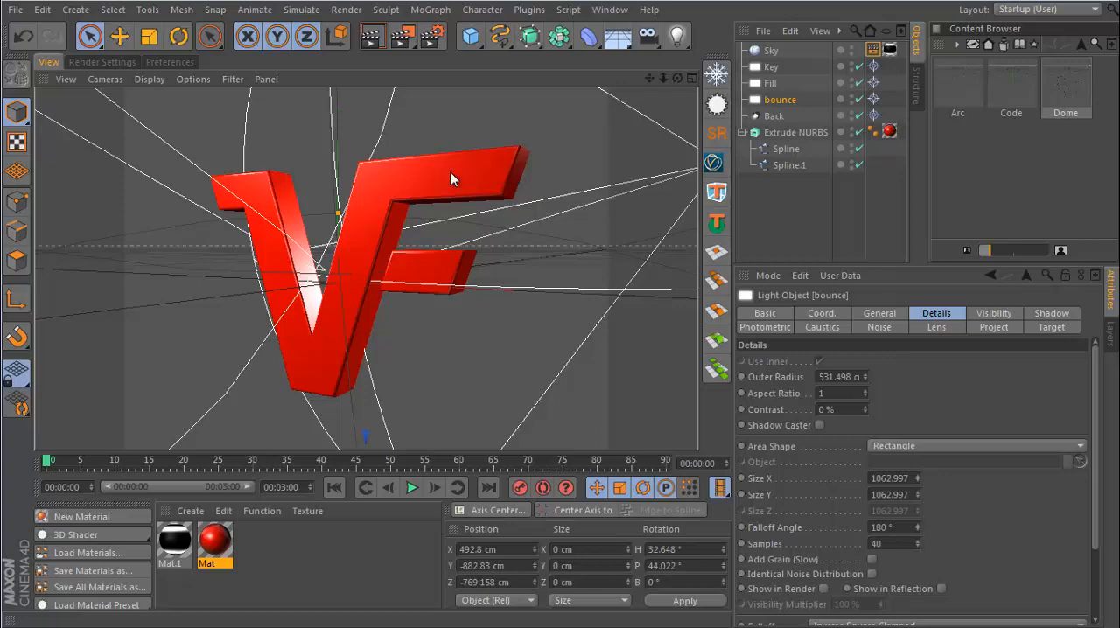
Orbit the view around the logo while the bounce light's rectangle area details are shown.
drag(453, 178, 322, 263)
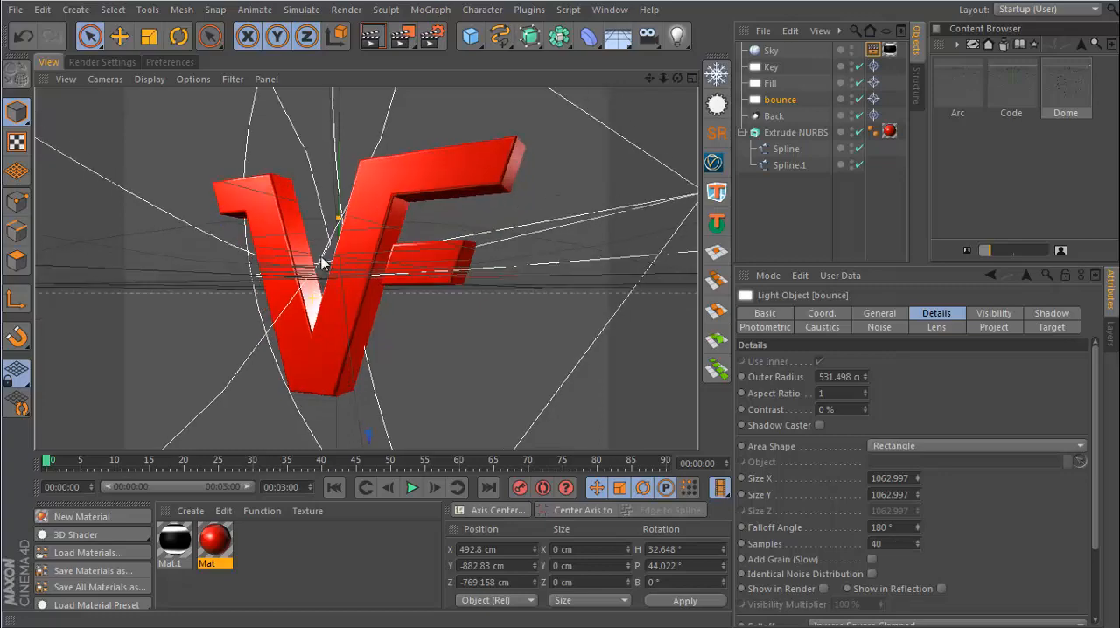
drag(350, 253, 364, 245)
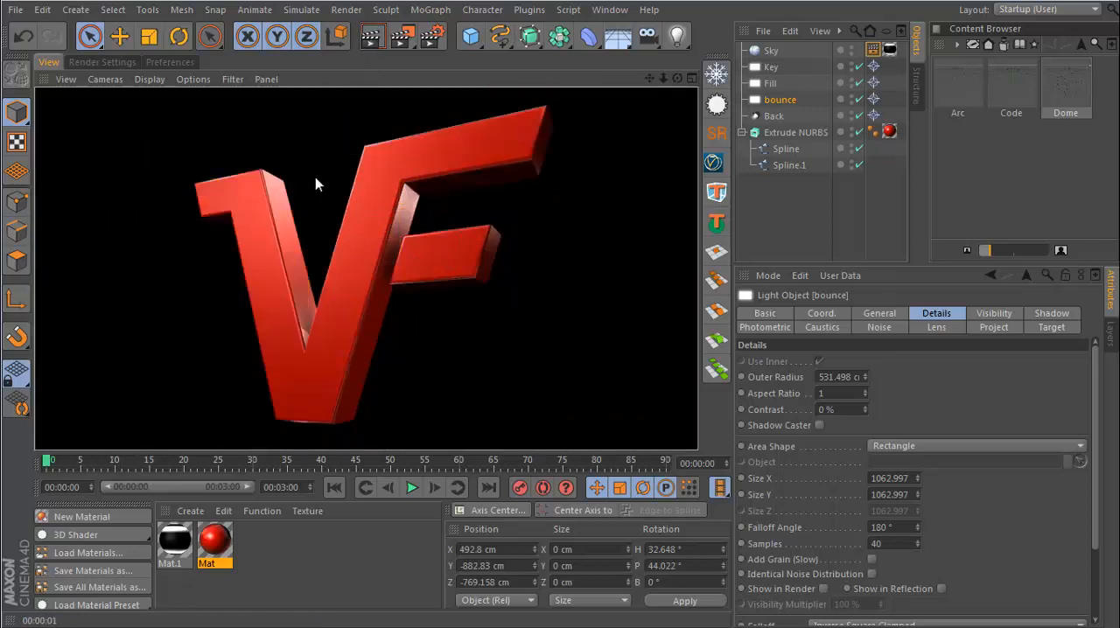
mouse_move(350, 154)
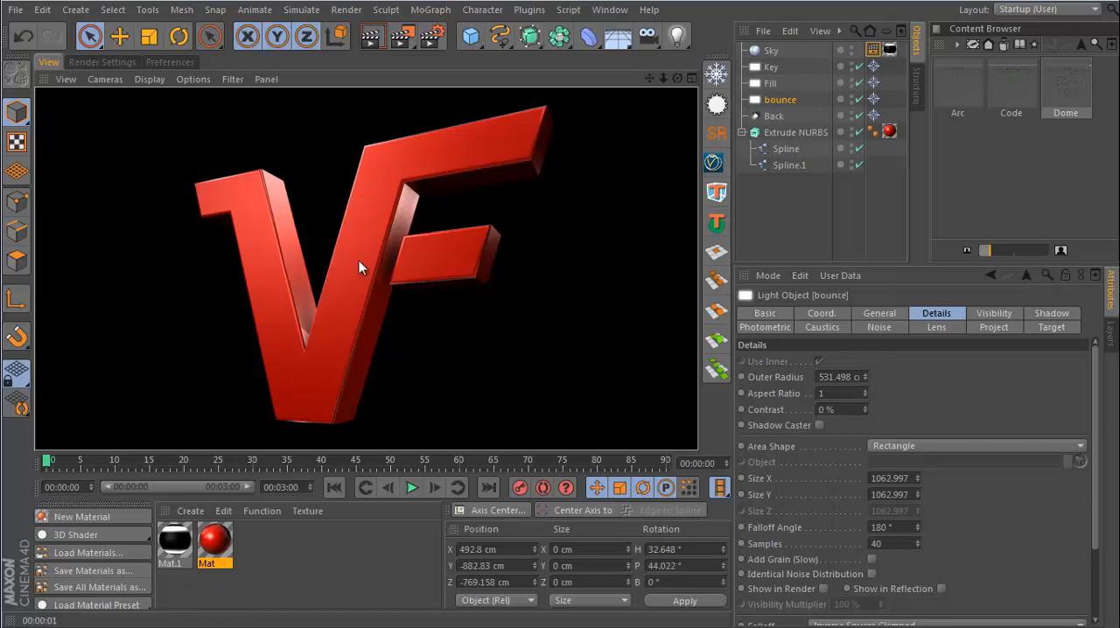
mouse_move(348, 381)
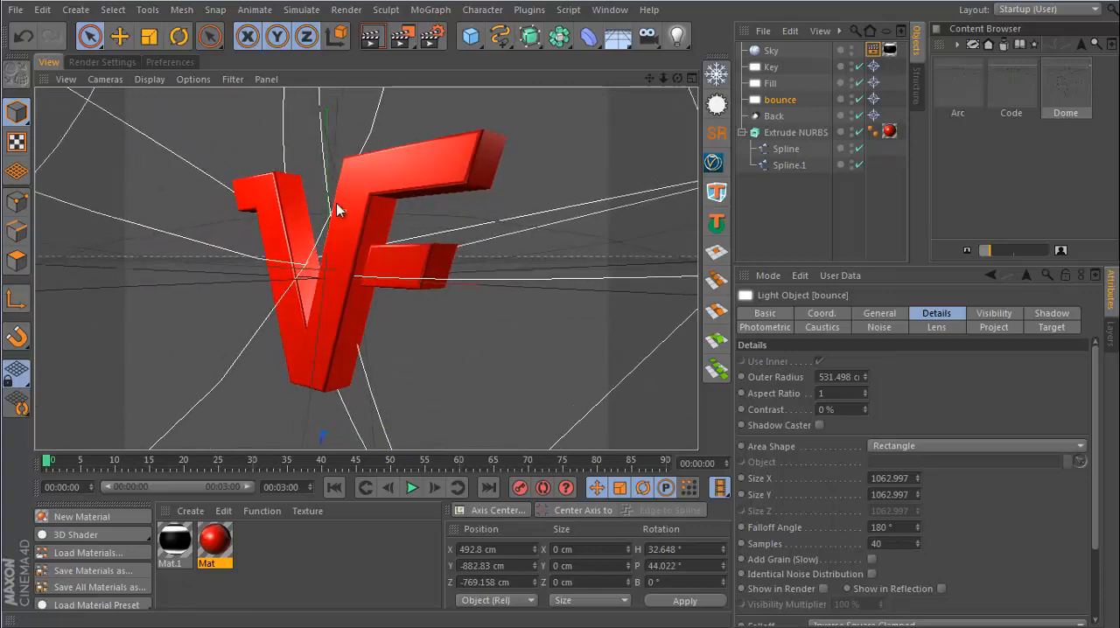
drag(339, 210, 315, 329)
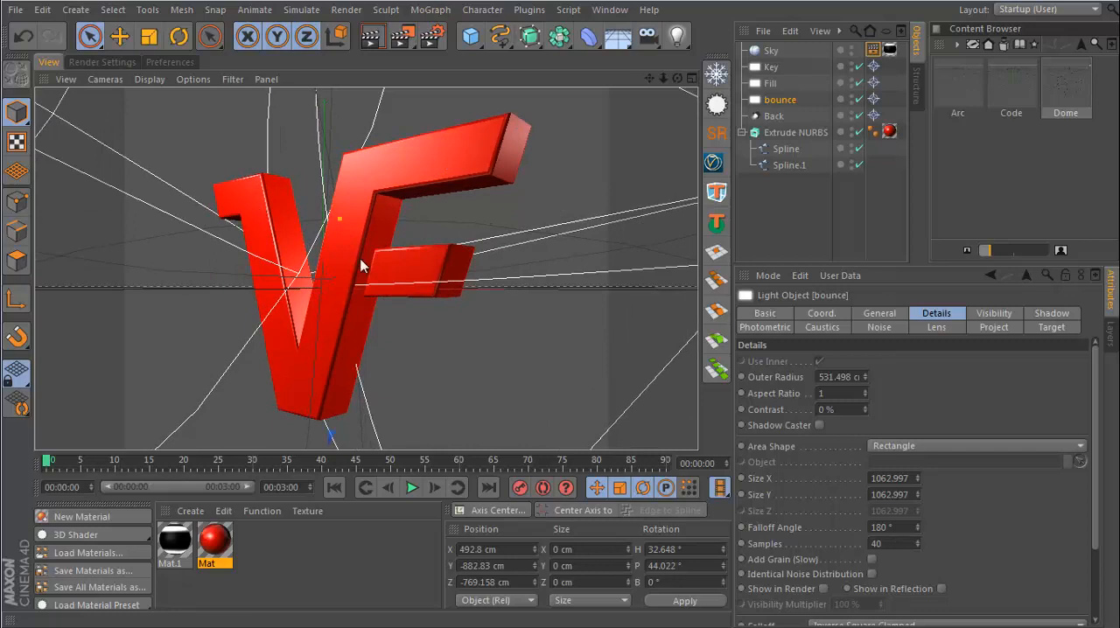
mouse_move(371, 203)
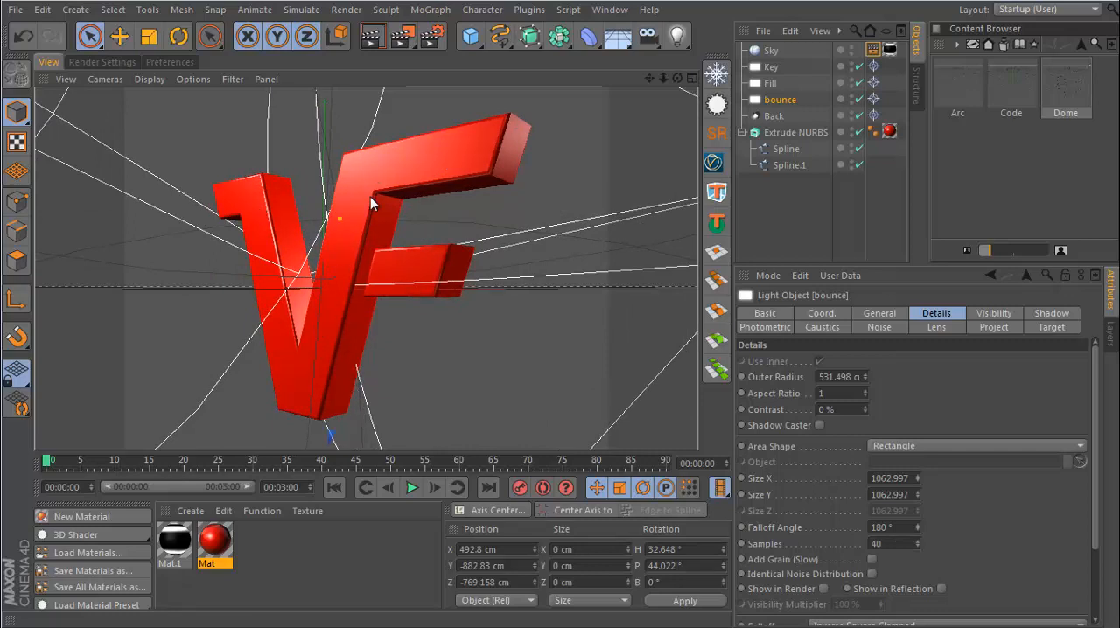
mouse_move(294, 259)
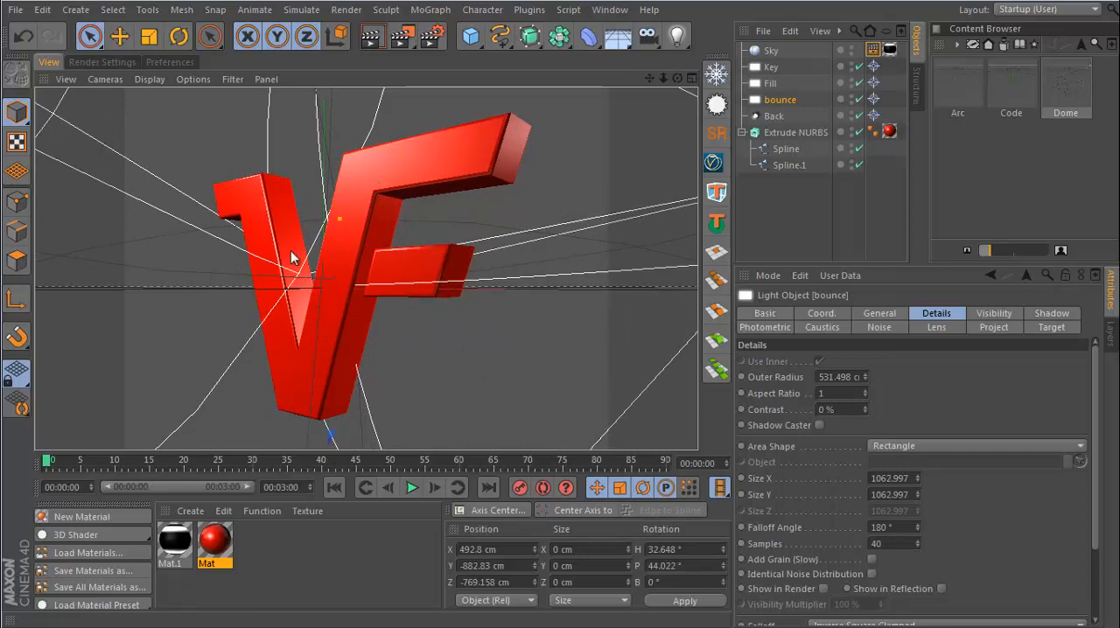
drag(294, 258, 388, 318)
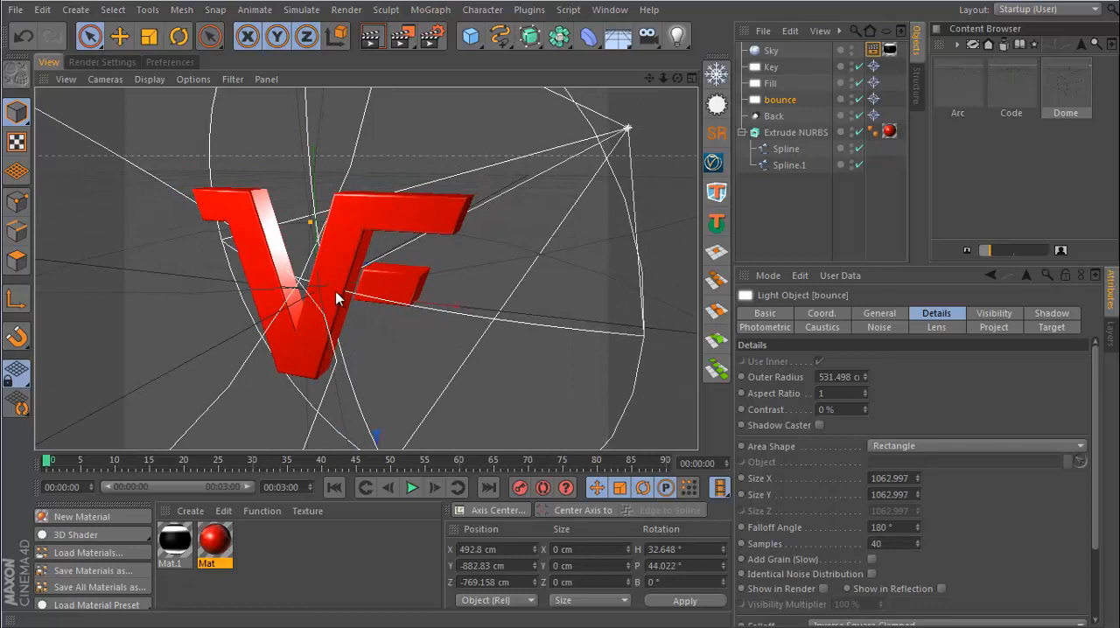
mouse_move(359, 208)
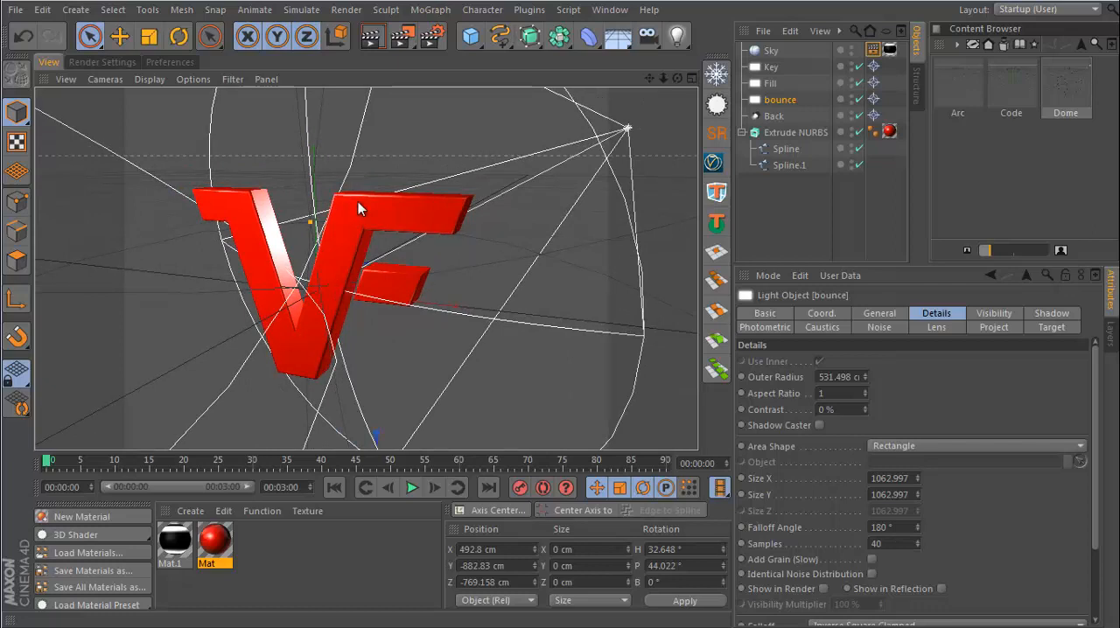
mouse_move(366, 229)
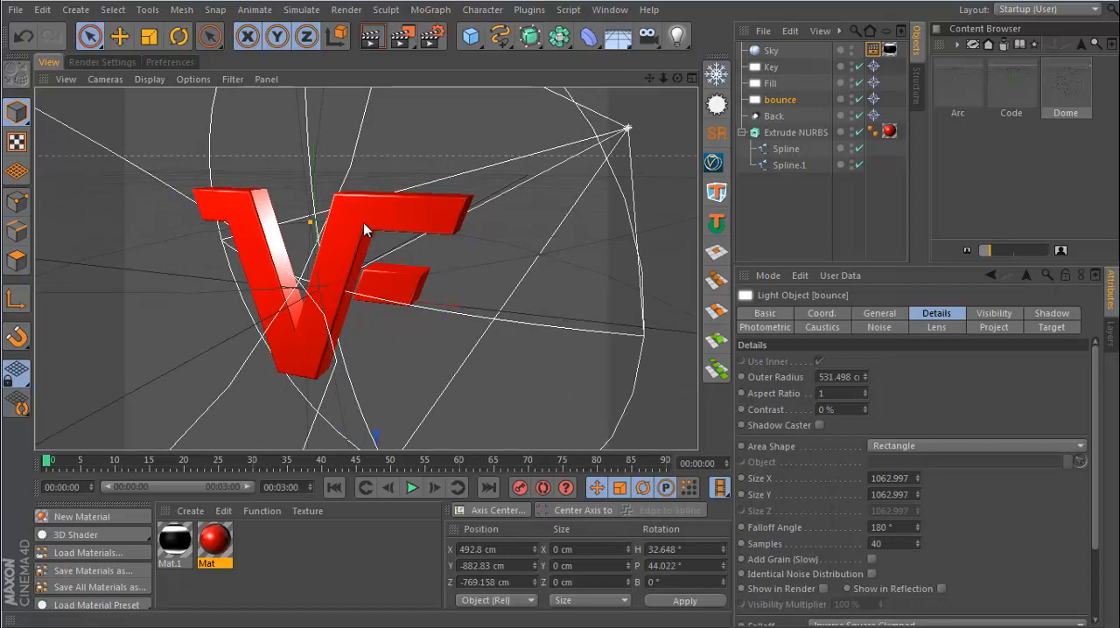
Give Spline and Spline.1 Uniform intermediate points, 32 per segment.
click(794, 133)
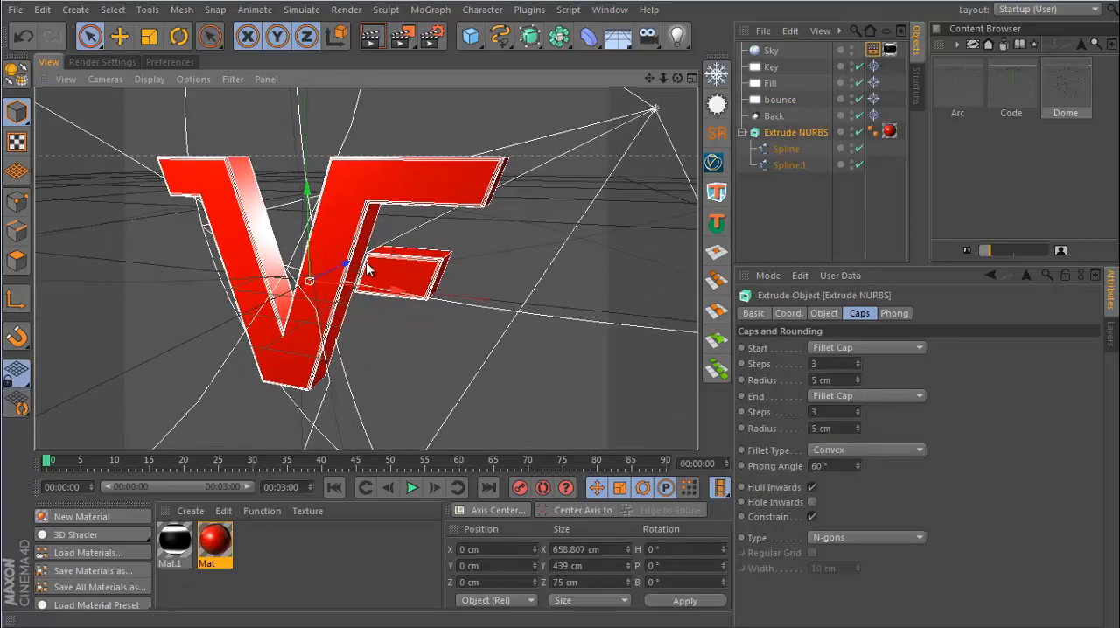
mouse_move(786, 196)
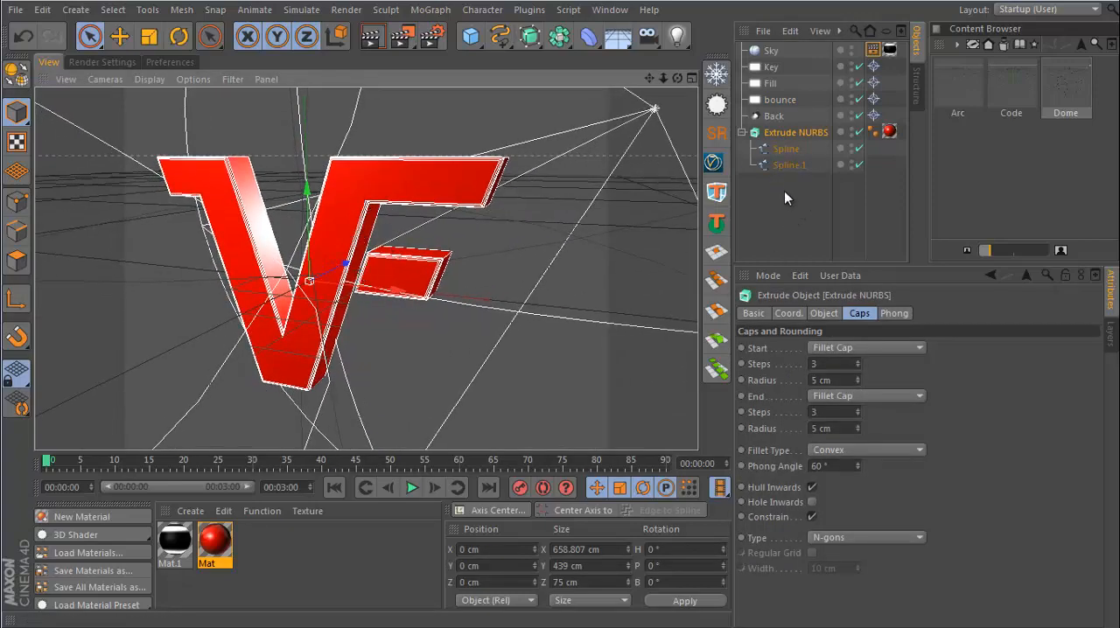
click(785, 147)
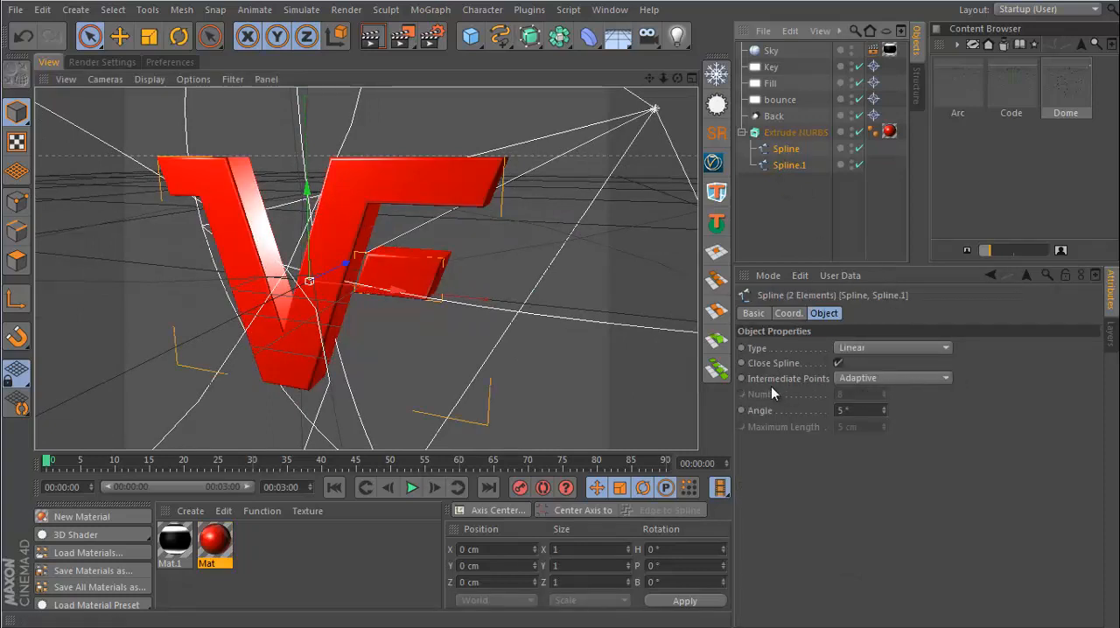
click(893, 378)
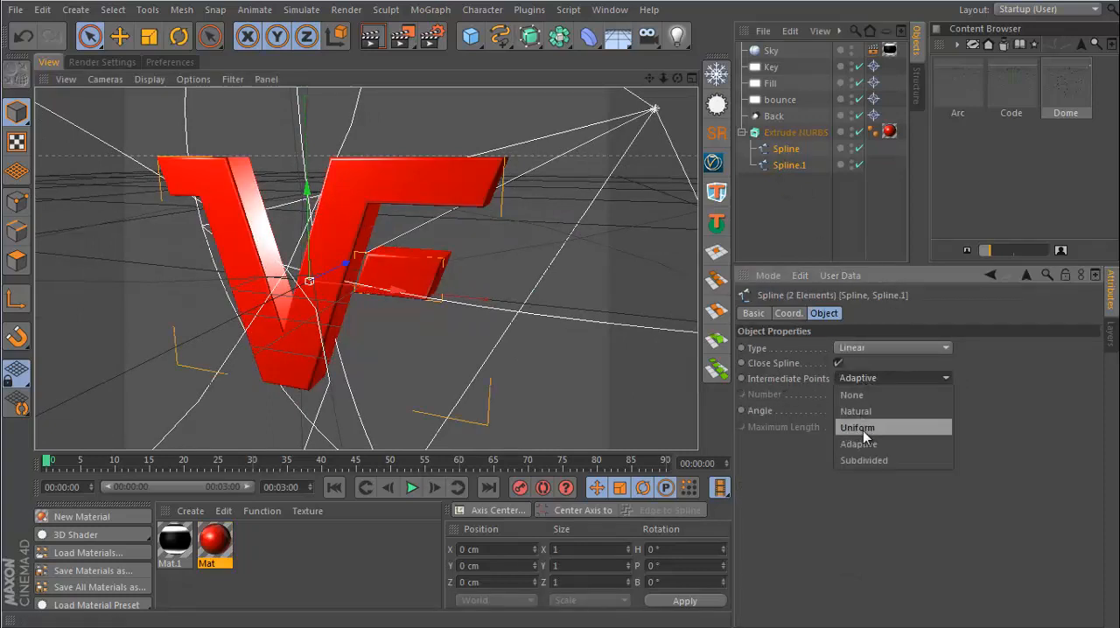
click(857, 427)
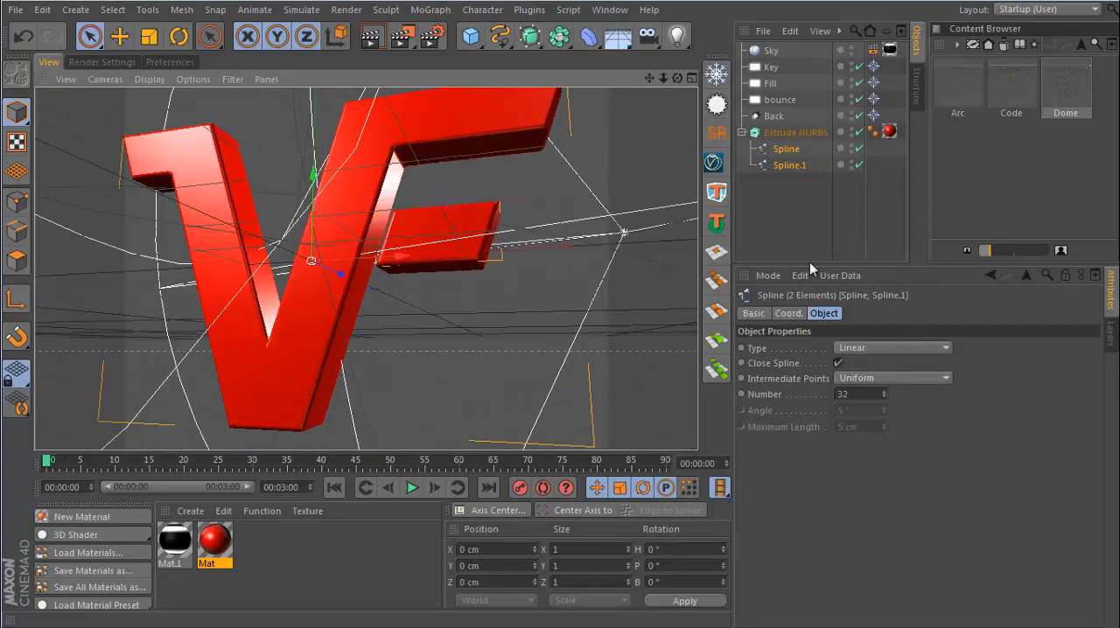
Set the Extrude NURBS caps to Quadrangles on a Regular Grid of width 5 cm.
click(794, 133)
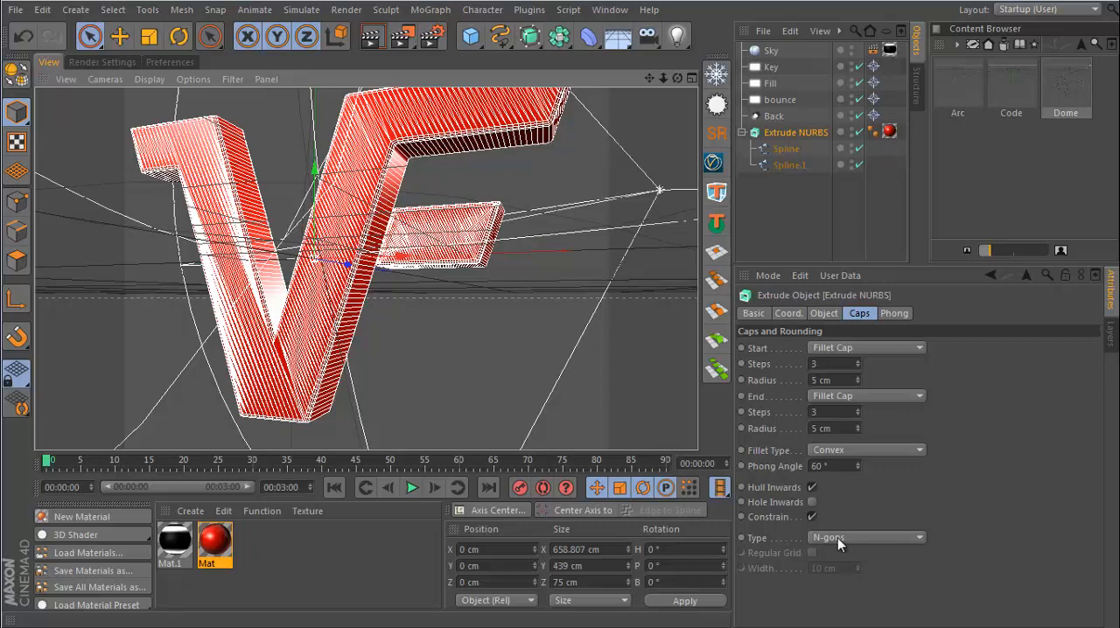
click(866, 537)
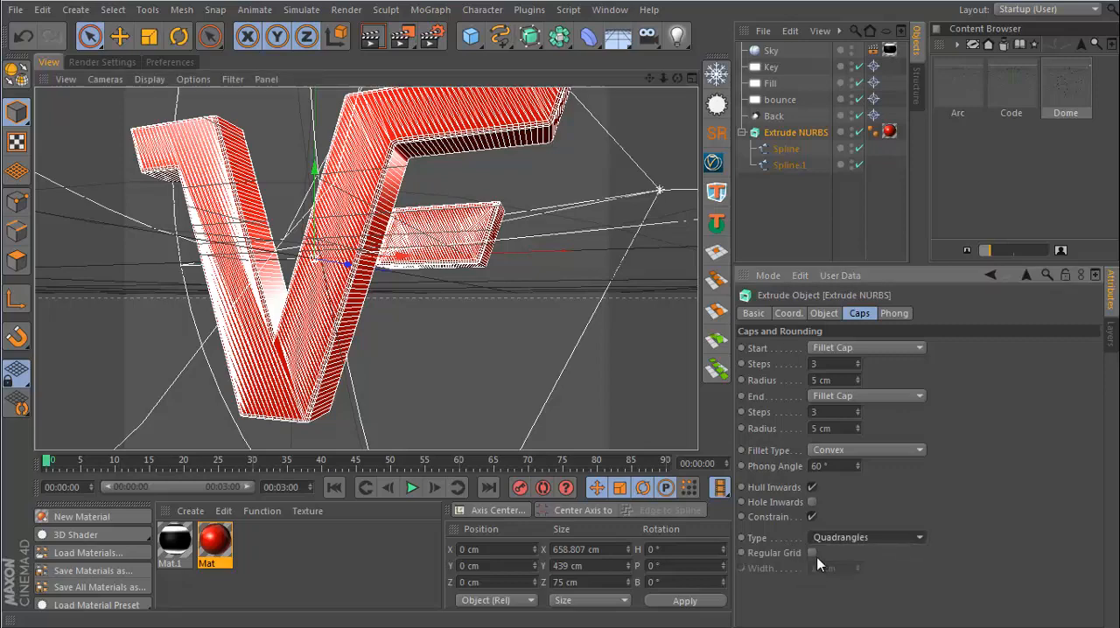
click(810, 553)
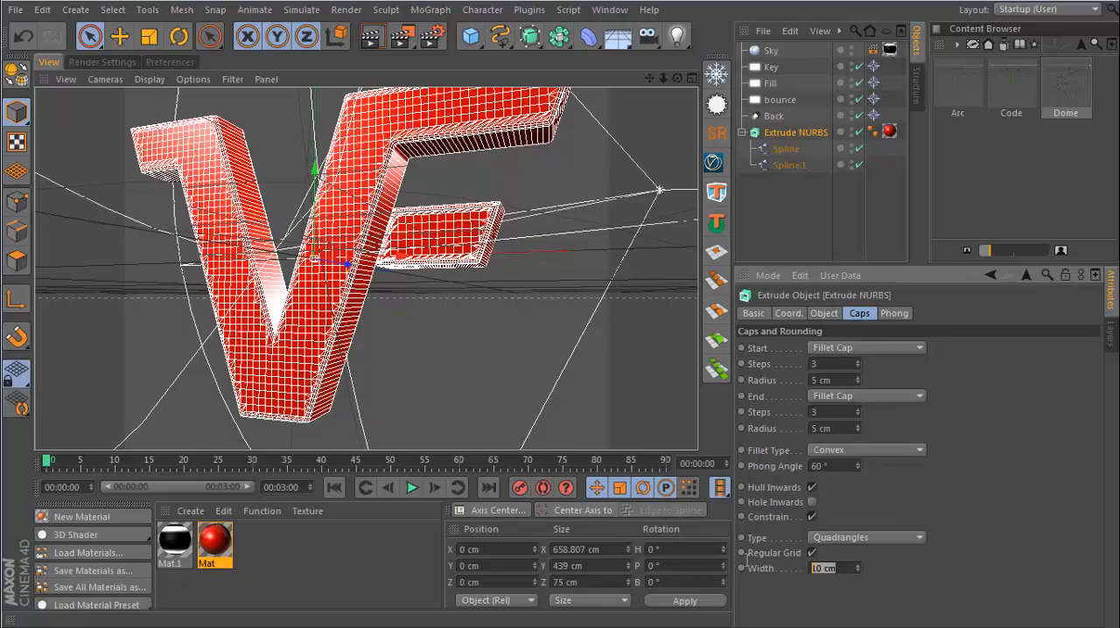
text(5 cm)
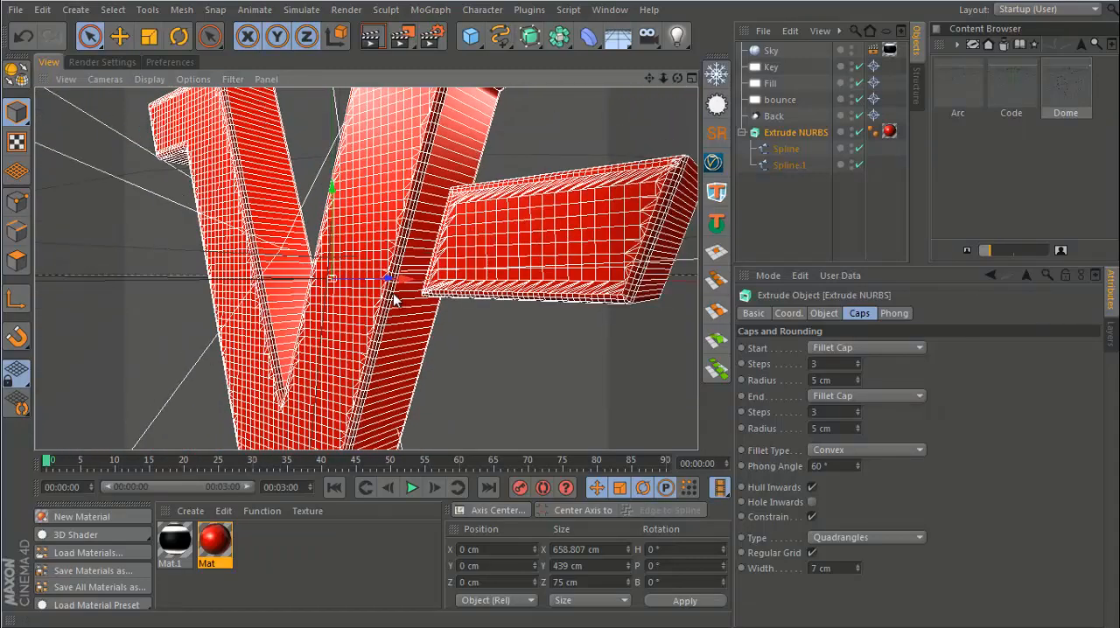
mouse_move(831, 319)
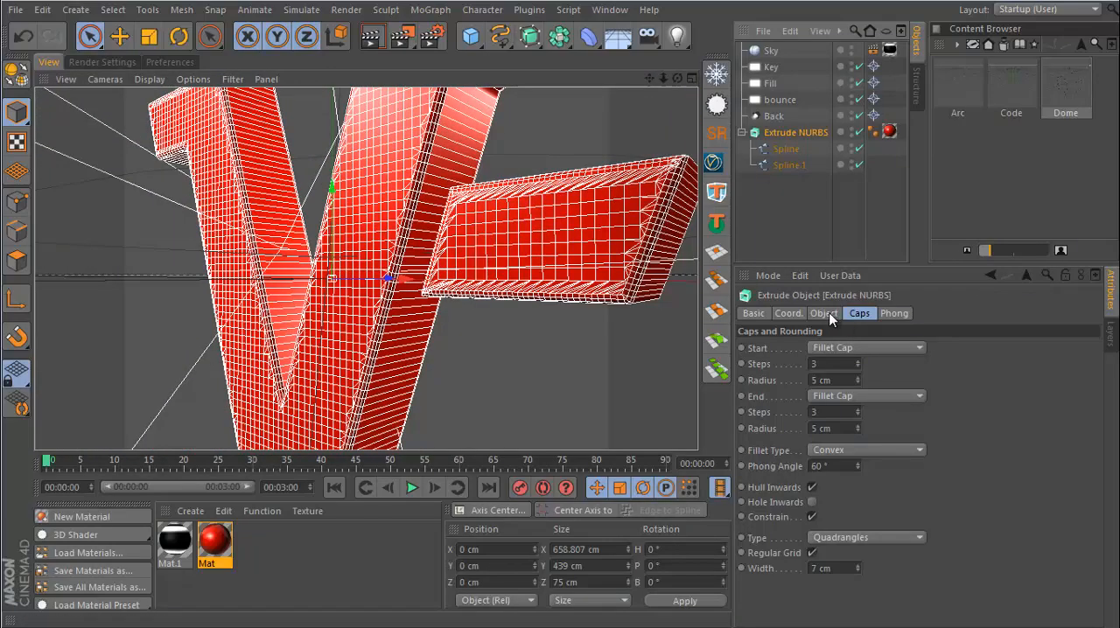
Raise the extrusion's depth Subdivision to 5 for a denser mesh.
click(822, 313)
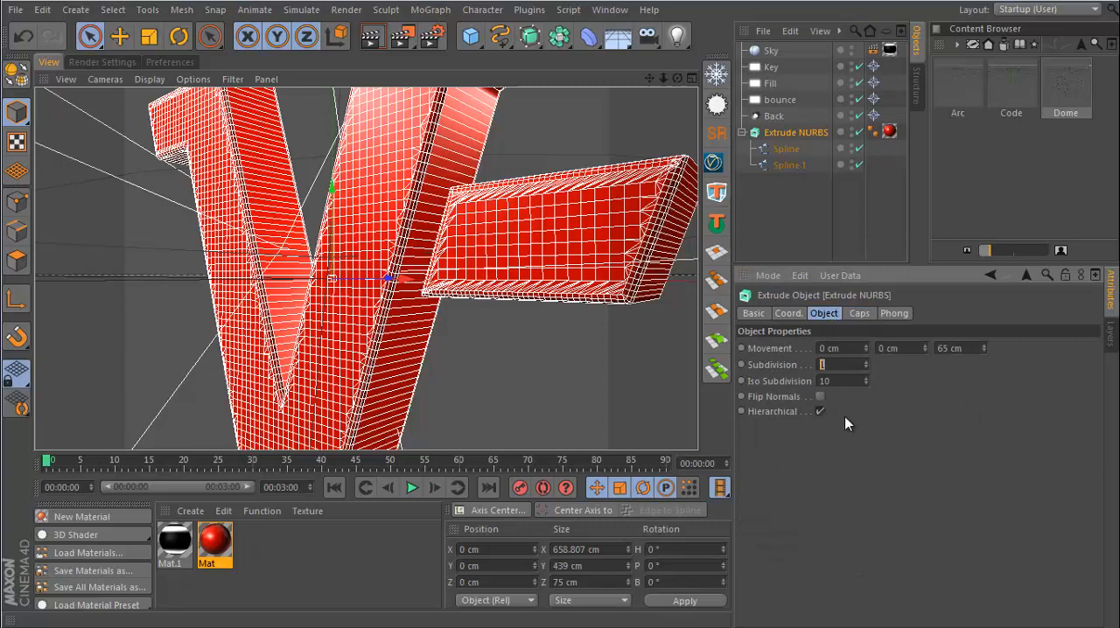
text(5)
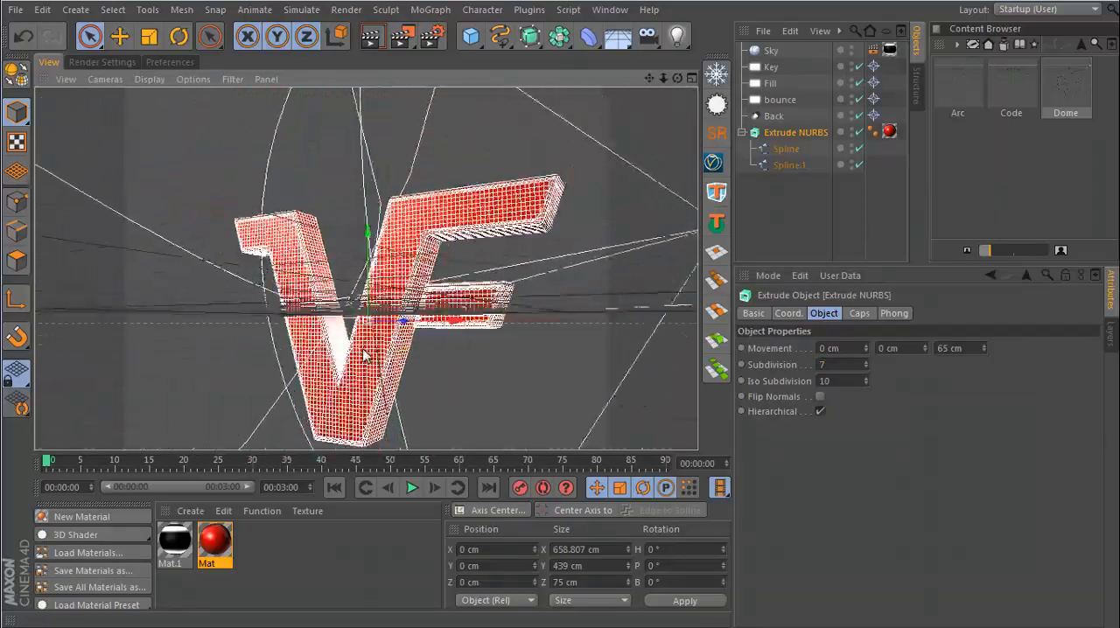
Group the Extrude NURBS under a Logo null with a slight Bend deformer and render.
right_click(795, 133)
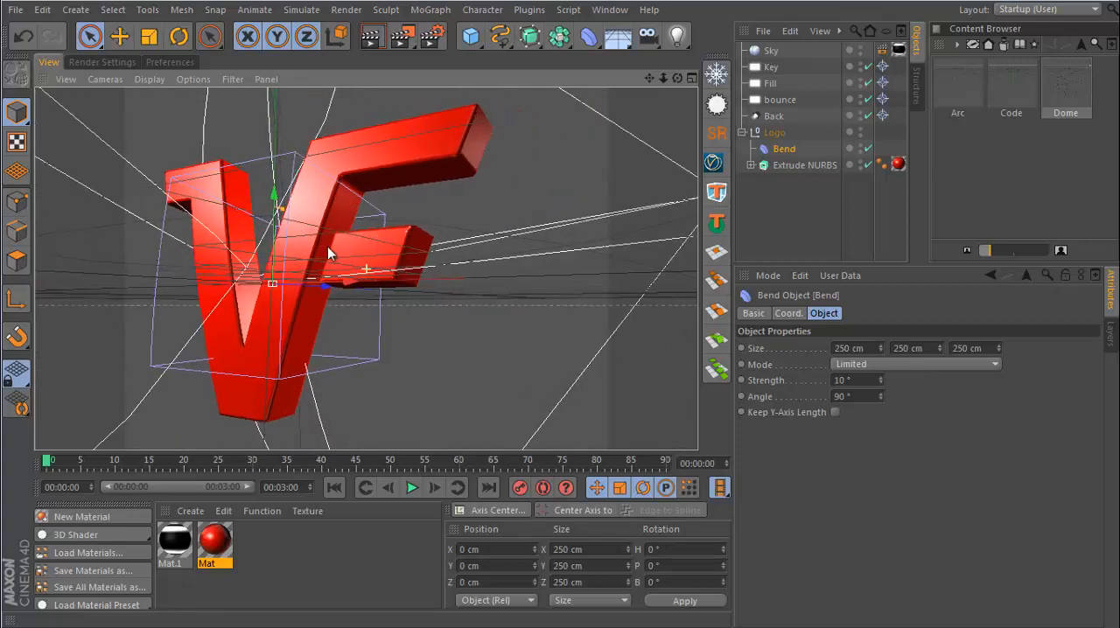
drag(333, 254, 297, 277)
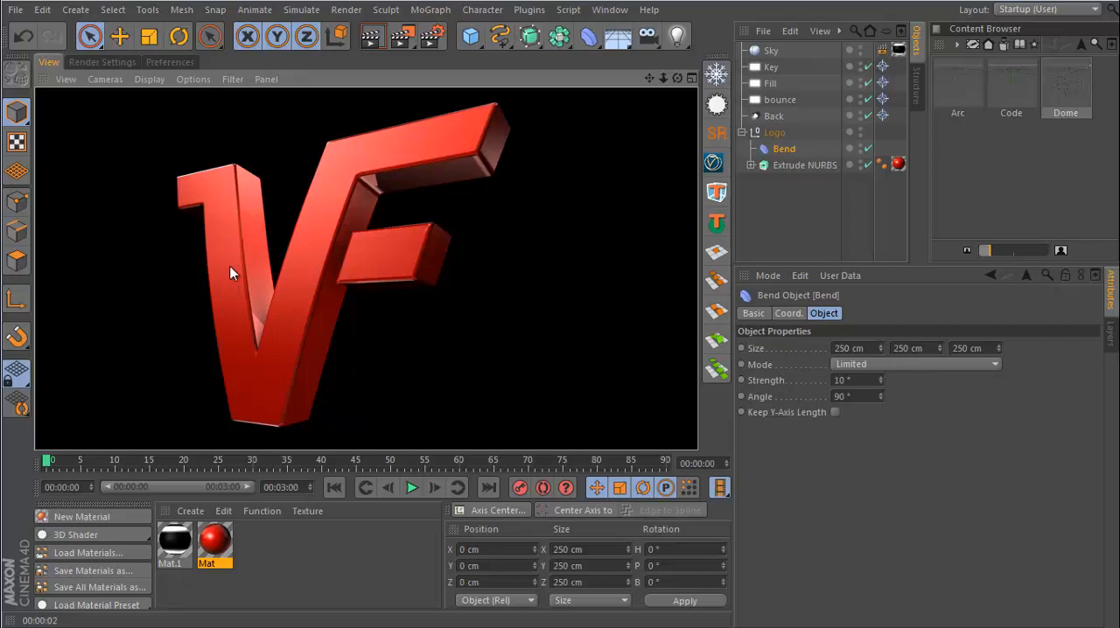
mouse_move(282, 307)
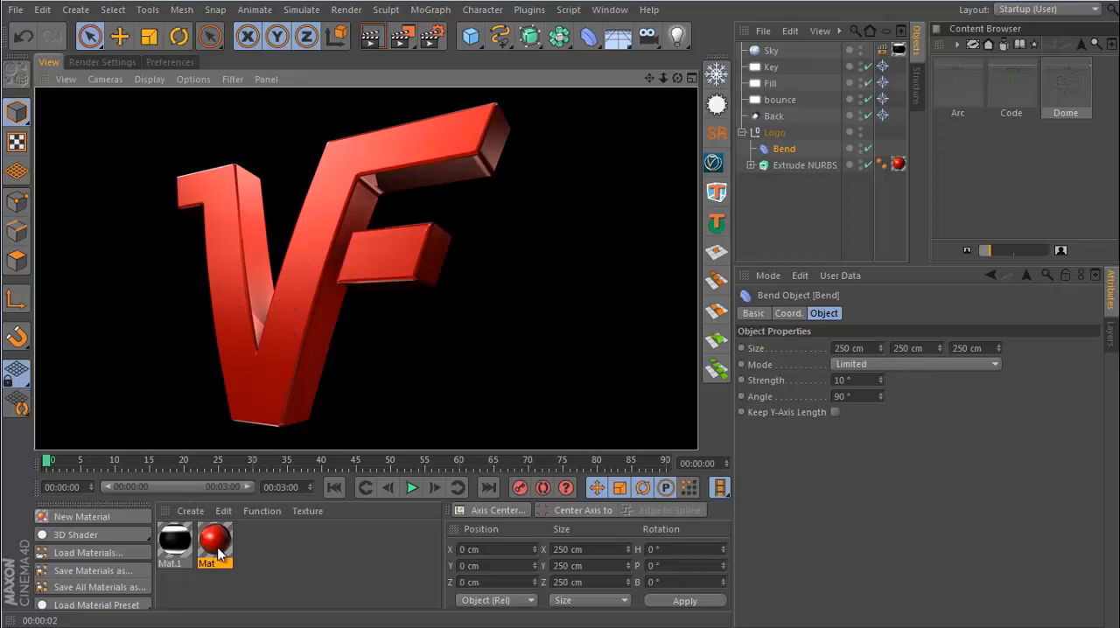
Reopen the red Mat material in the Material Editor.
double_click(214, 541)
text(1)
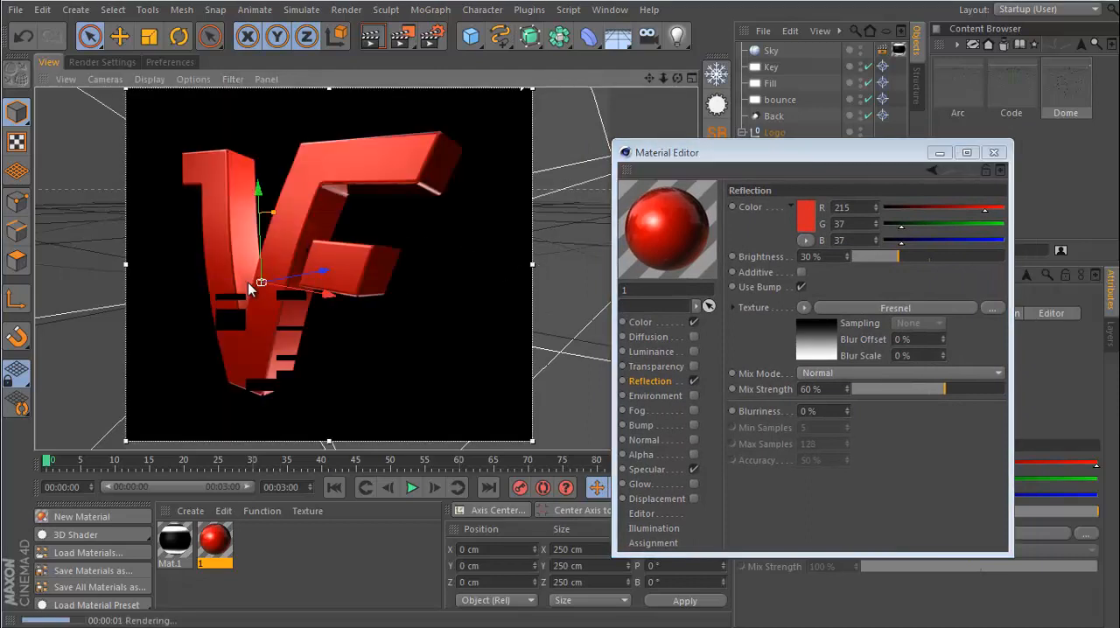
Widen the red material's Specular highlight to 45% width, keeping 79% height.
click(648, 469)
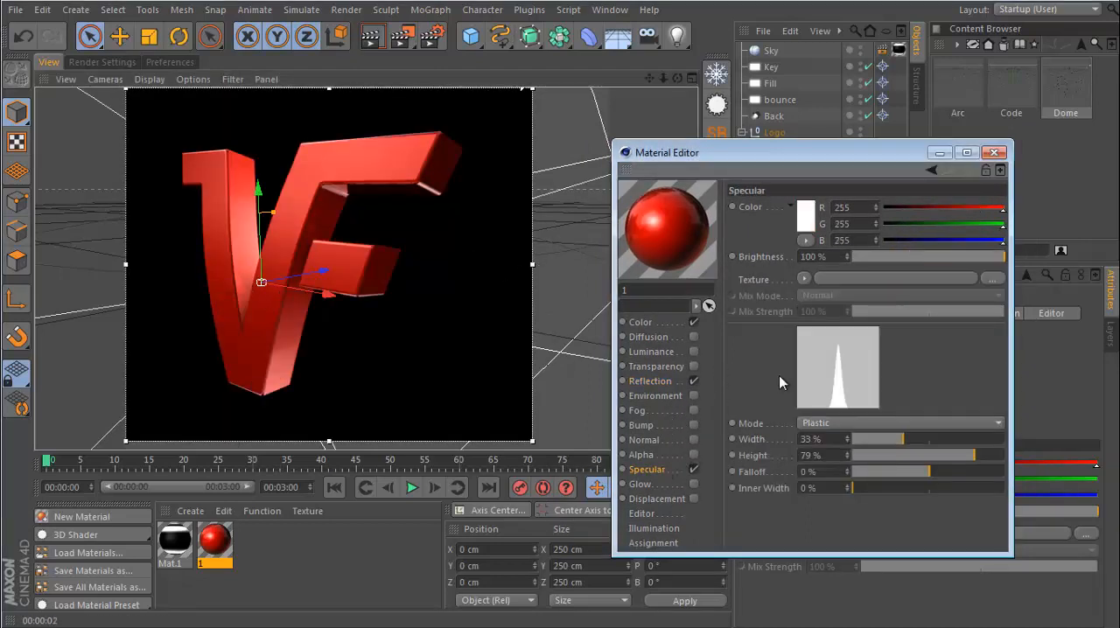
drag(892, 437, 909, 441)
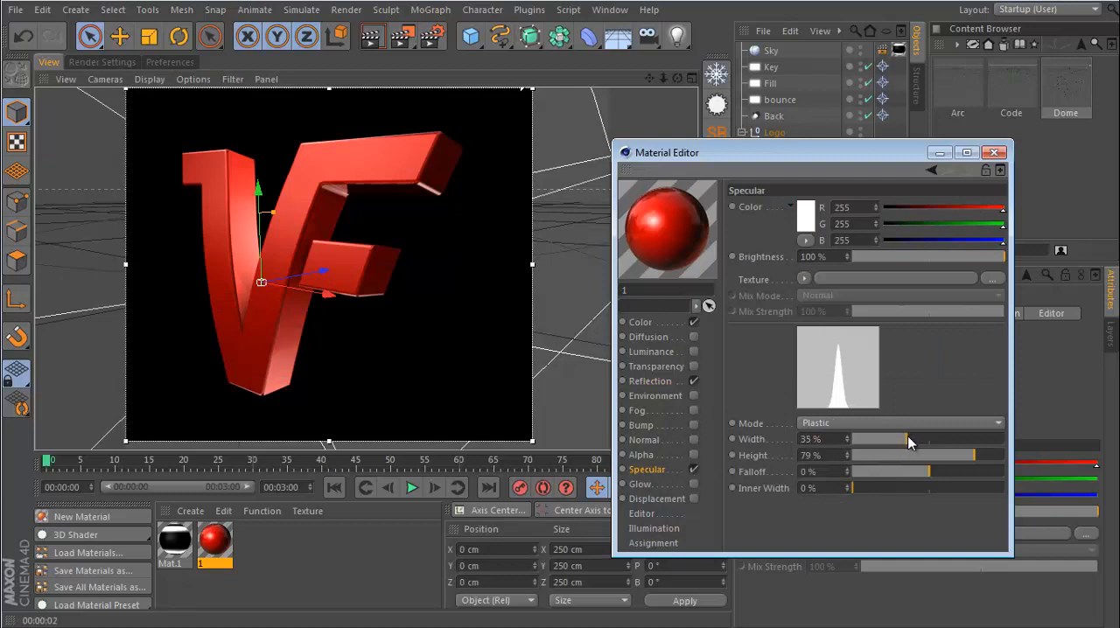
drag(875, 438, 924, 438)
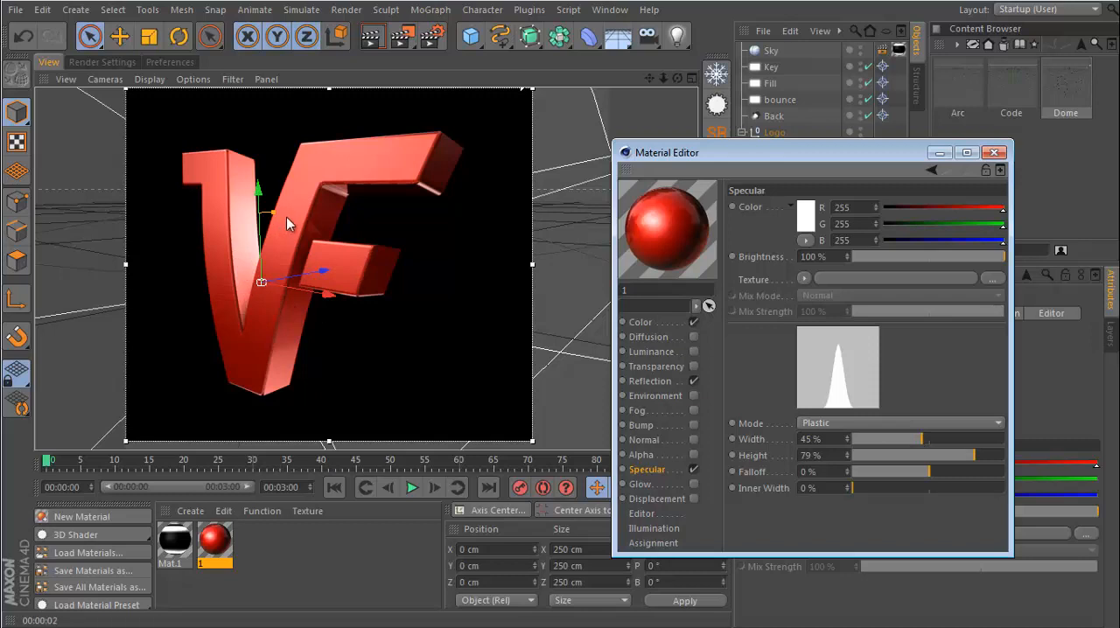
mouse_move(283, 224)
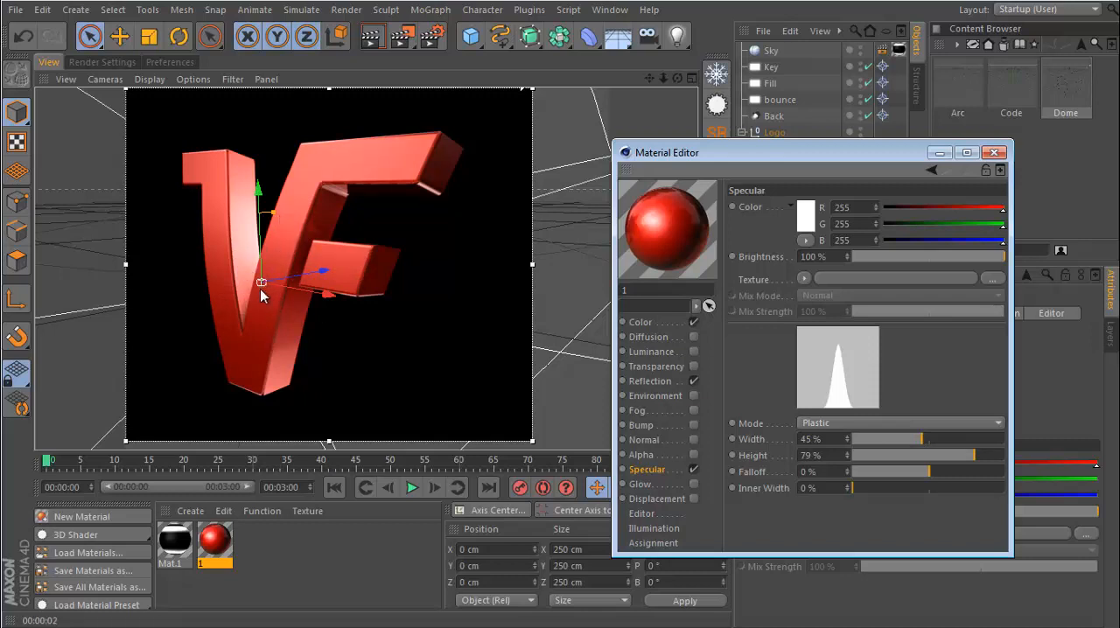
Raise the red material's Reflection brightness to 64% and mix strength to 82%.
click(647, 380)
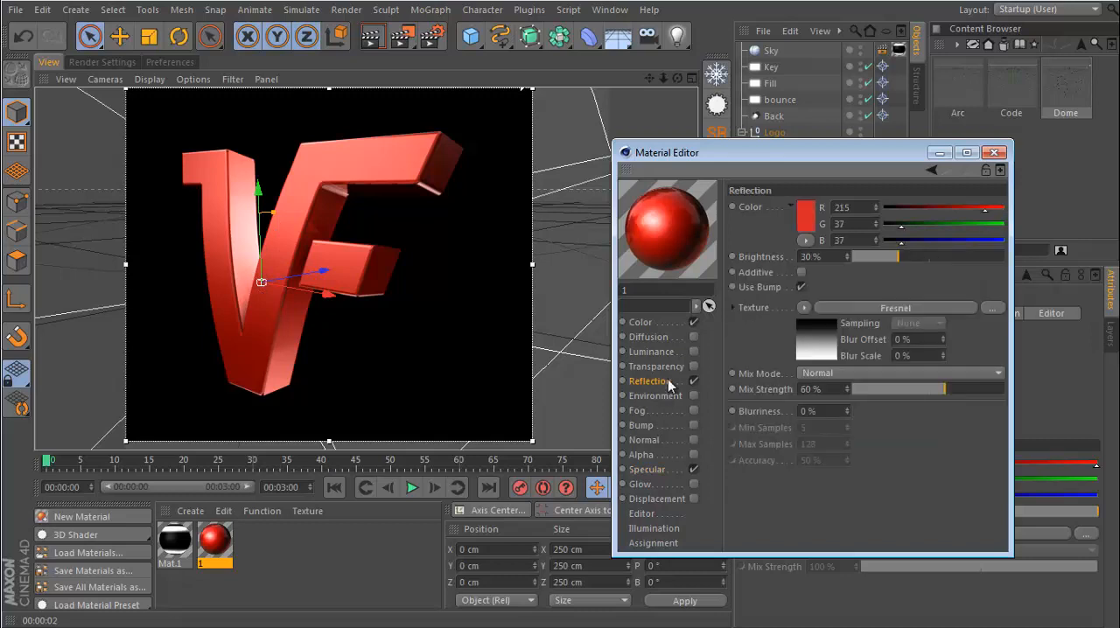
drag(959, 389, 901, 389)
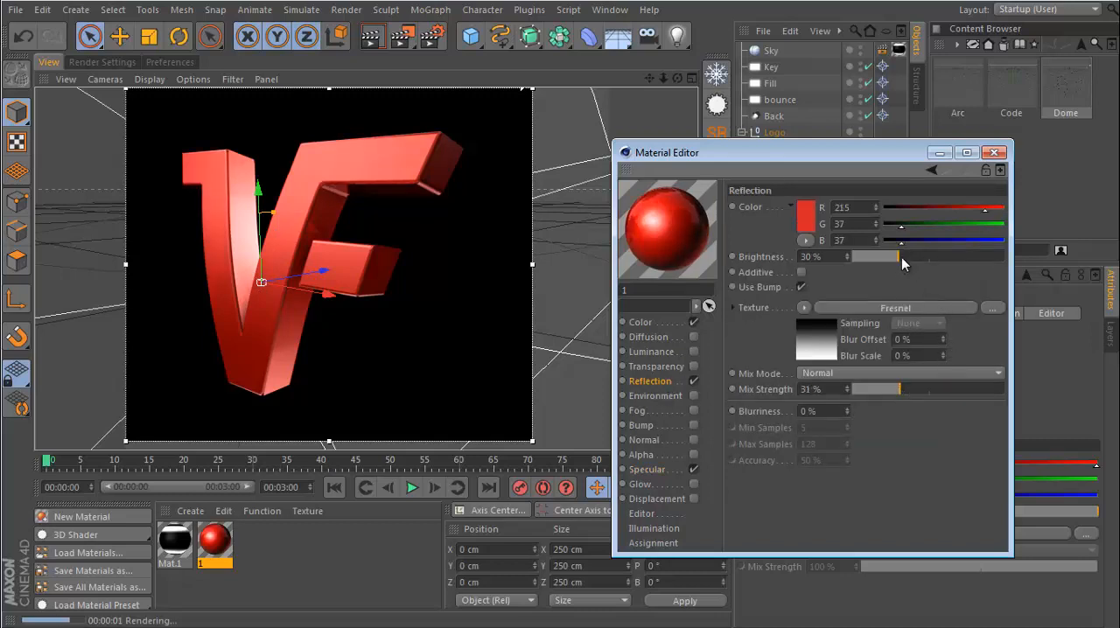
drag(903, 264, 961, 264)
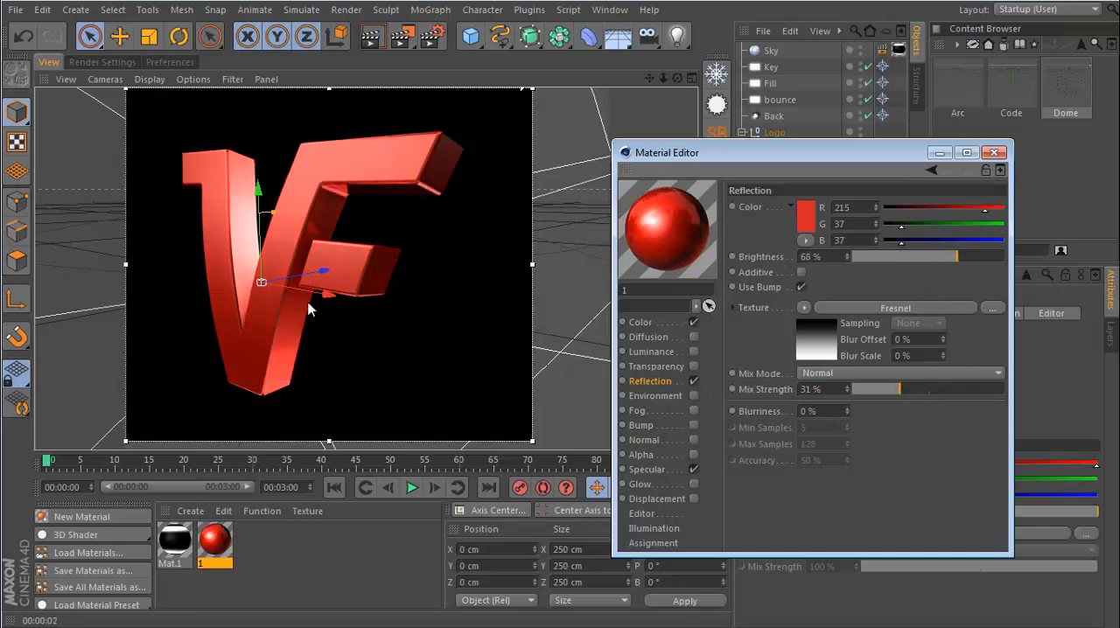
mouse_move(249, 350)
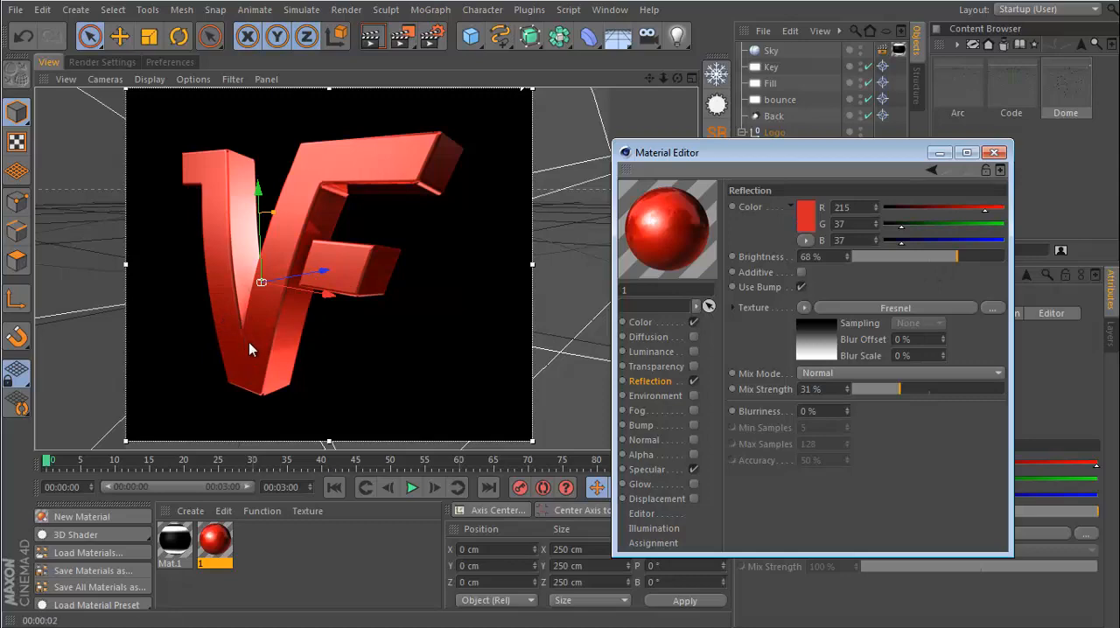
mouse_move(394, 161)
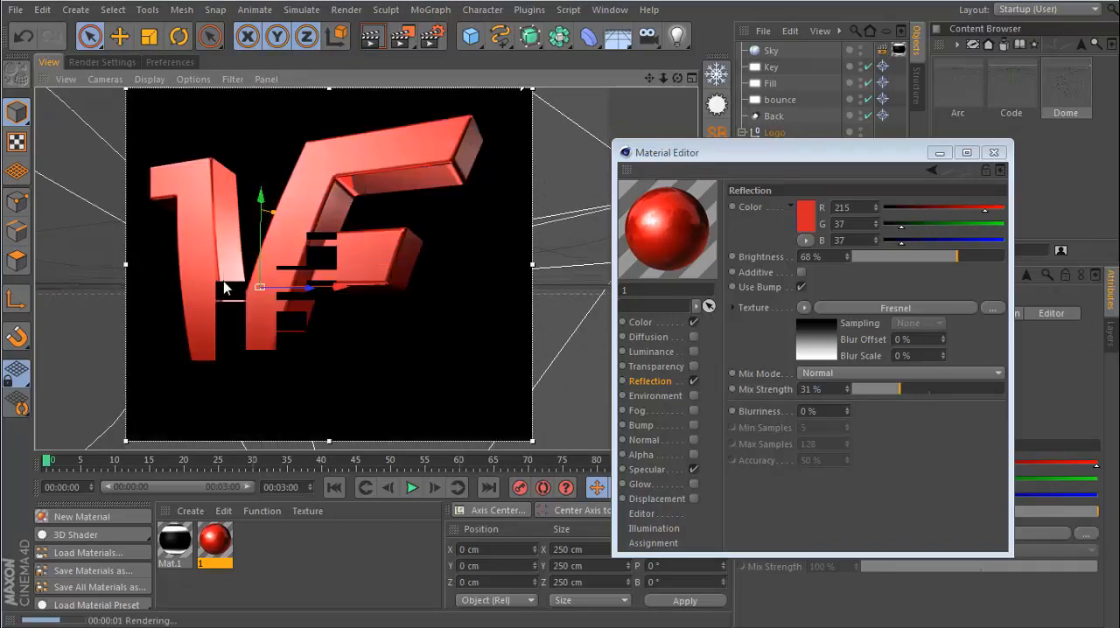
drag(962, 256, 953, 256)
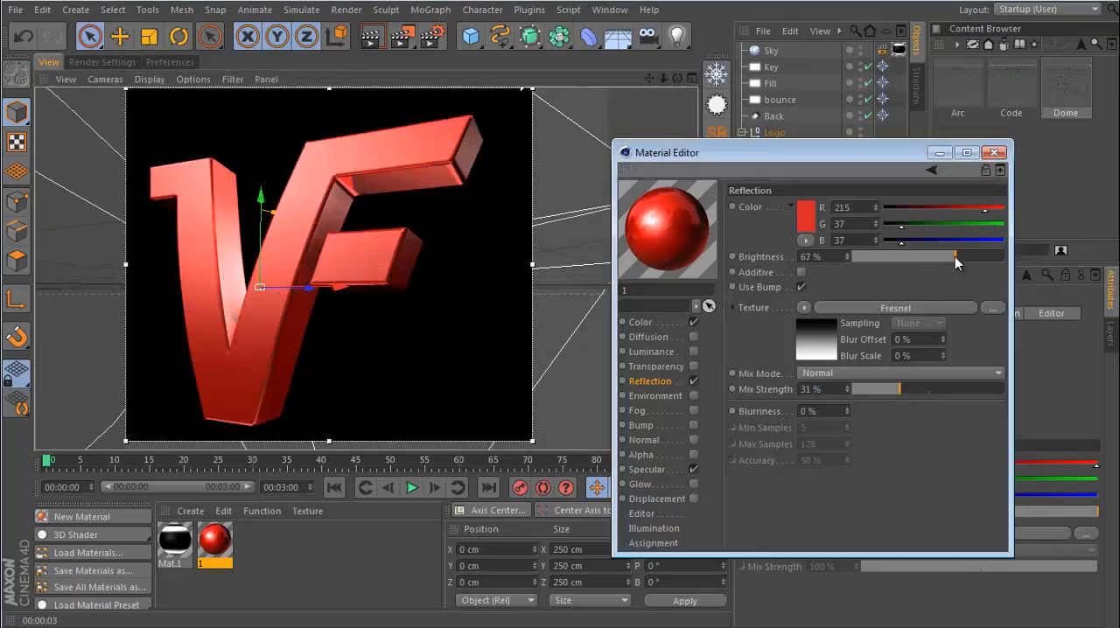
drag(893, 388, 980, 388)
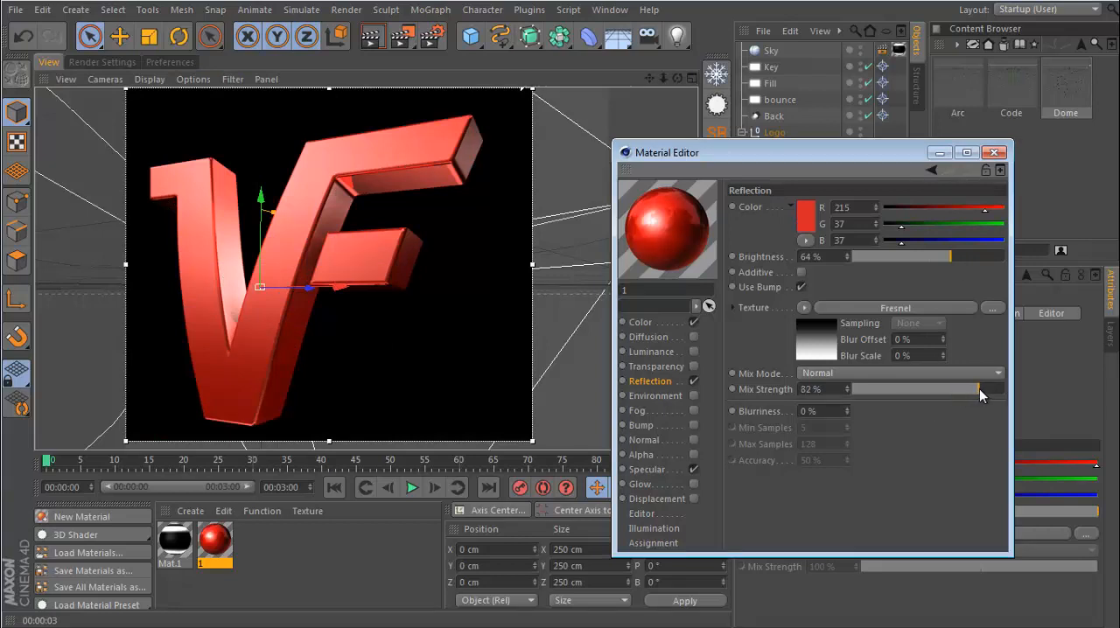